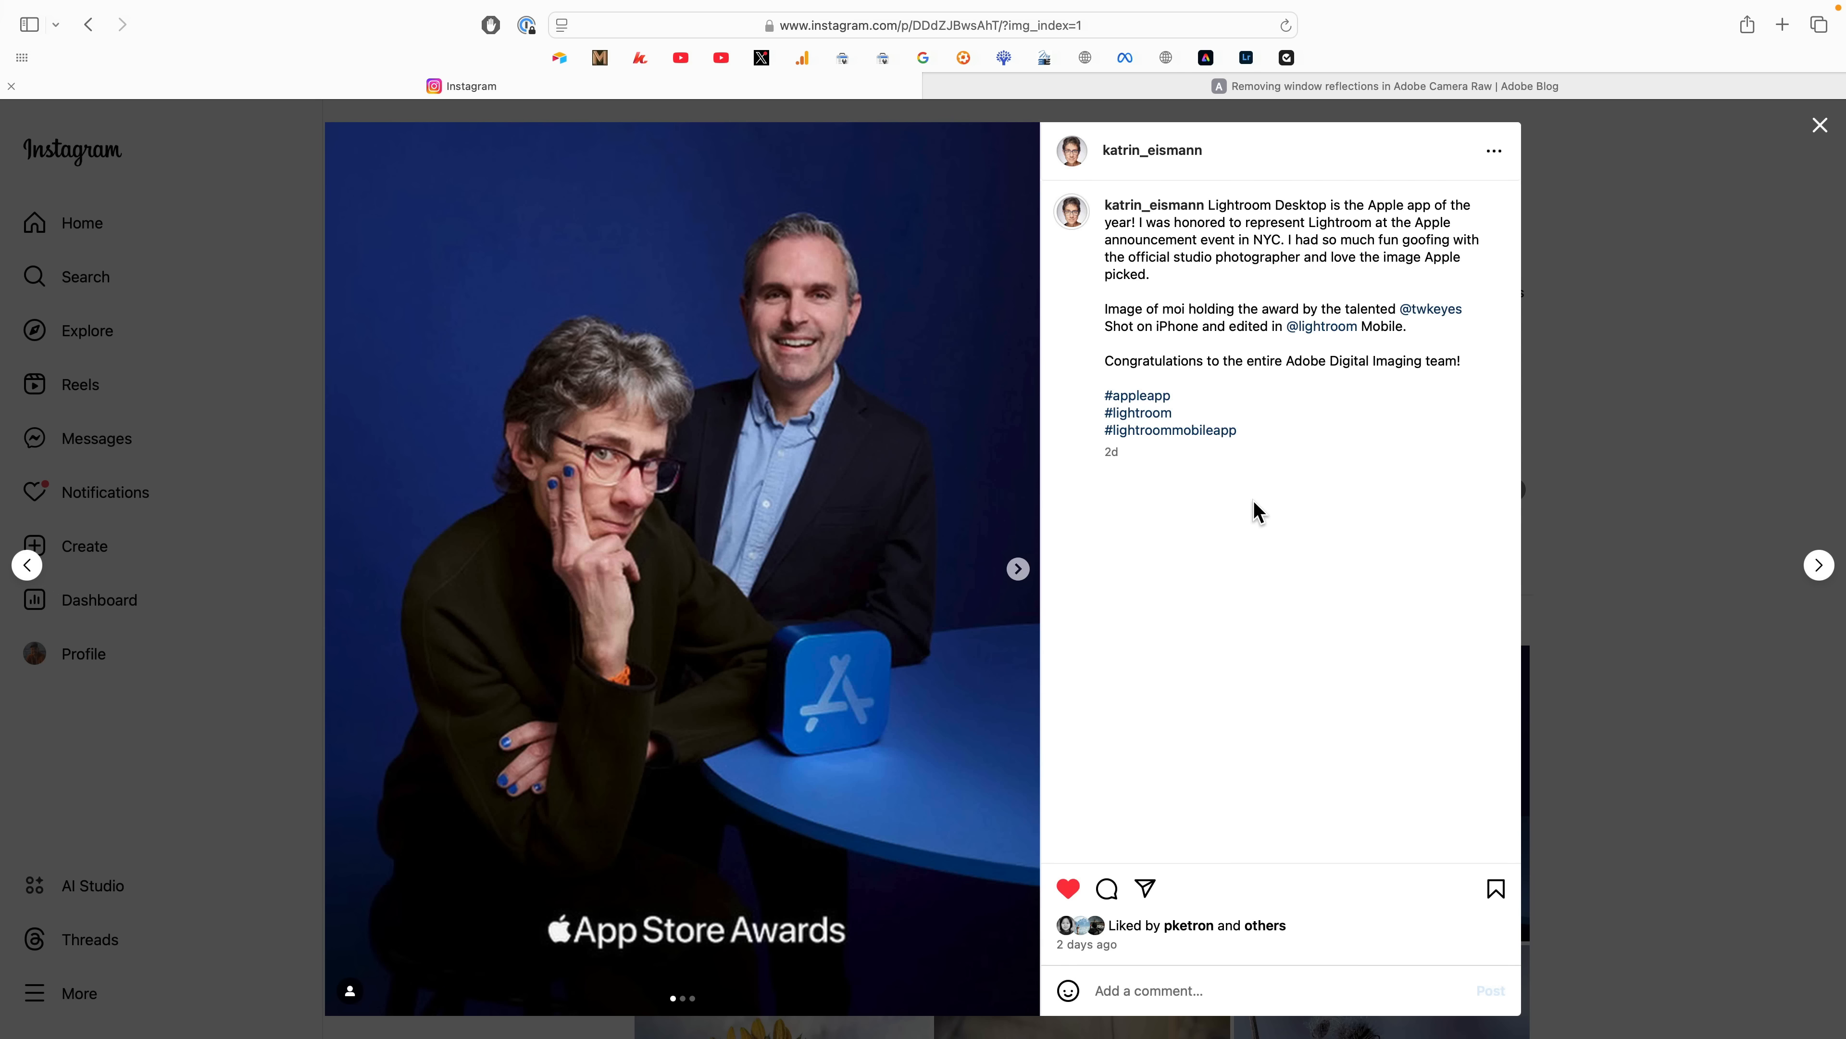
mouse_move(1378, 139)
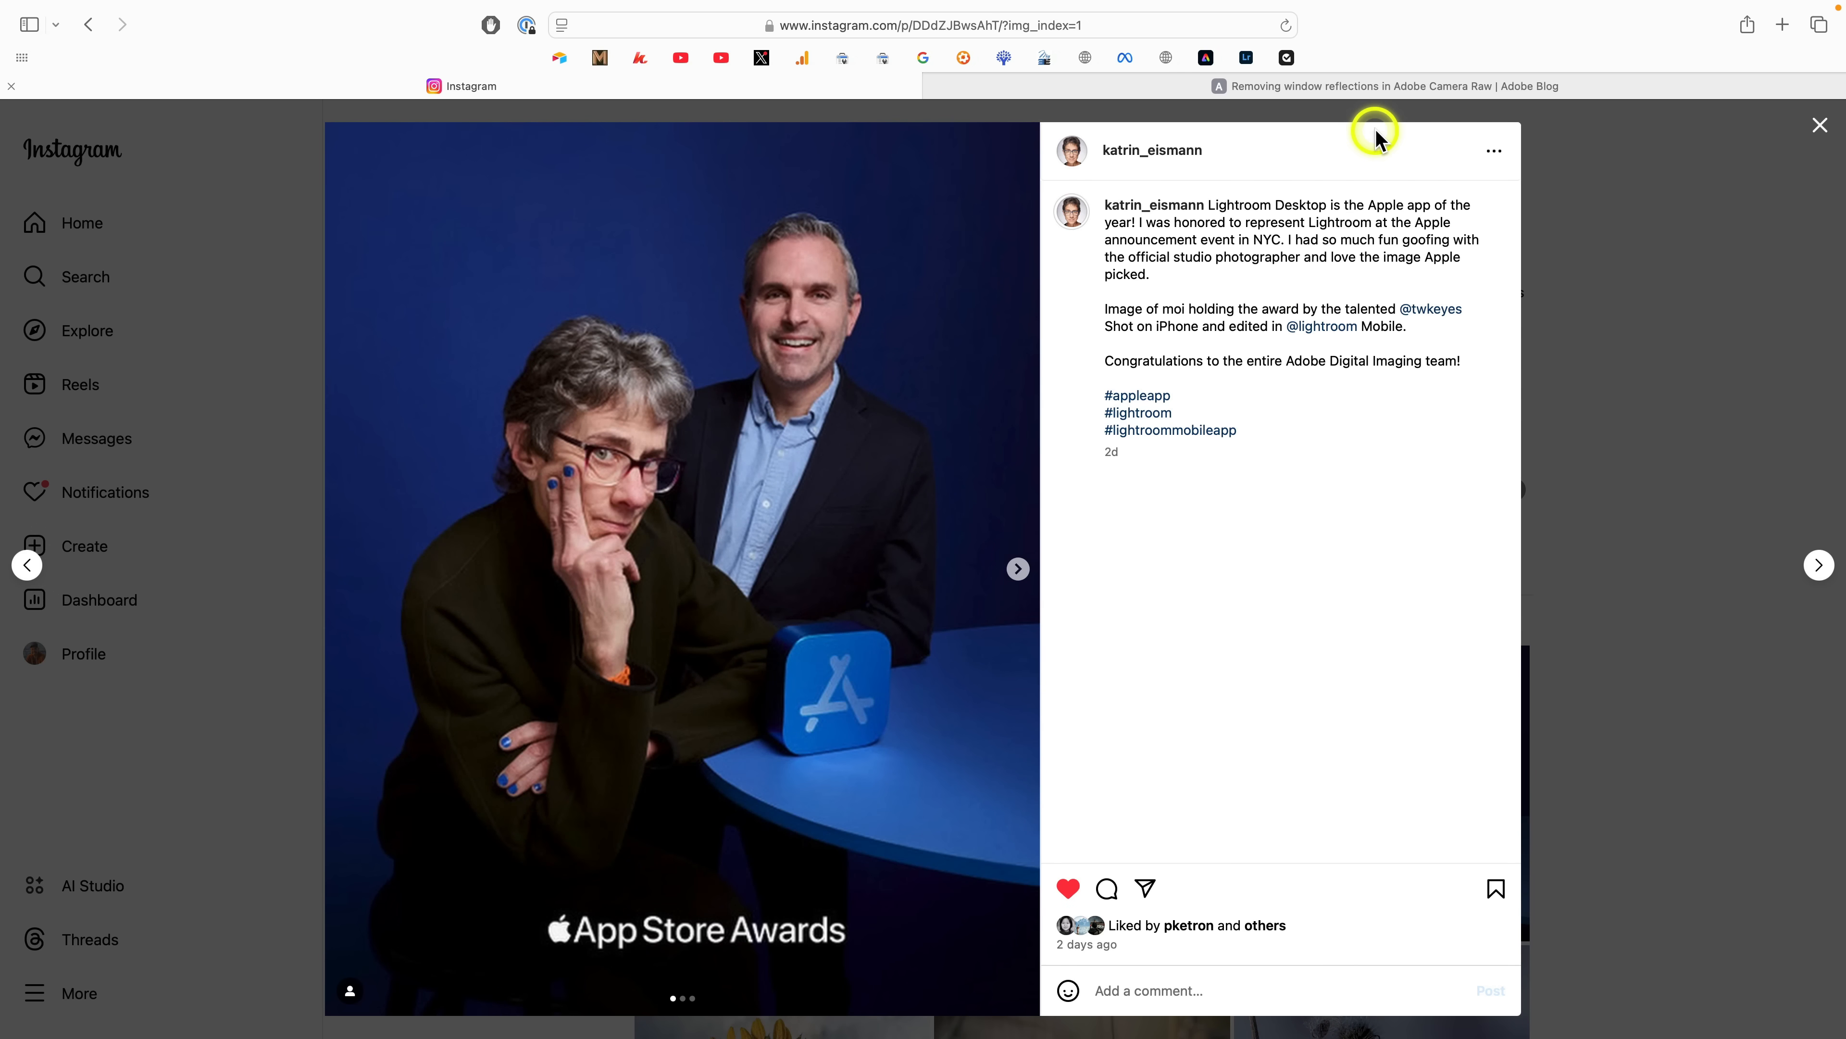
Step: Scroll the Adobe Blog reflection-removal article down to its 'How should you use this feature?' section
click(1391, 84)
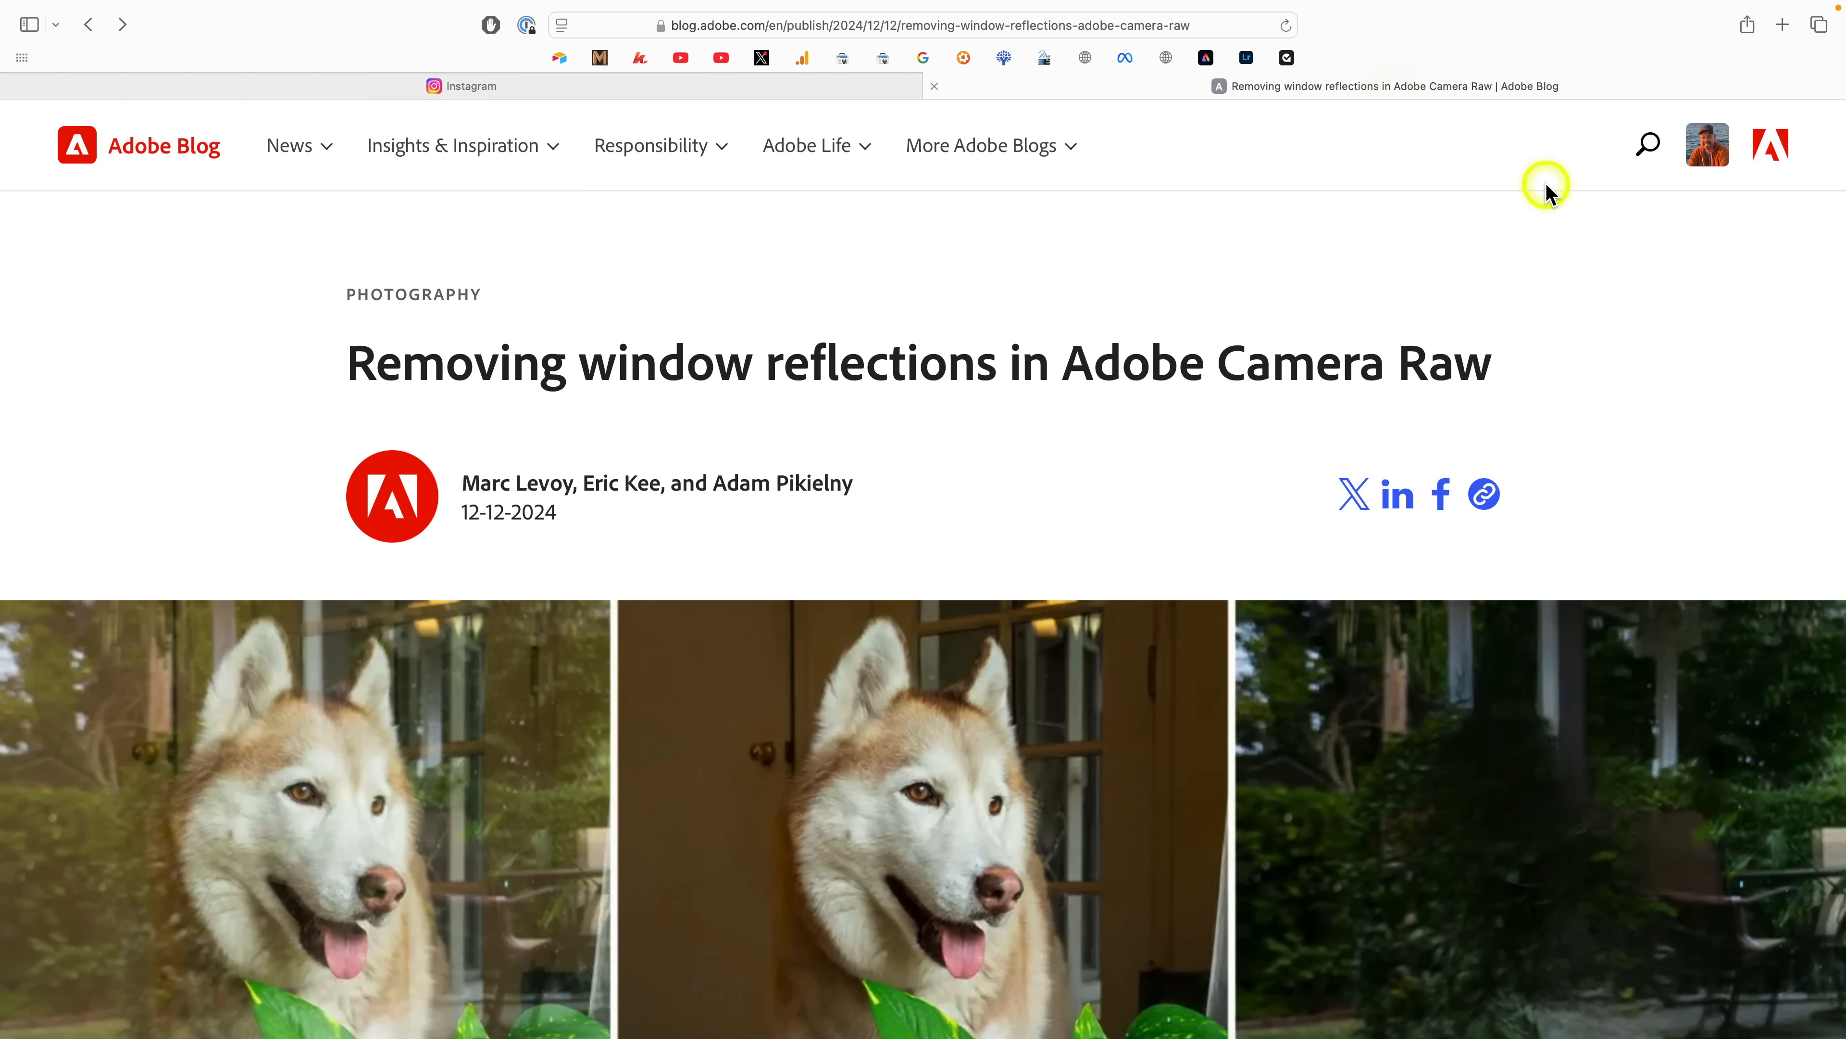
scroll(down, 3)
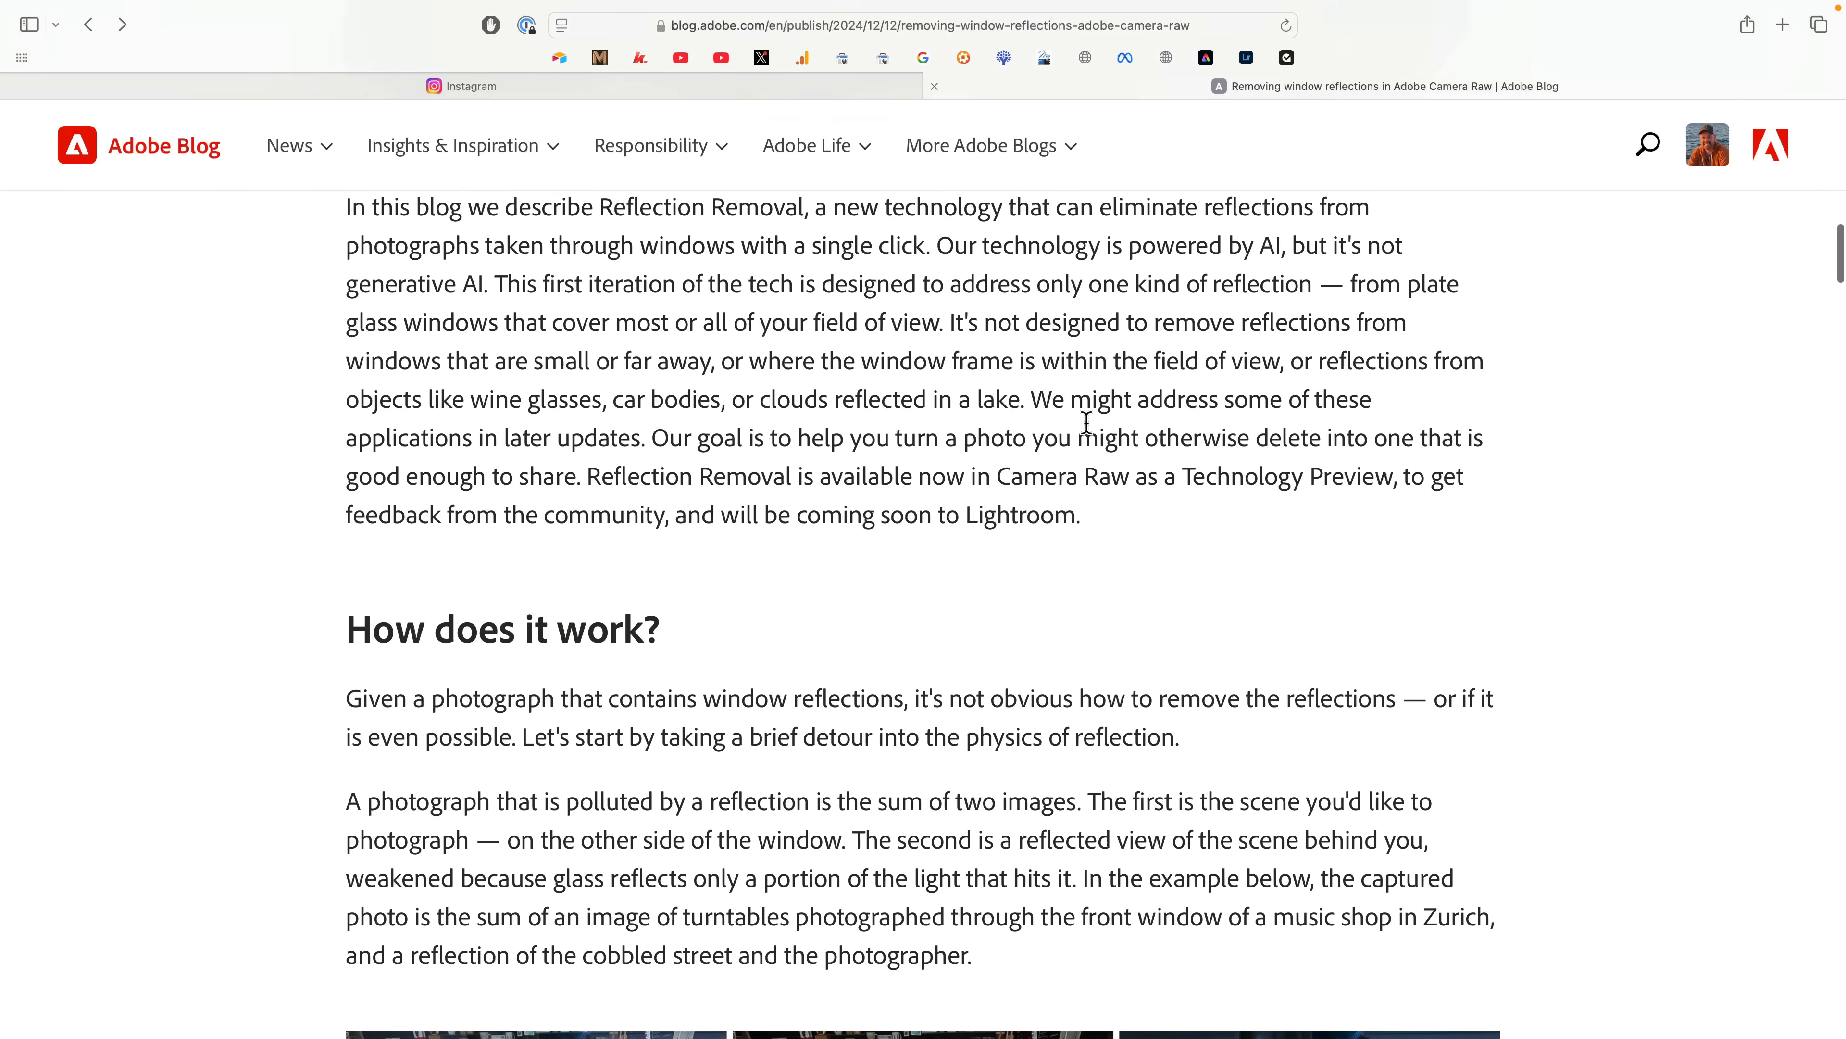
scroll(down, 3)
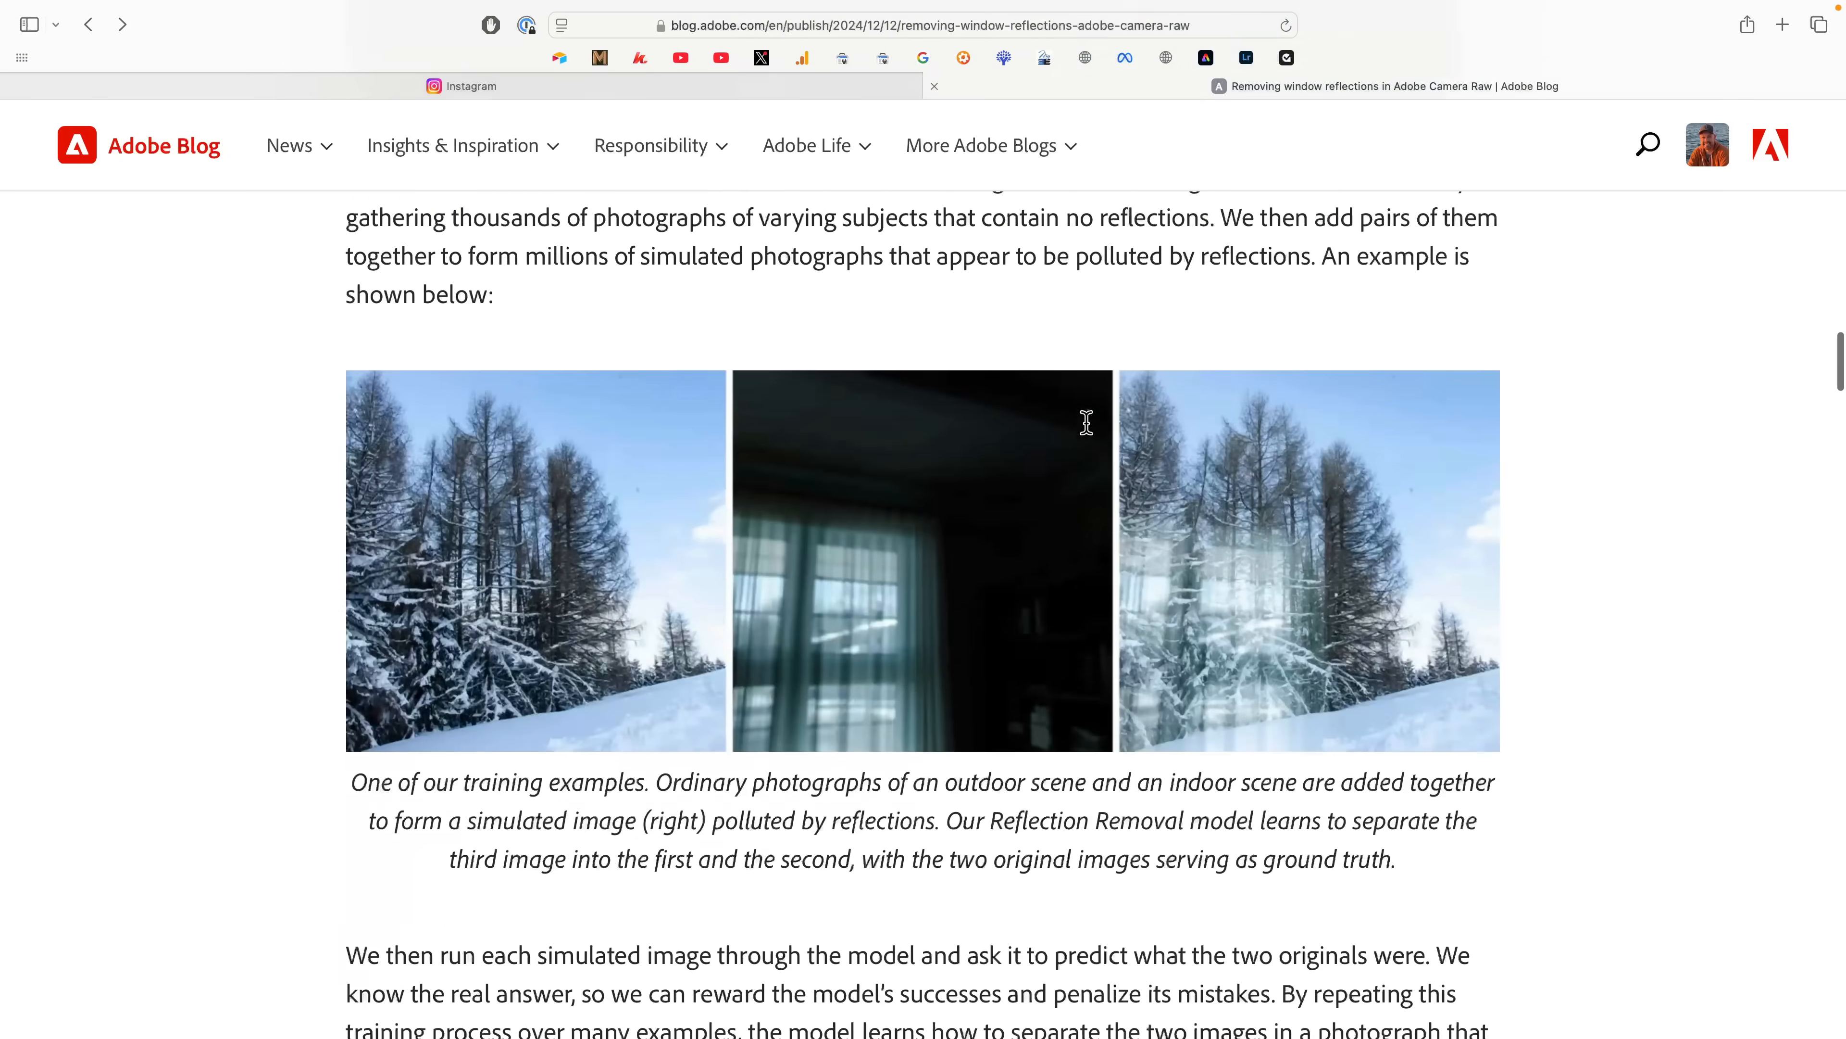
scroll(down, 3)
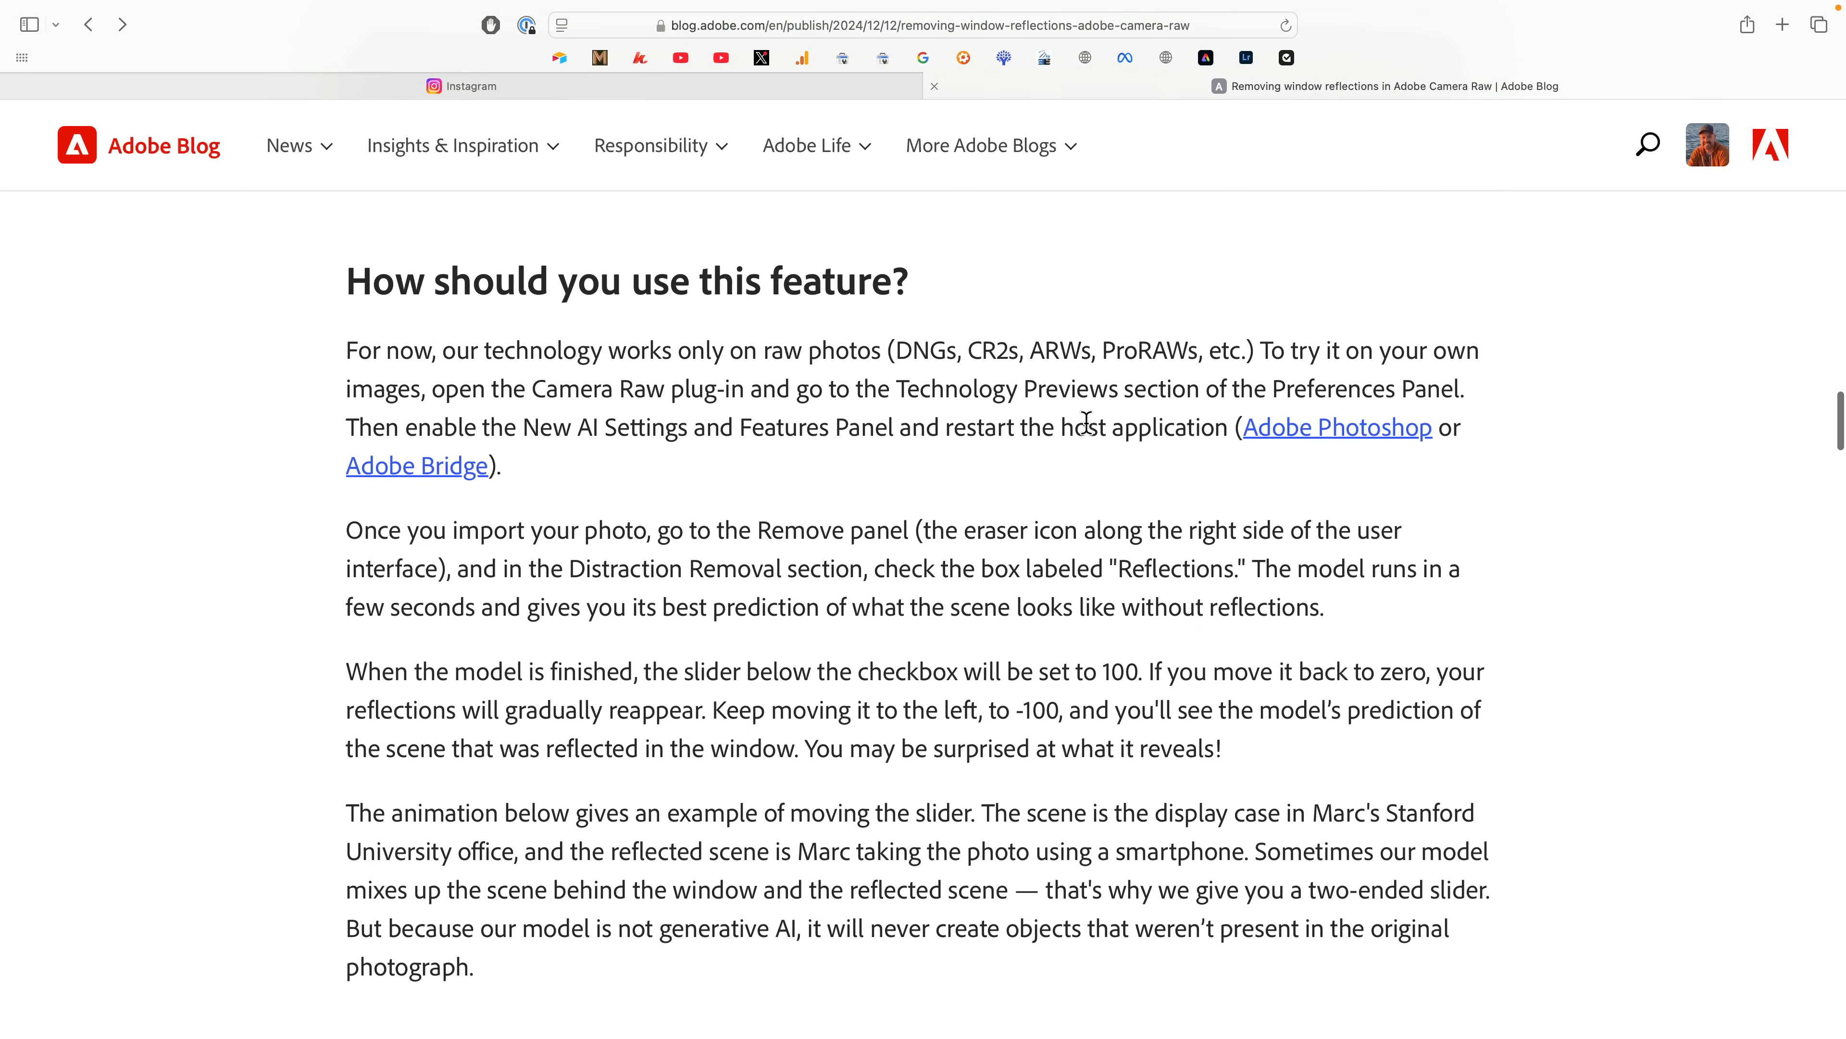
scroll(down, 3)
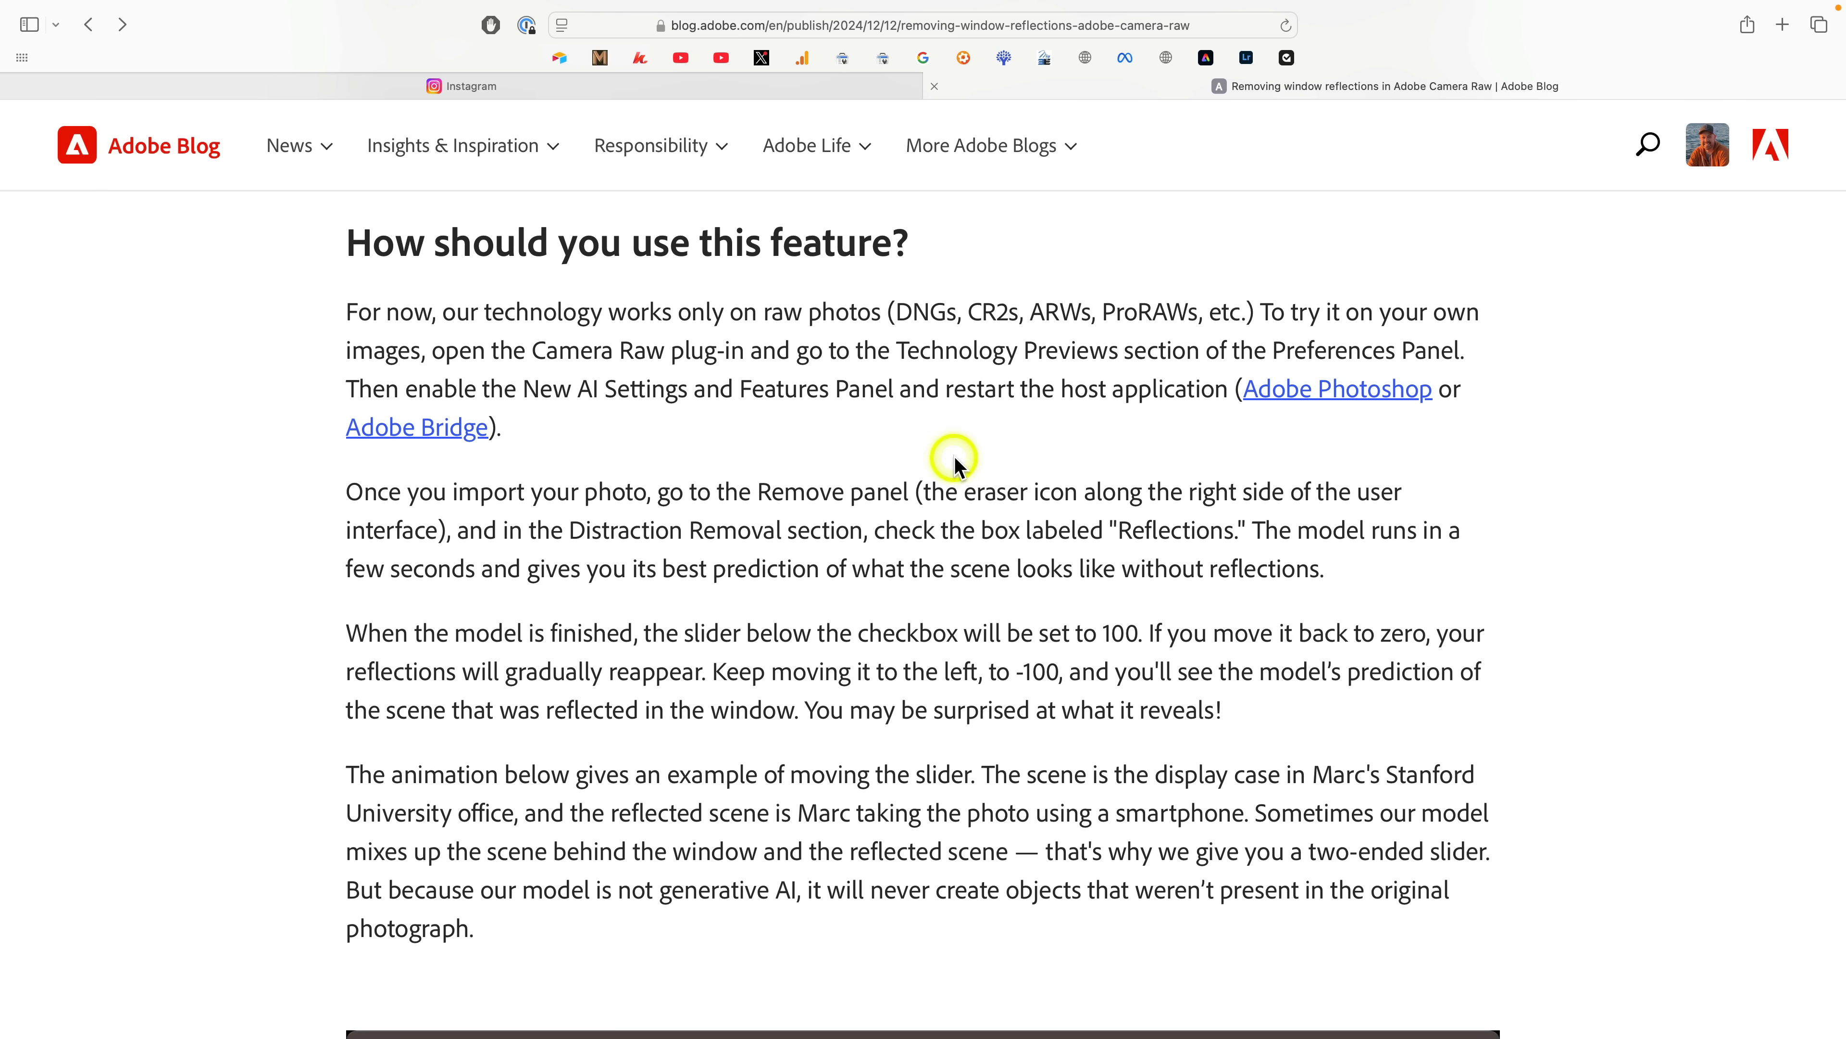
mouse_move(1159, 327)
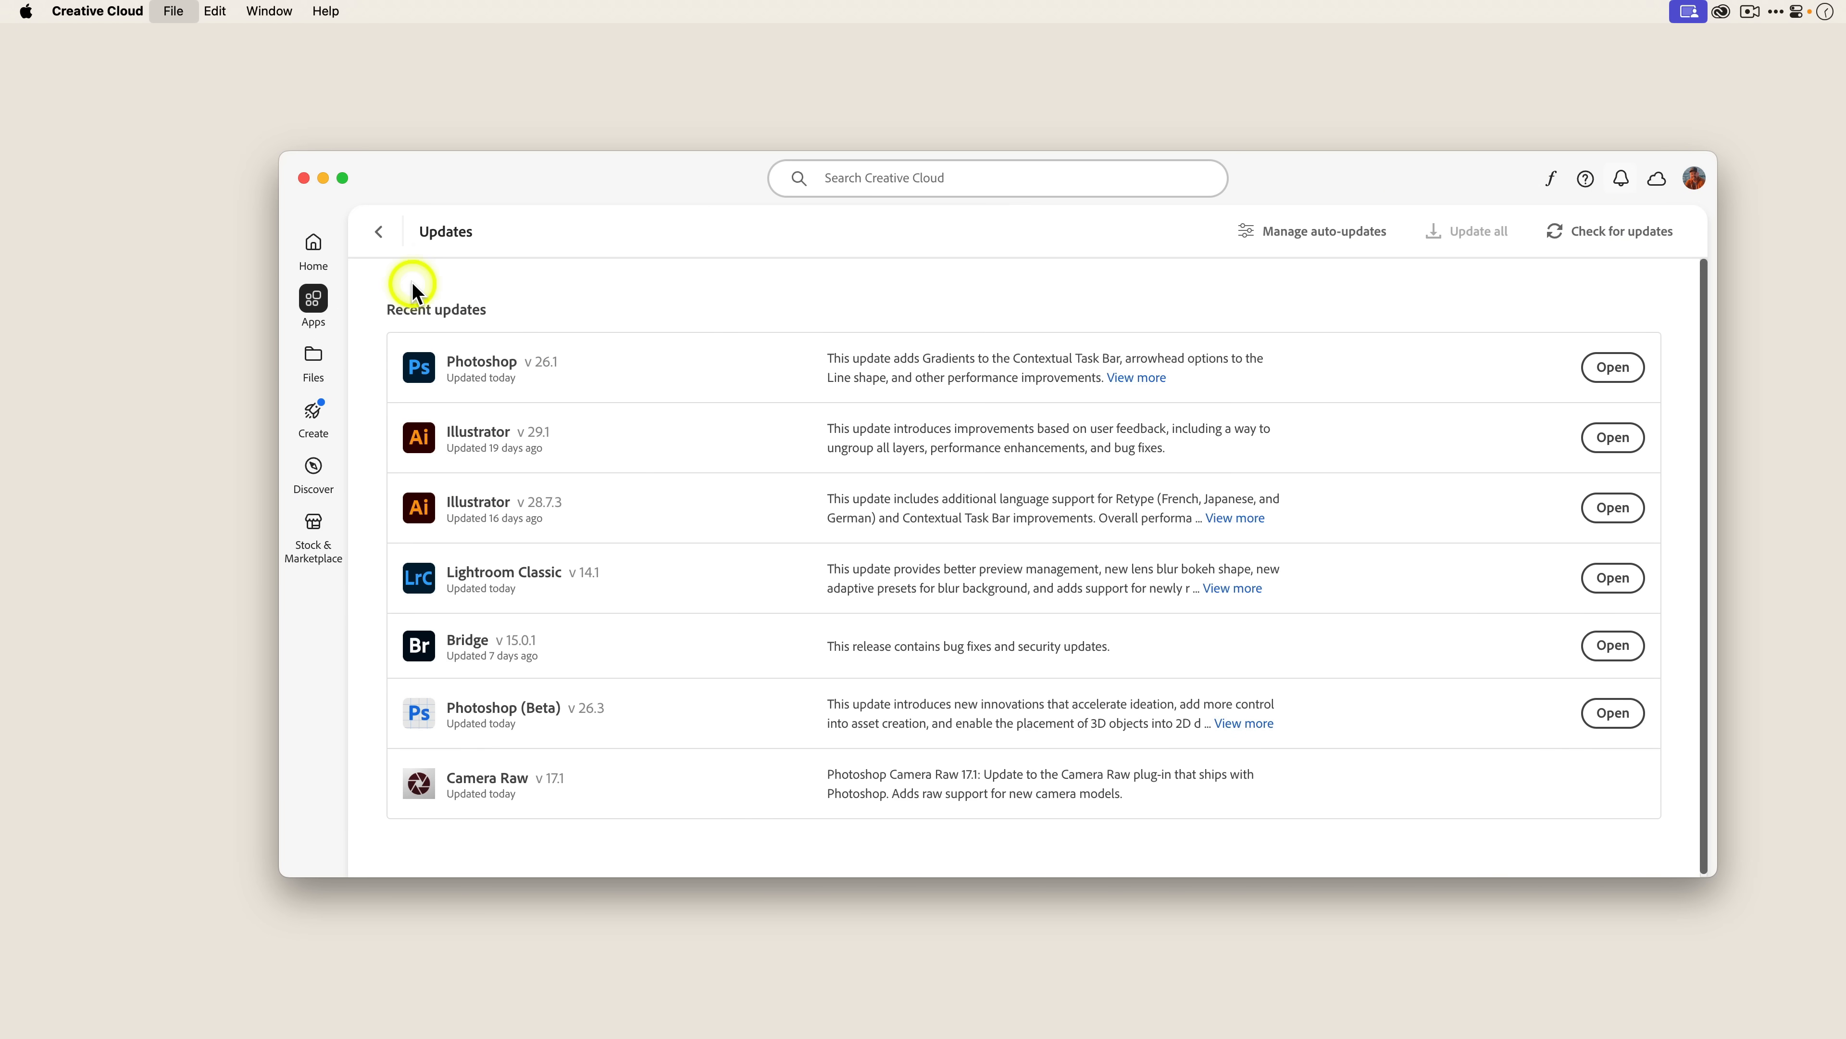
mouse_move(1152, 289)
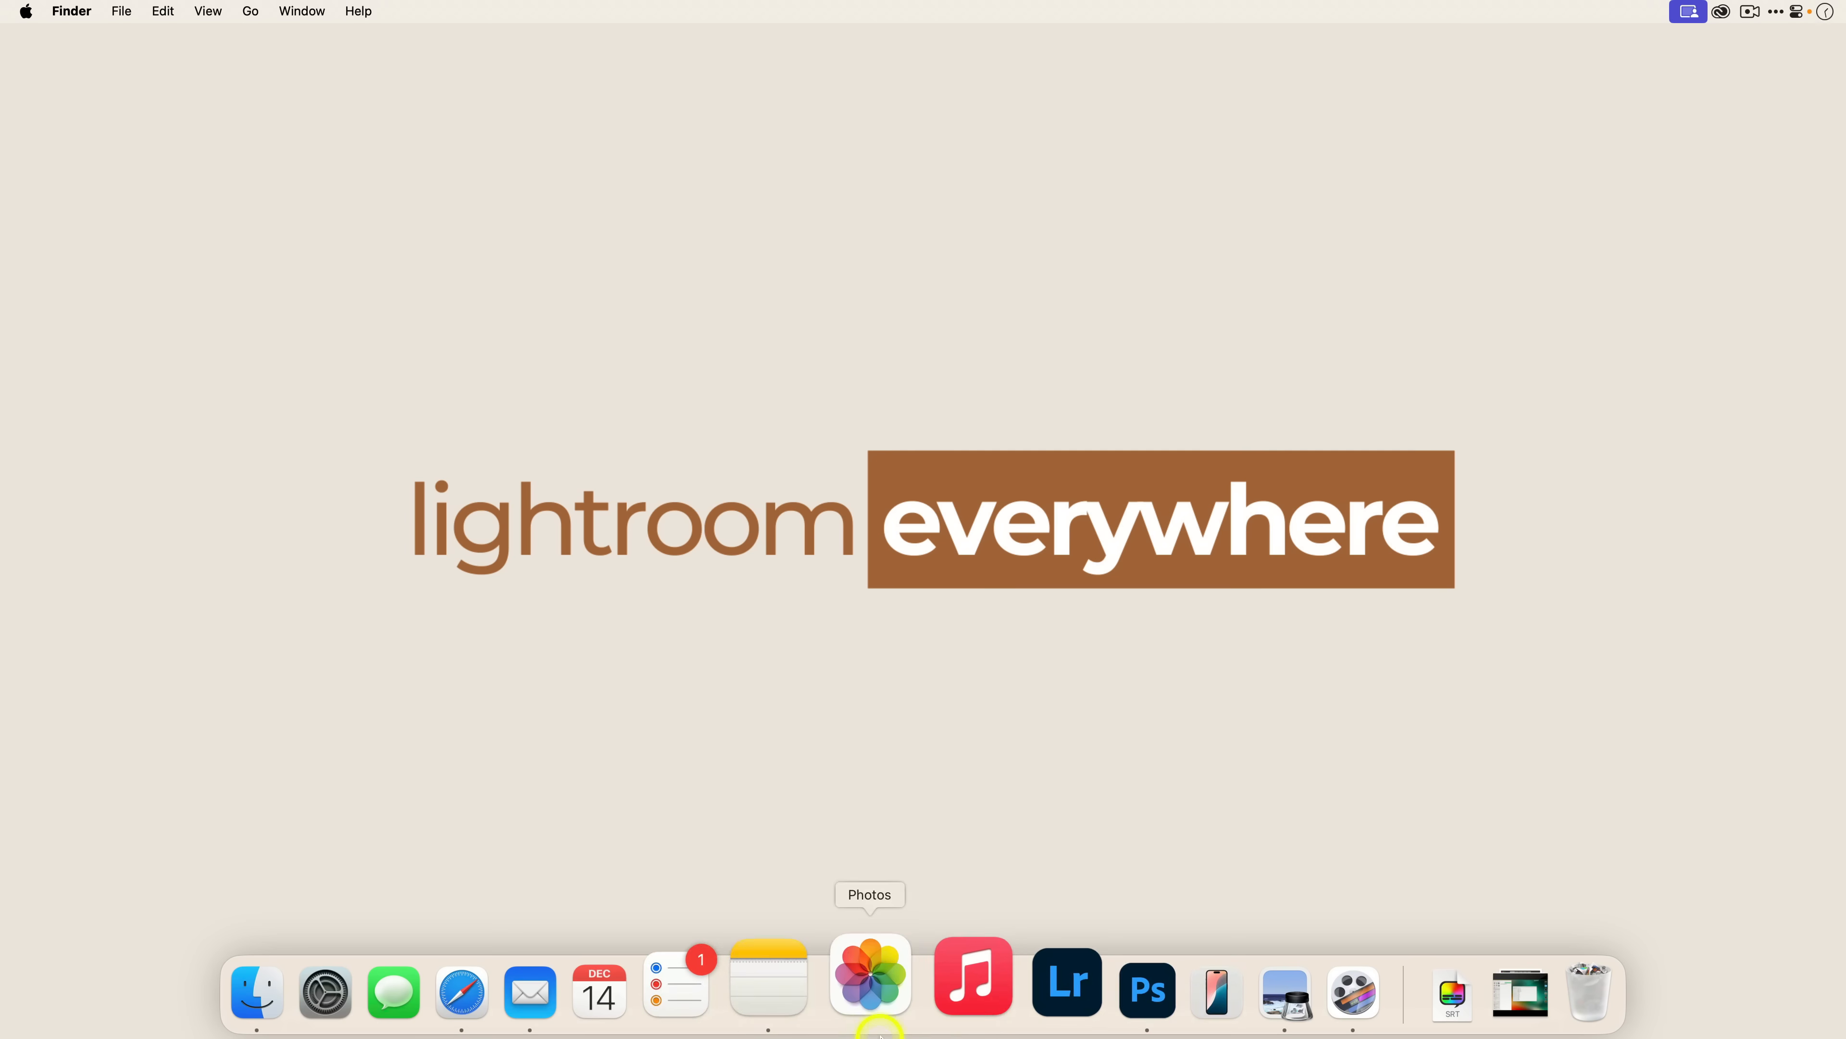
Step: View the IMG_2060 and IMG_2253 photos, return to the IMG_2095 red-dress photo and select its smart object layer
click(1146, 975)
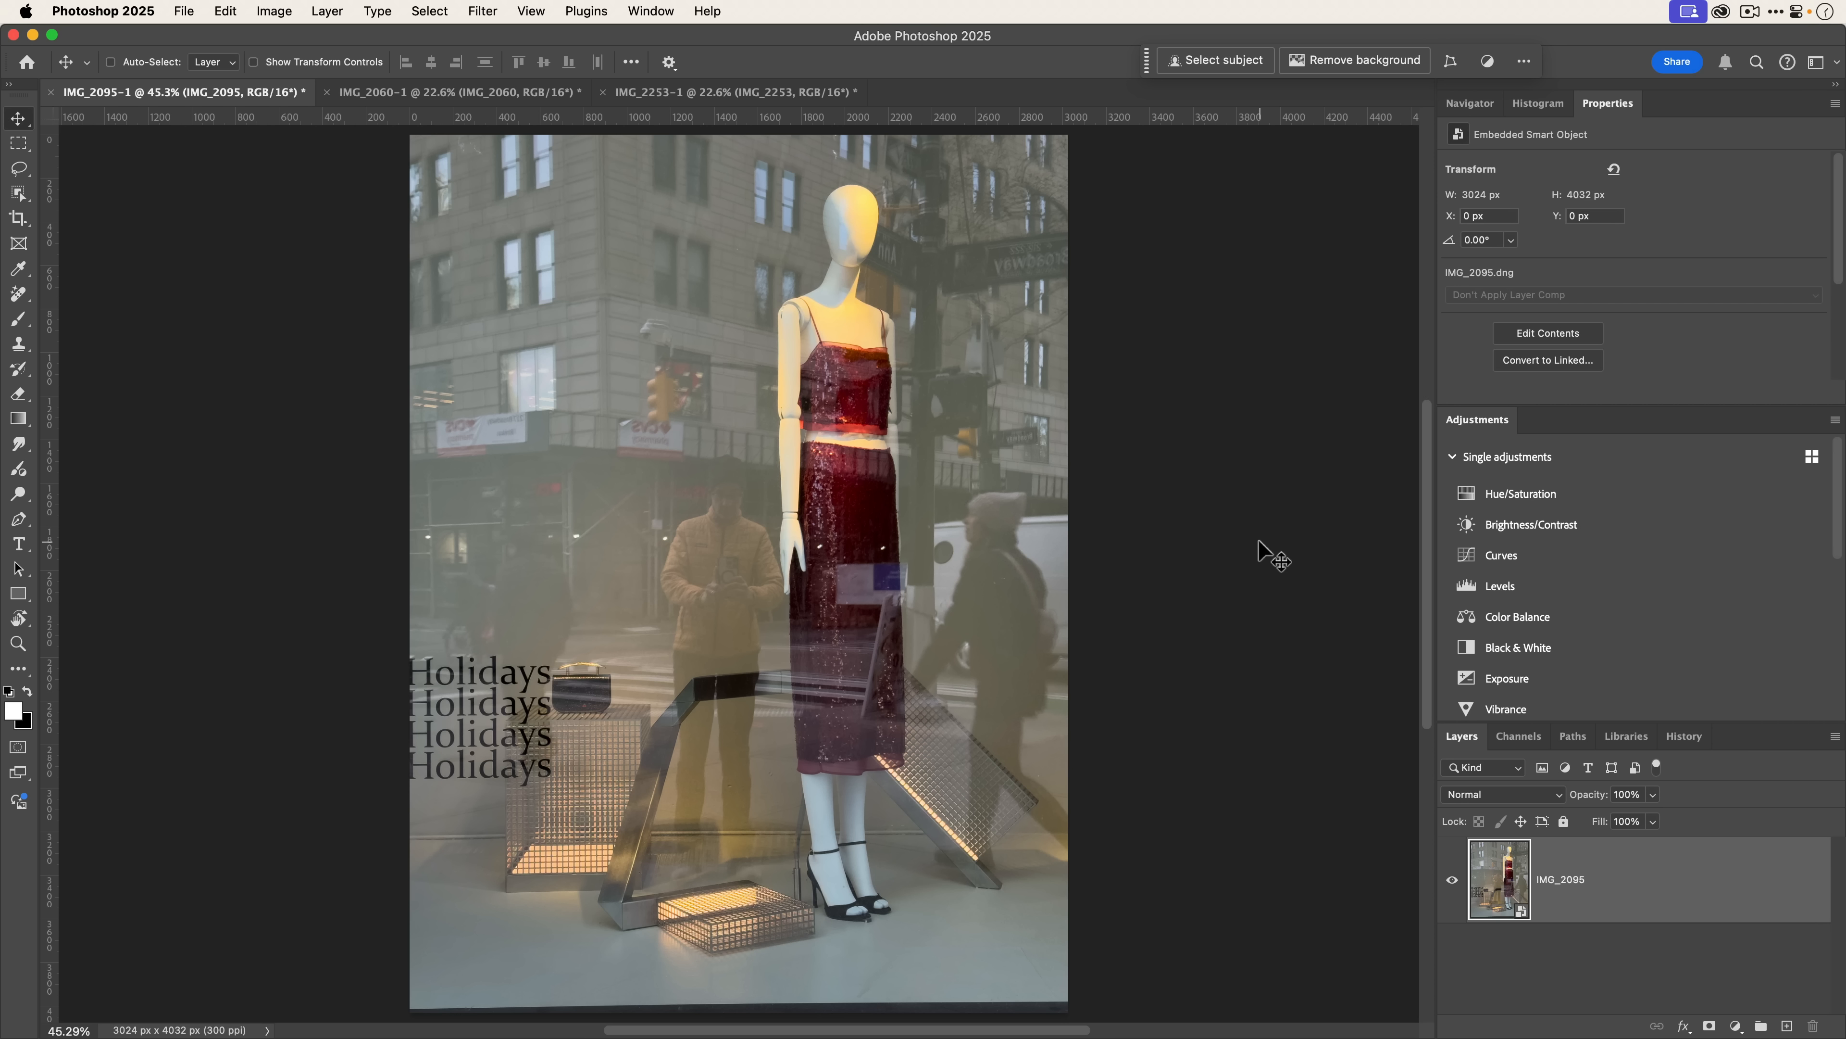
click(471, 92)
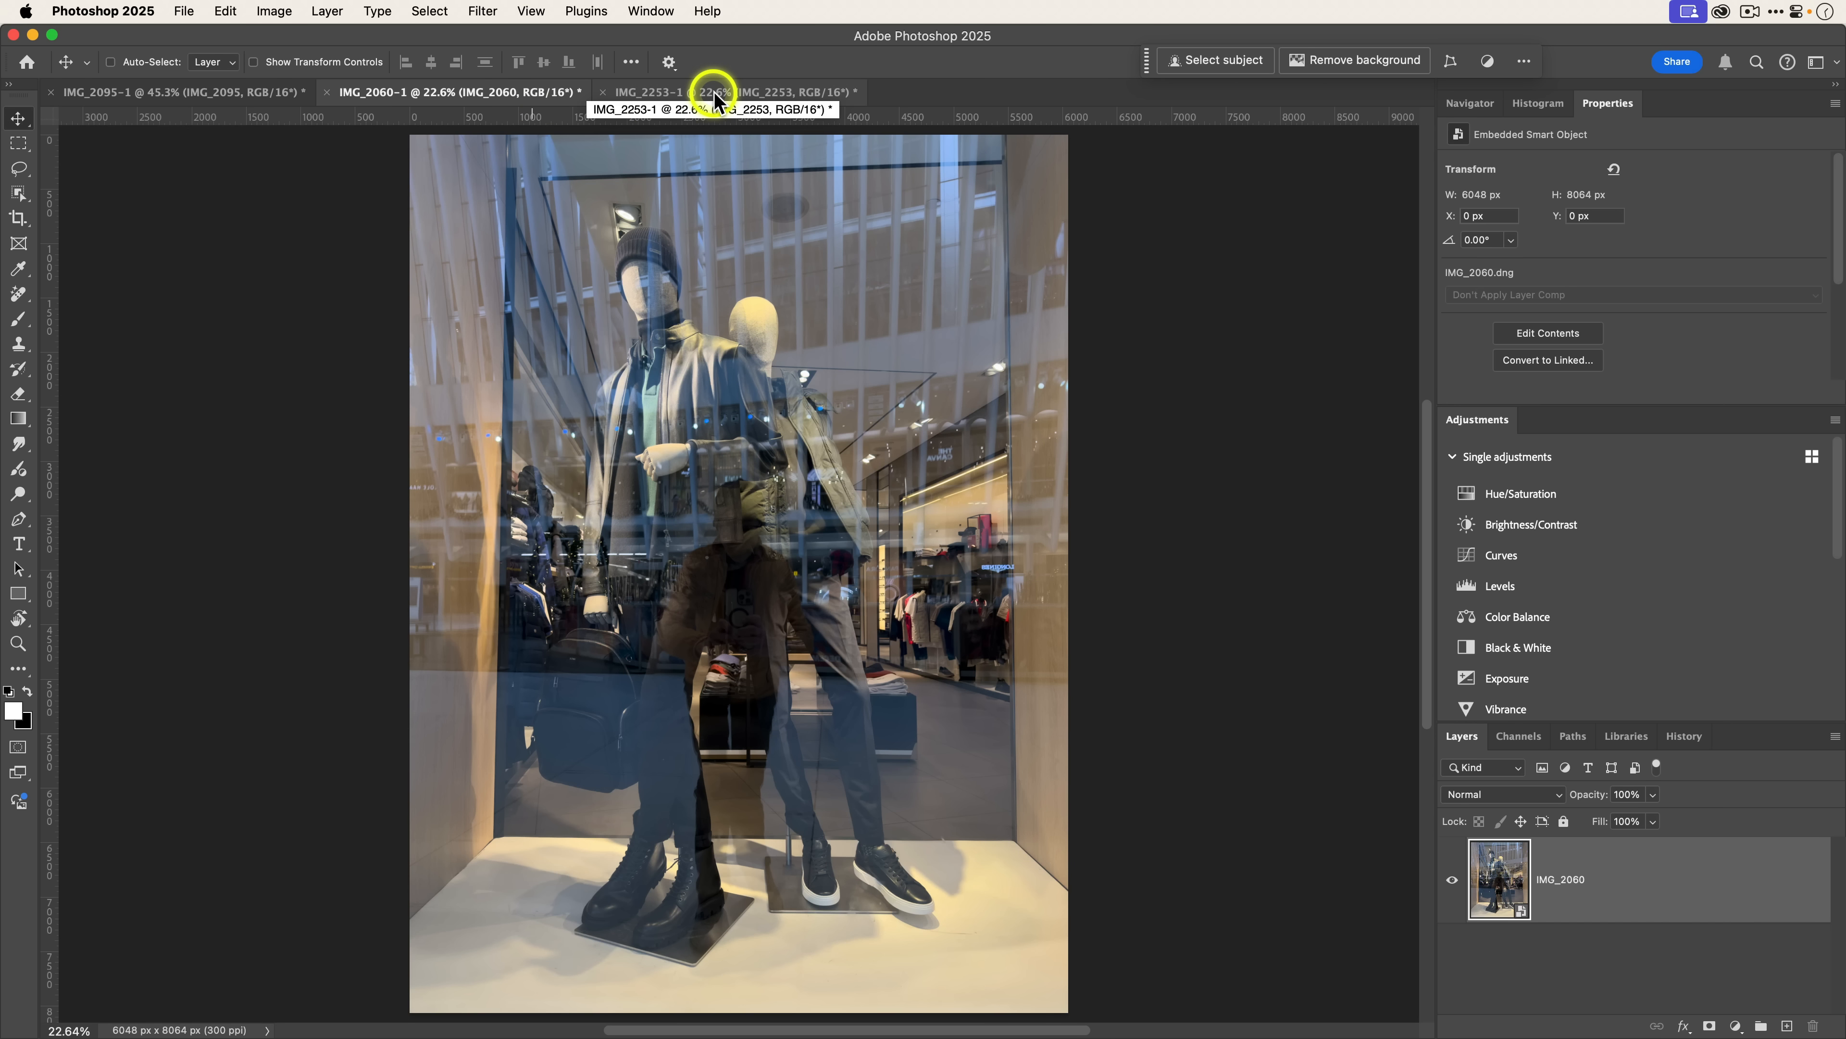
click(715, 92)
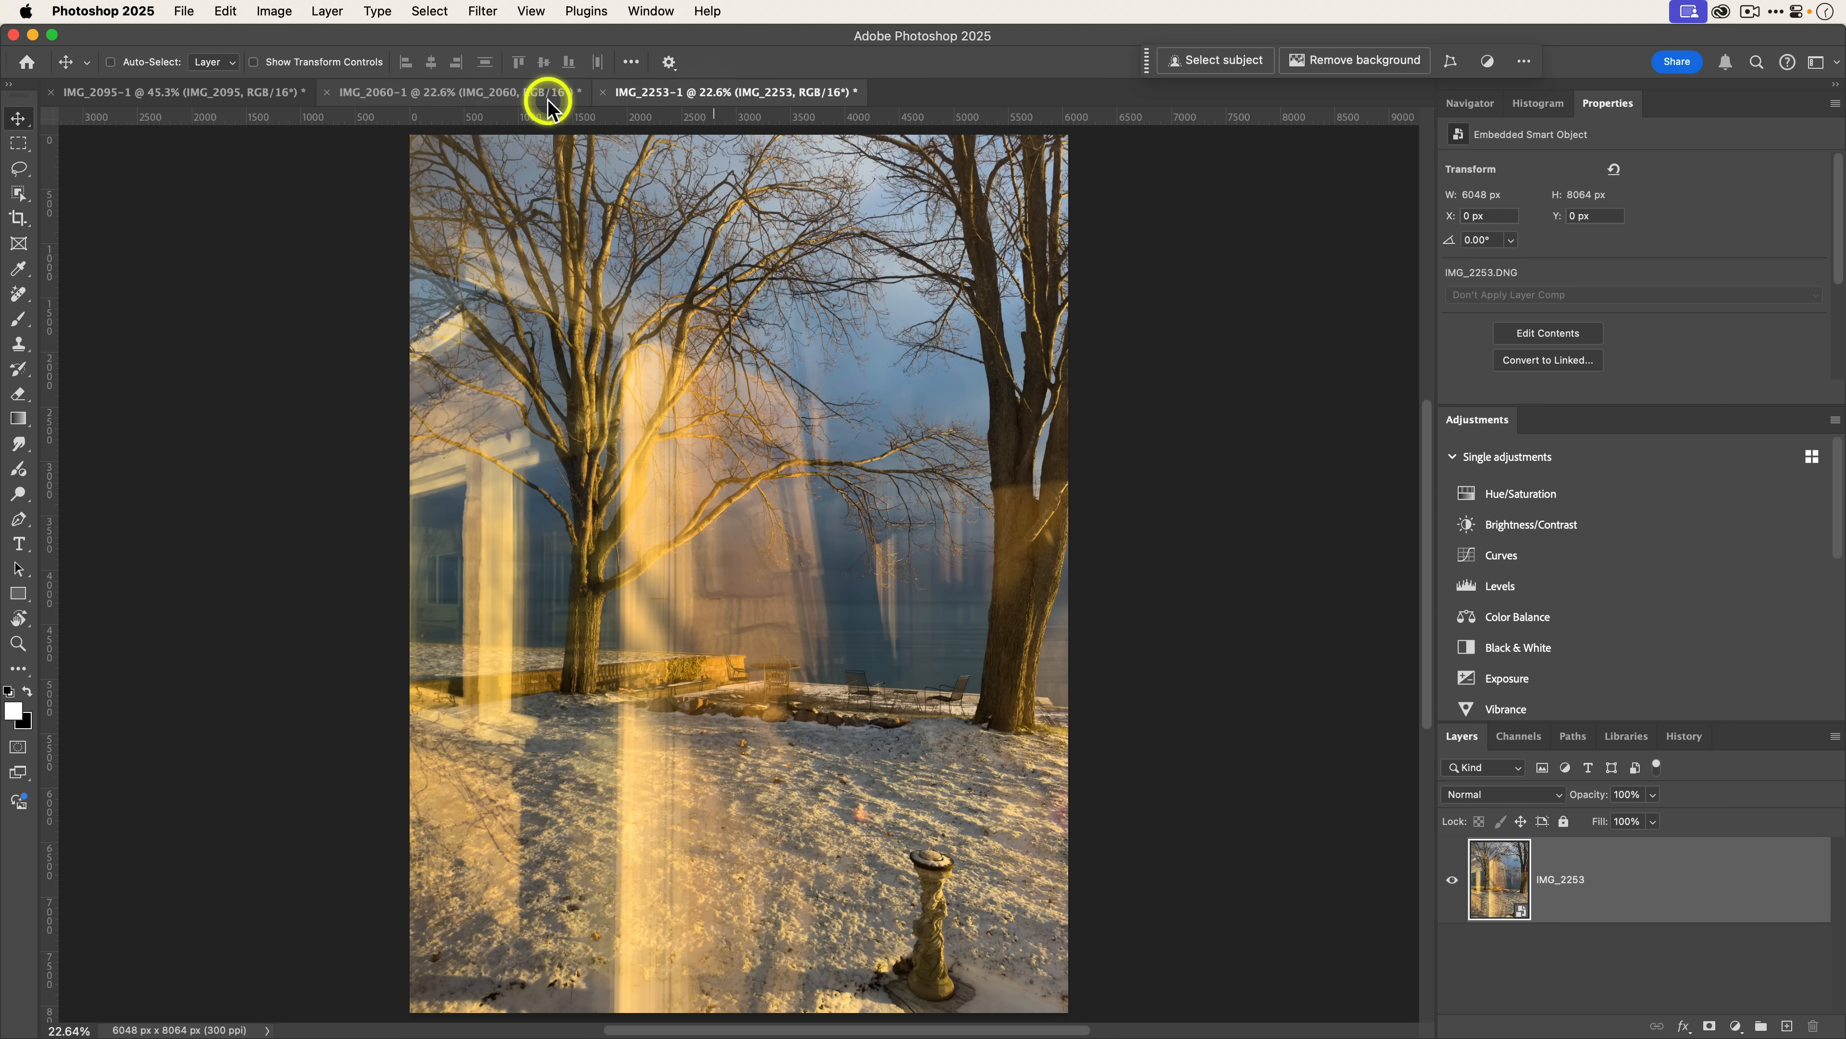
click(177, 92)
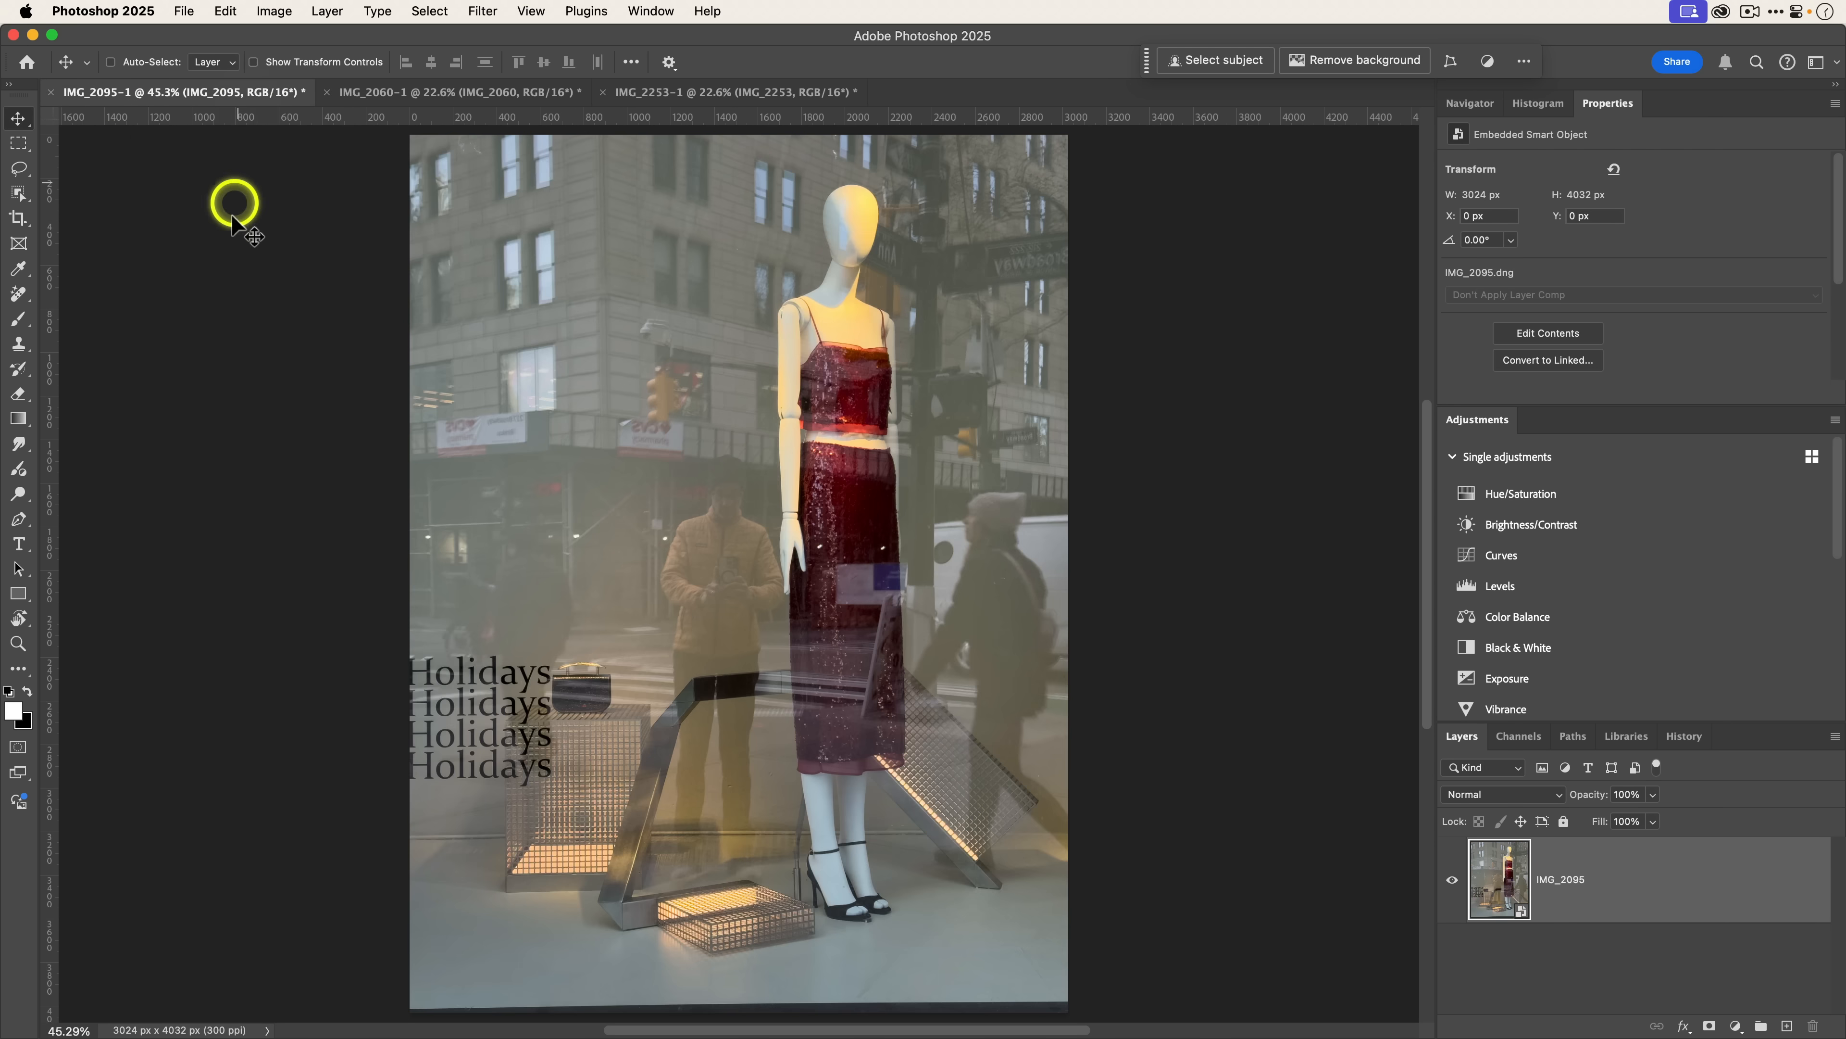
mouse_move(1236, 554)
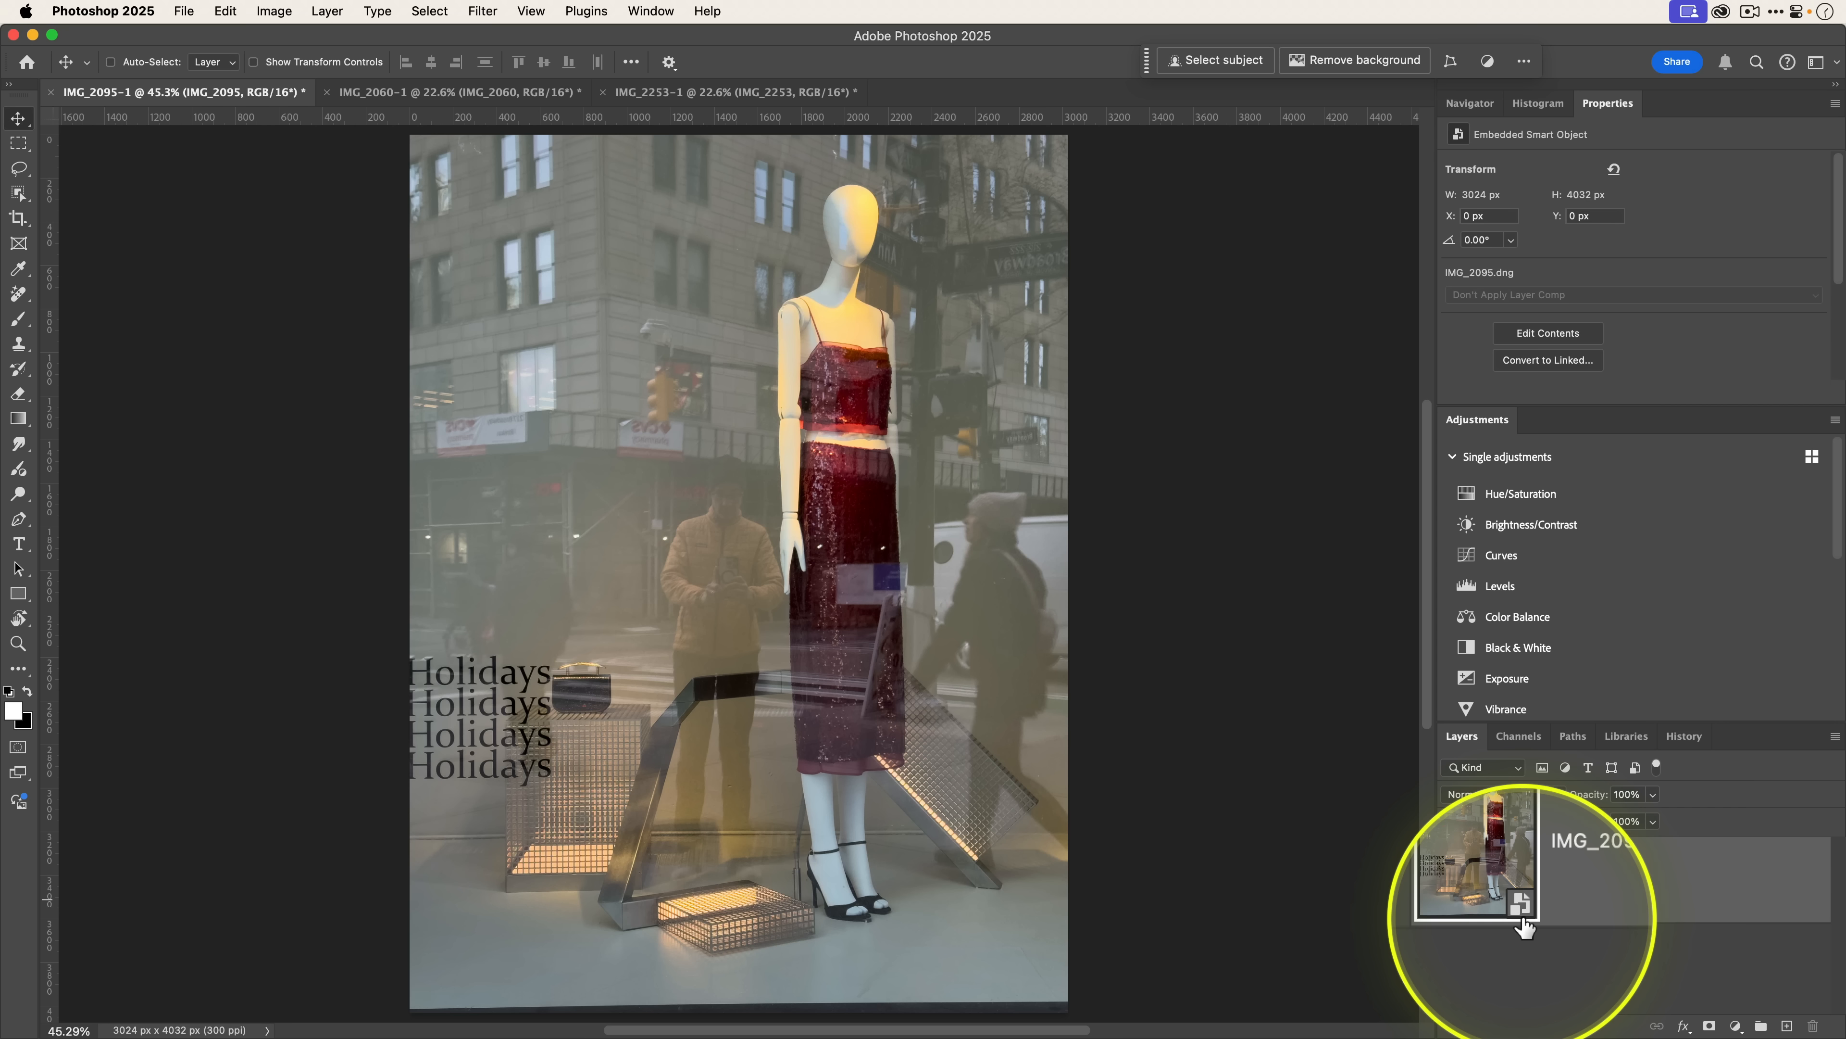
click(1523, 909)
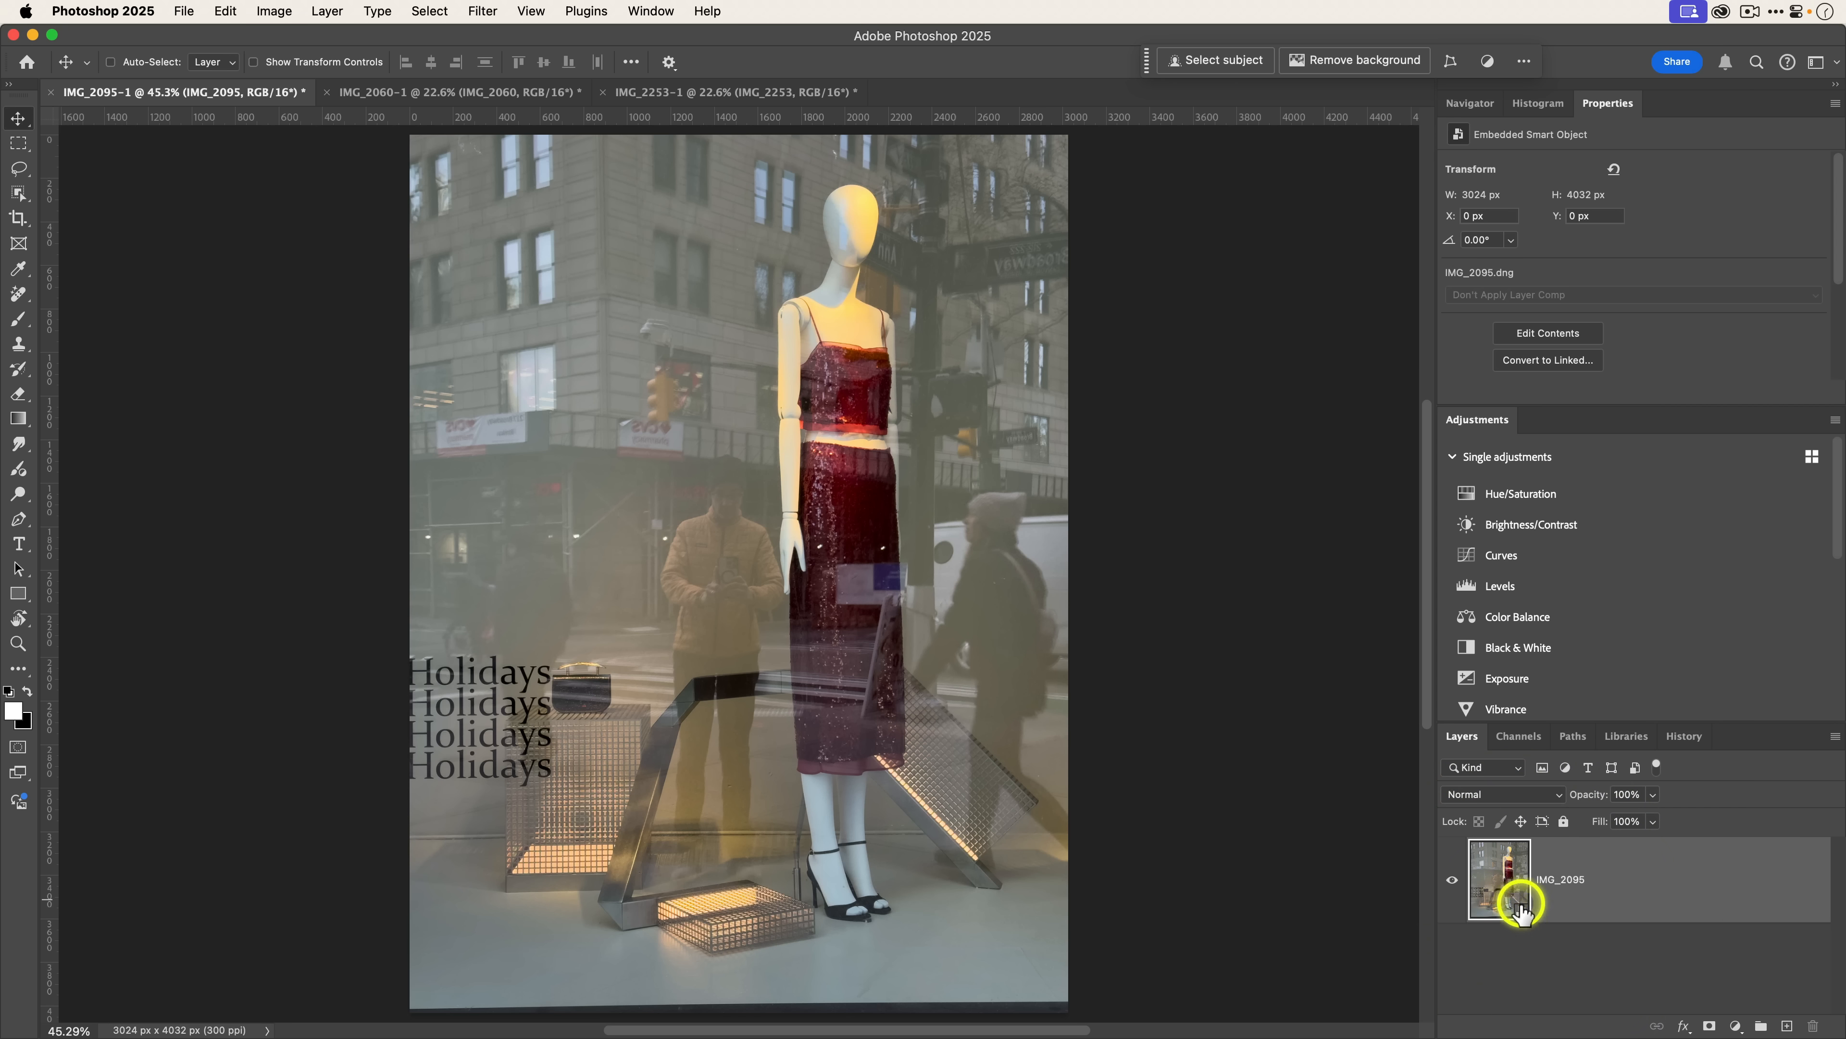
Step: Open the IMG_2095 smart object's raw file in Camera Raw
double_click(1498, 880)
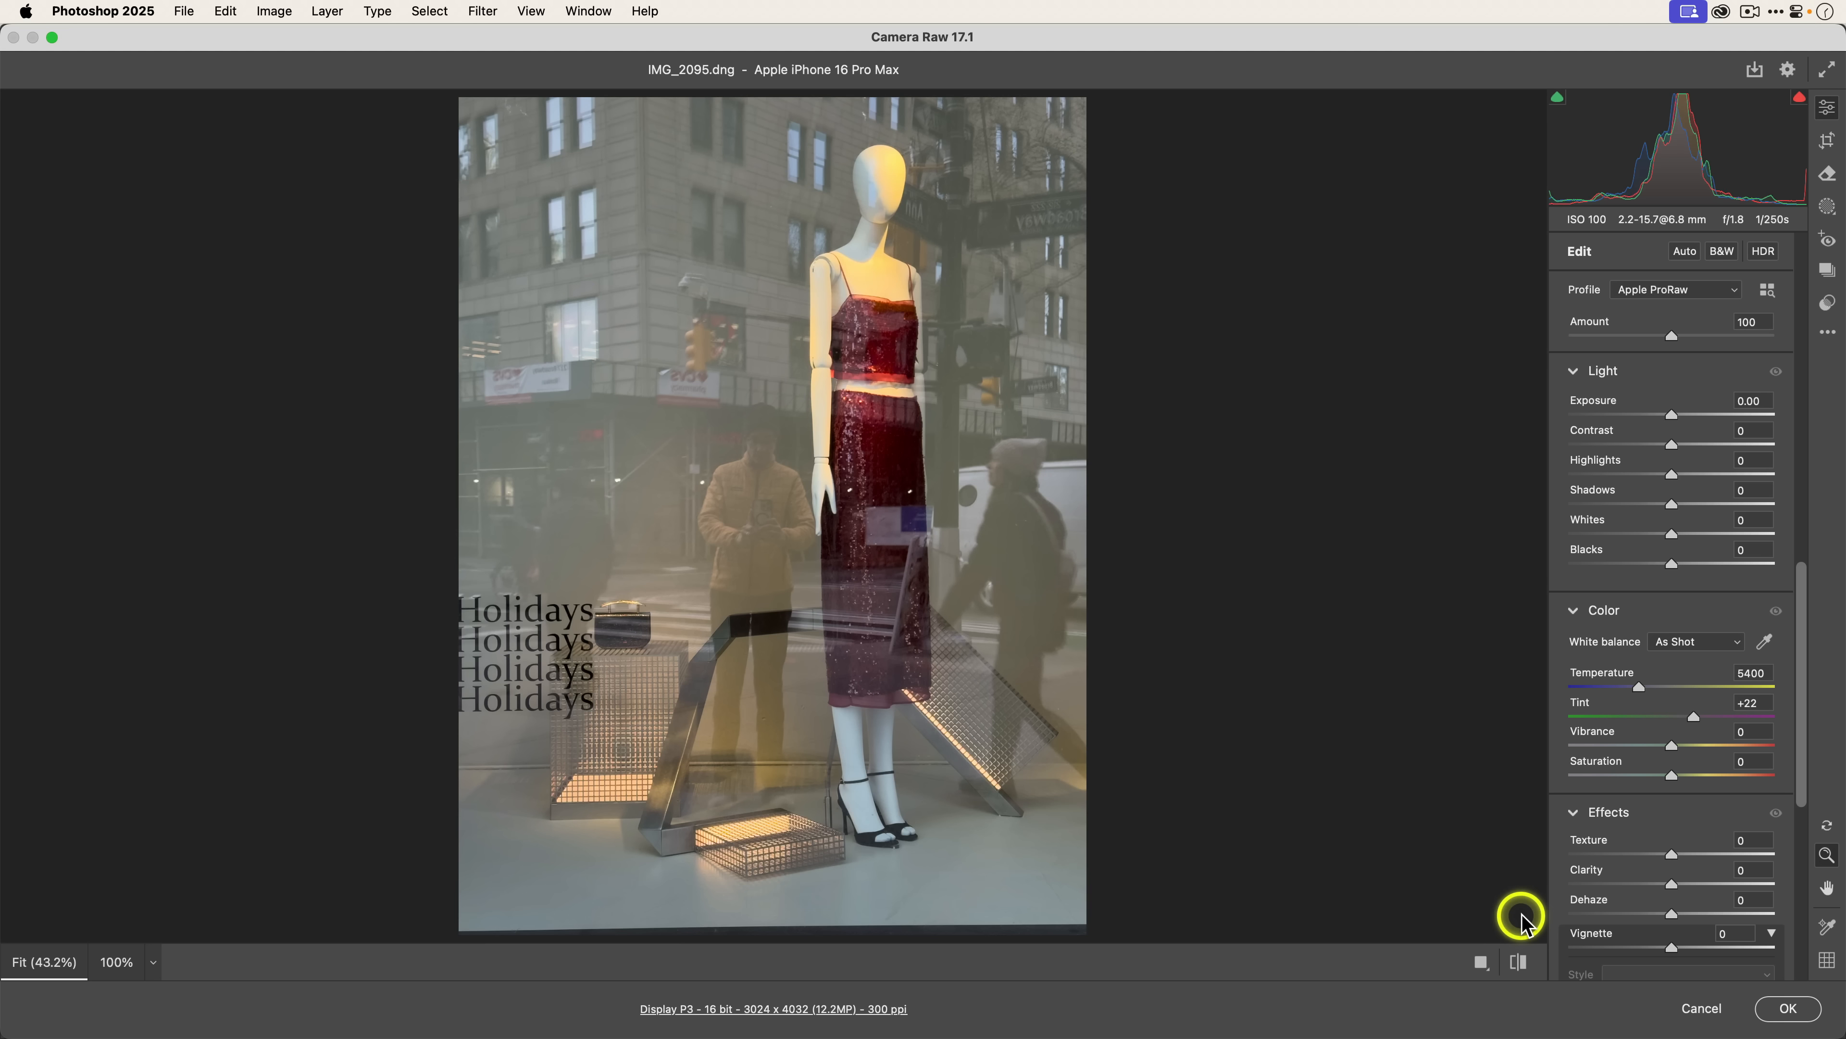
mouse_move(936, 58)
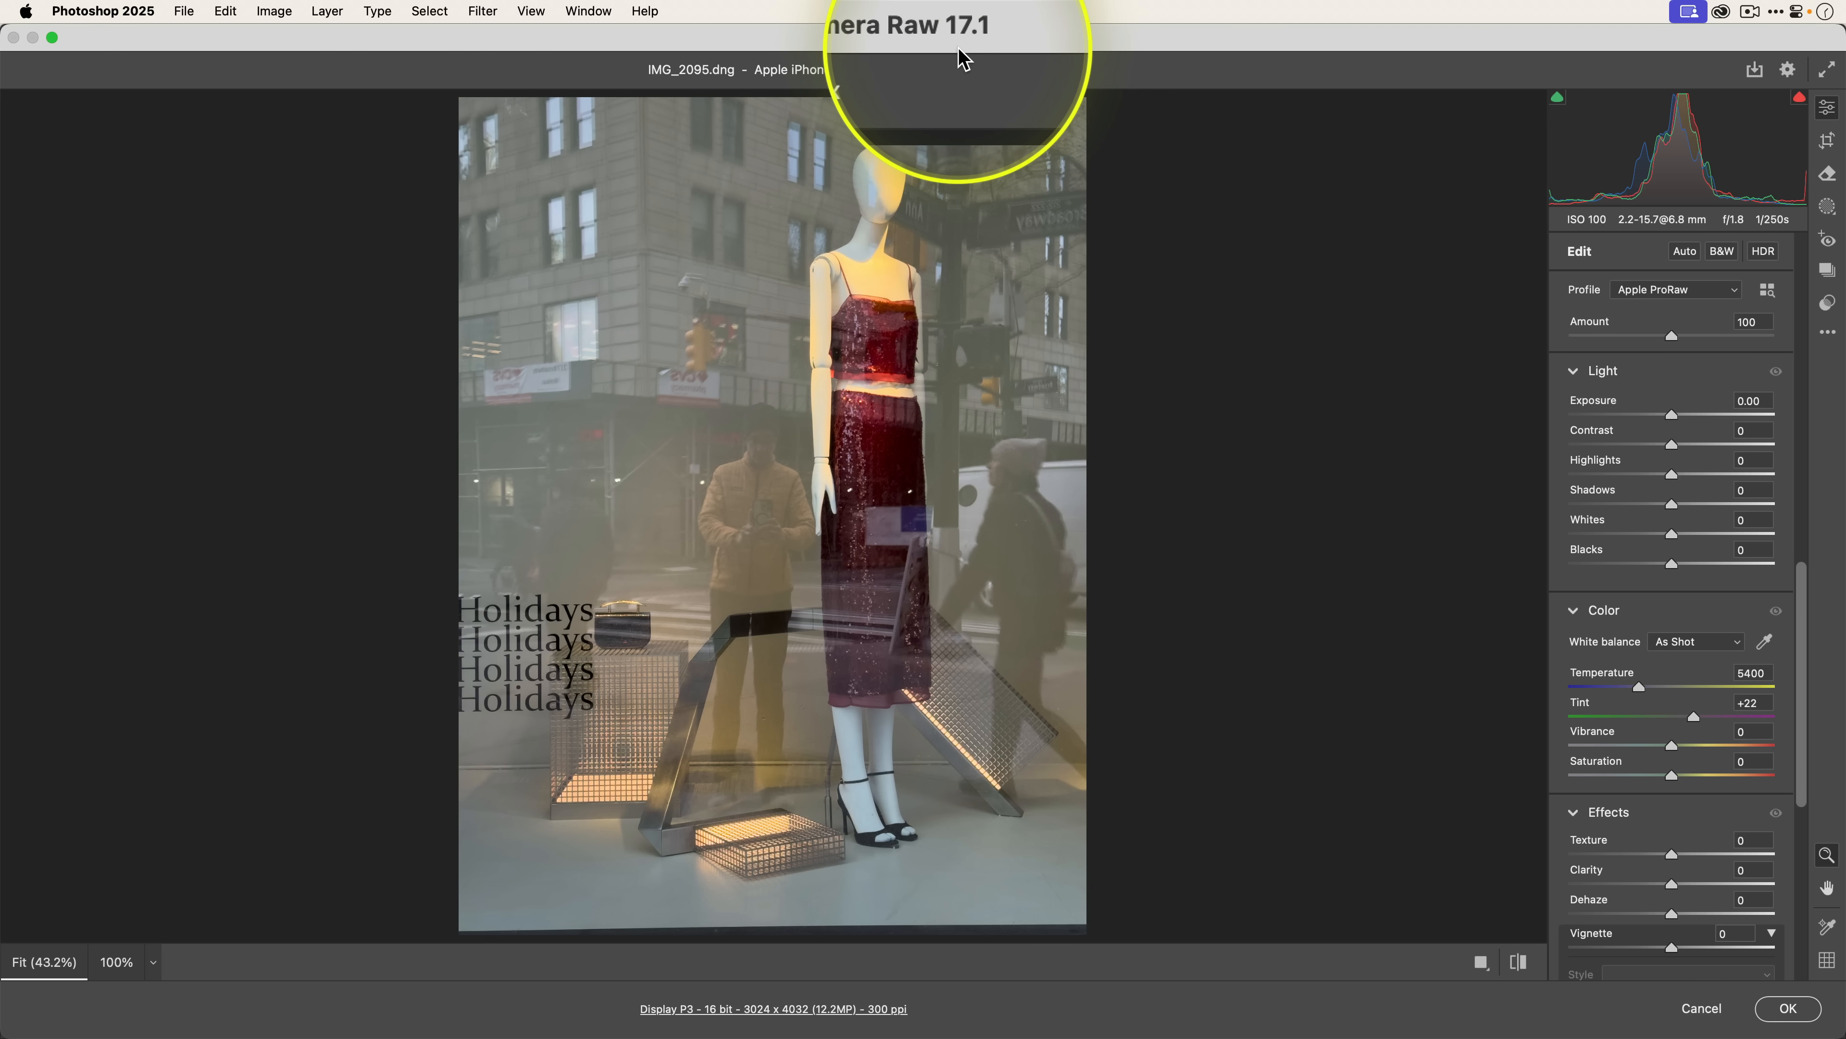
mouse_move(1165, 297)
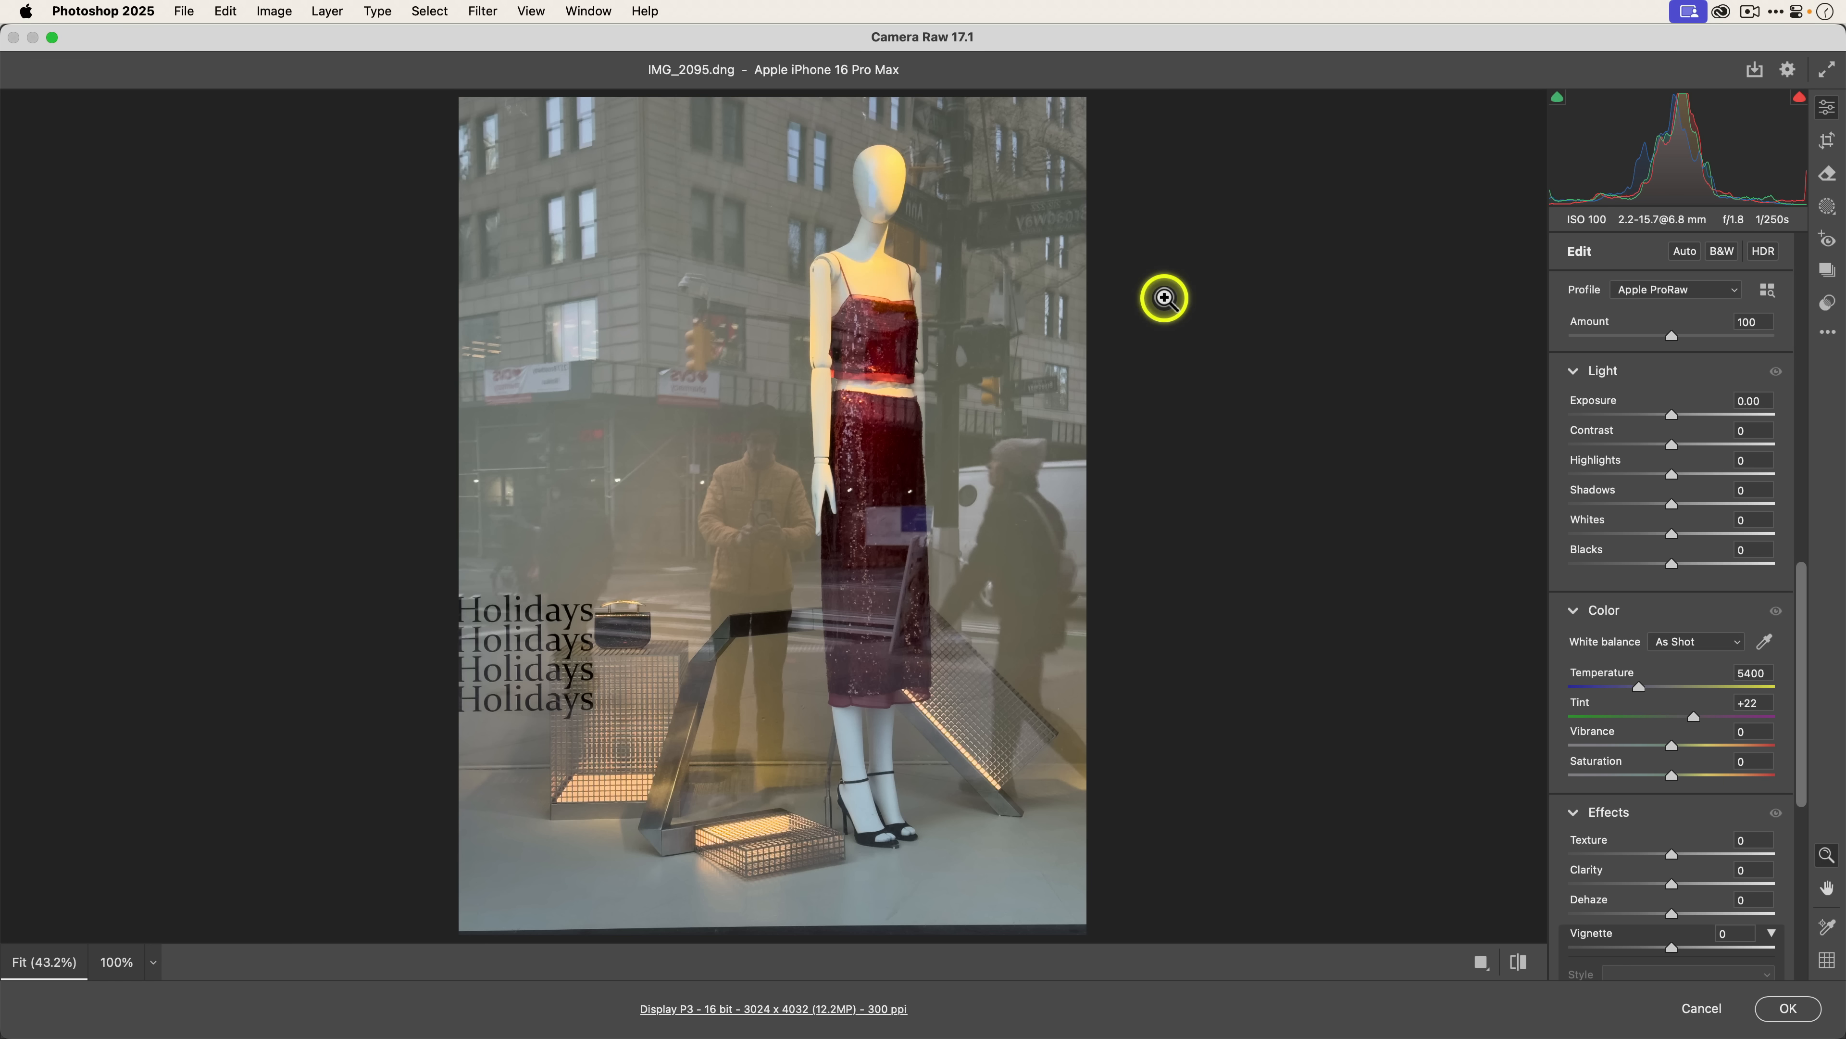
mouse_move(1153, 303)
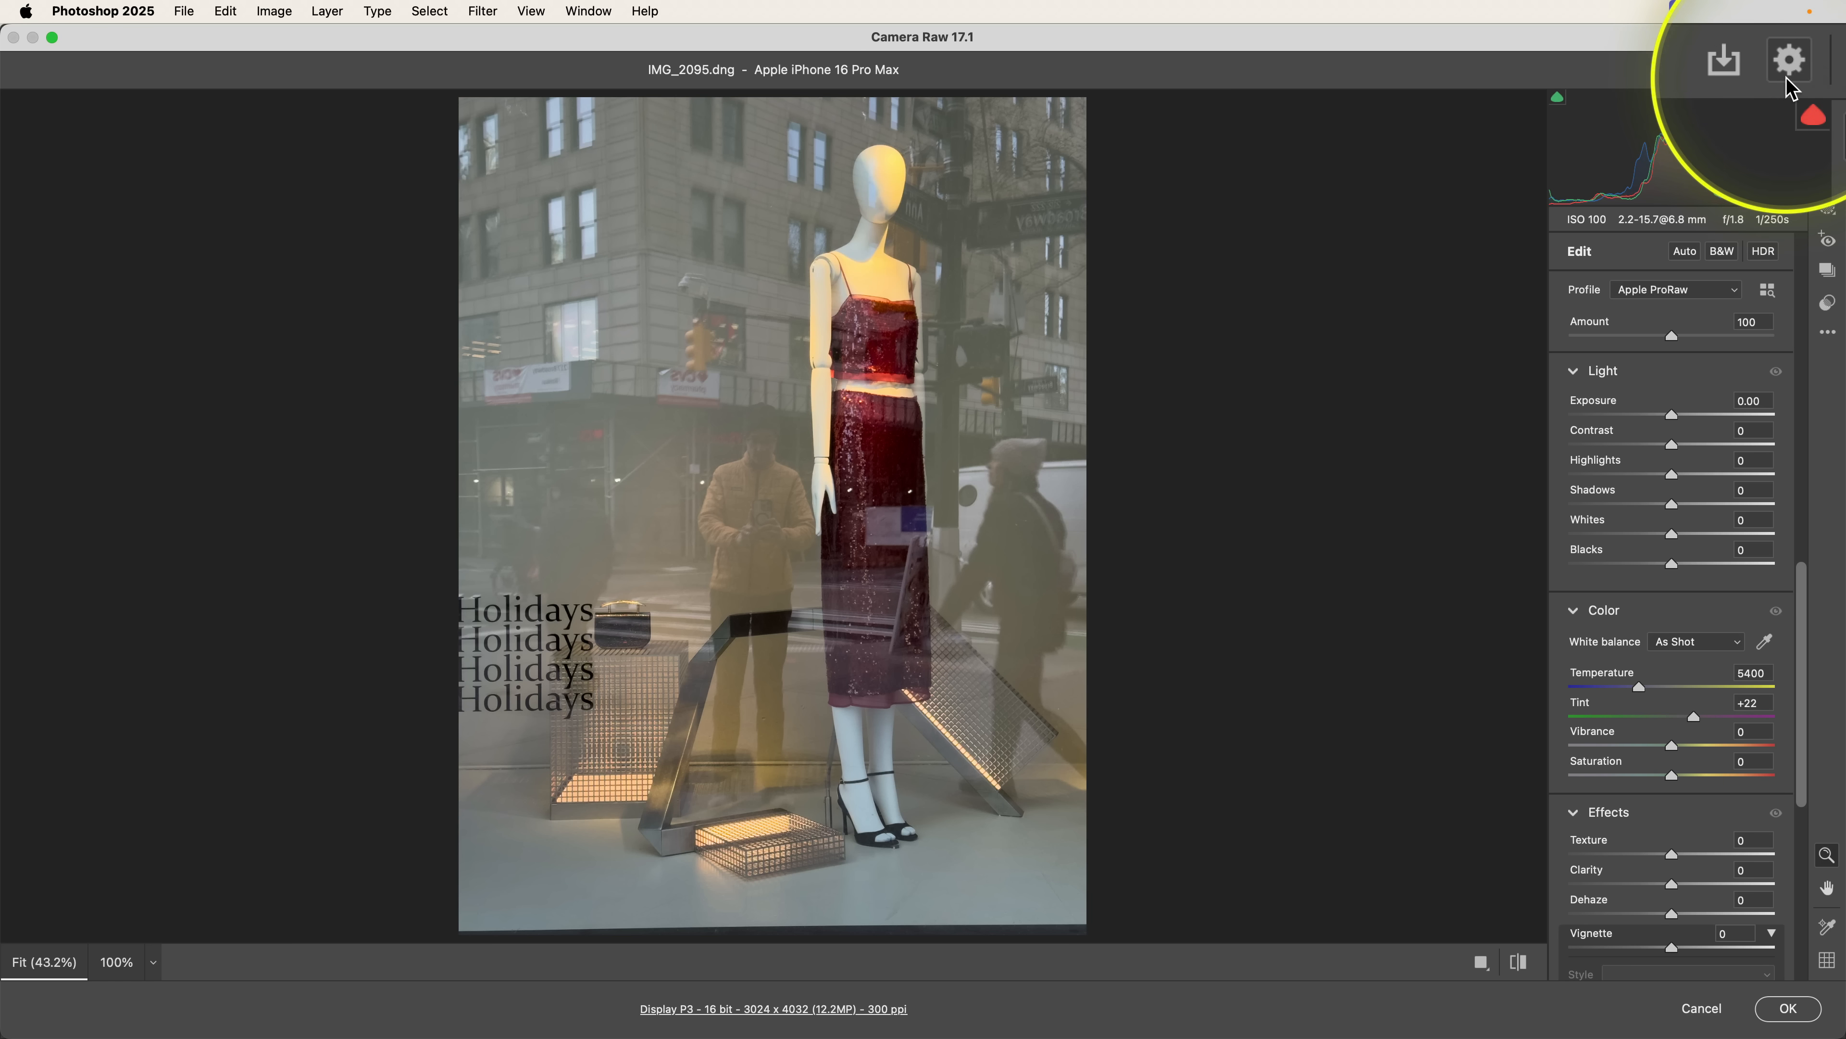
Step: Enable the New AI Features and Settings Panel technology preview in Camera Raw preferences
click(1788, 58)
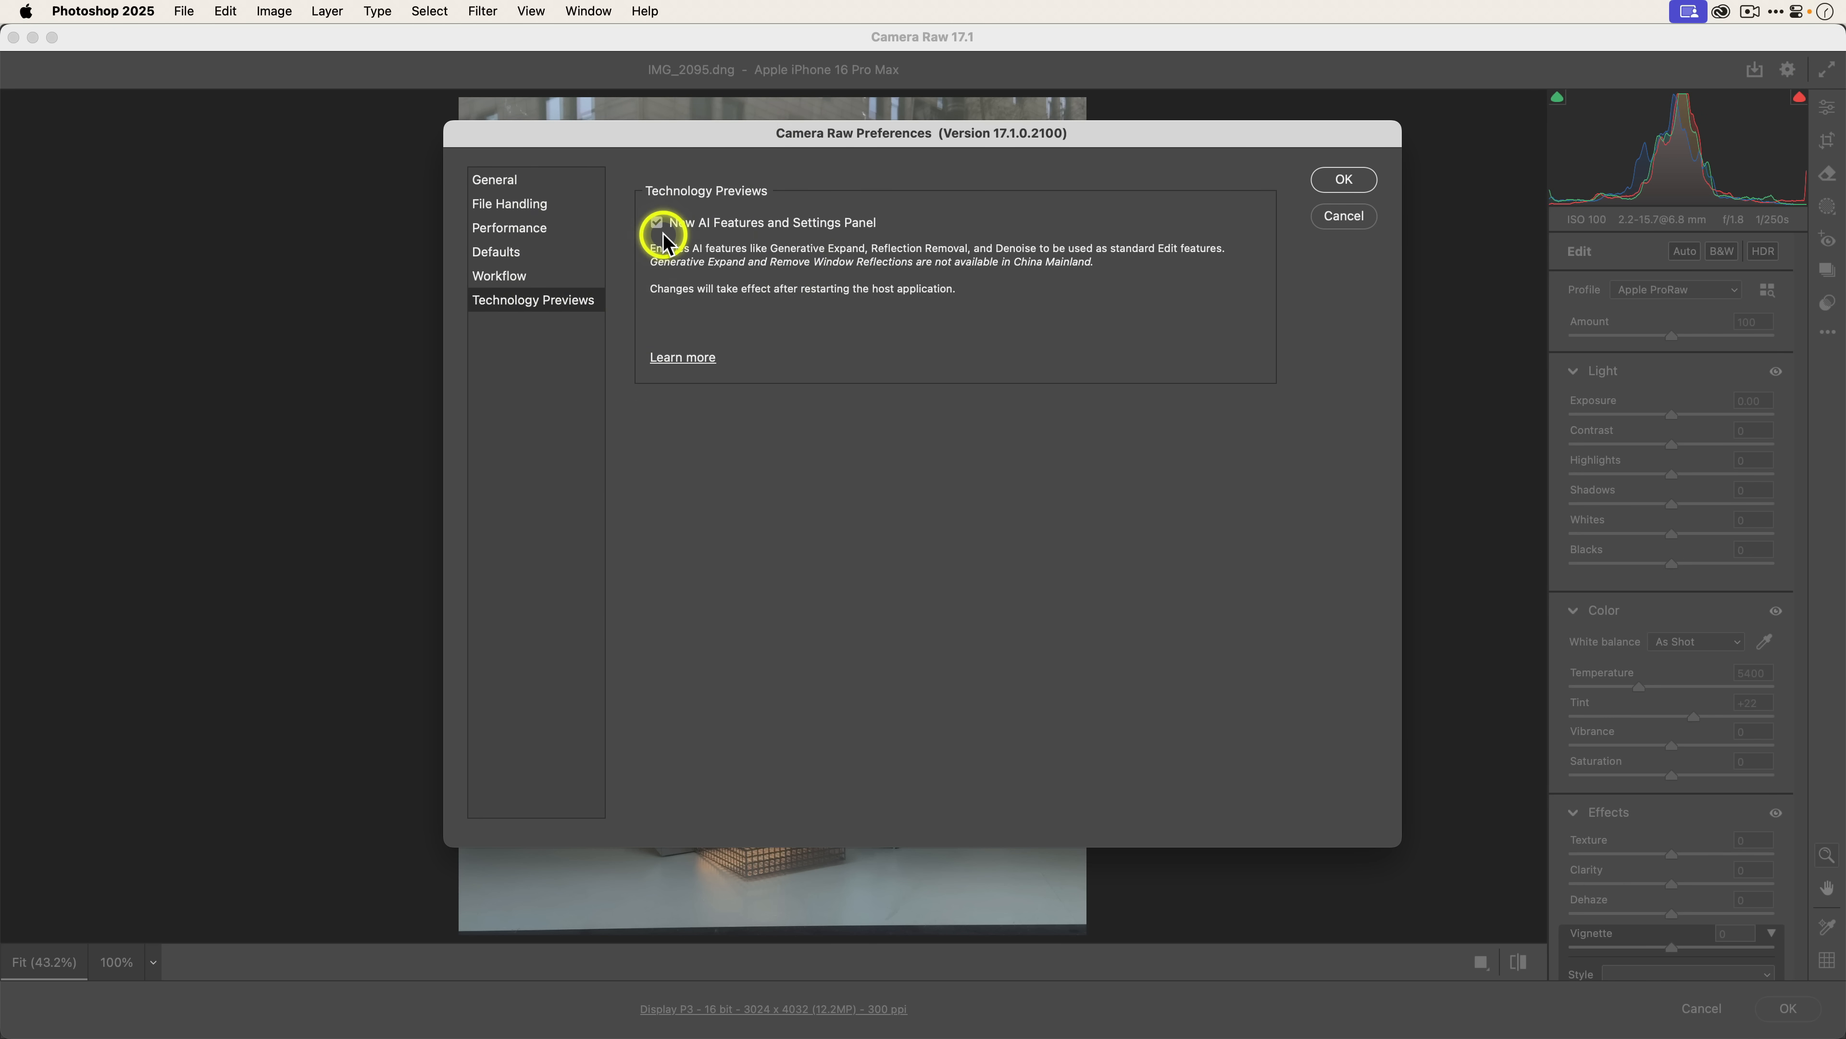
click(656, 221)
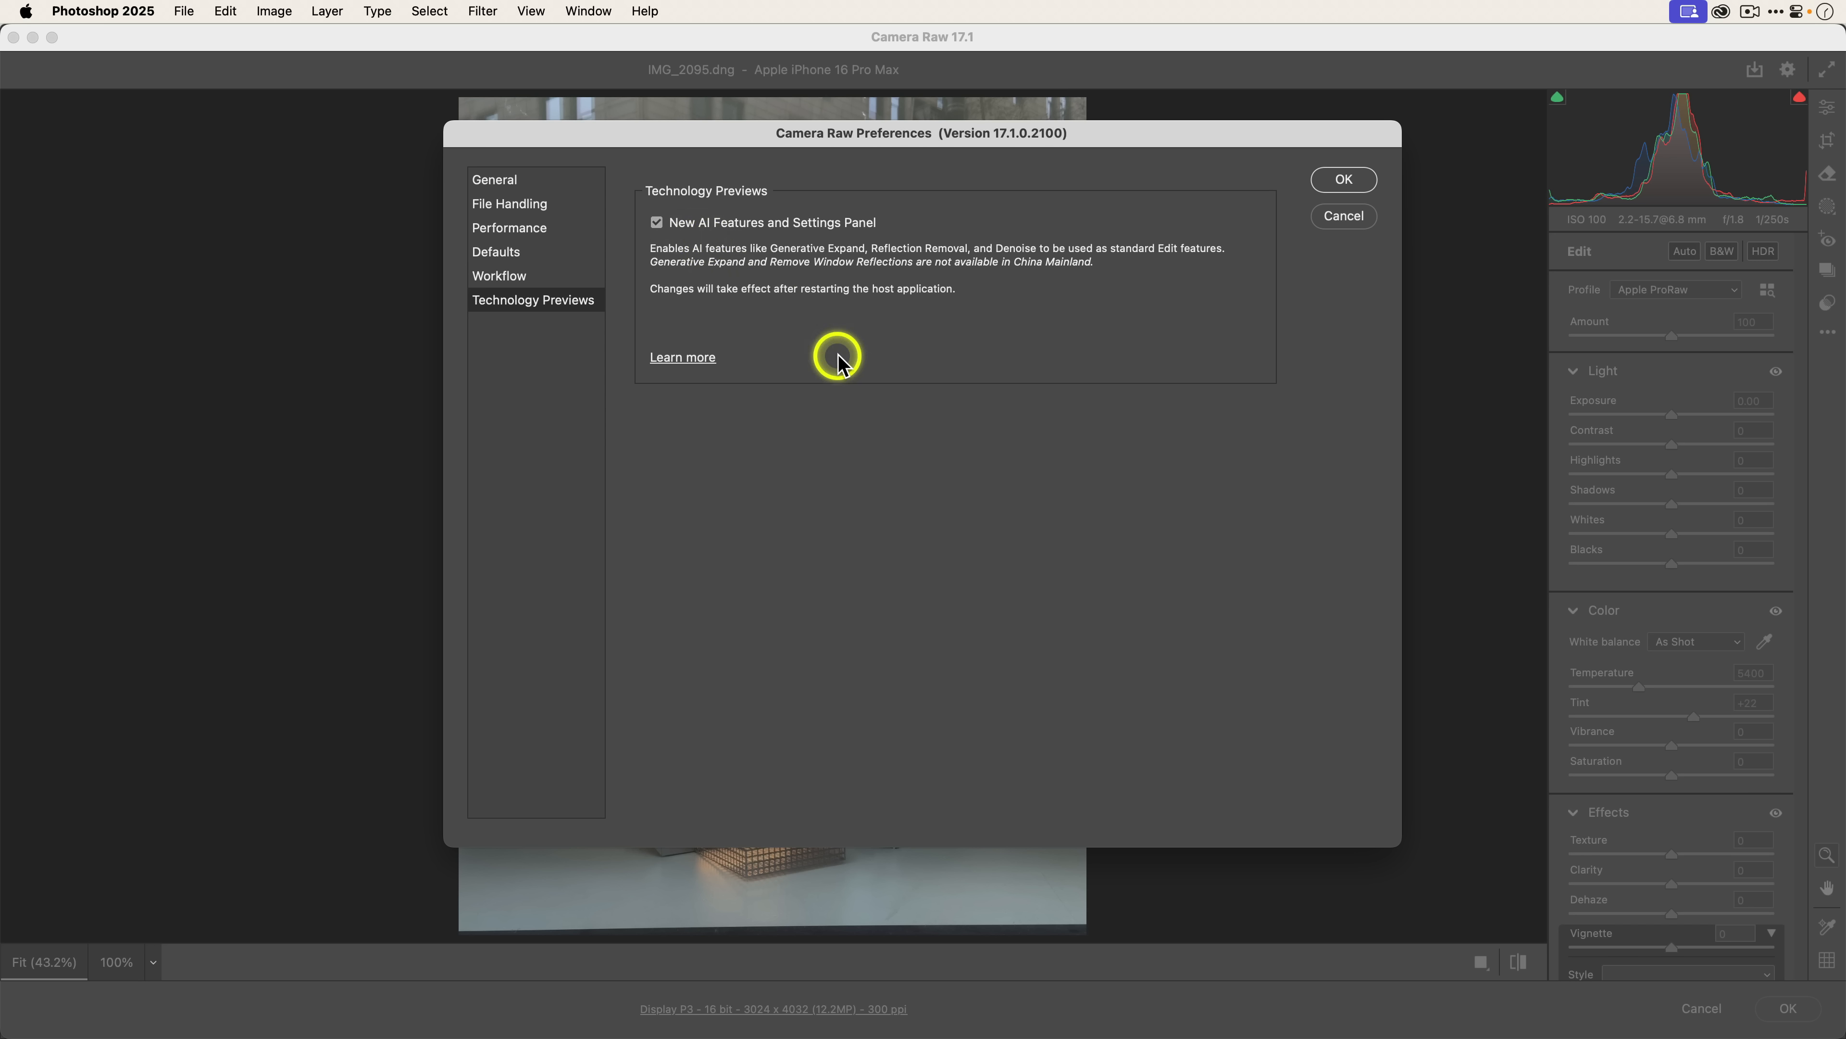
mouse_move(1175, 277)
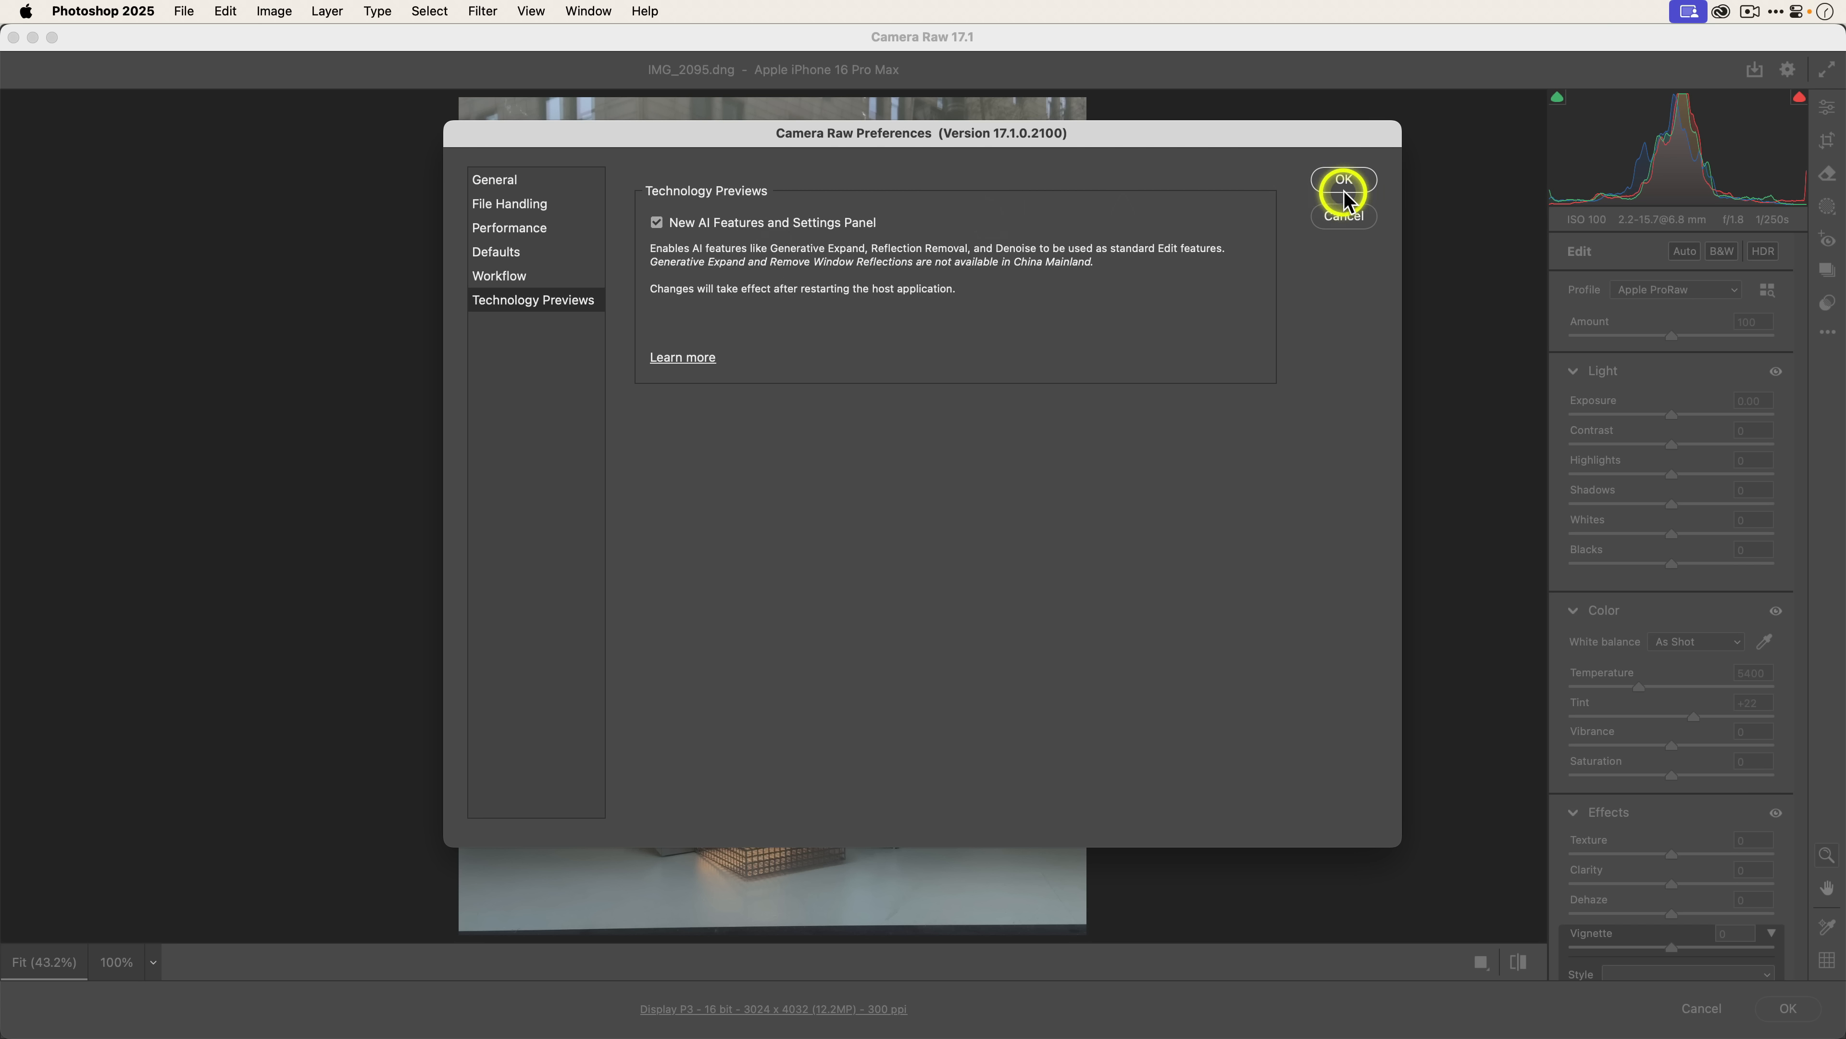
click(1343, 180)
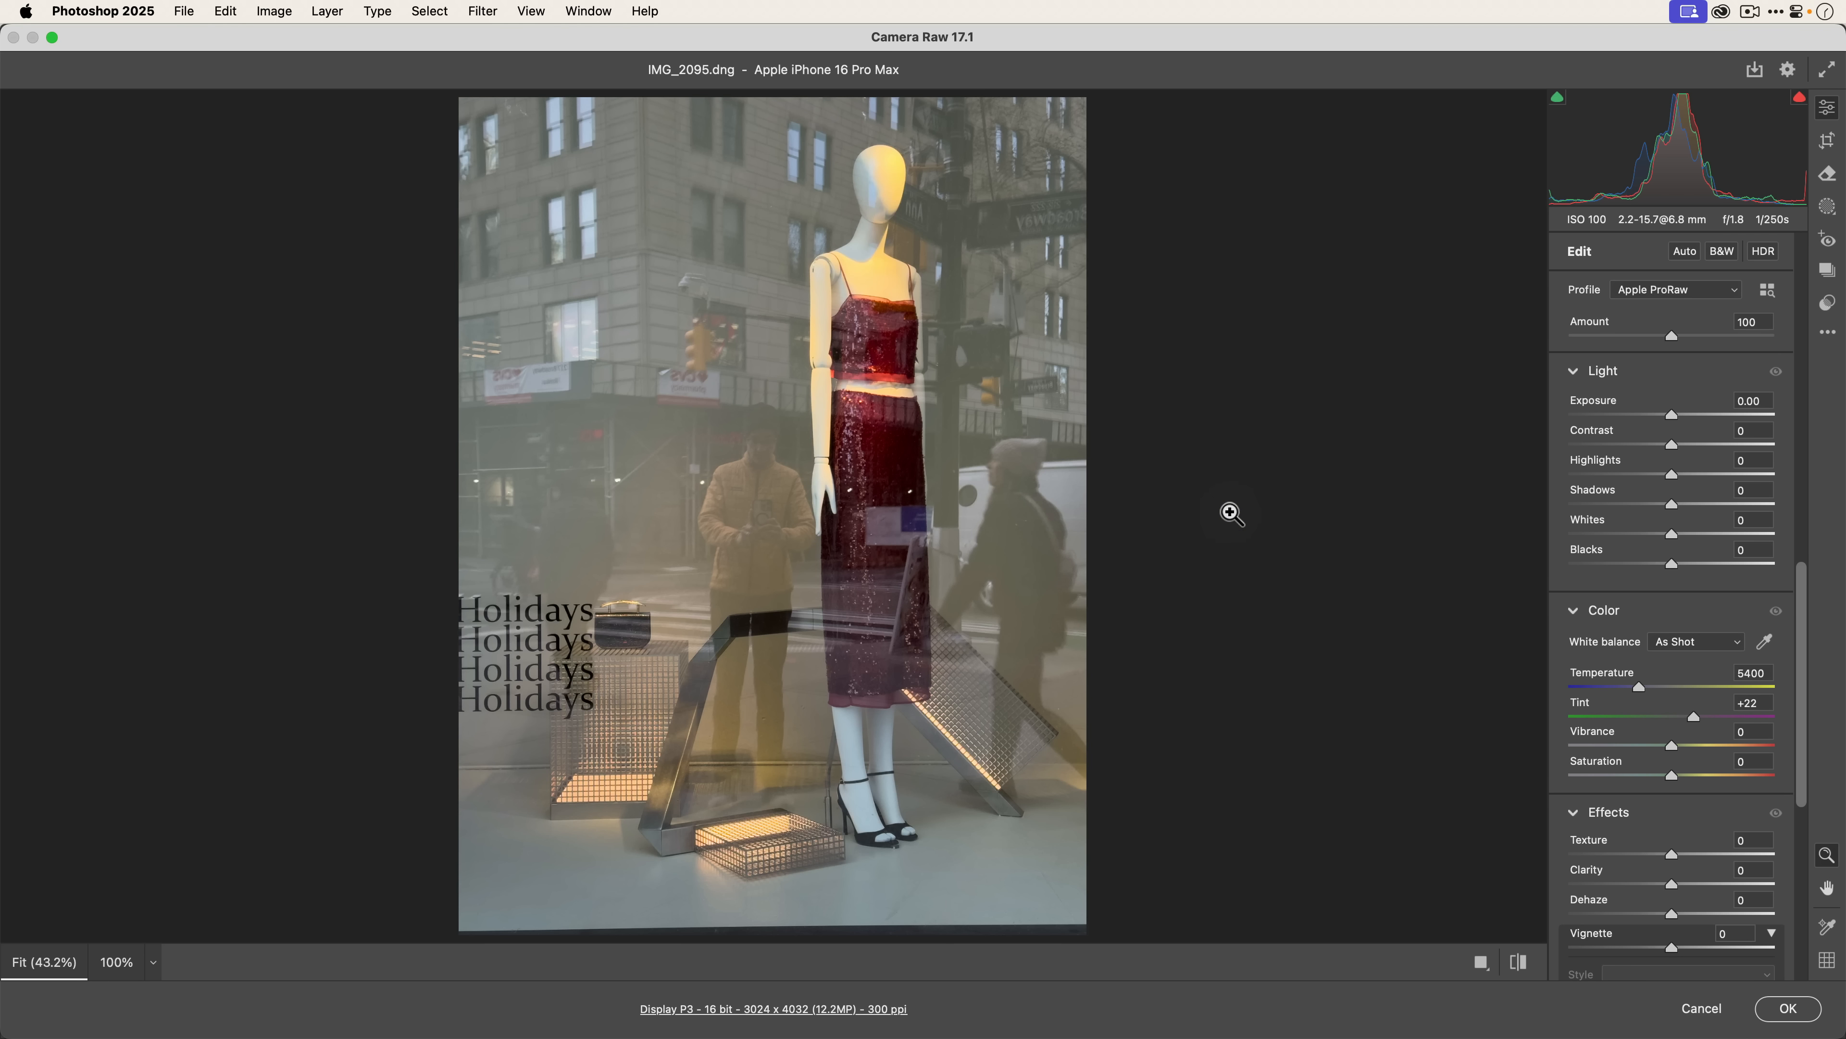
mouse_move(1825, 150)
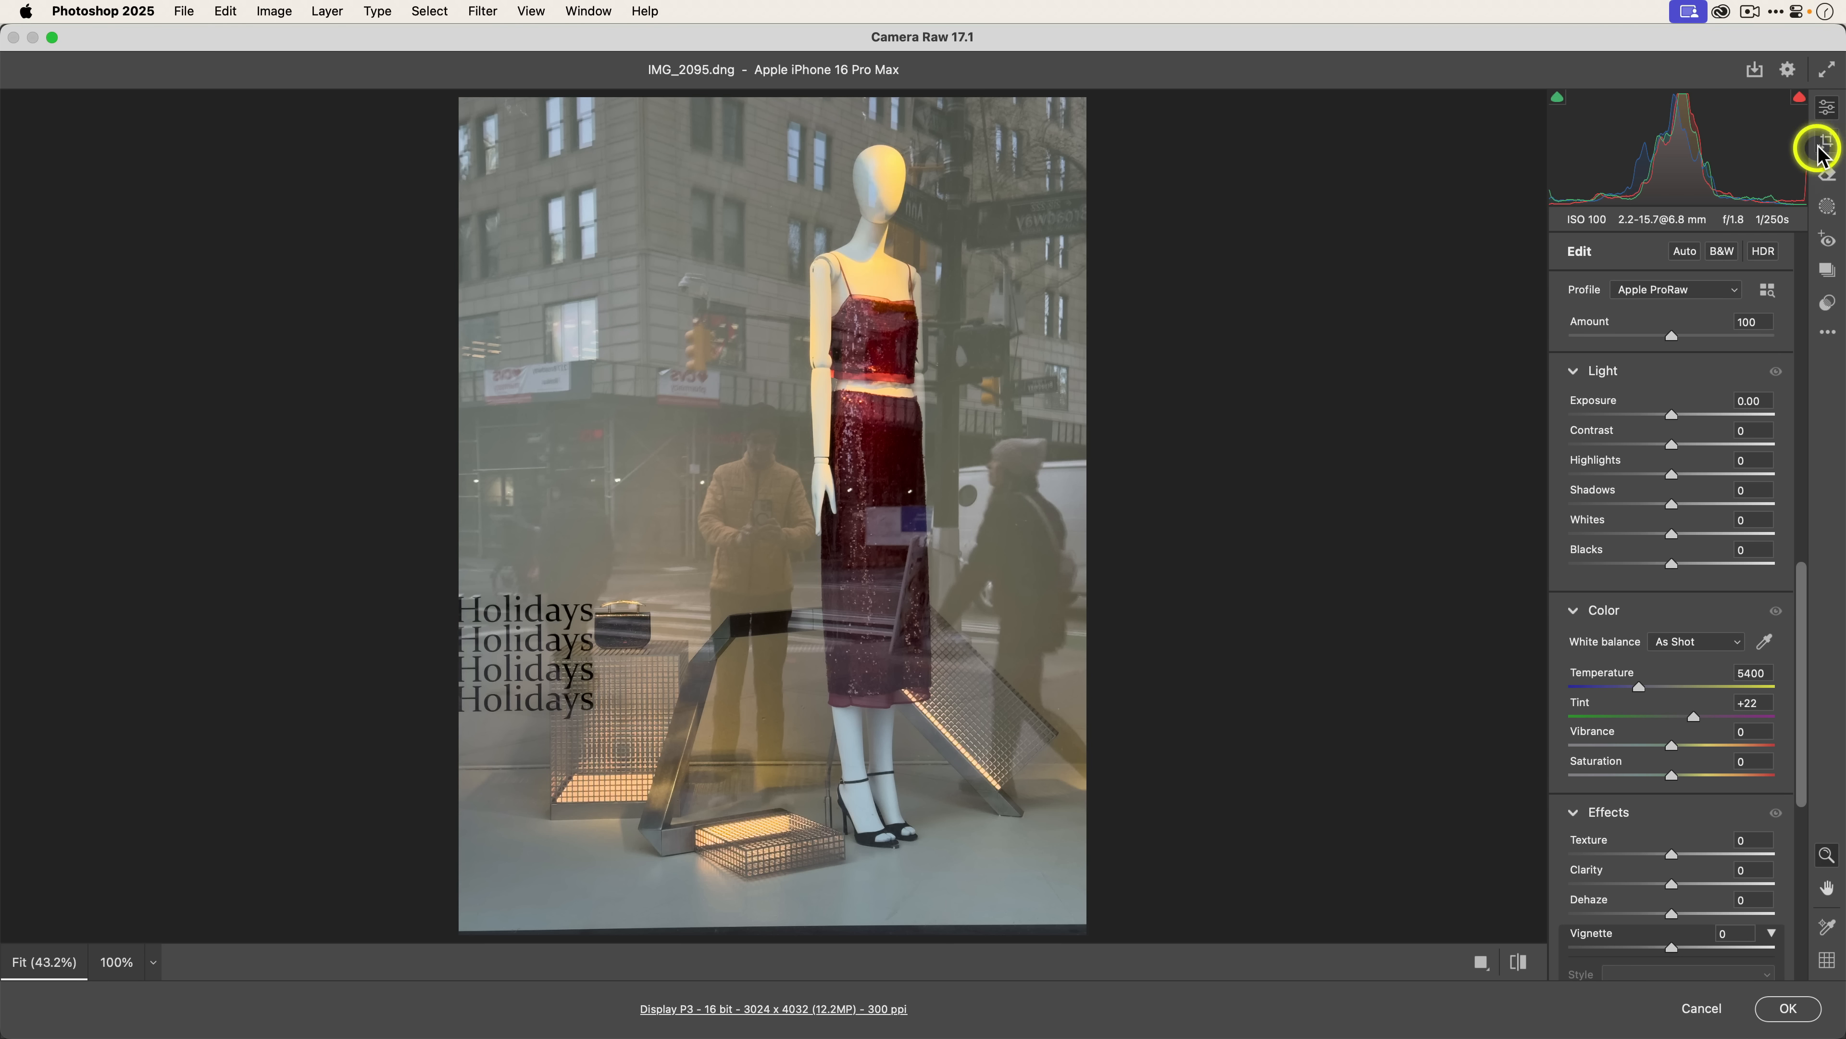
Step: Crop the left strip off IMG_2095, trimming it to 2663 × 3840 pixels
click(1827, 141)
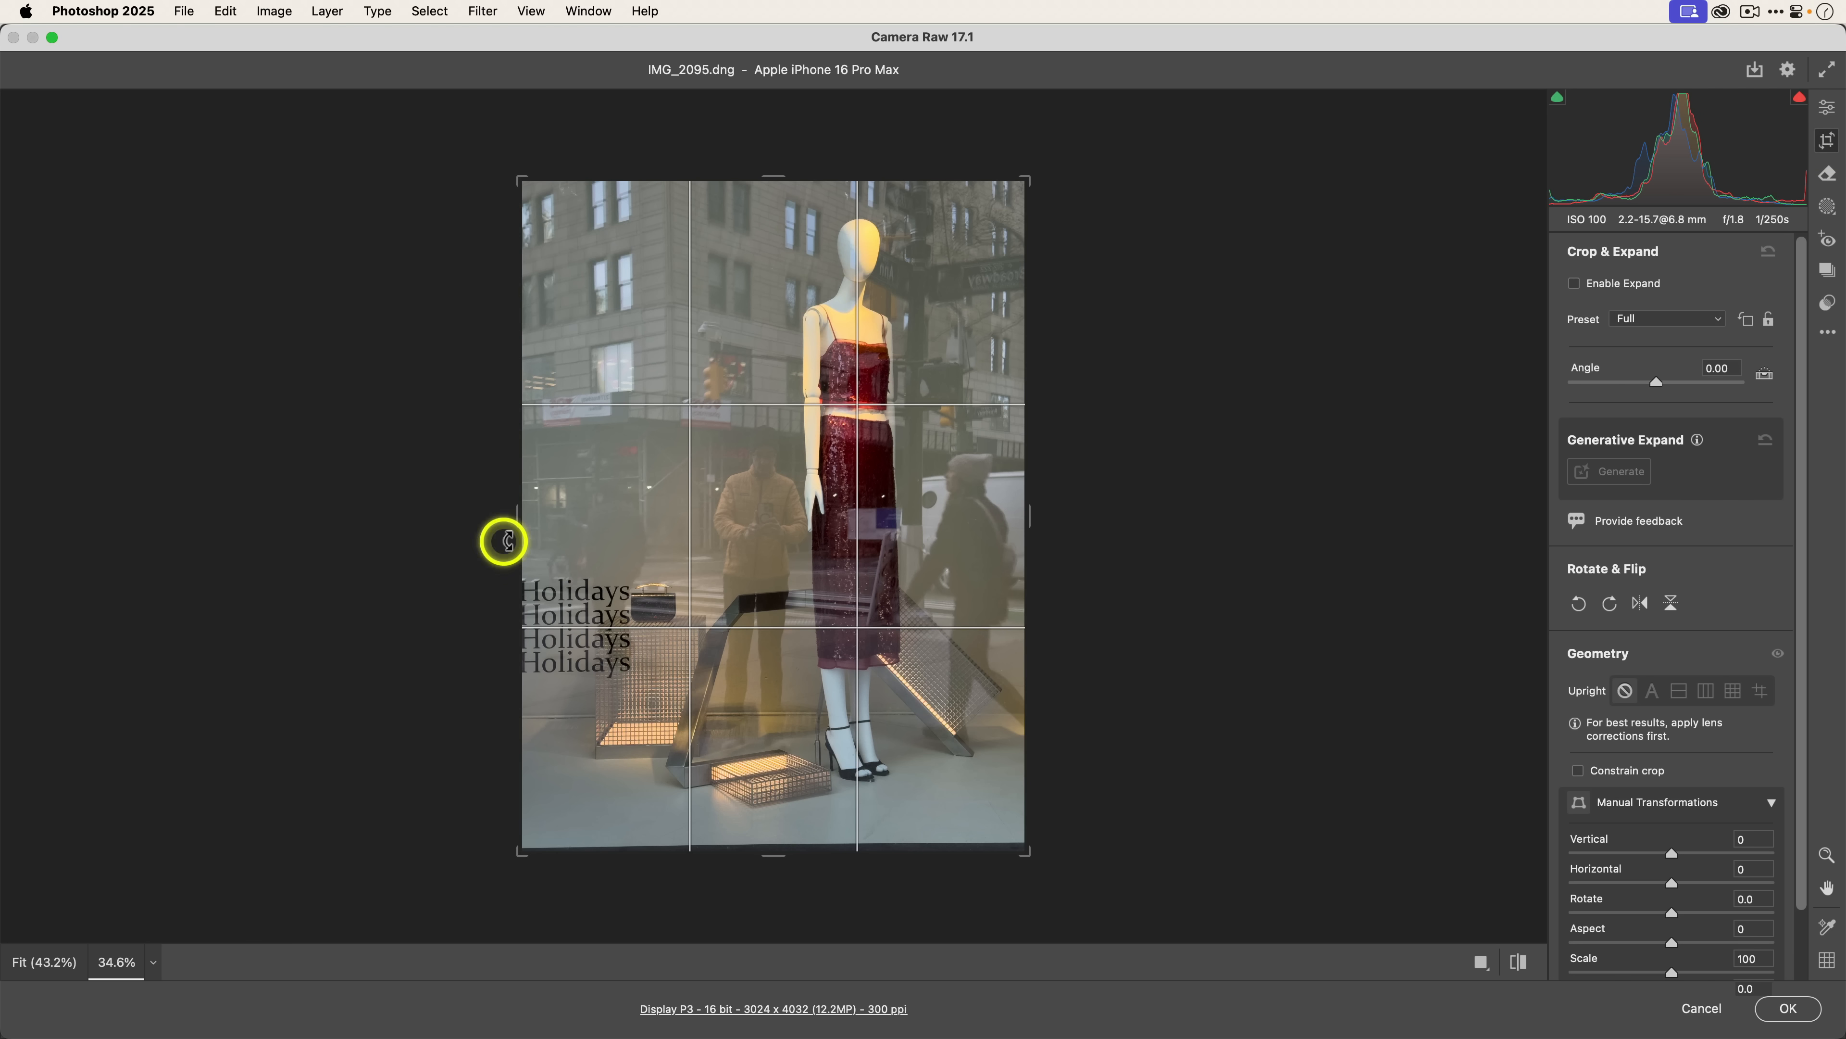
drag(507, 541, 545, 515)
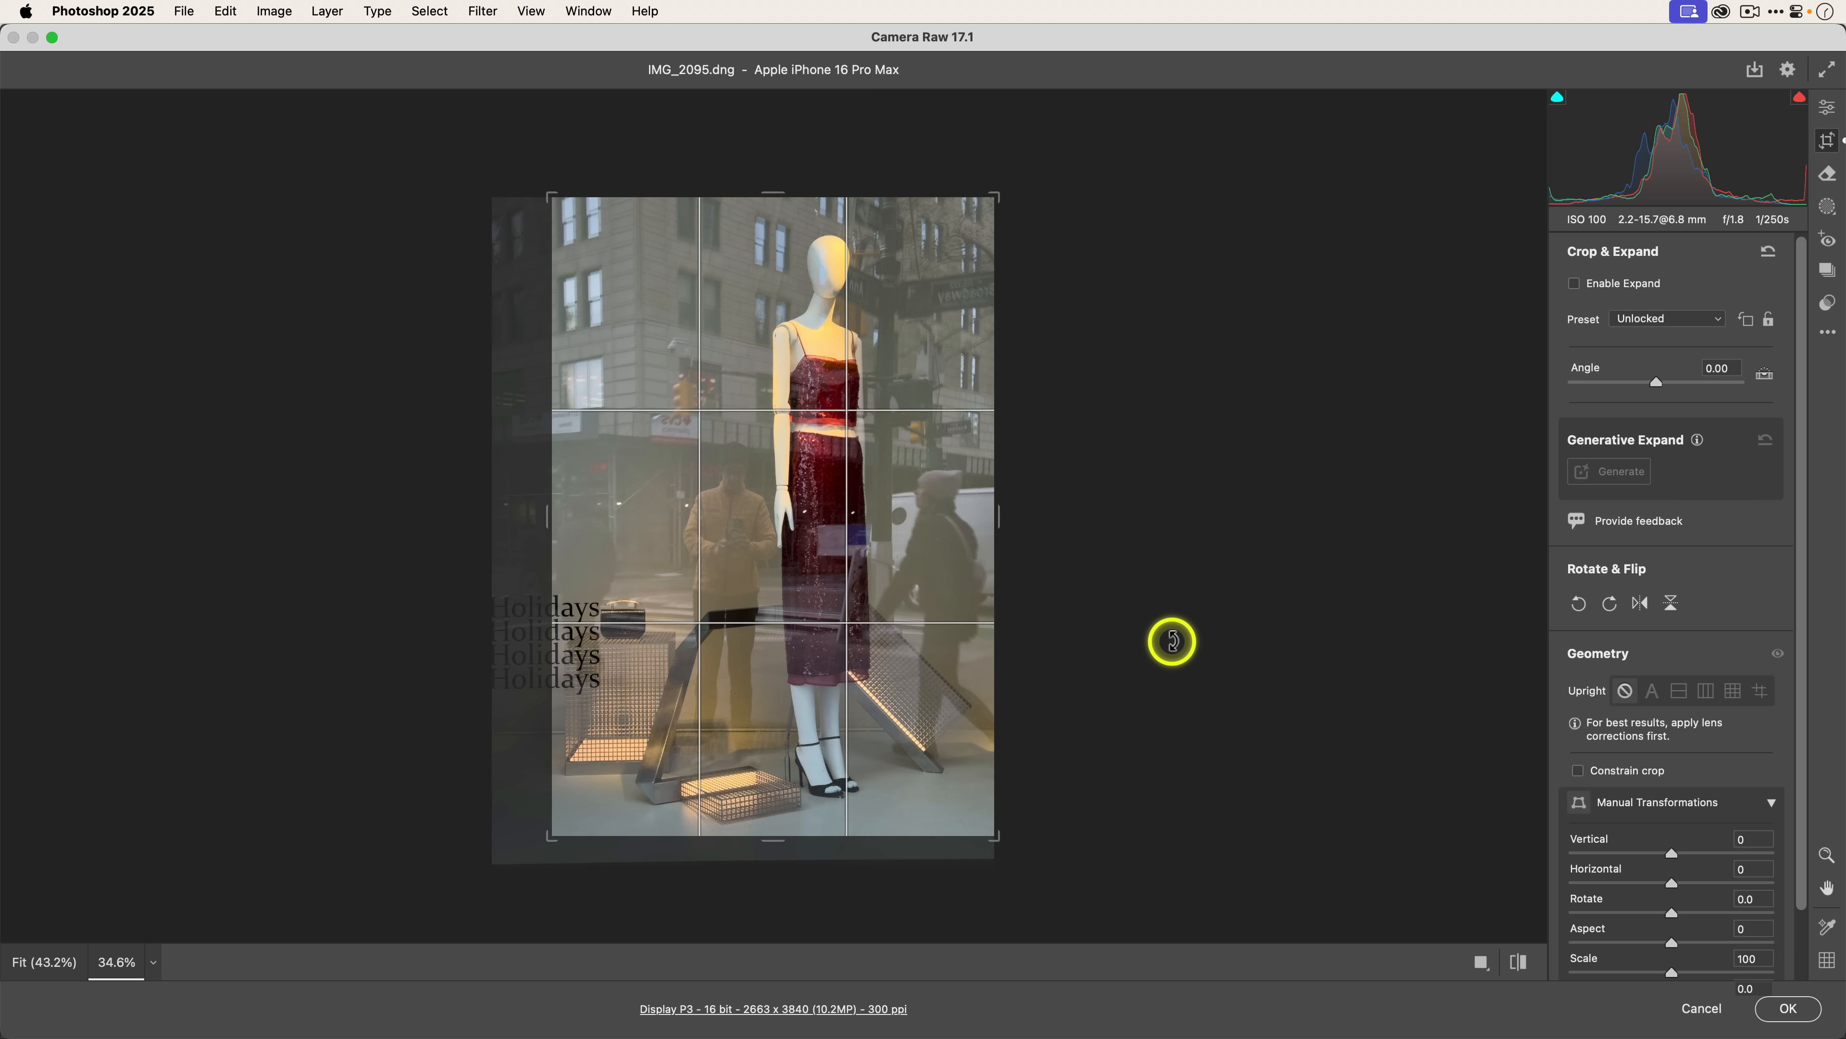
mouse_move(1172, 641)
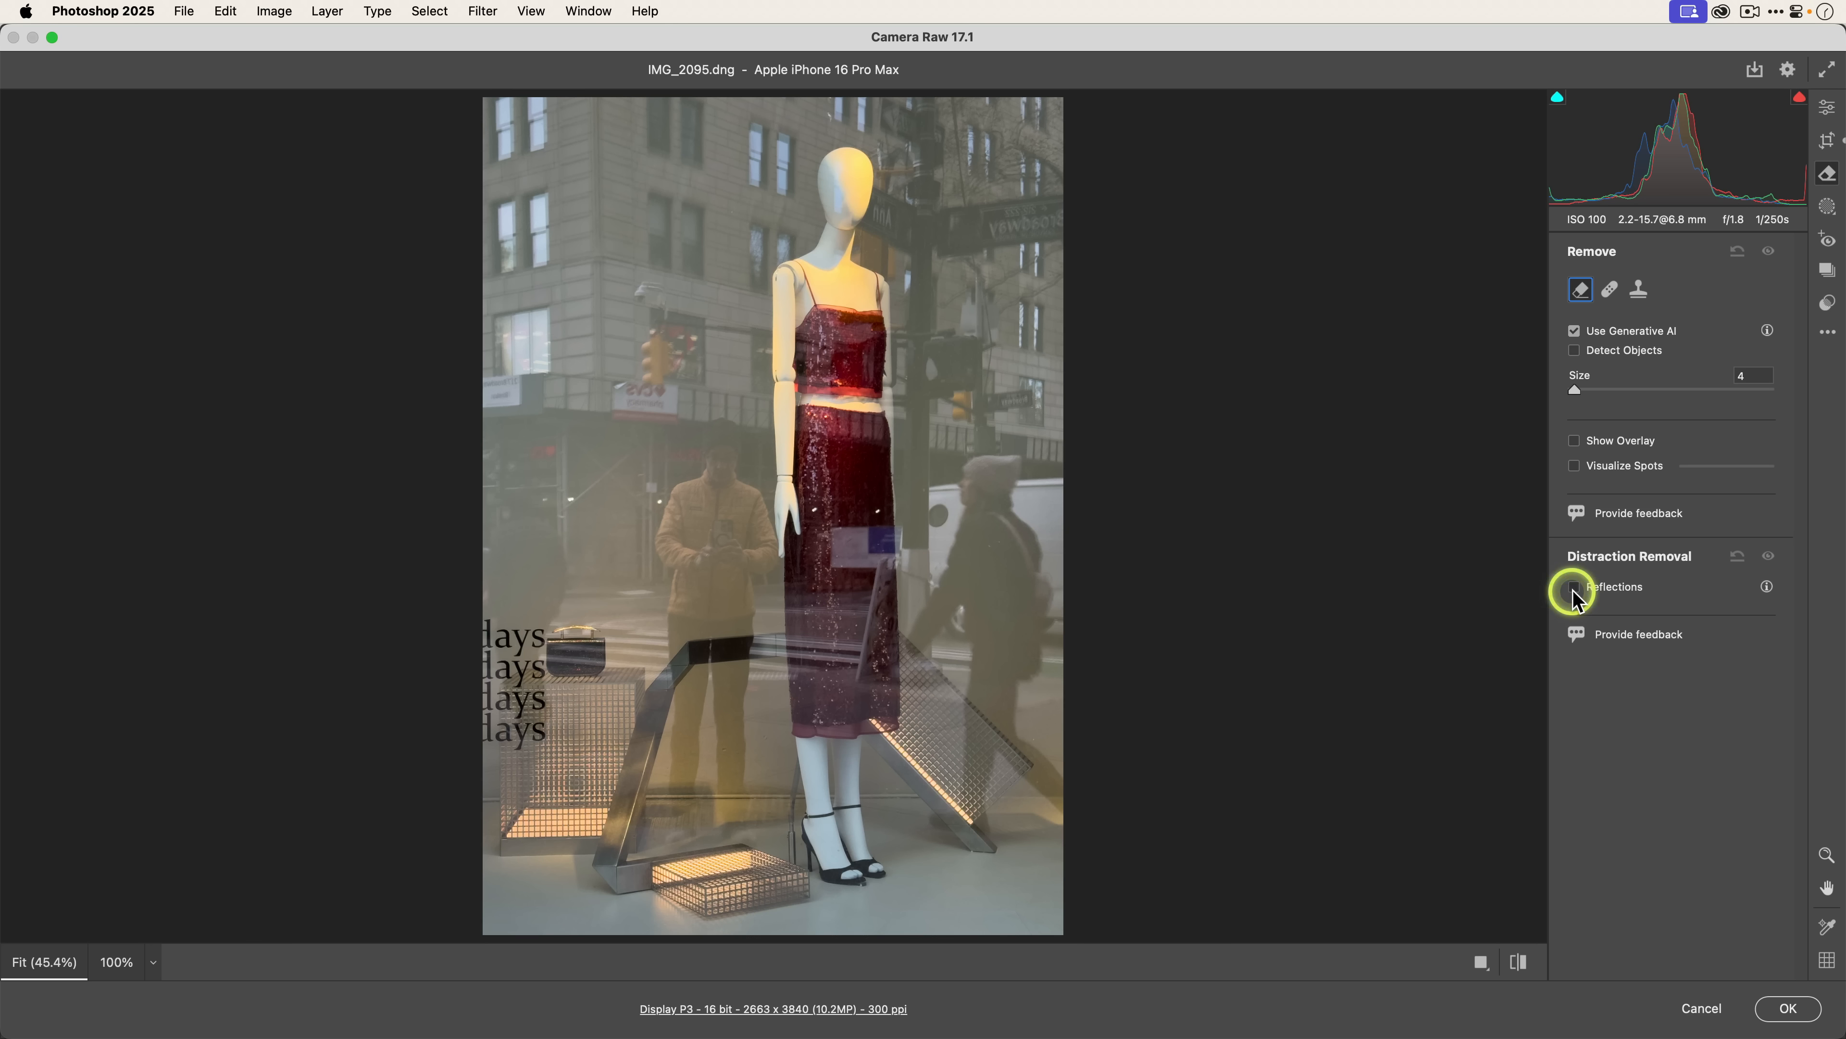
Step: Turn on Distraction Removal Reflections at 100 for the mannequin photo
click(1574, 586)
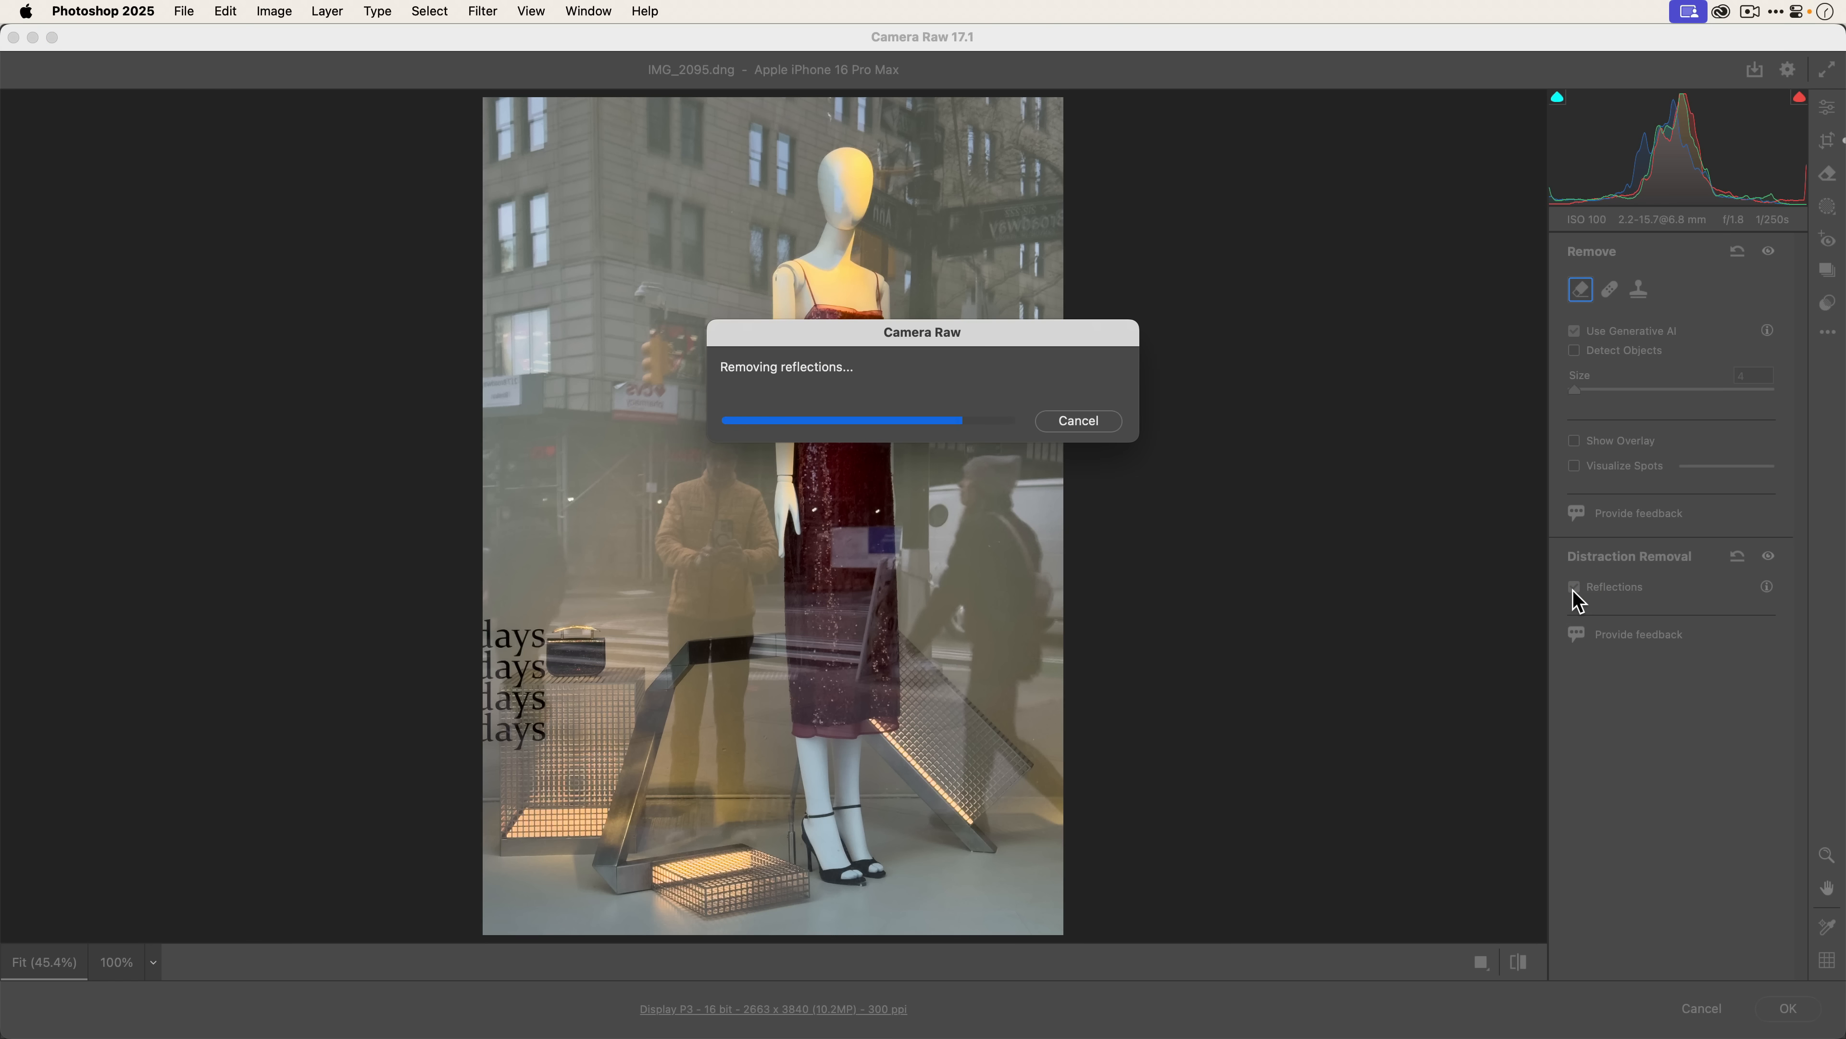
click(1575, 587)
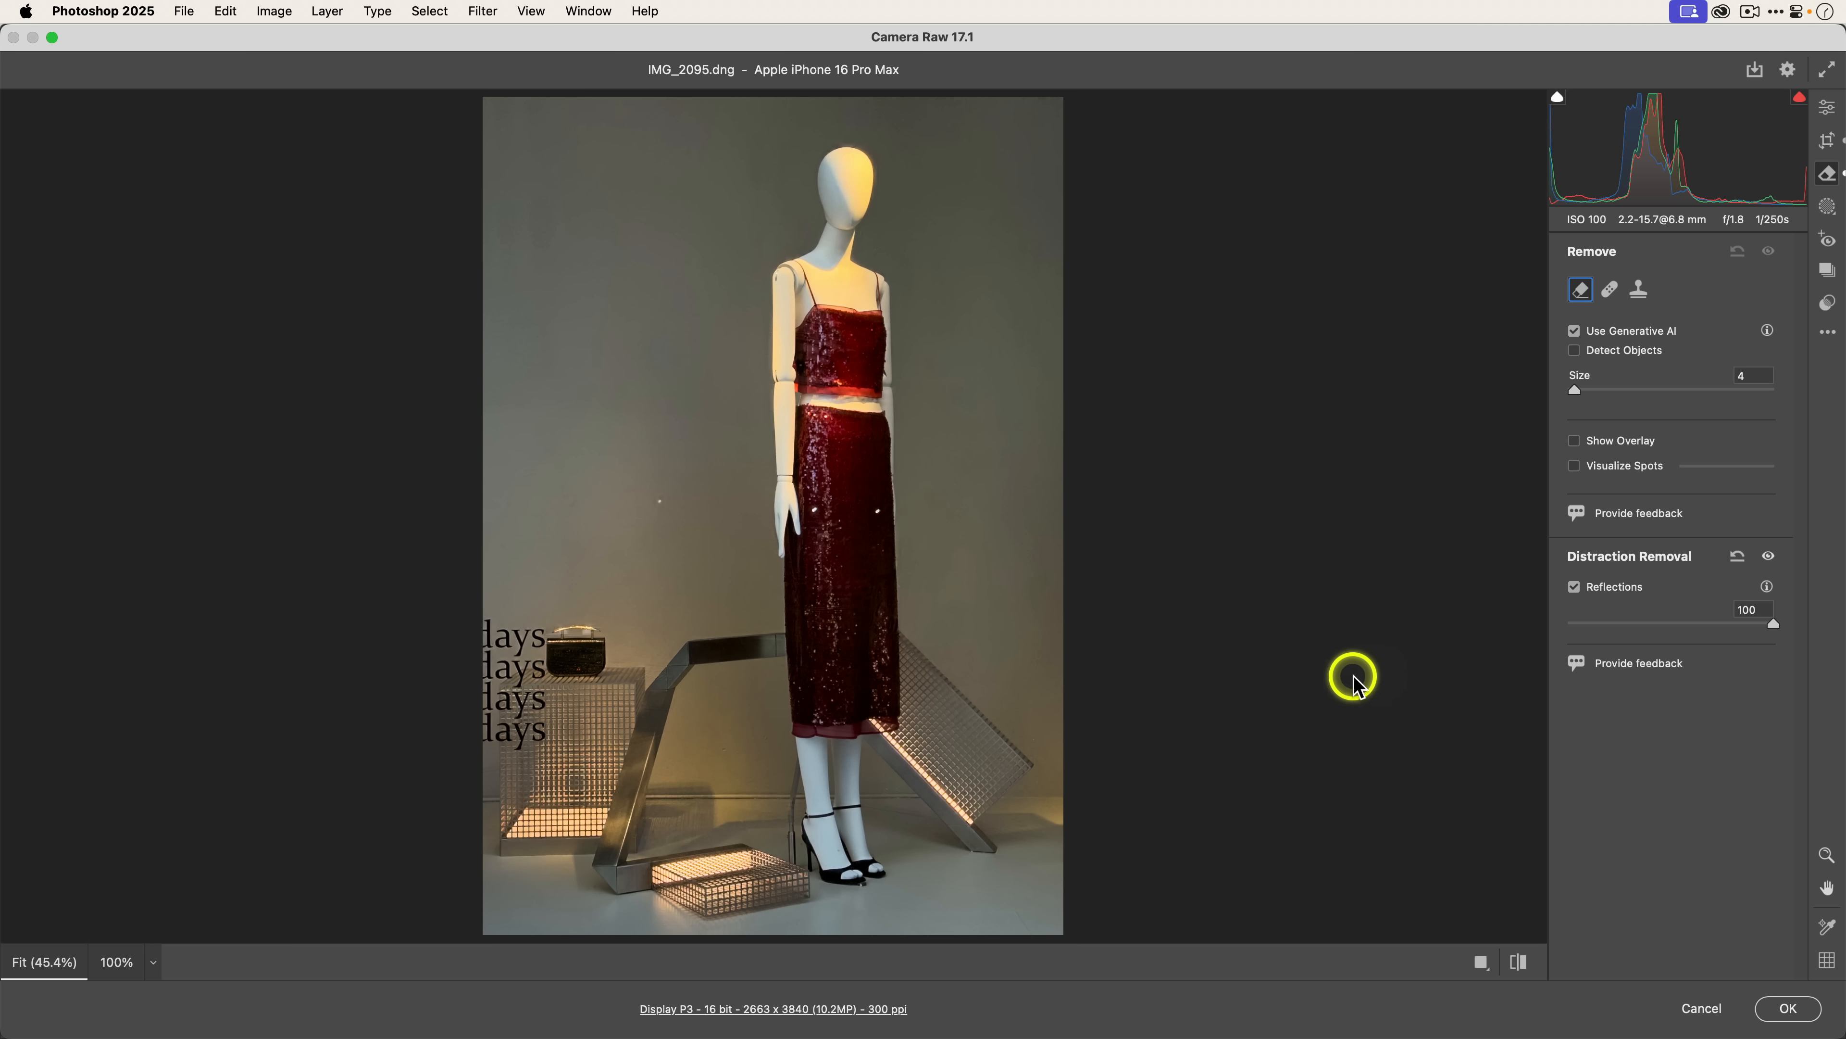
mouse_move(1315, 683)
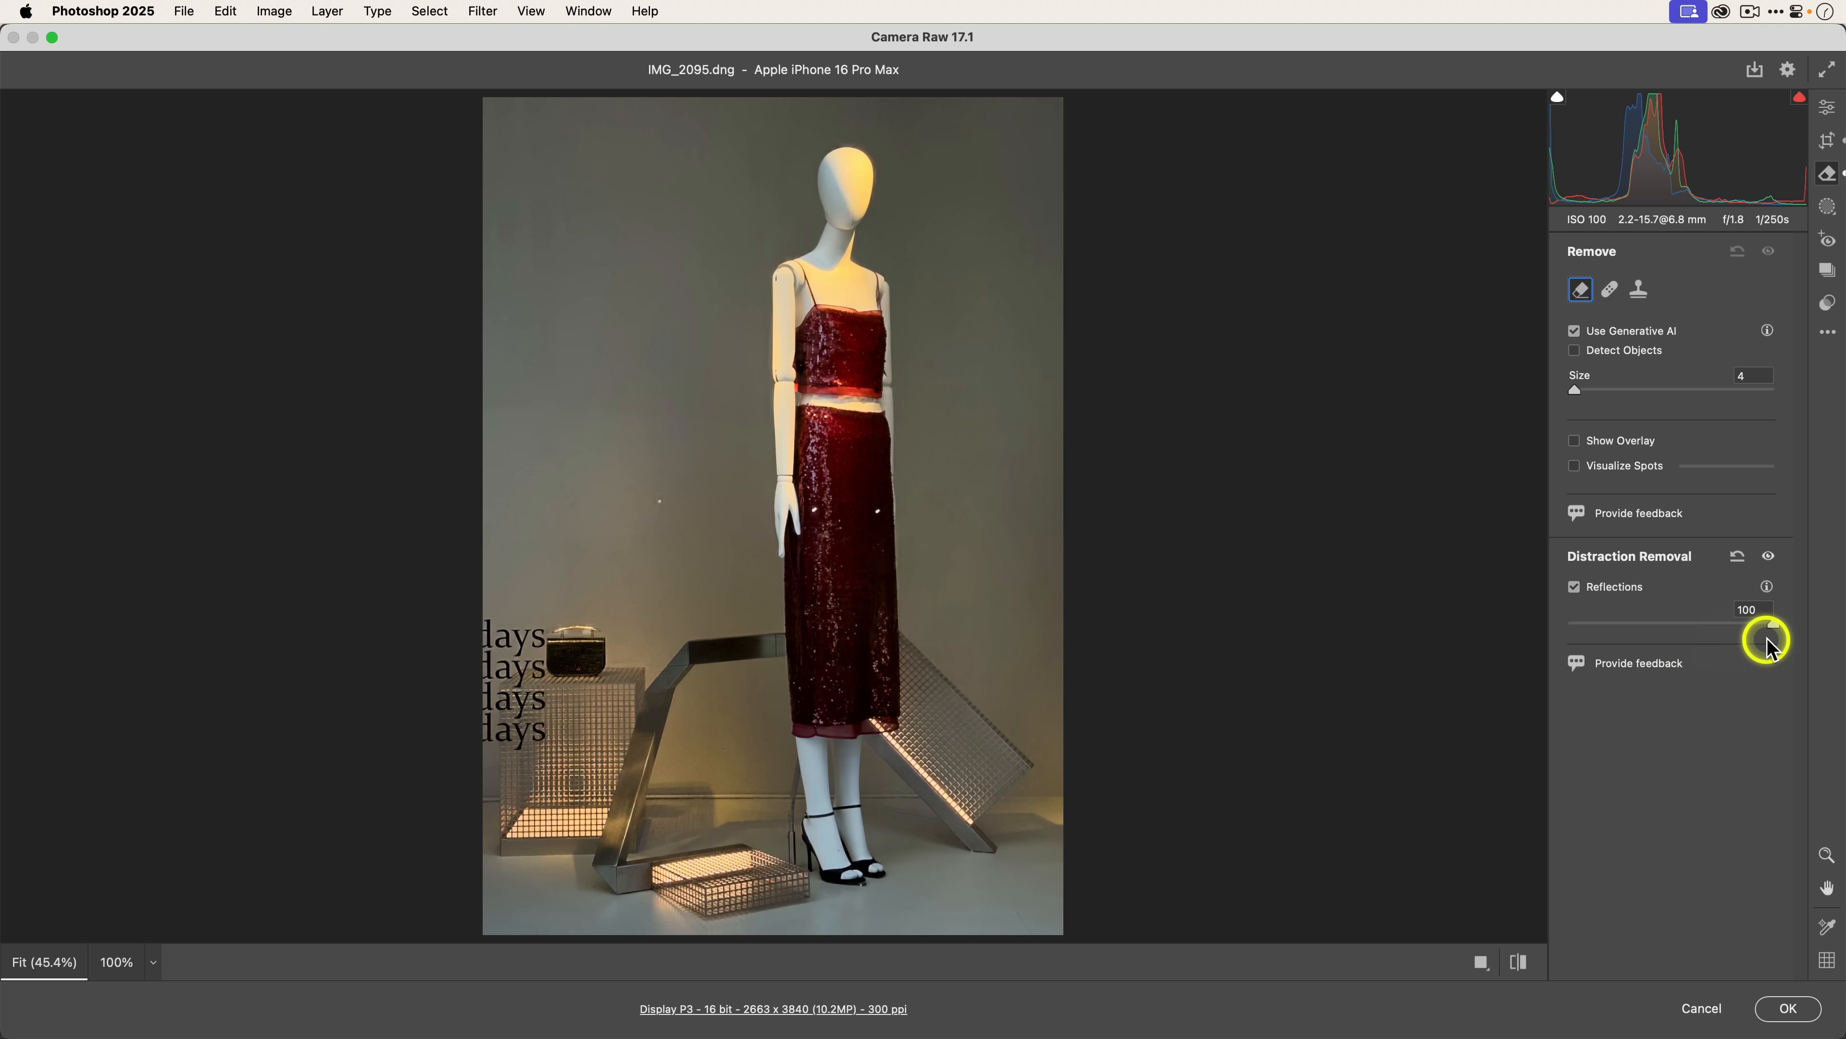
mouse_move(1778, 639)
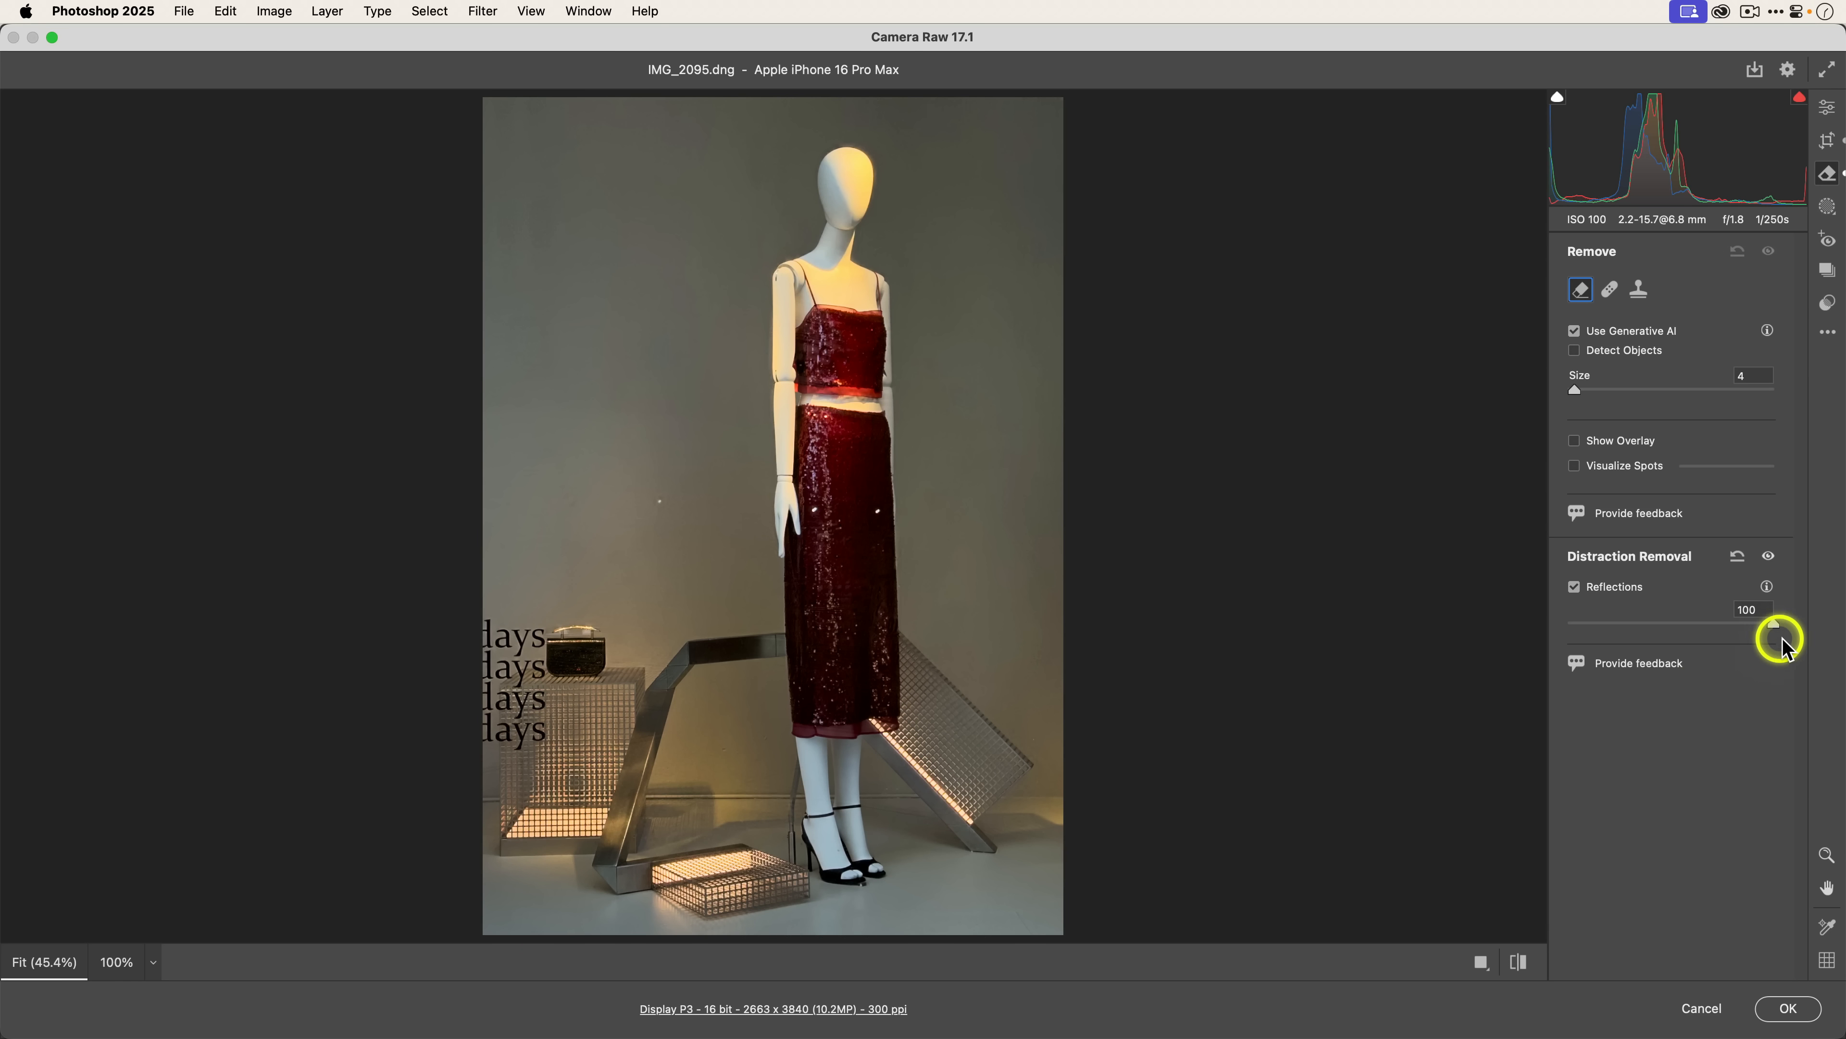
mouse_move(1772, 625)
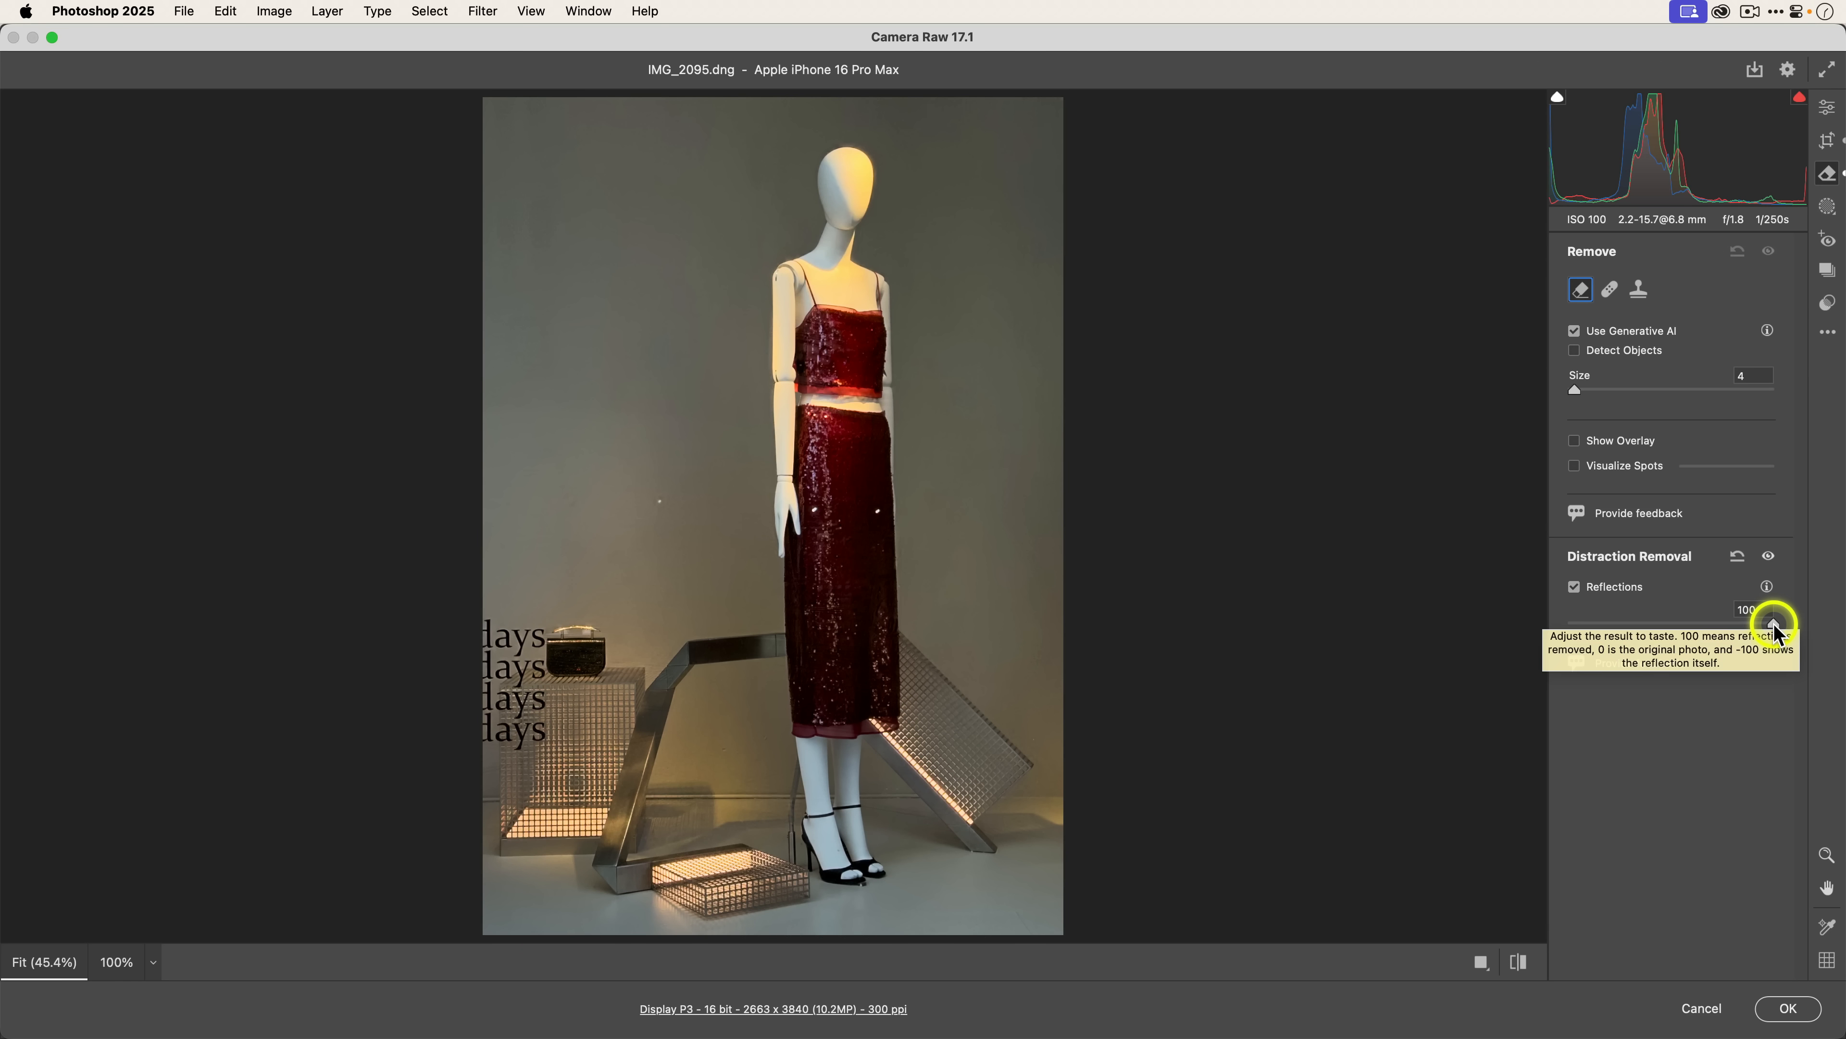
mouse_move(1022, 573)
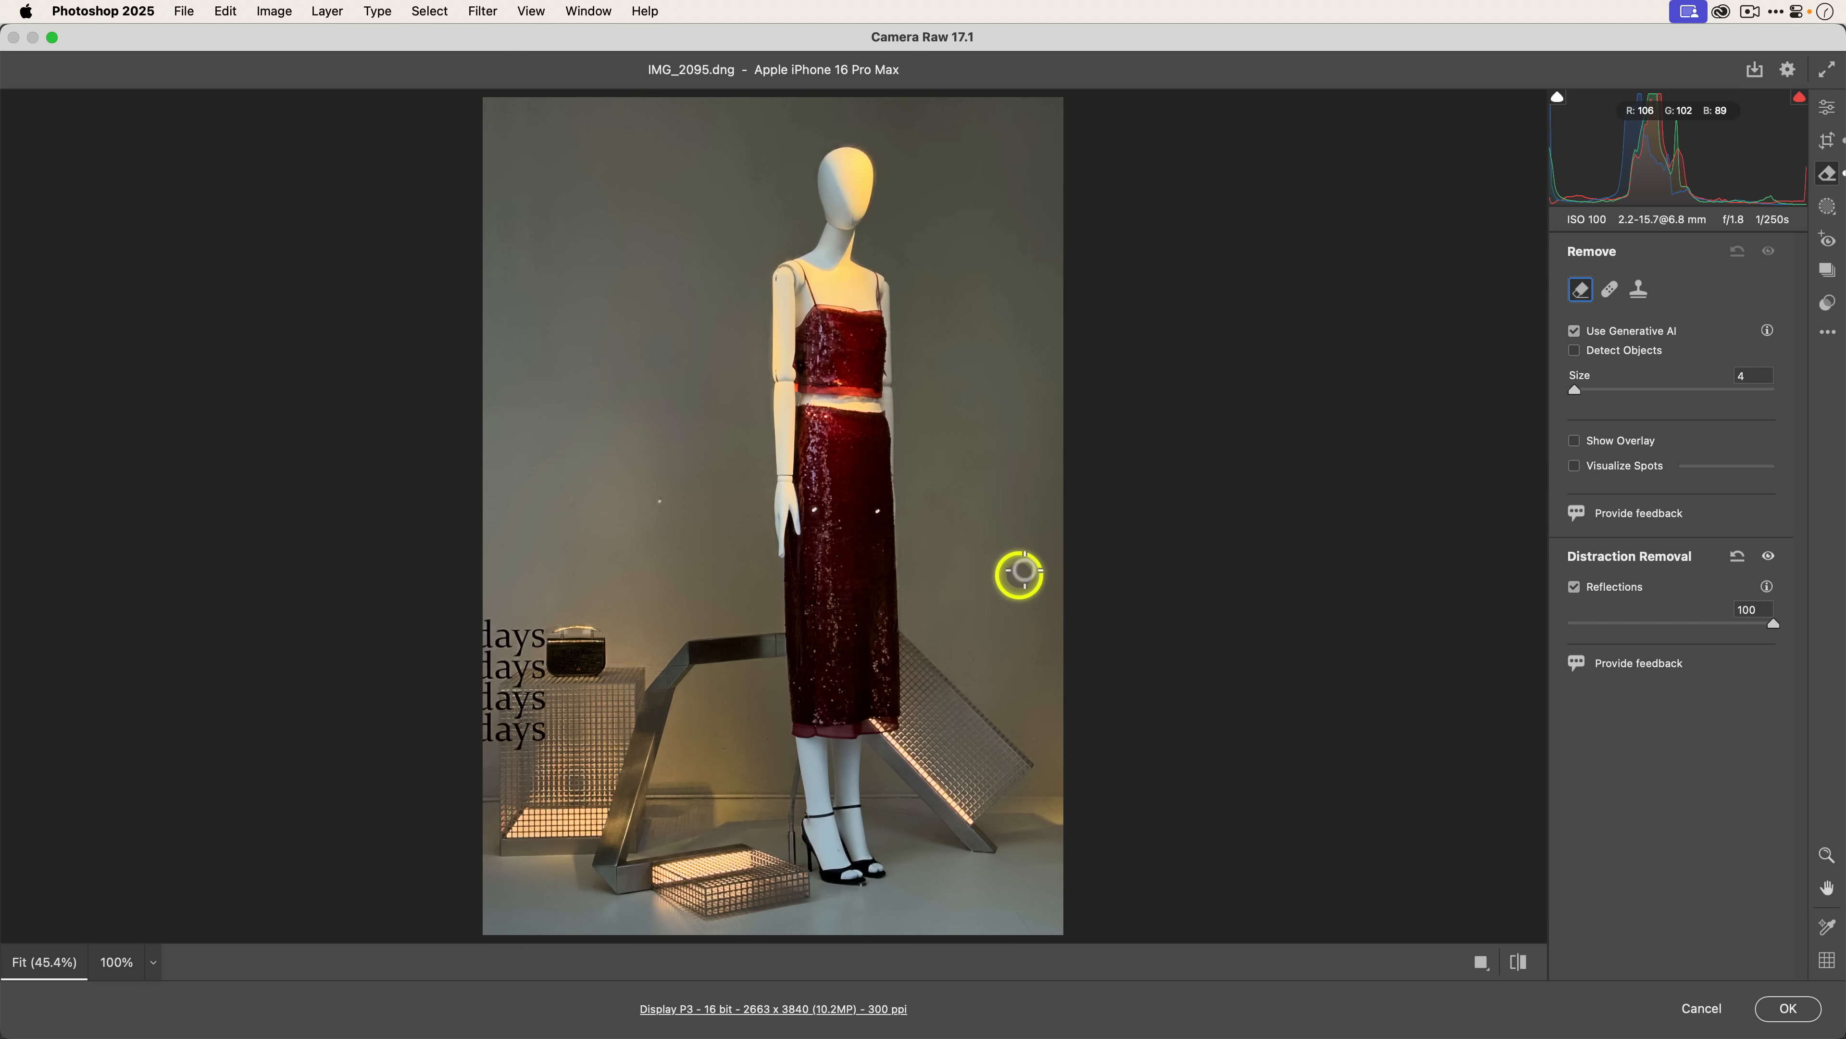
mouse_move(1762, 638)
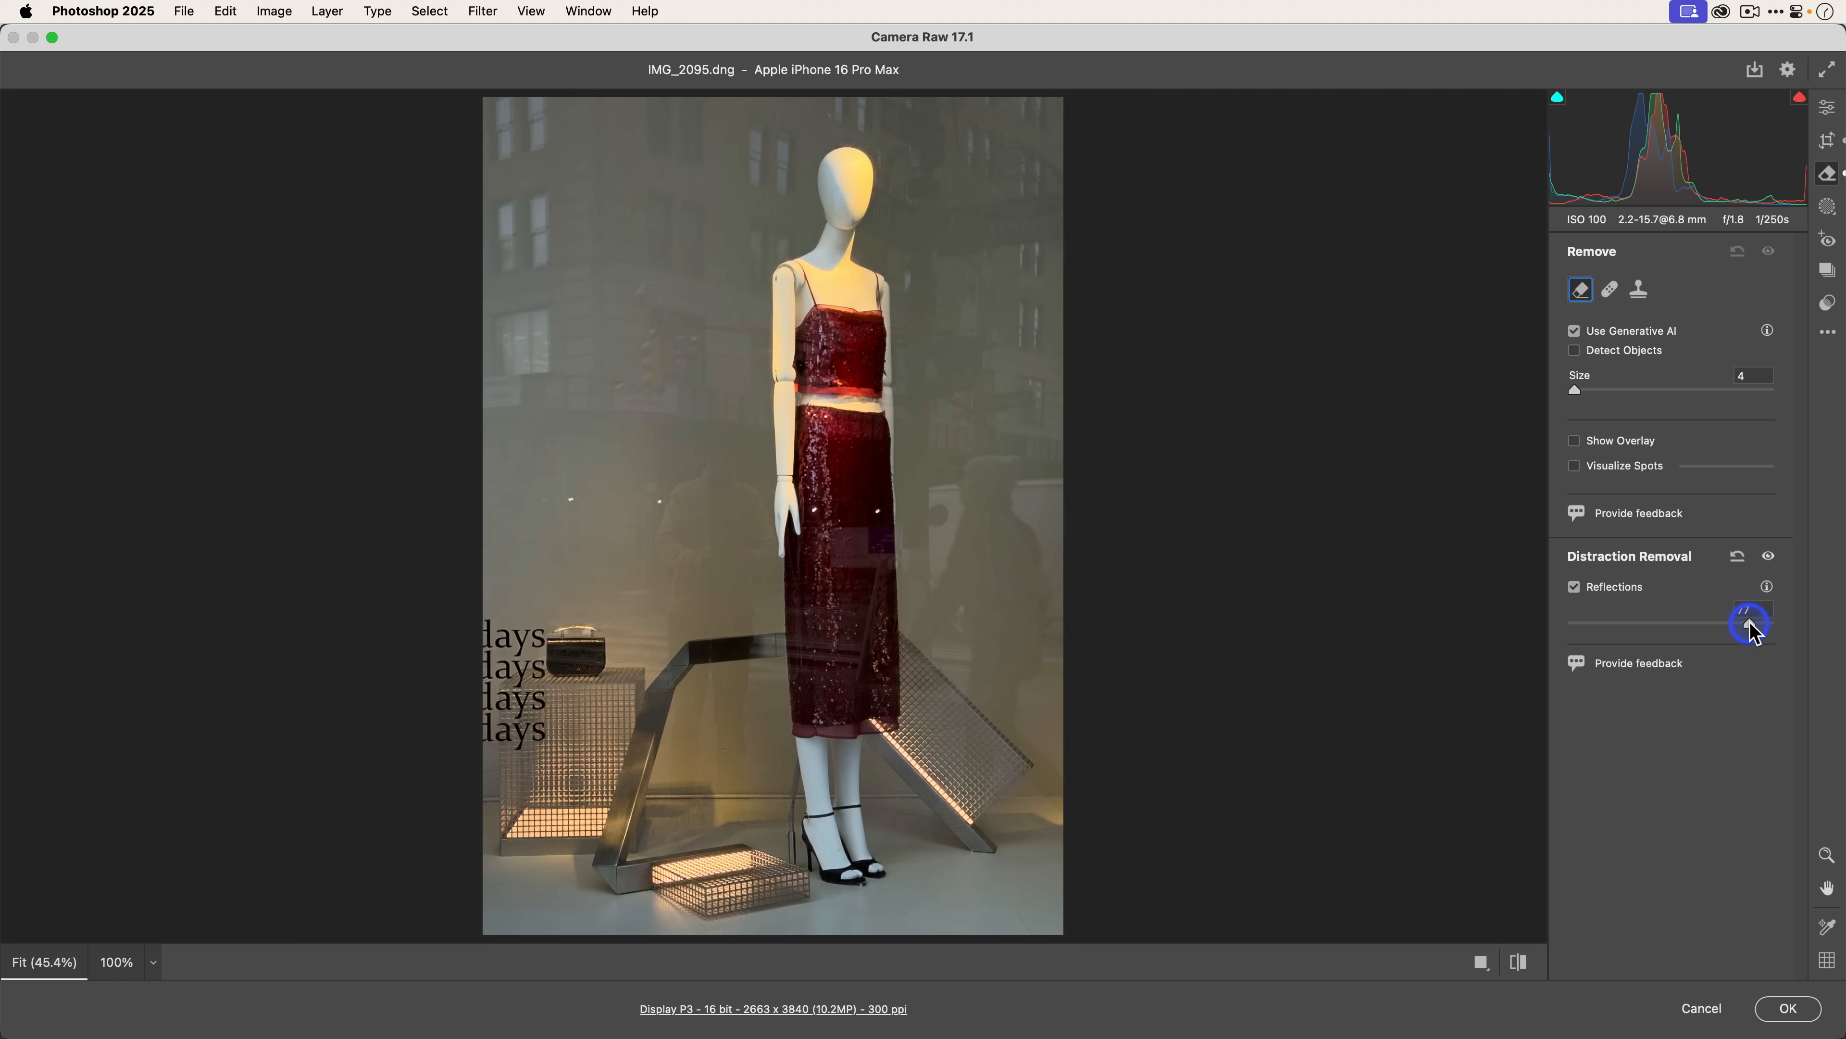
drag(1752, 626, 1725, 625)
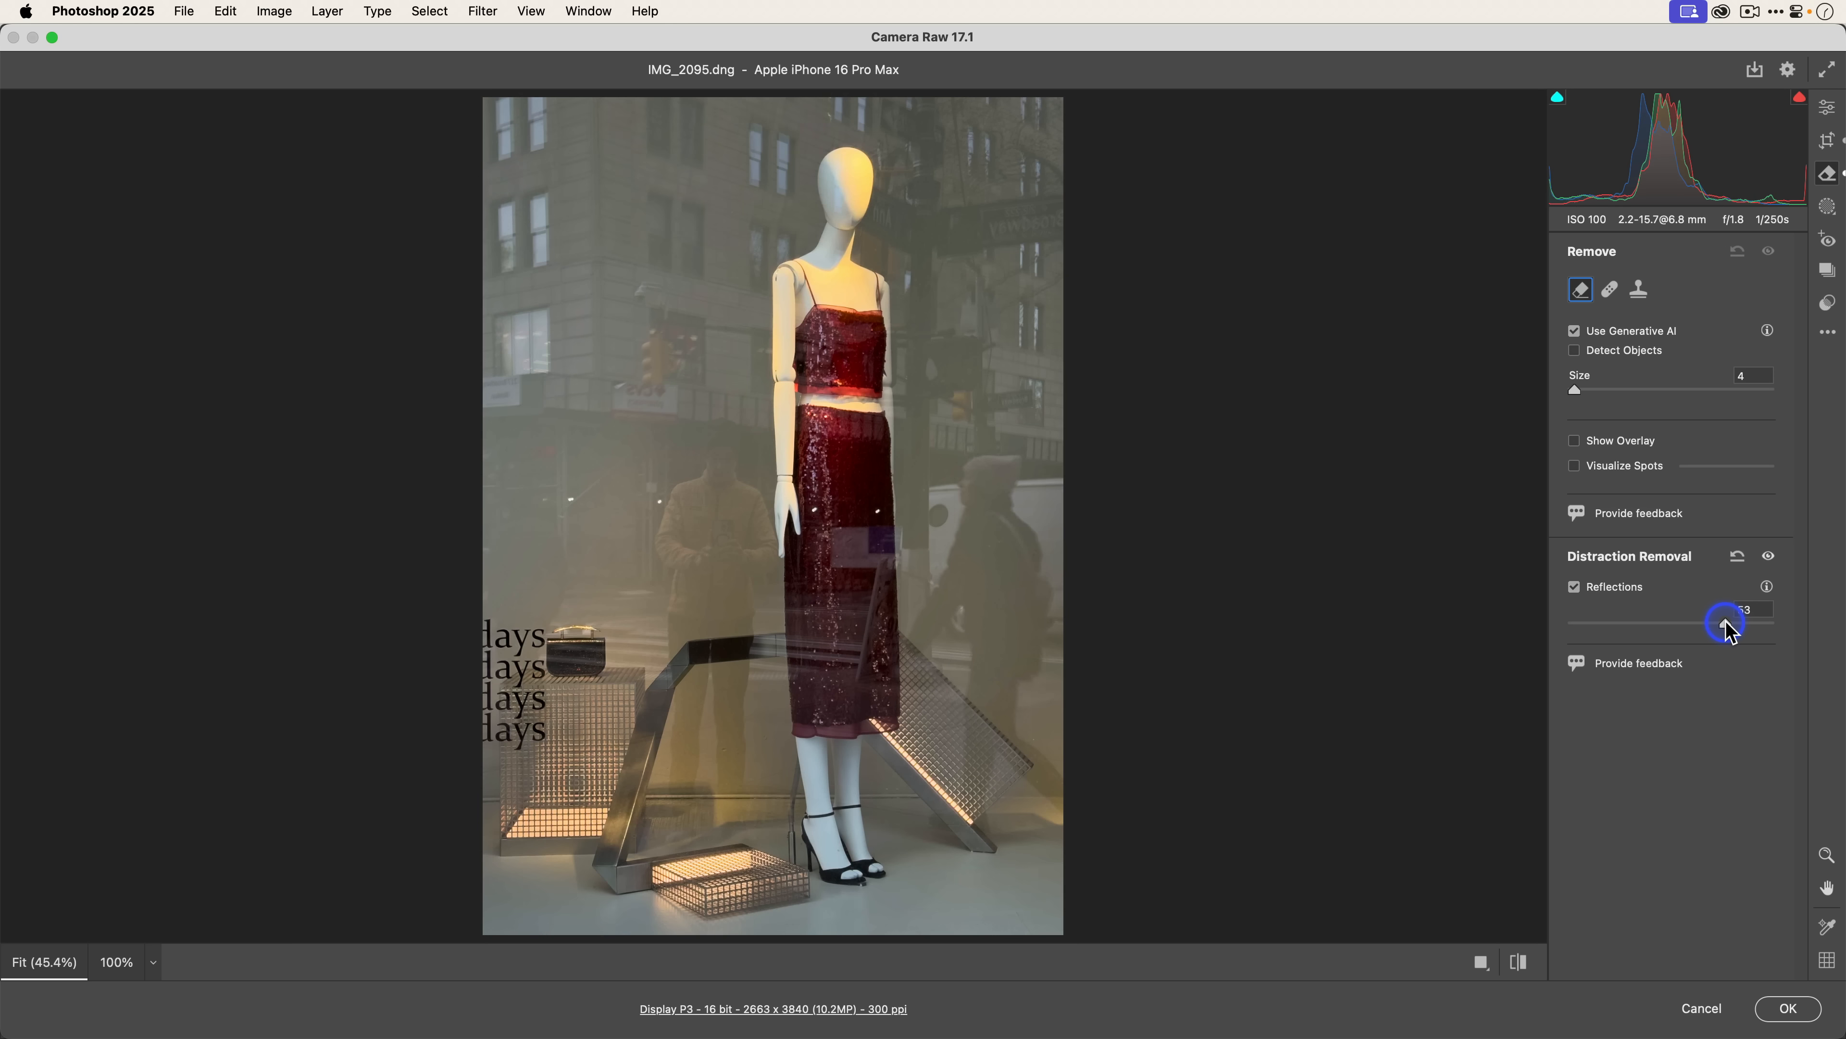
drag(1725, 625, 1700, 624)
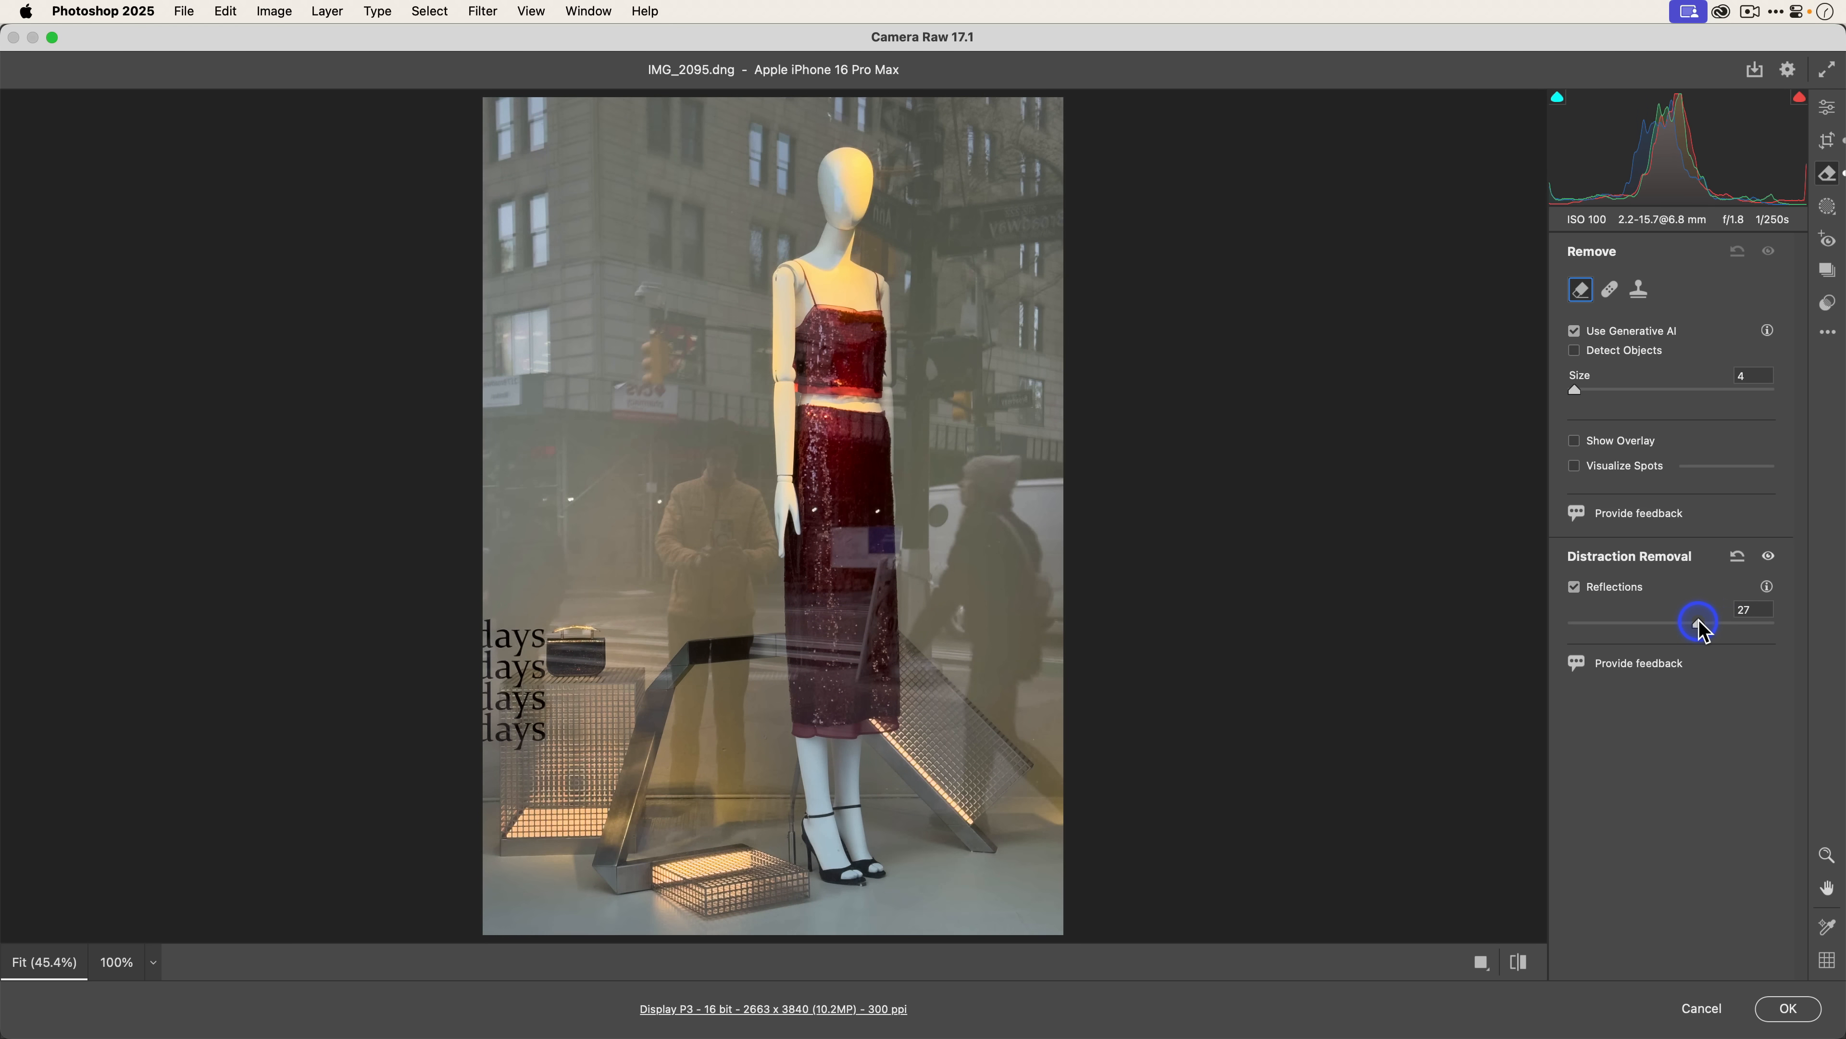
drag(1699, 622, 1675, 623)
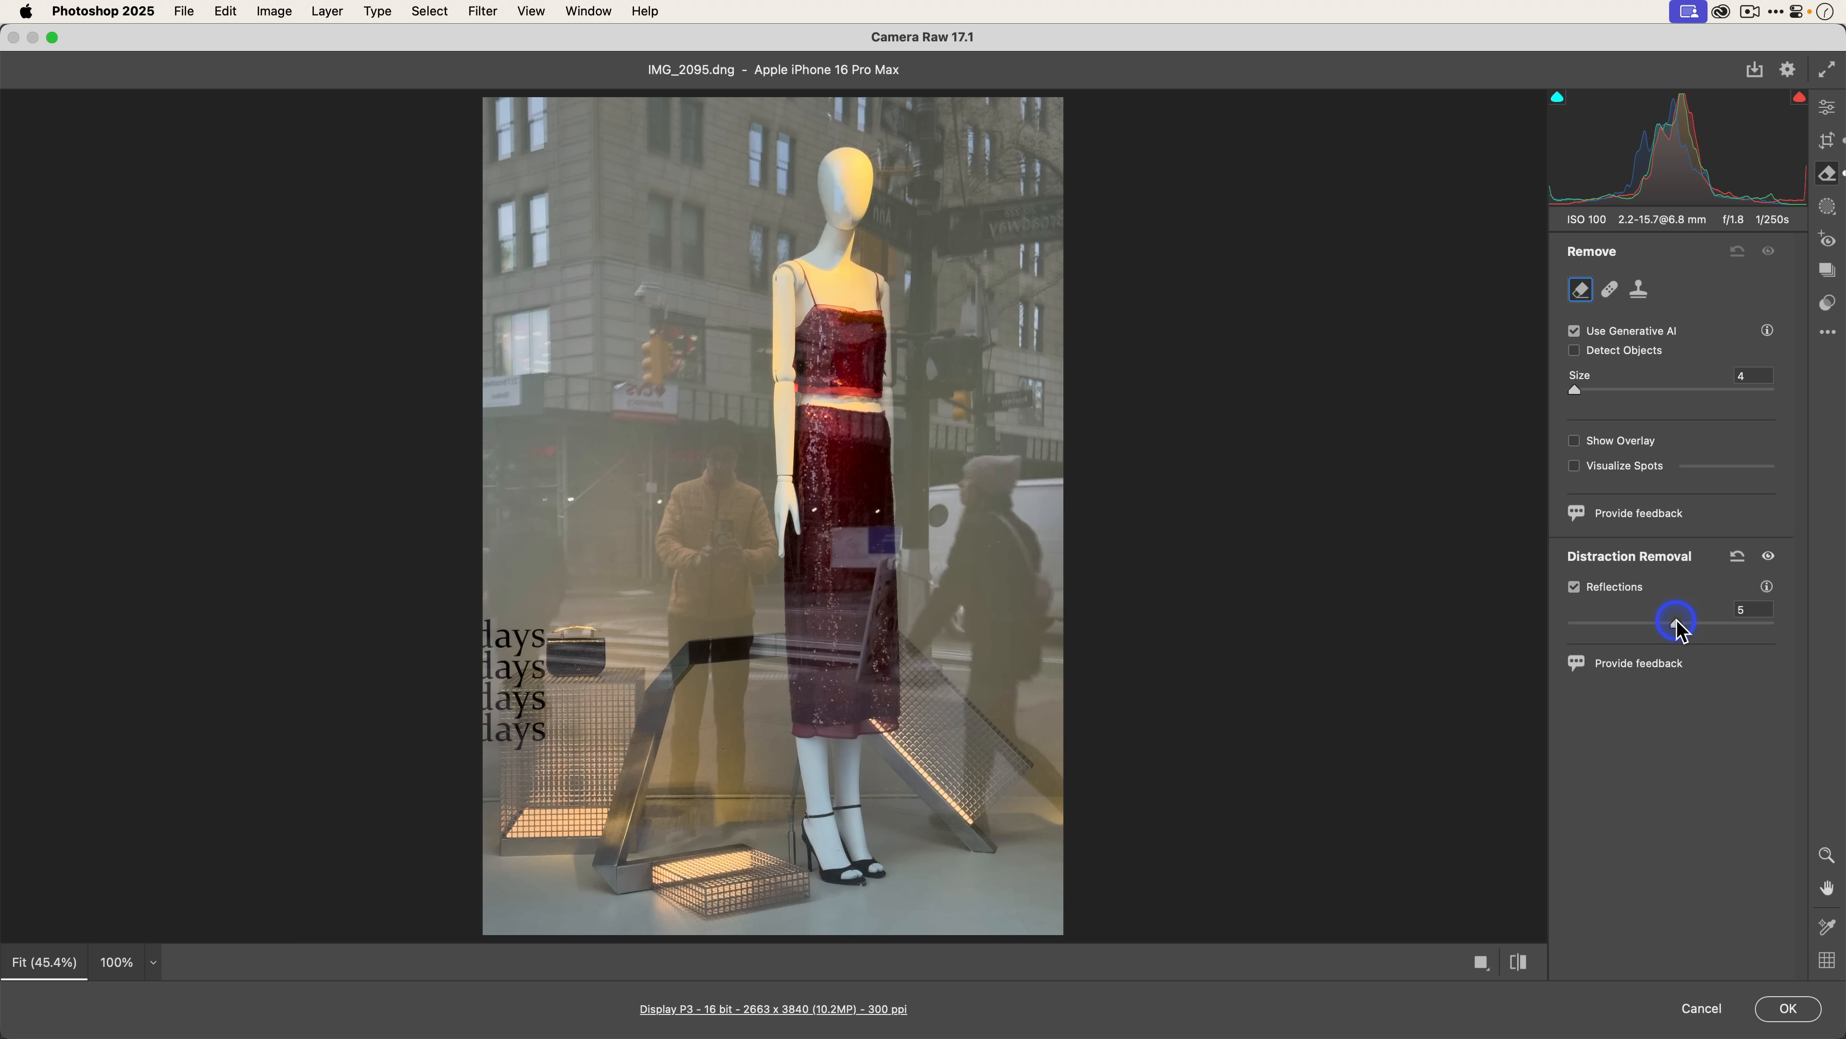
drag(1675, 620, 1670, 621)
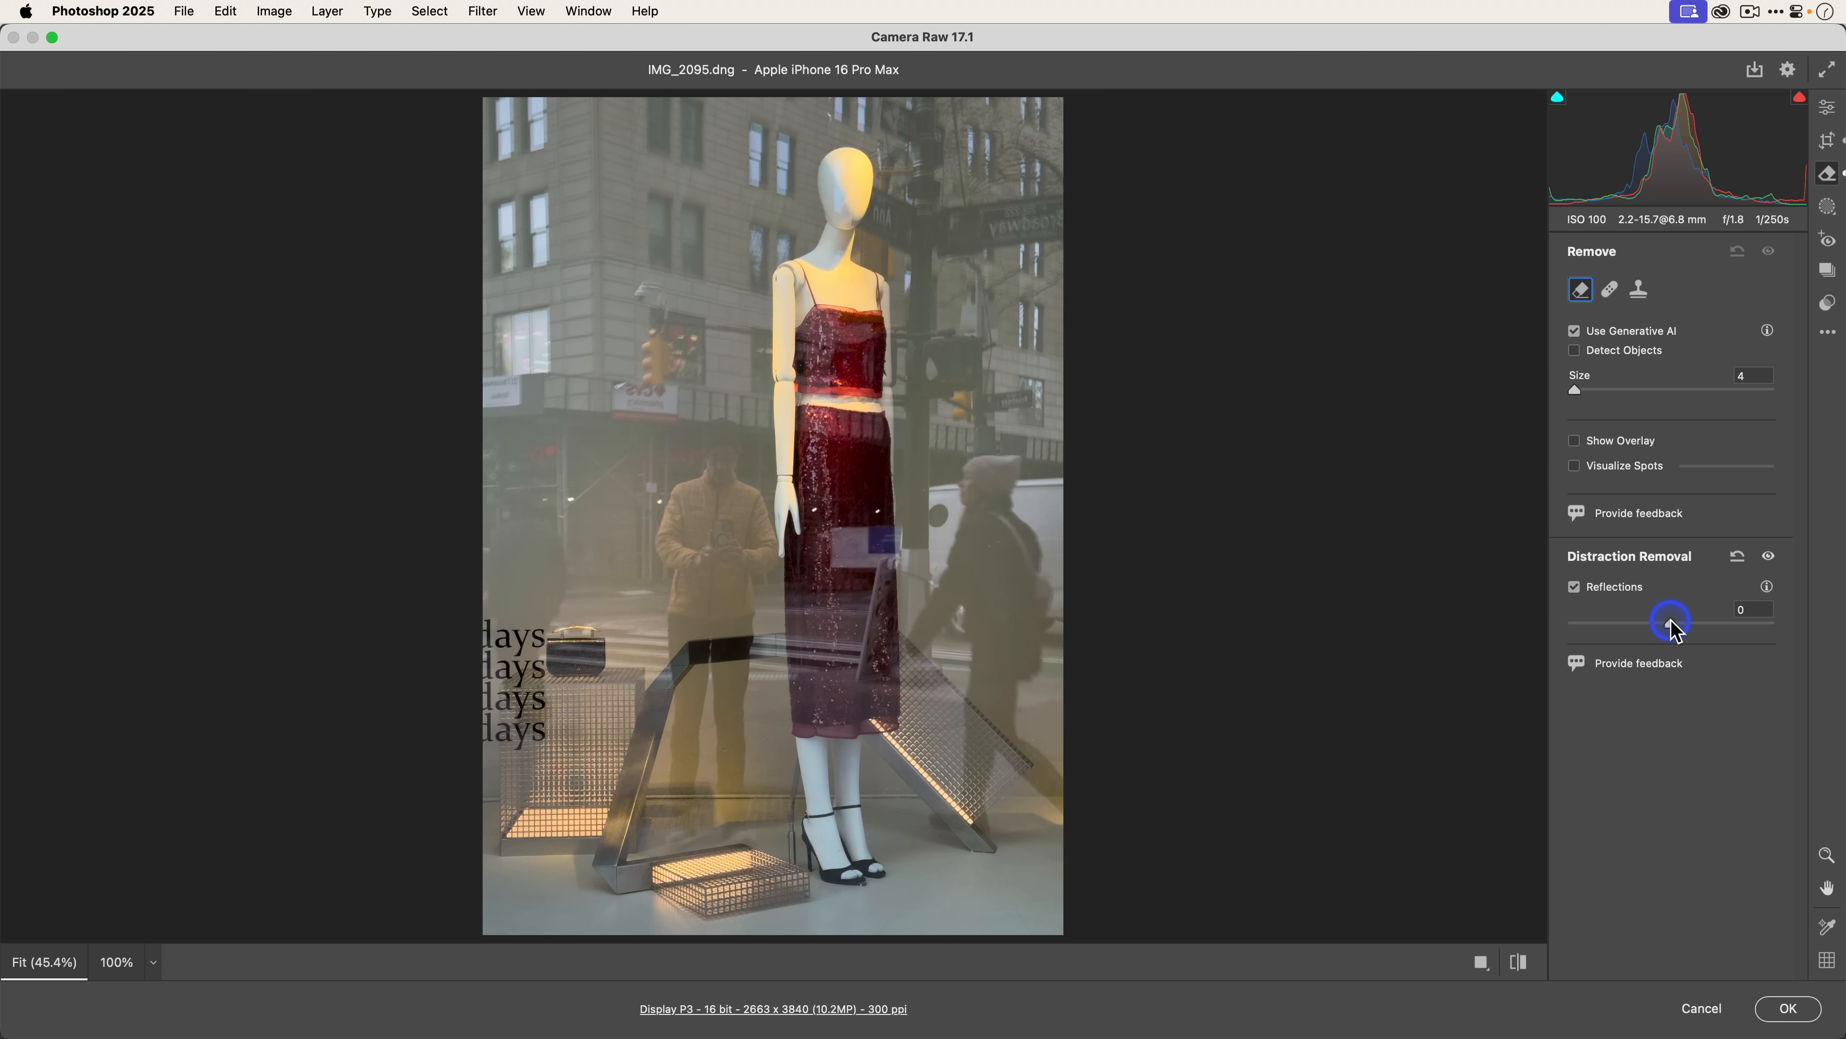
drag(1670, 624, 1659, 623)
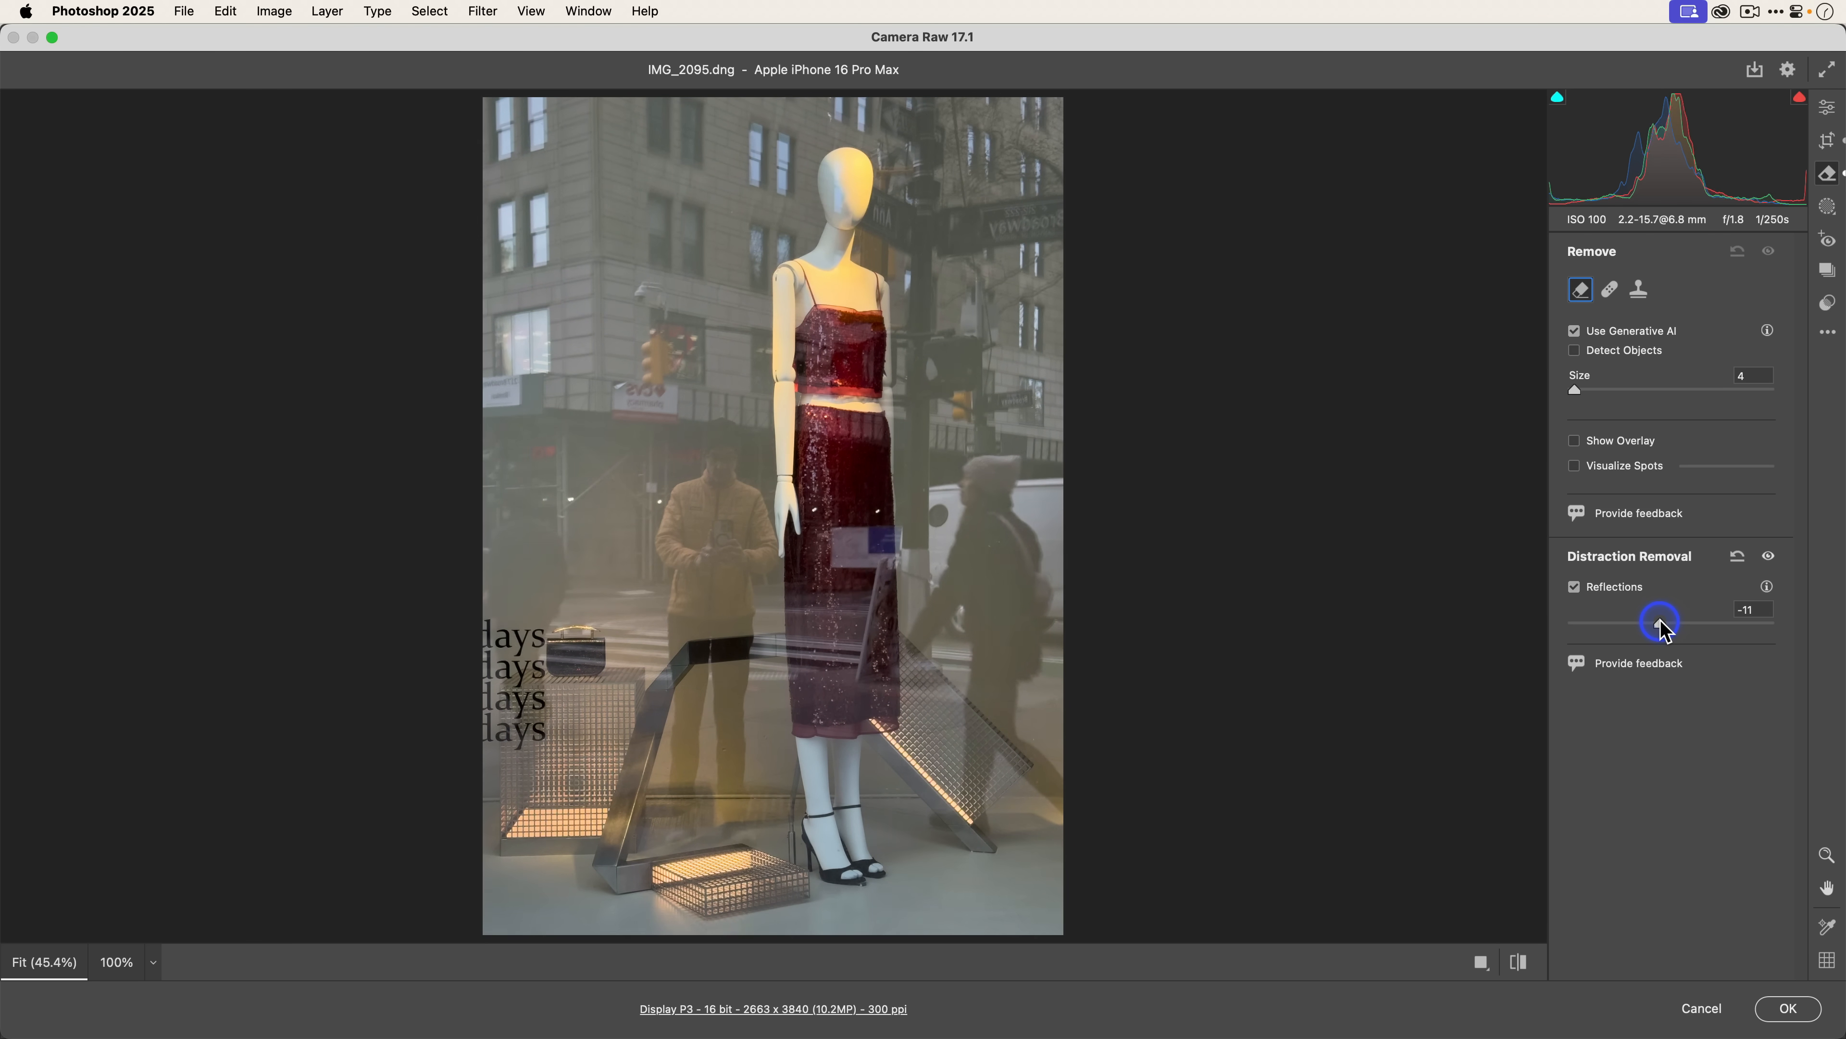
drag(1661, 624, 1601, 632)
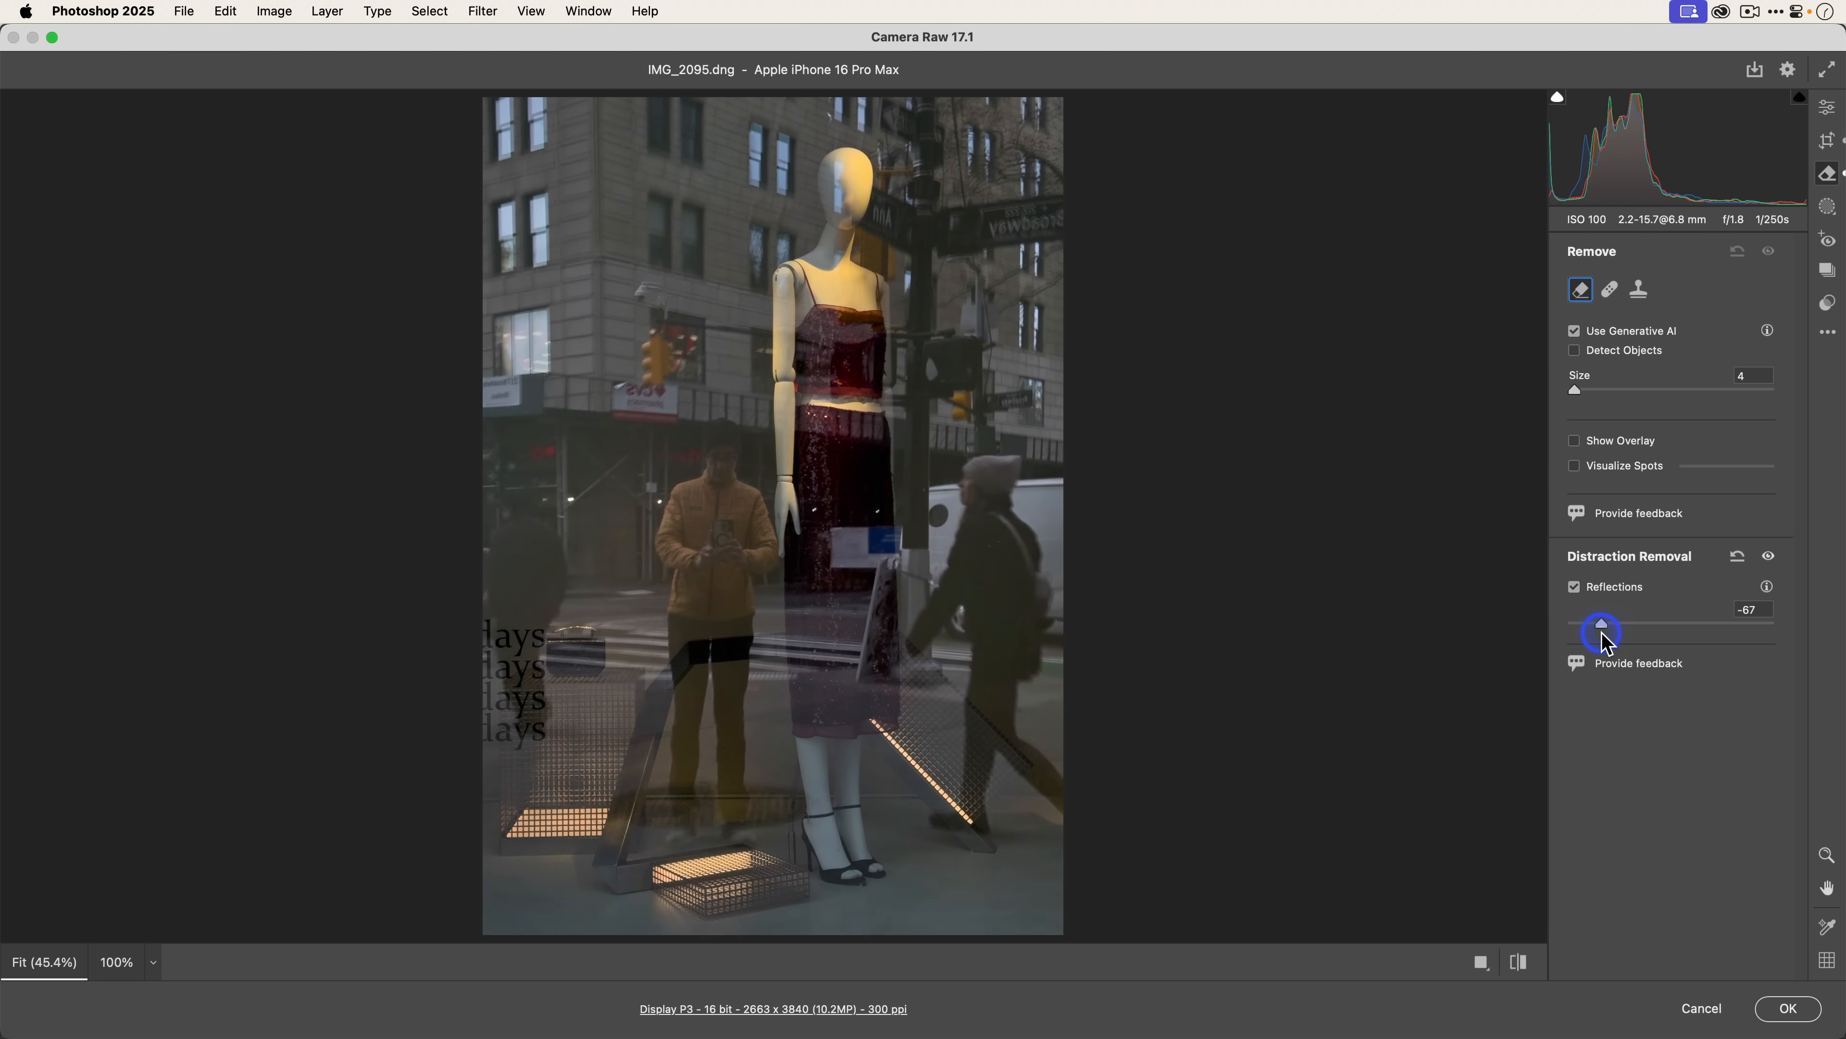
drag(1601, 632, 1568, 639)
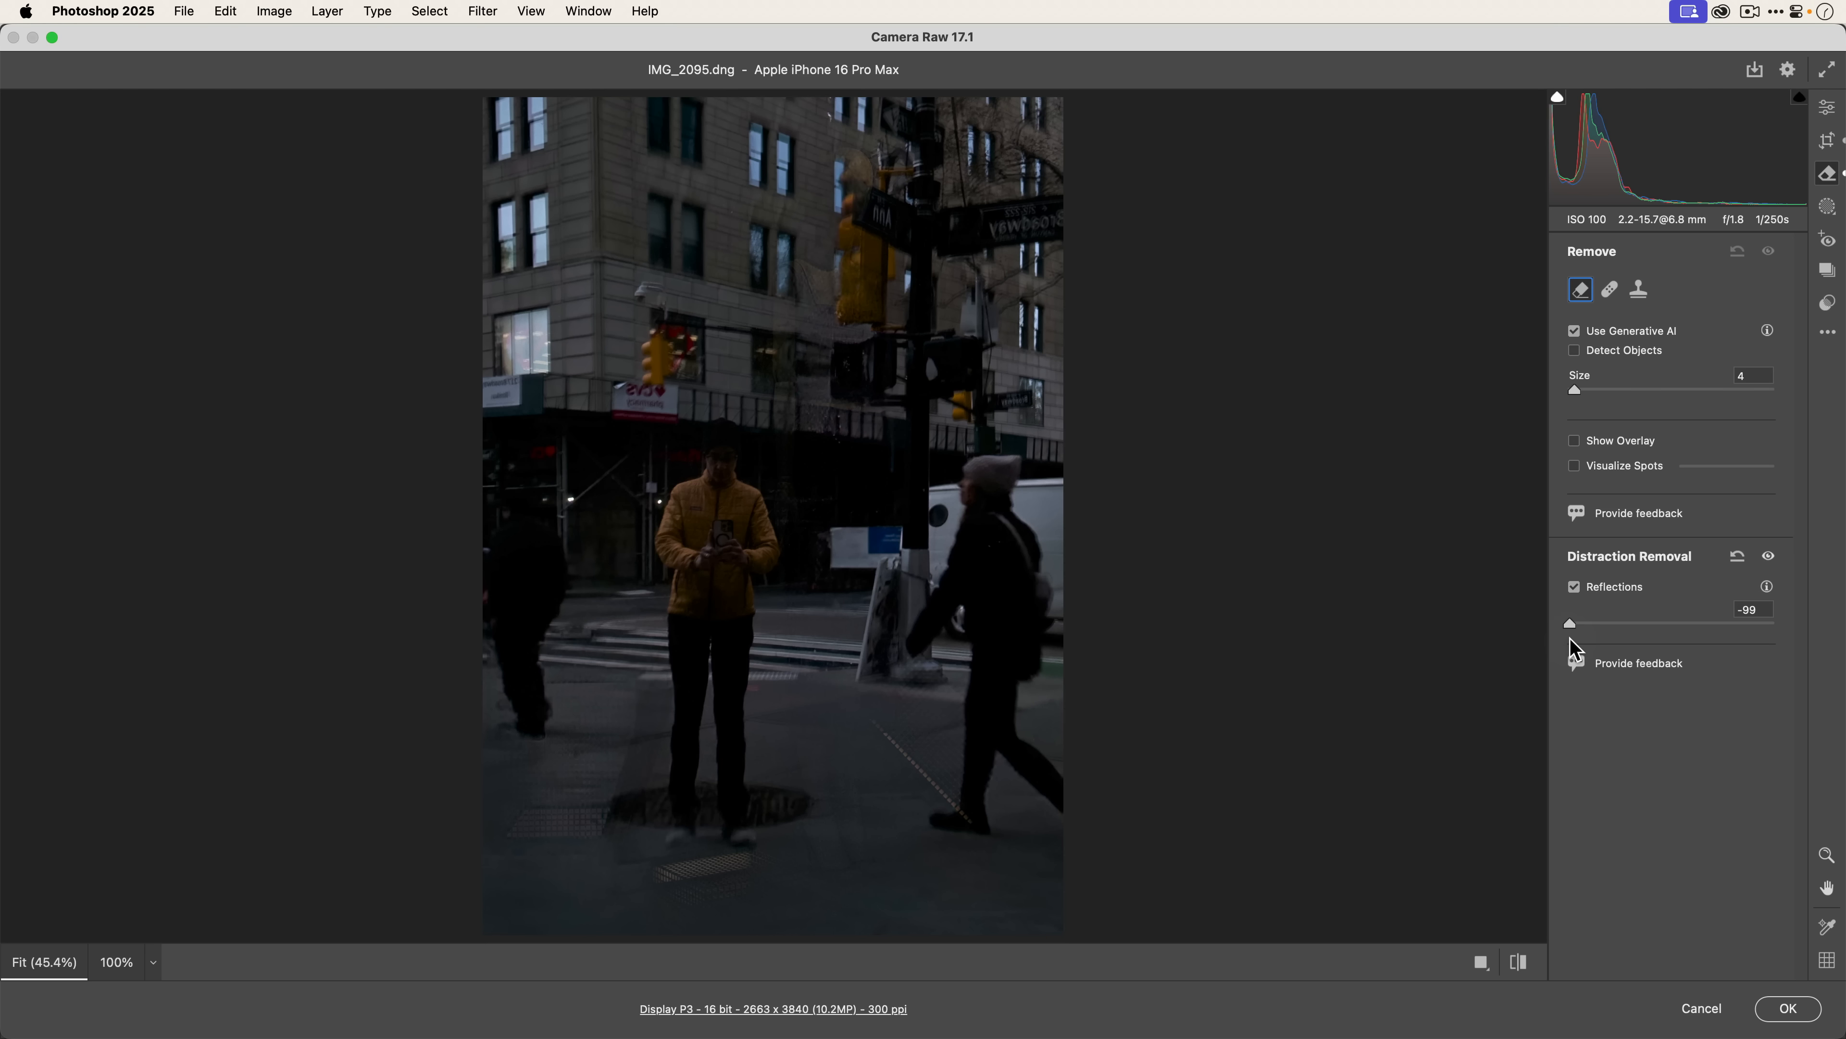
drag(1570, 623, 1604, 640)
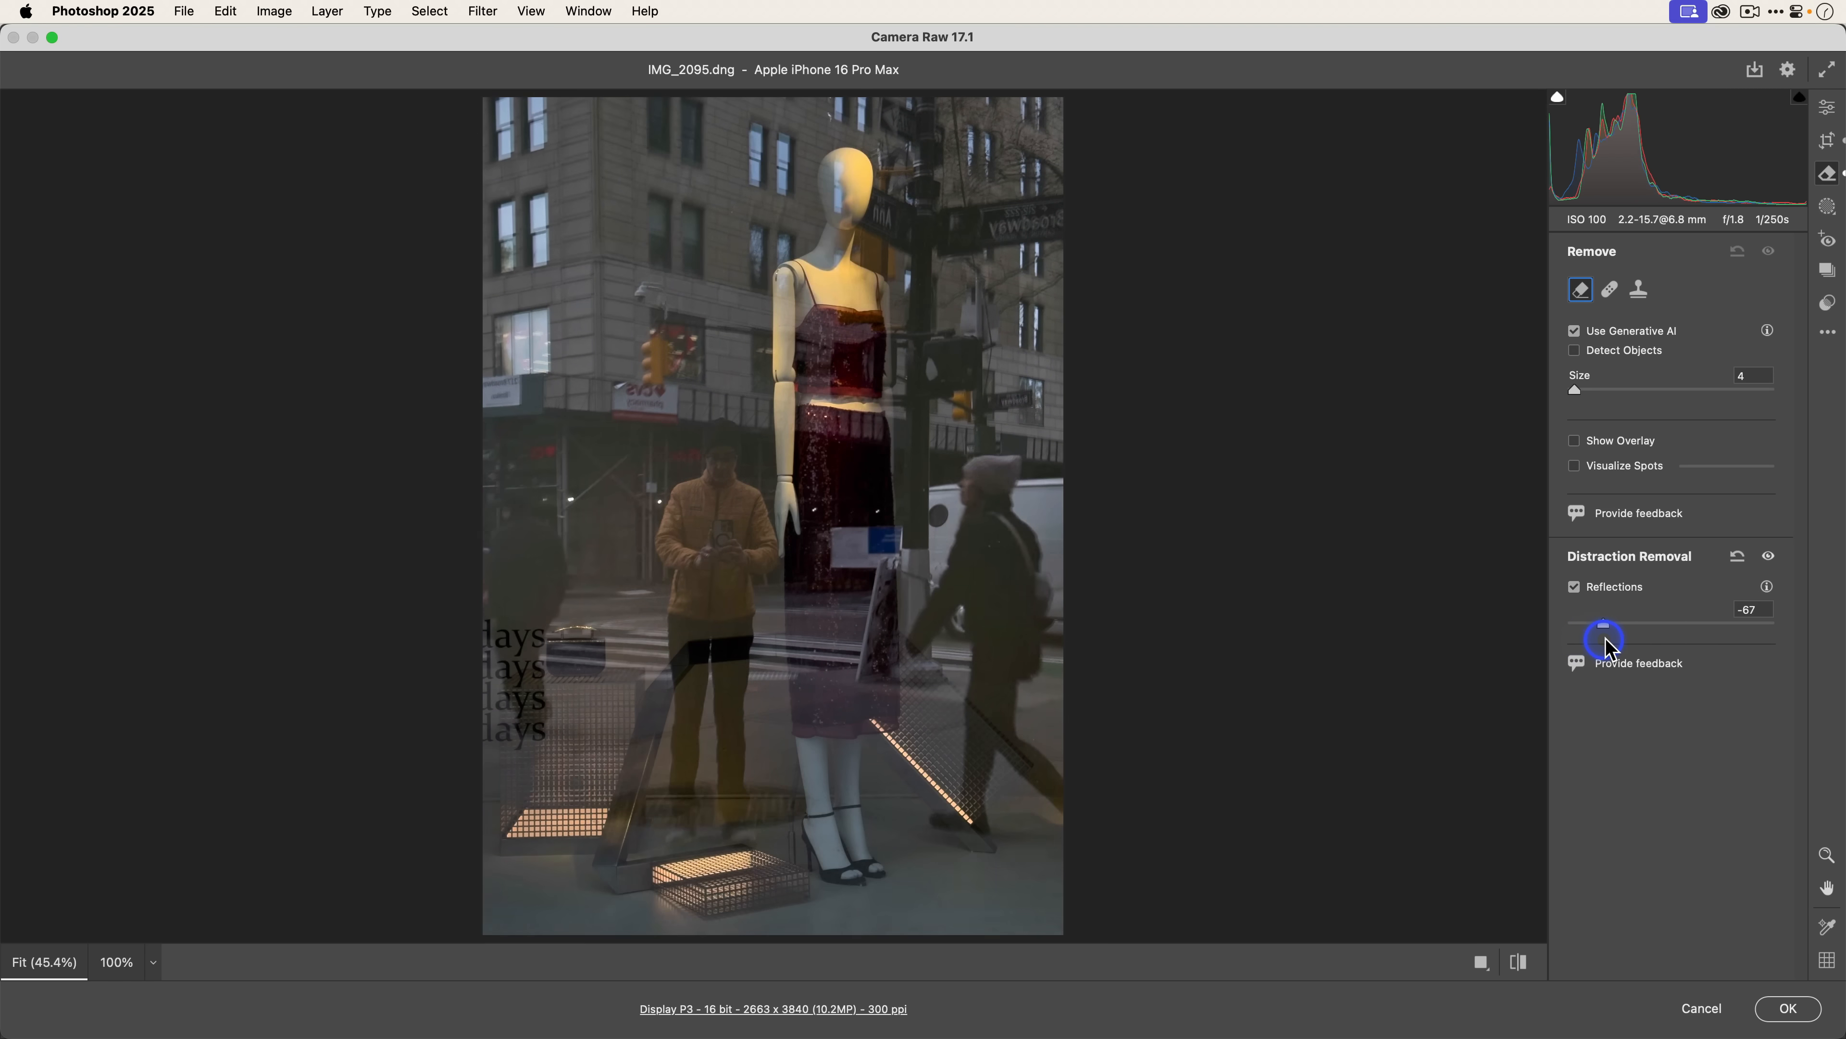
drag(1604, 636, 1767, 636)
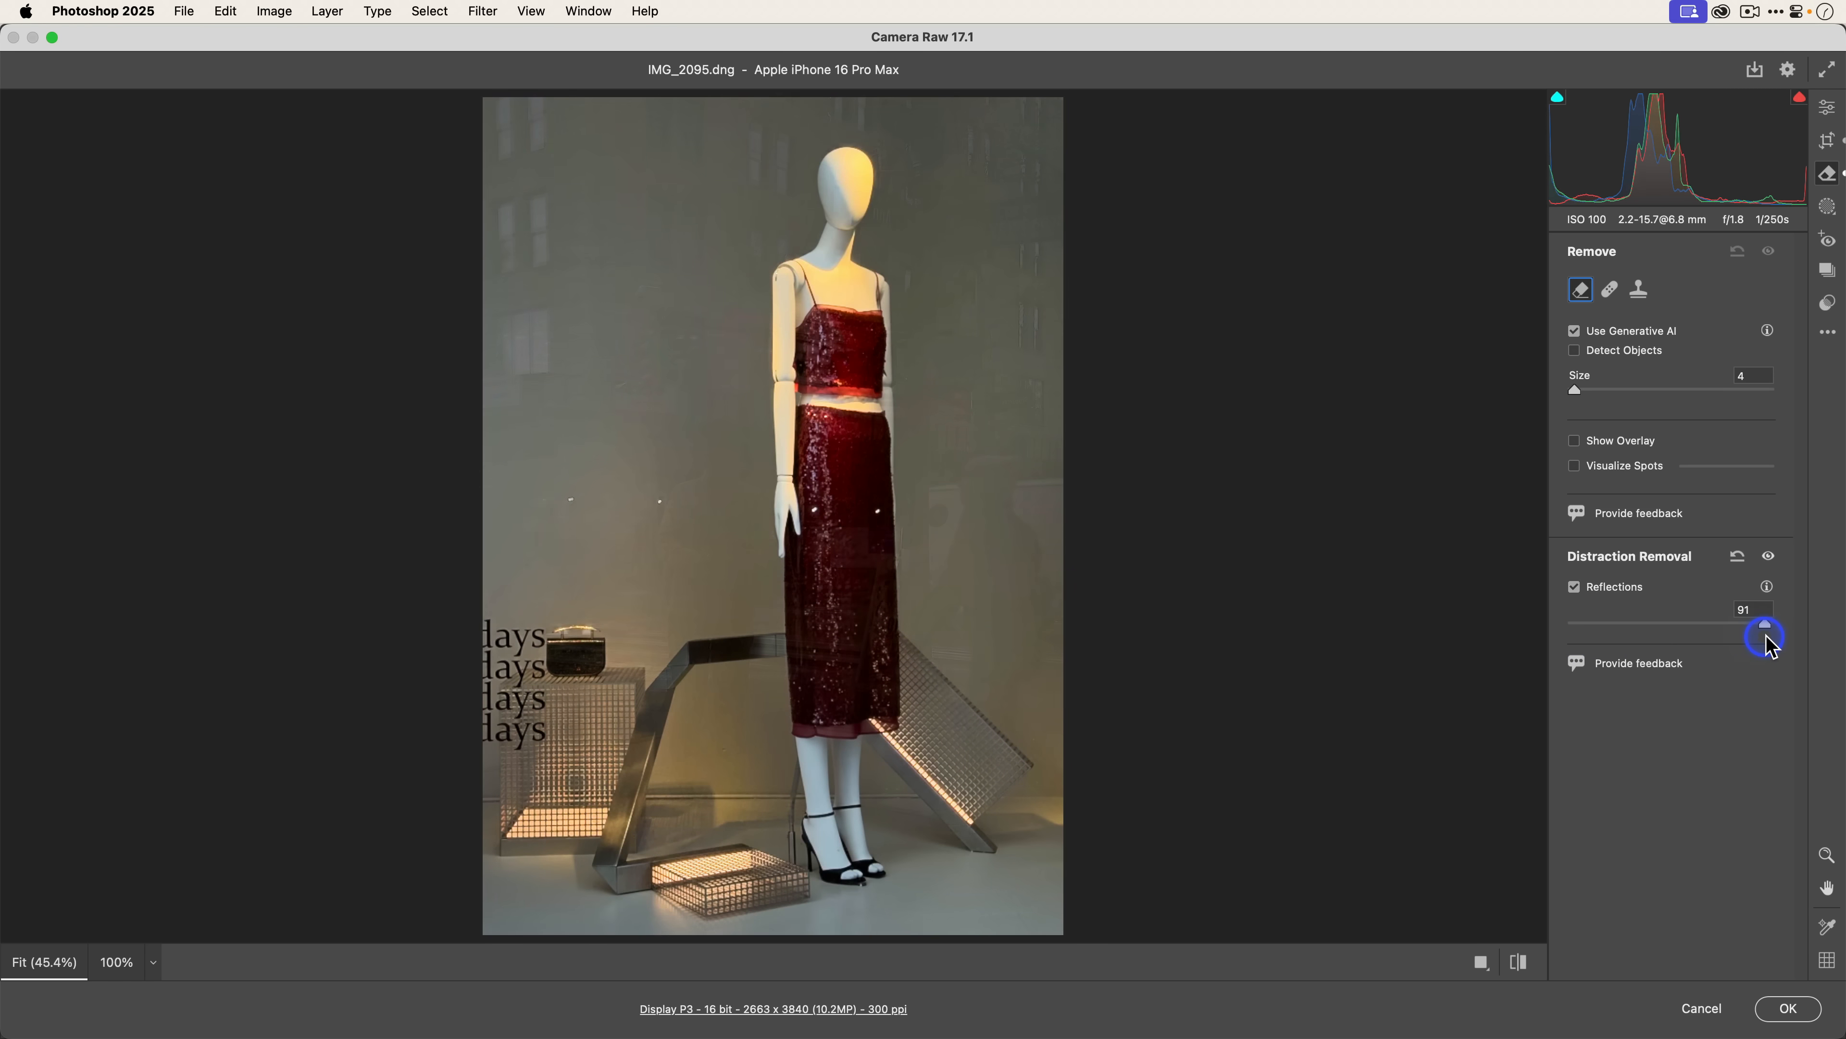
drag(1766, 637, 1665, 636)
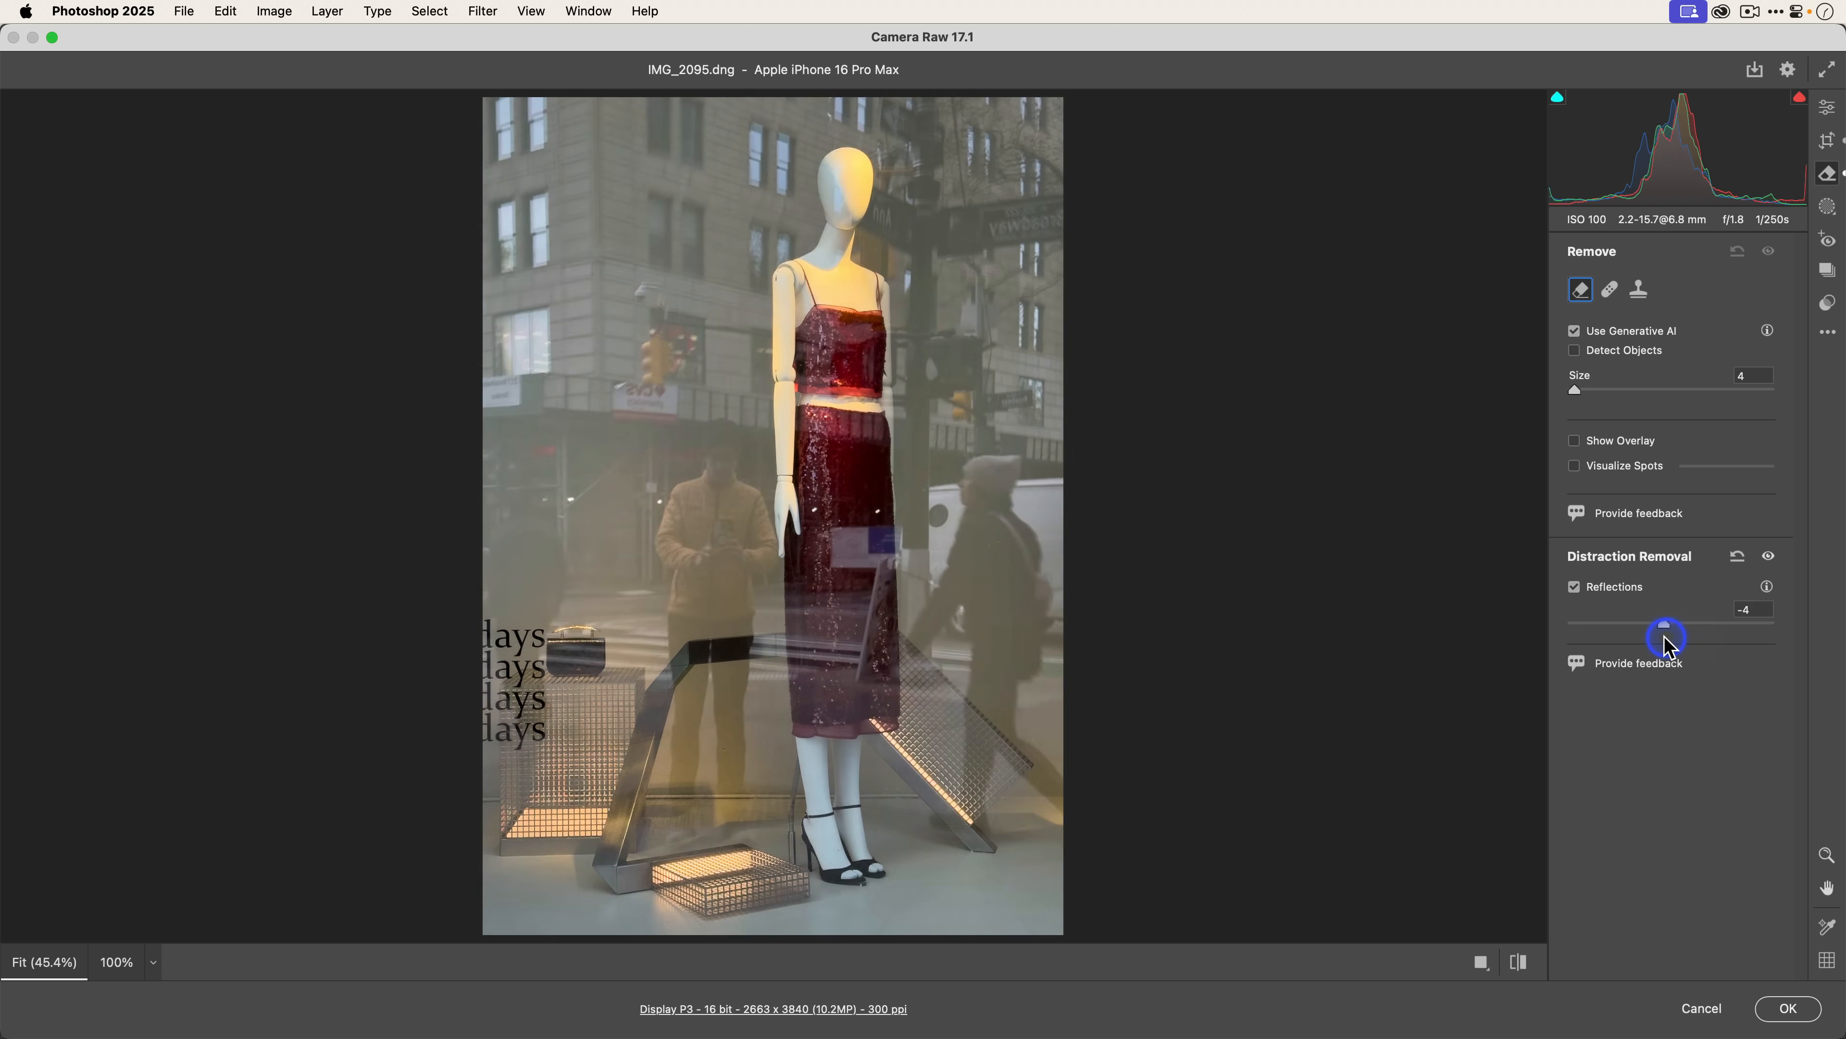
drag(1665, 635, 1568, 628)
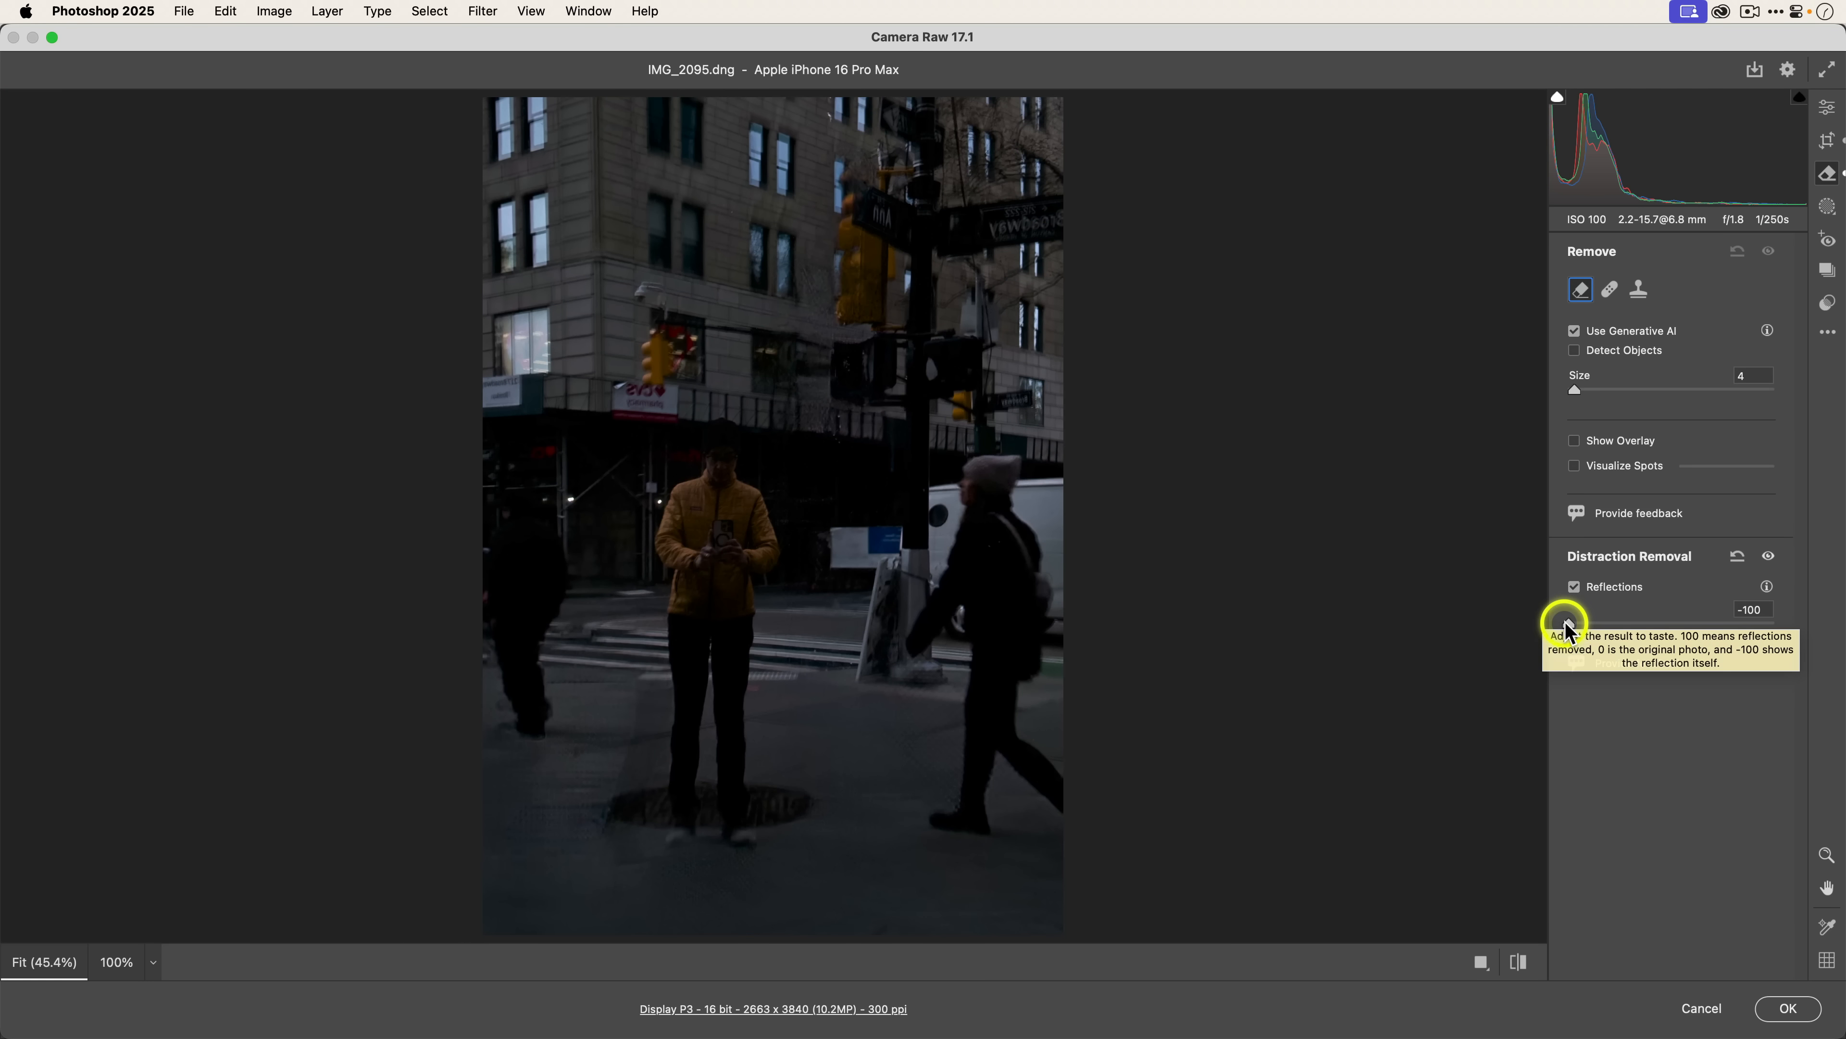
mouse_move(1567, 628)
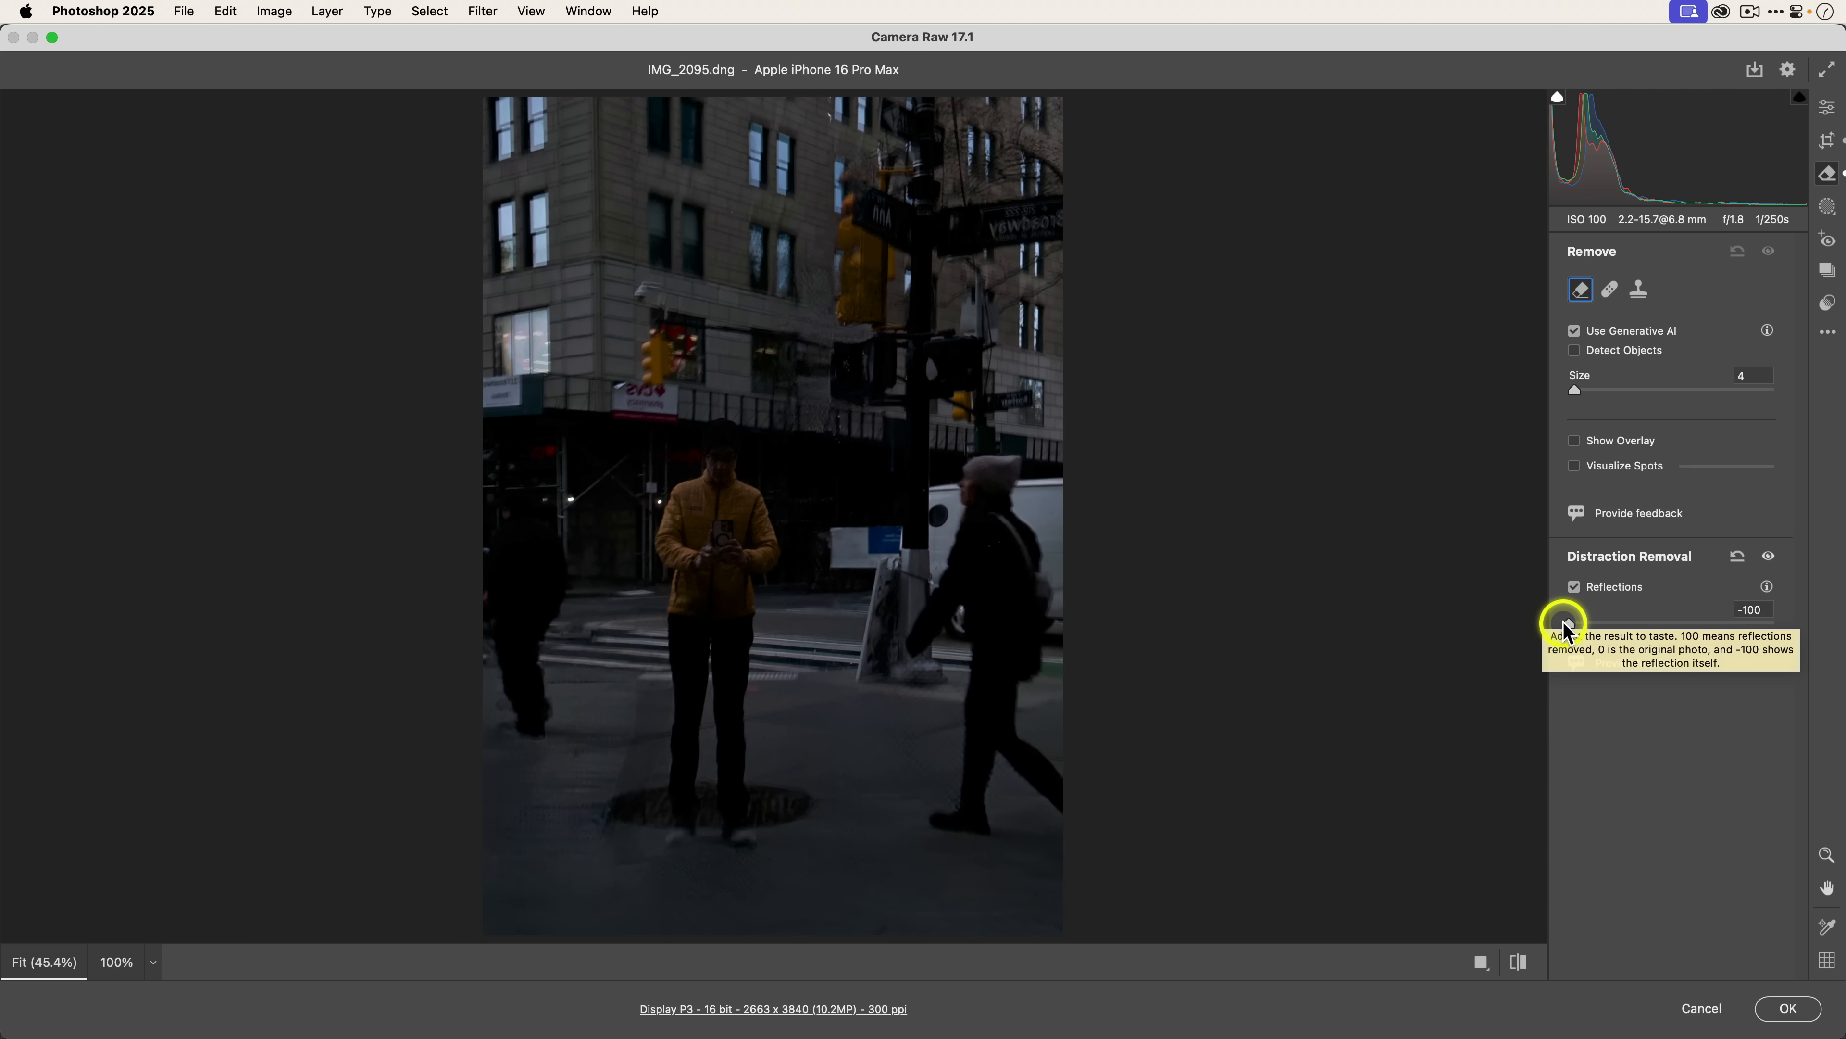
mouse_move(1479, 646)
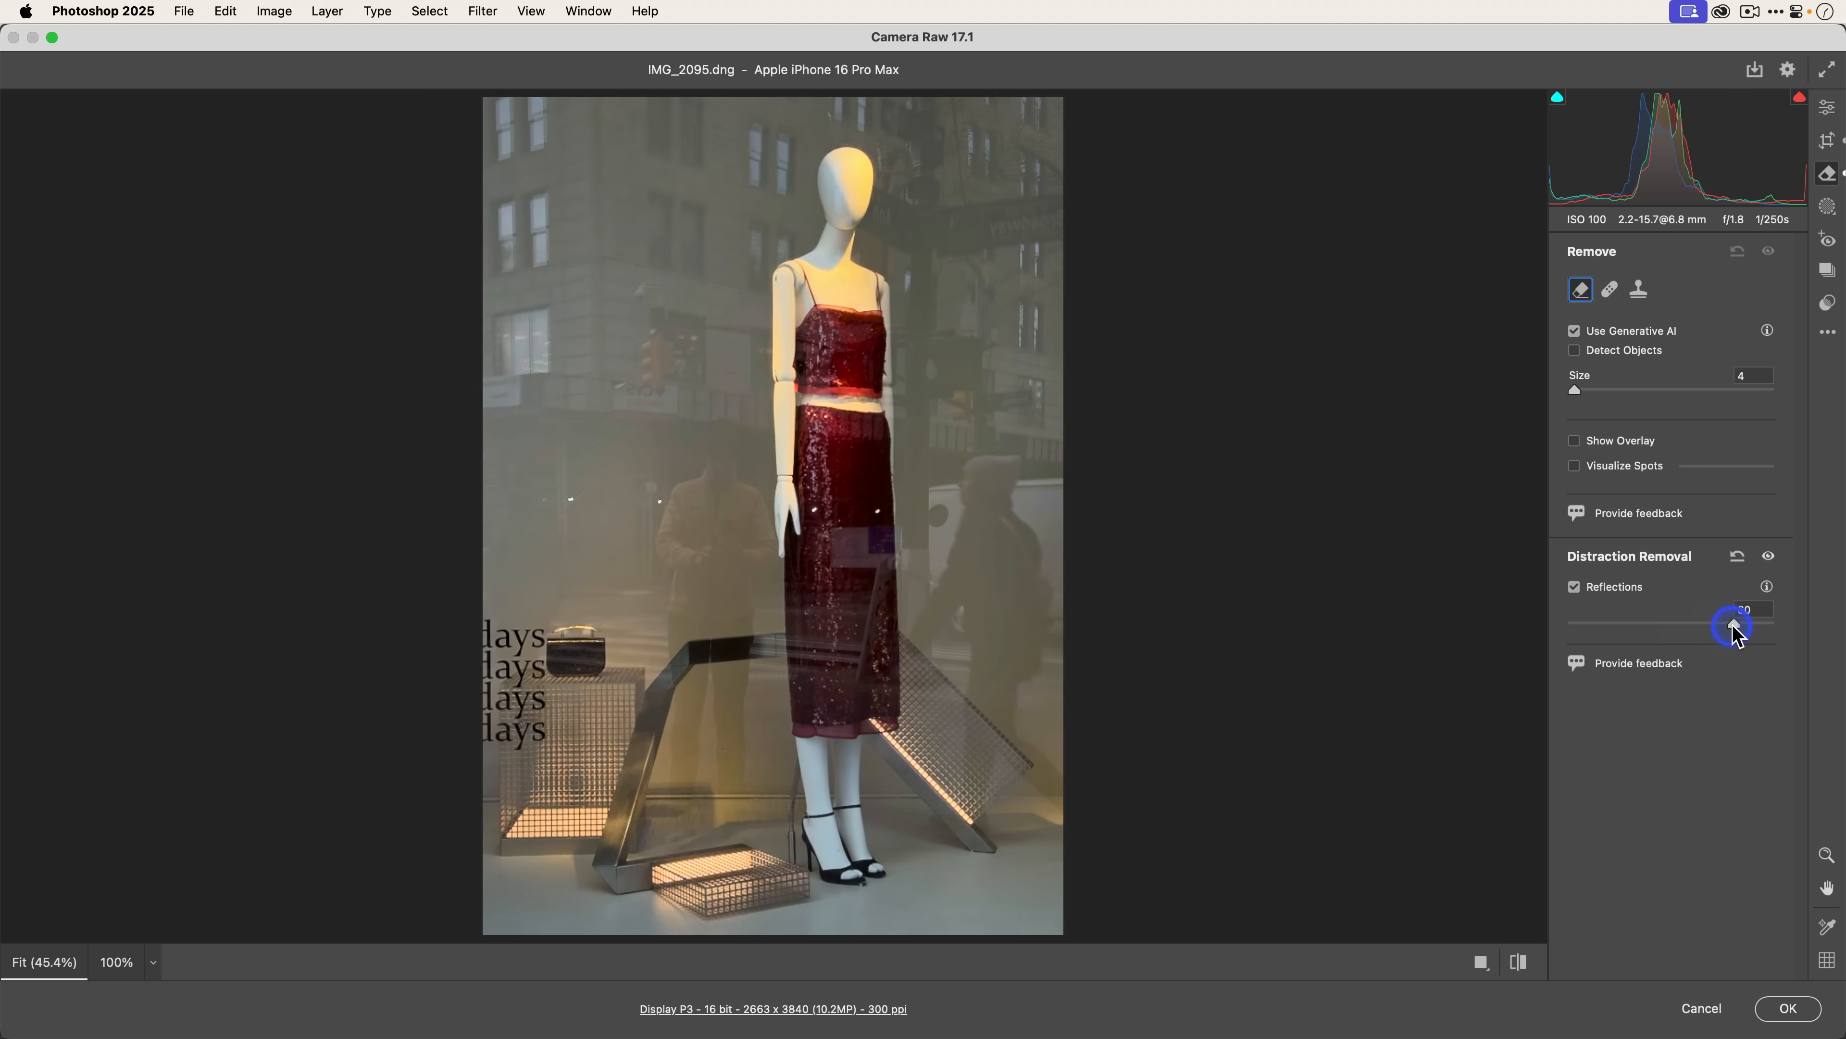
drag(1732, 625, 1772, 625)
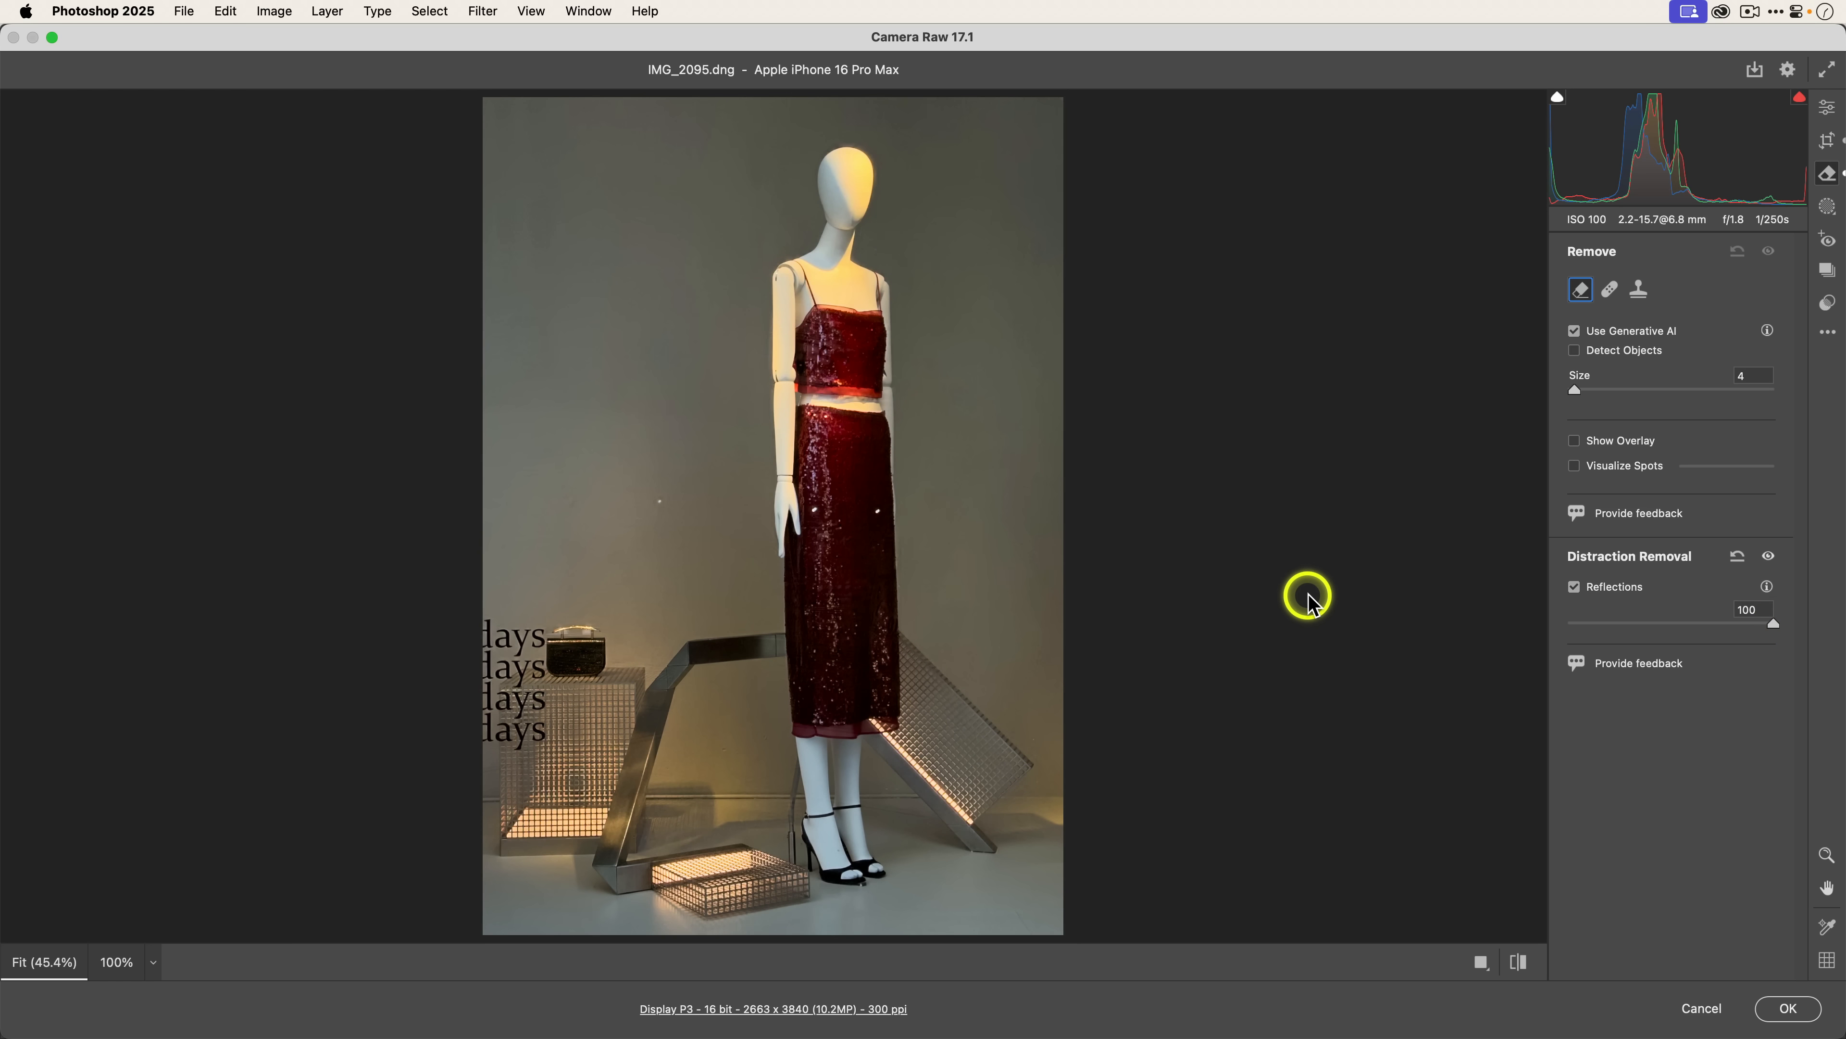
mouse_move(877, 547)
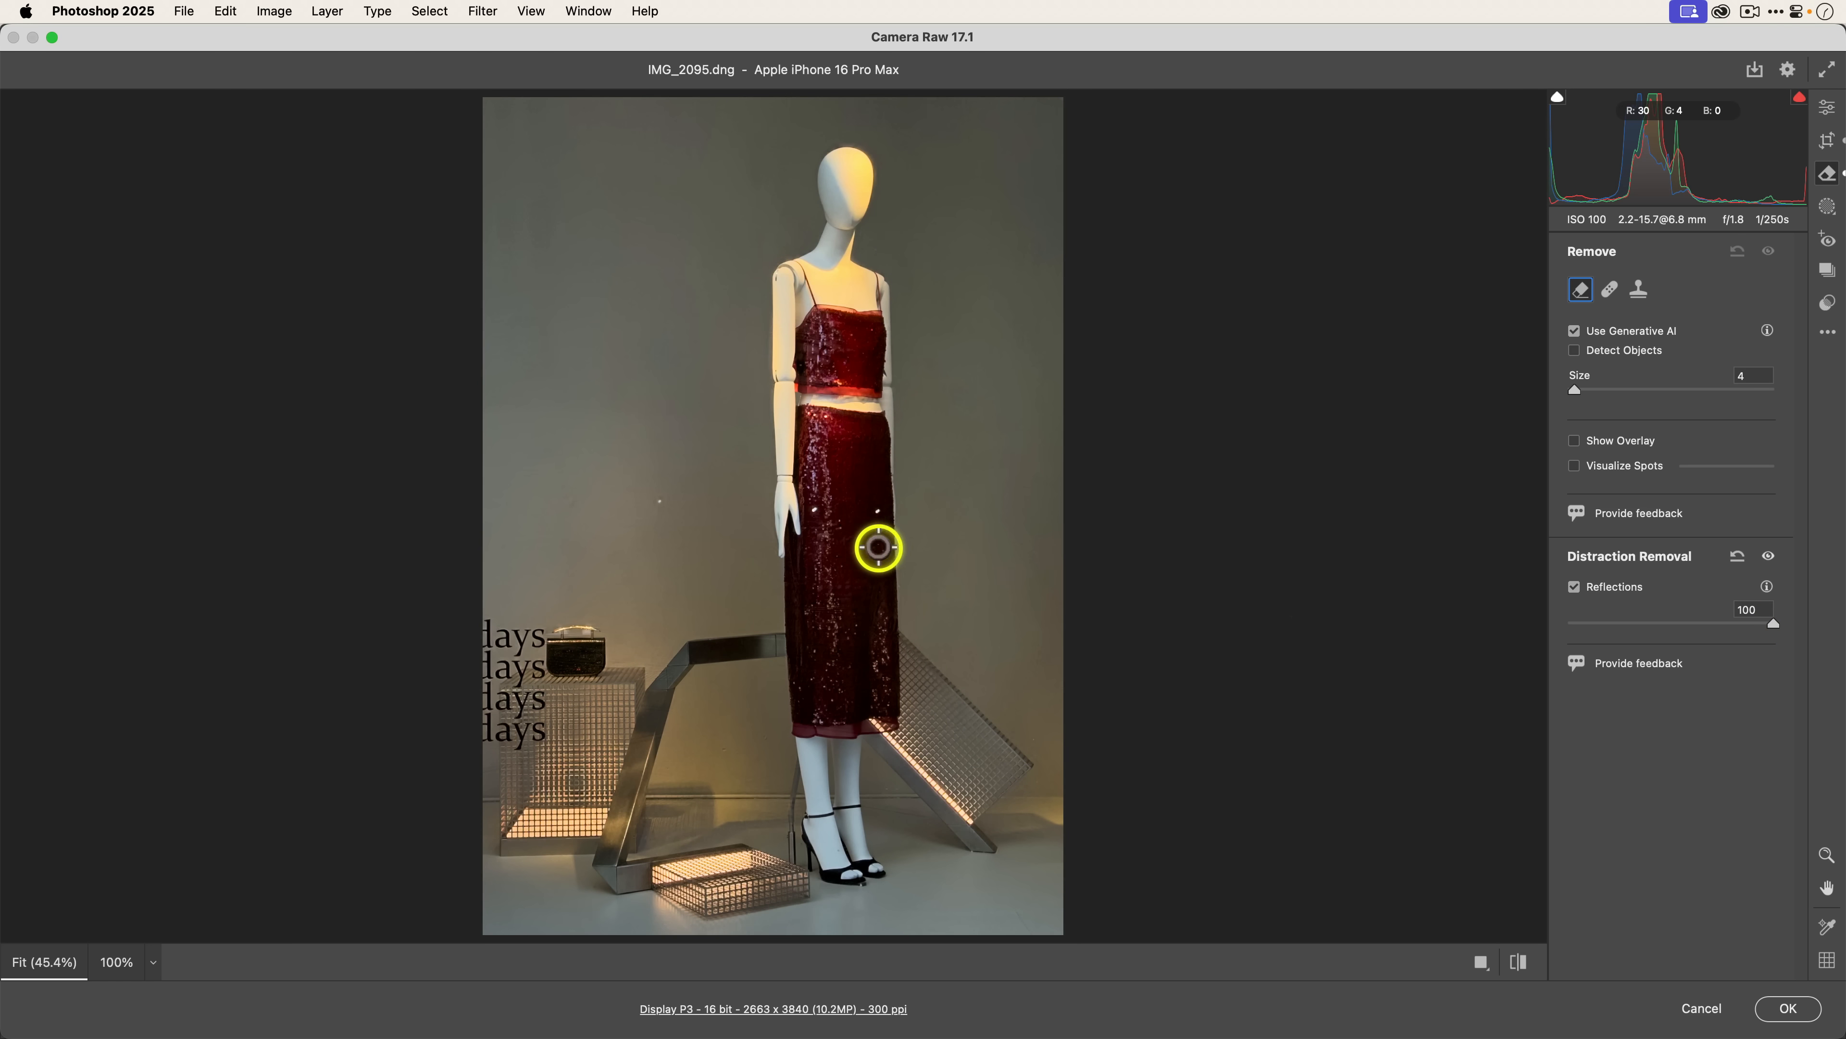
mouse_move(1023, 540)
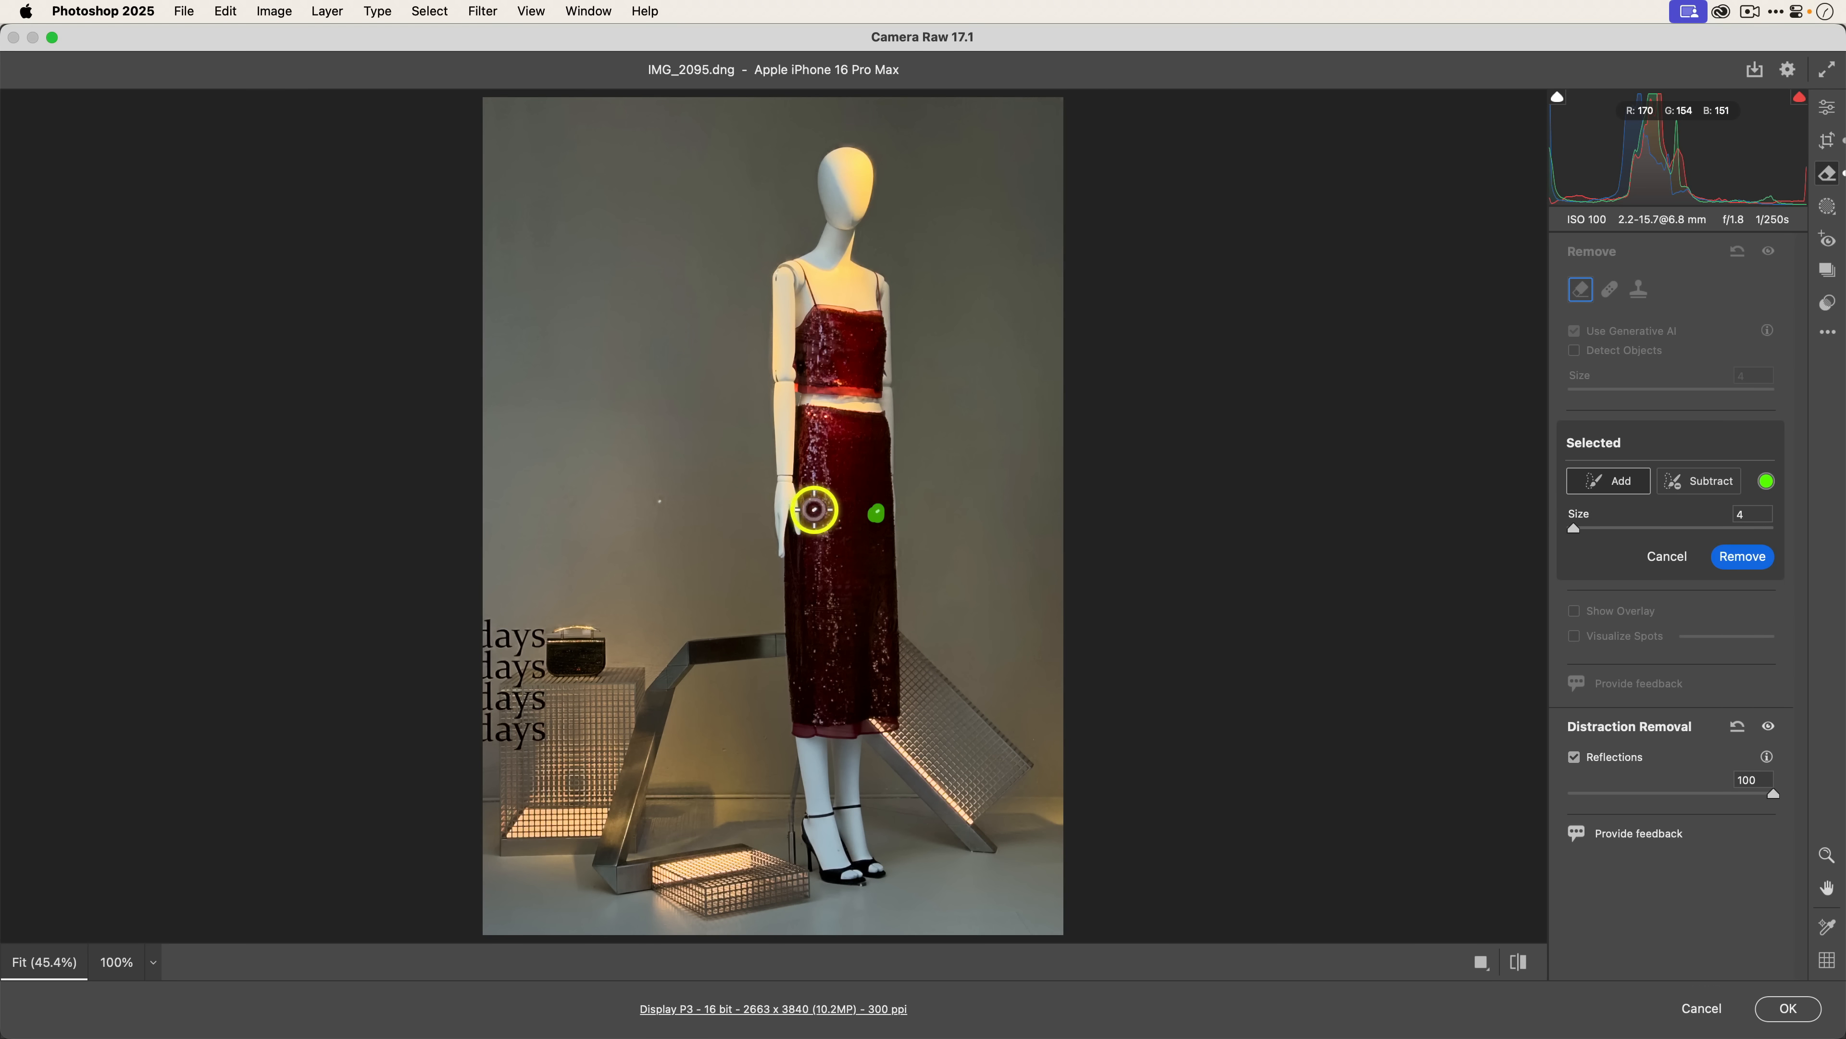
Step: Remove the white specks on the dress and back wall, then return the cleaned photo to Photoshop
click(657, 503)
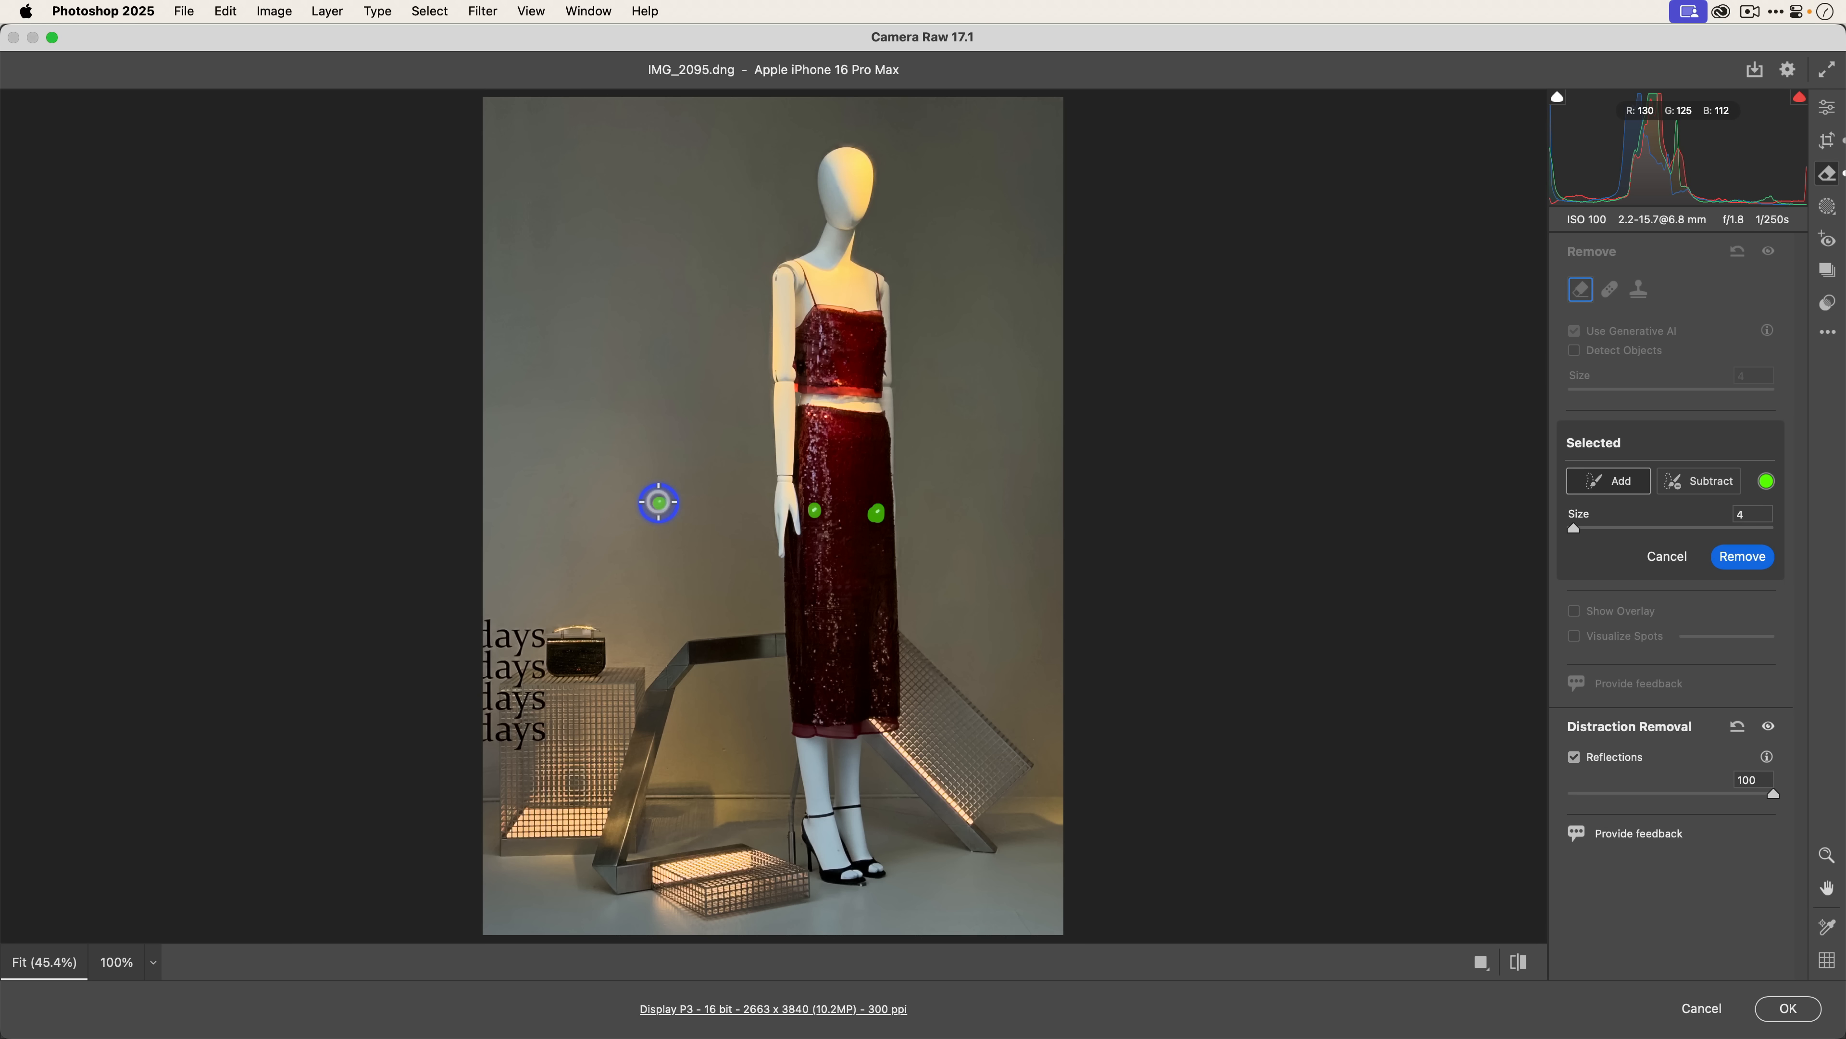
click(1743, 555)
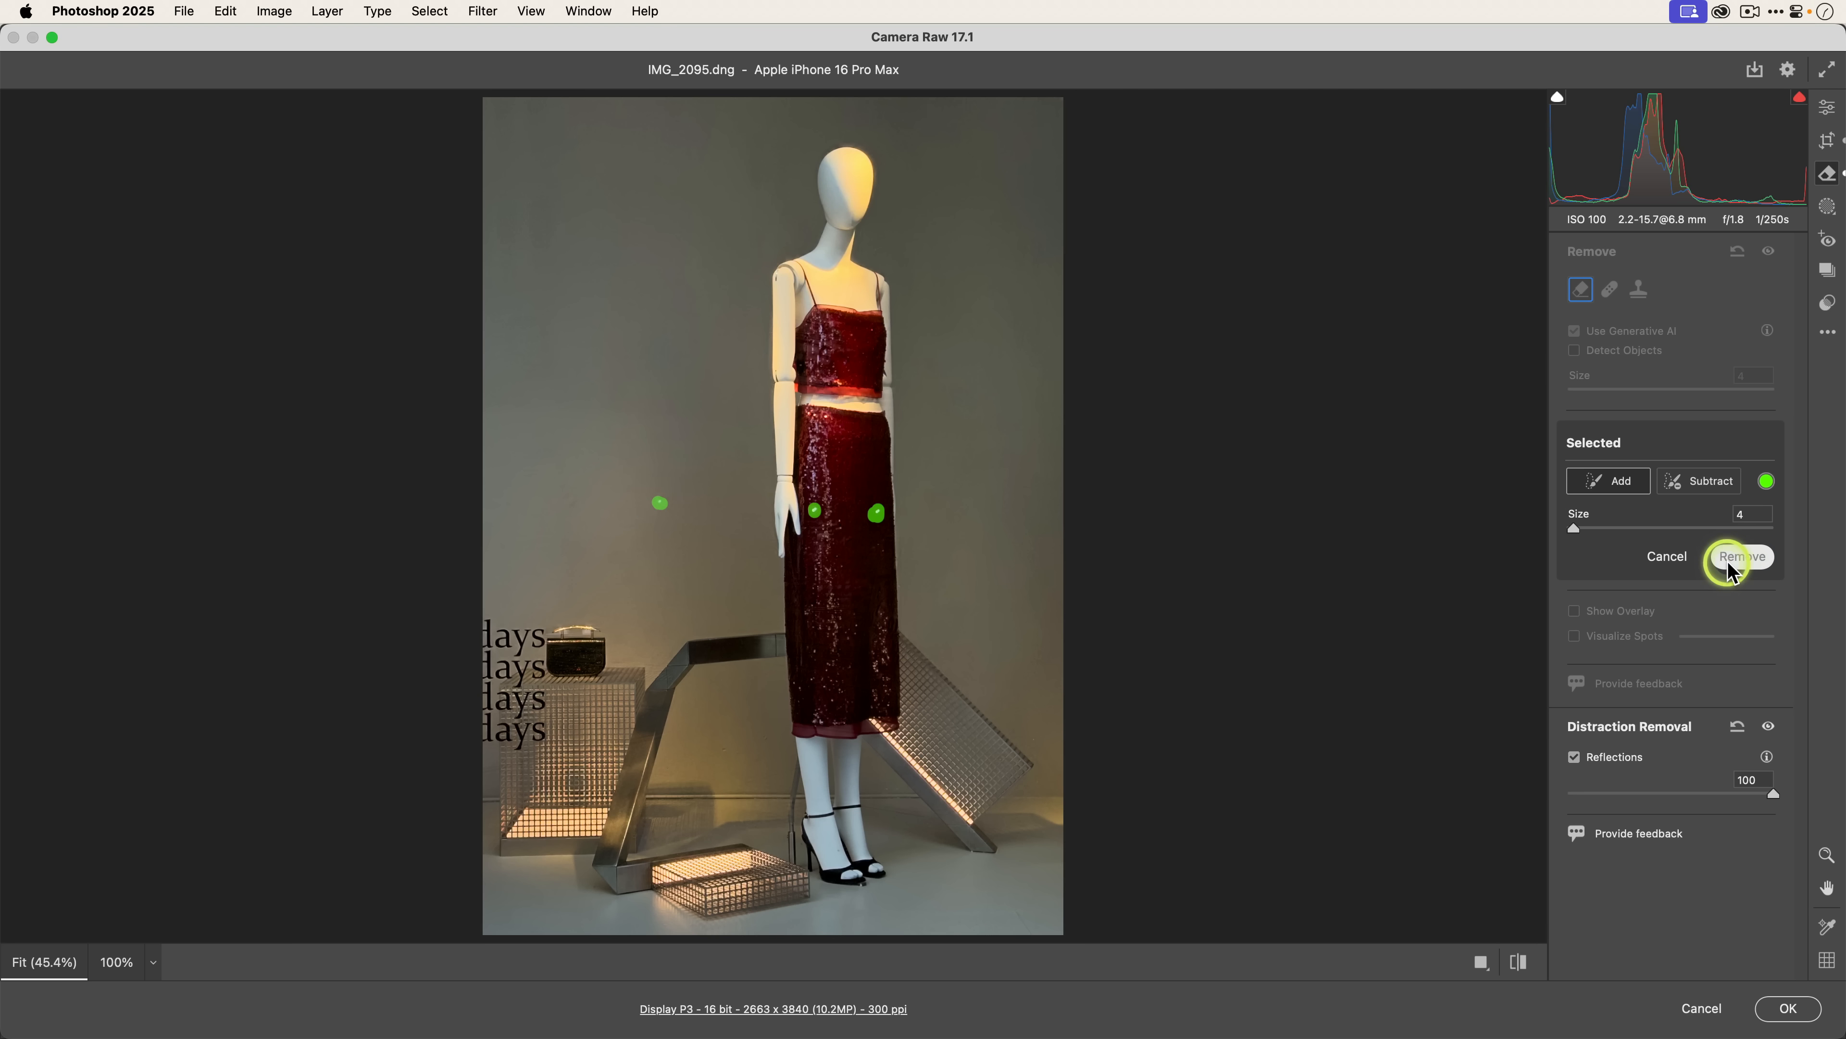
click(1742, 555)
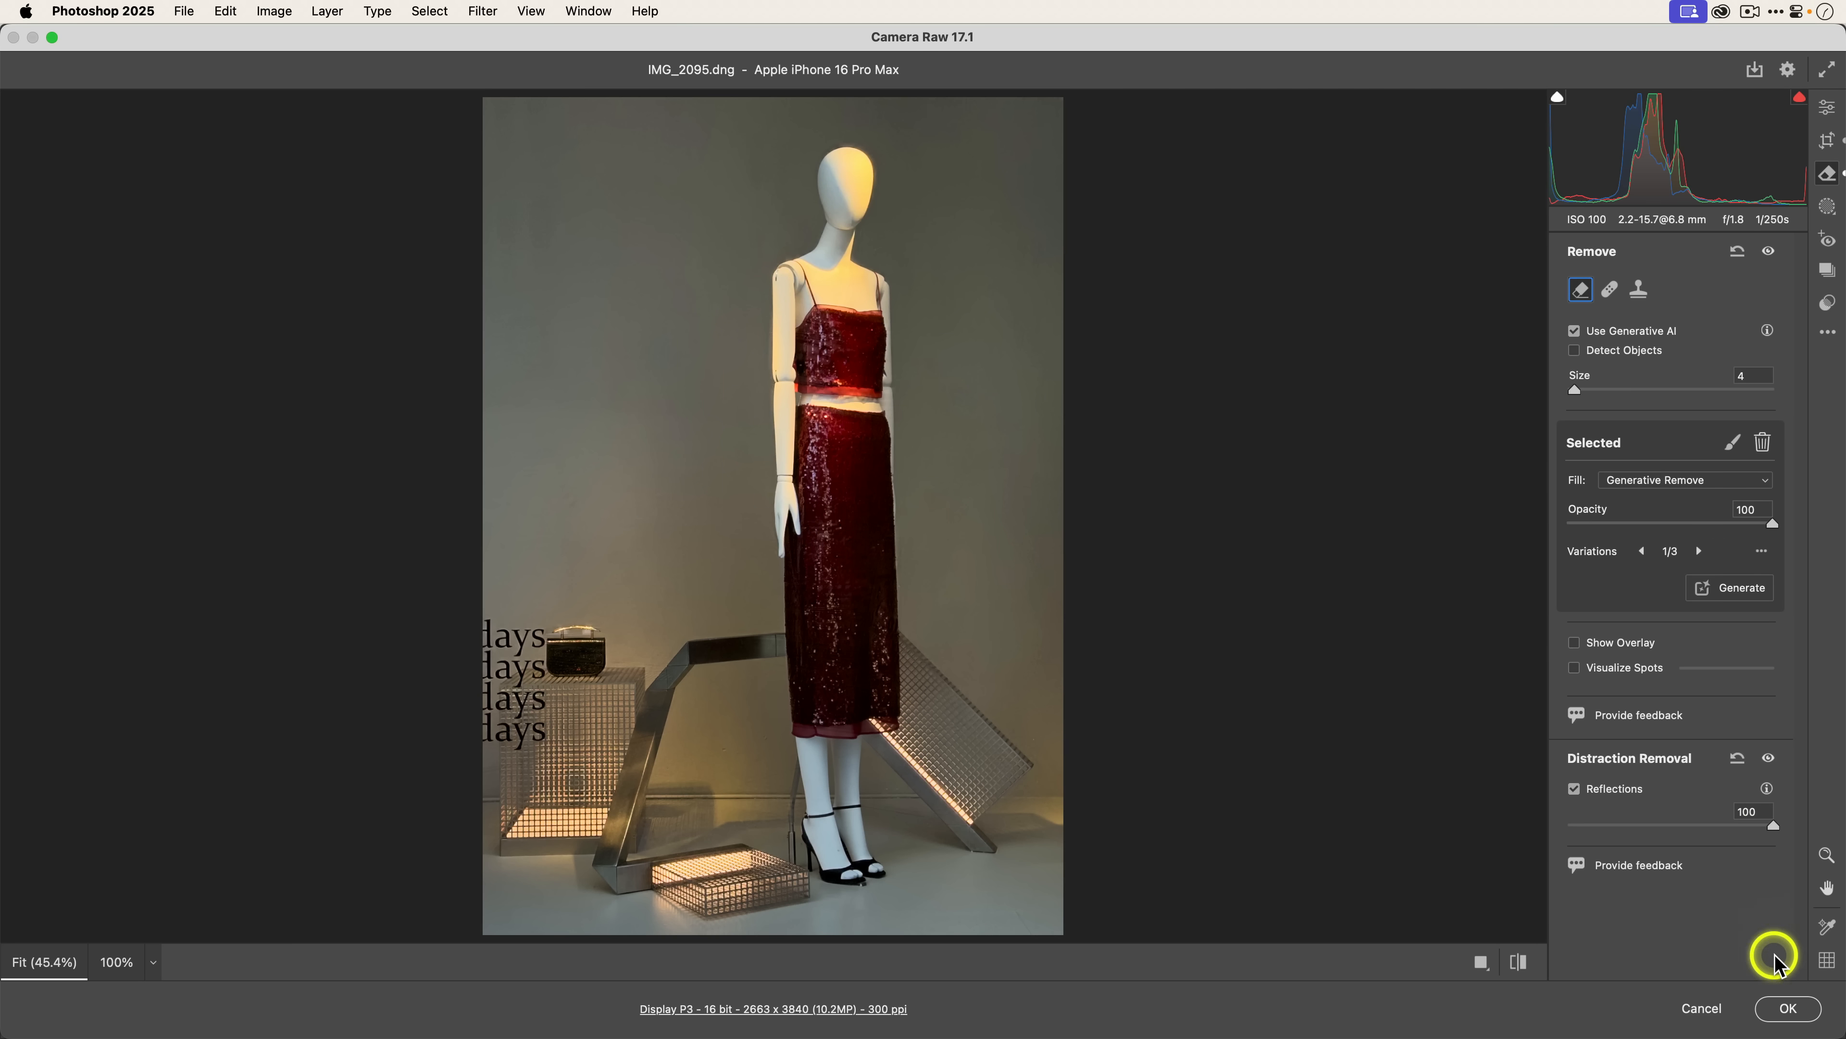
click(1787, 1008)
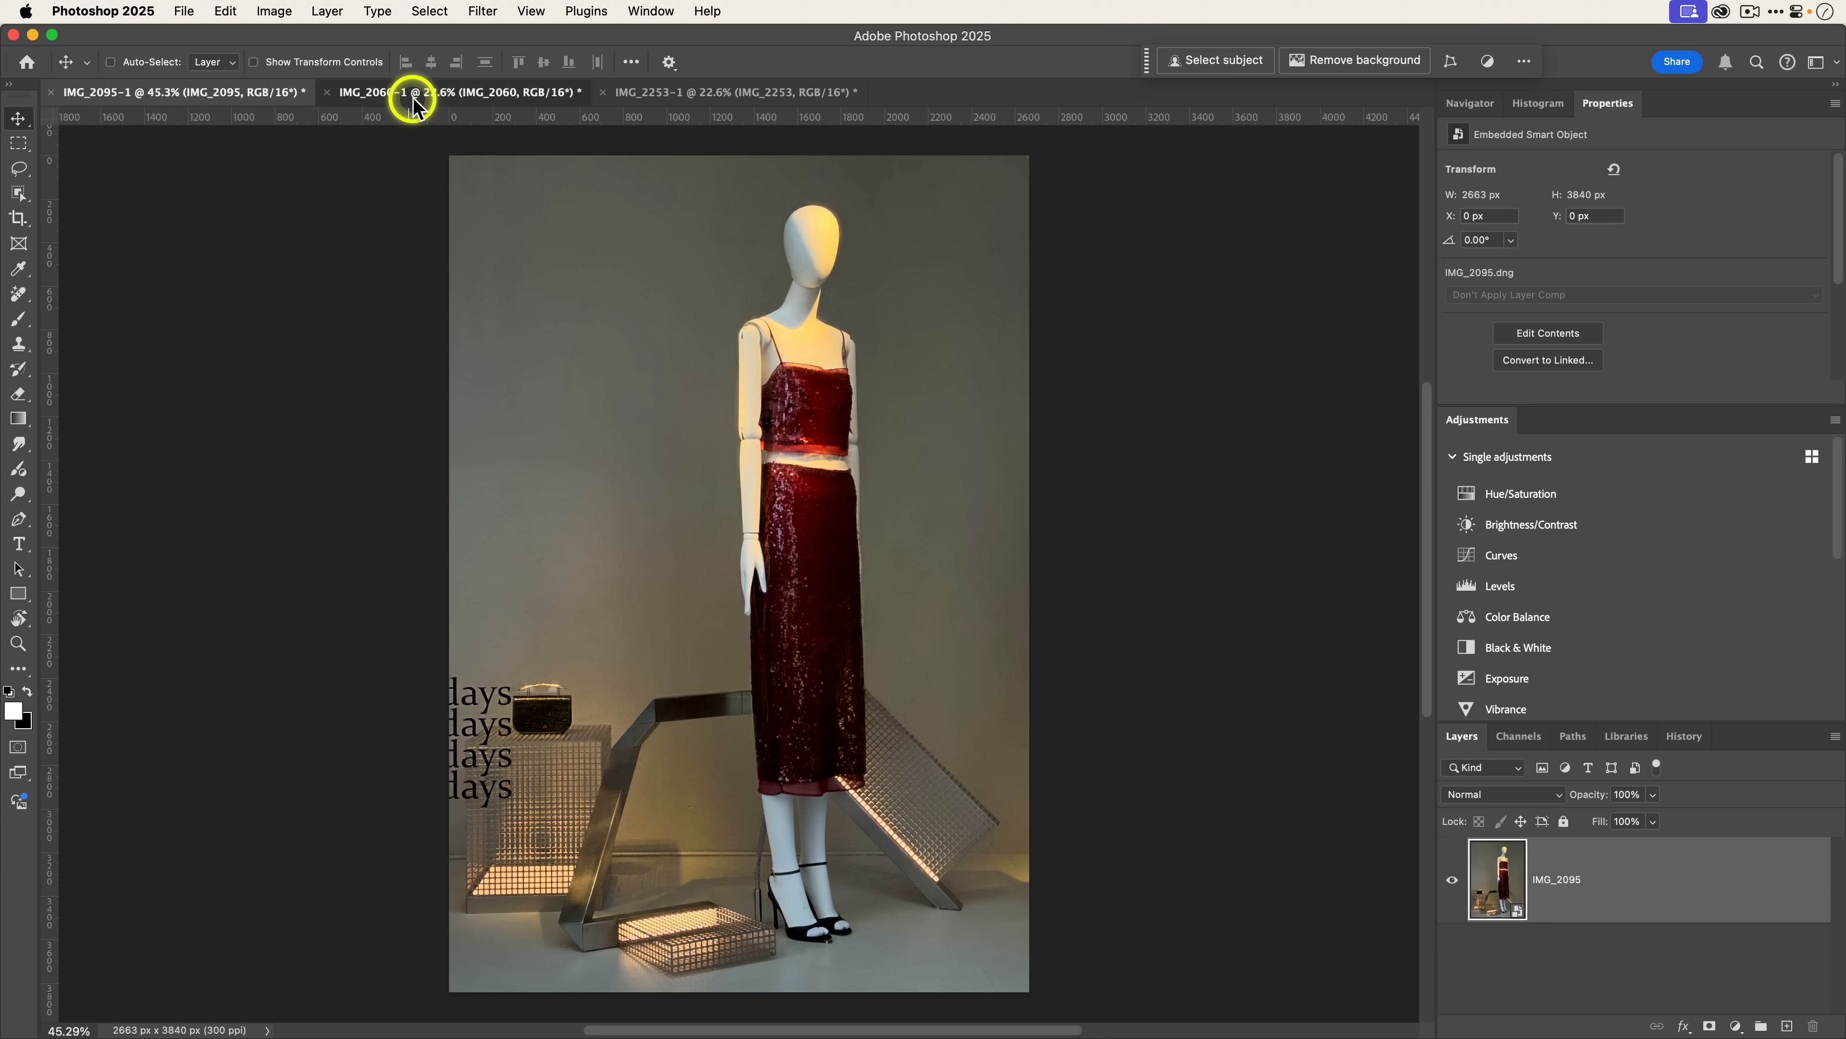
Step: Switch to IMG_2060 and bring up Camera Raw's remove and distraction tools
click(460, 93)
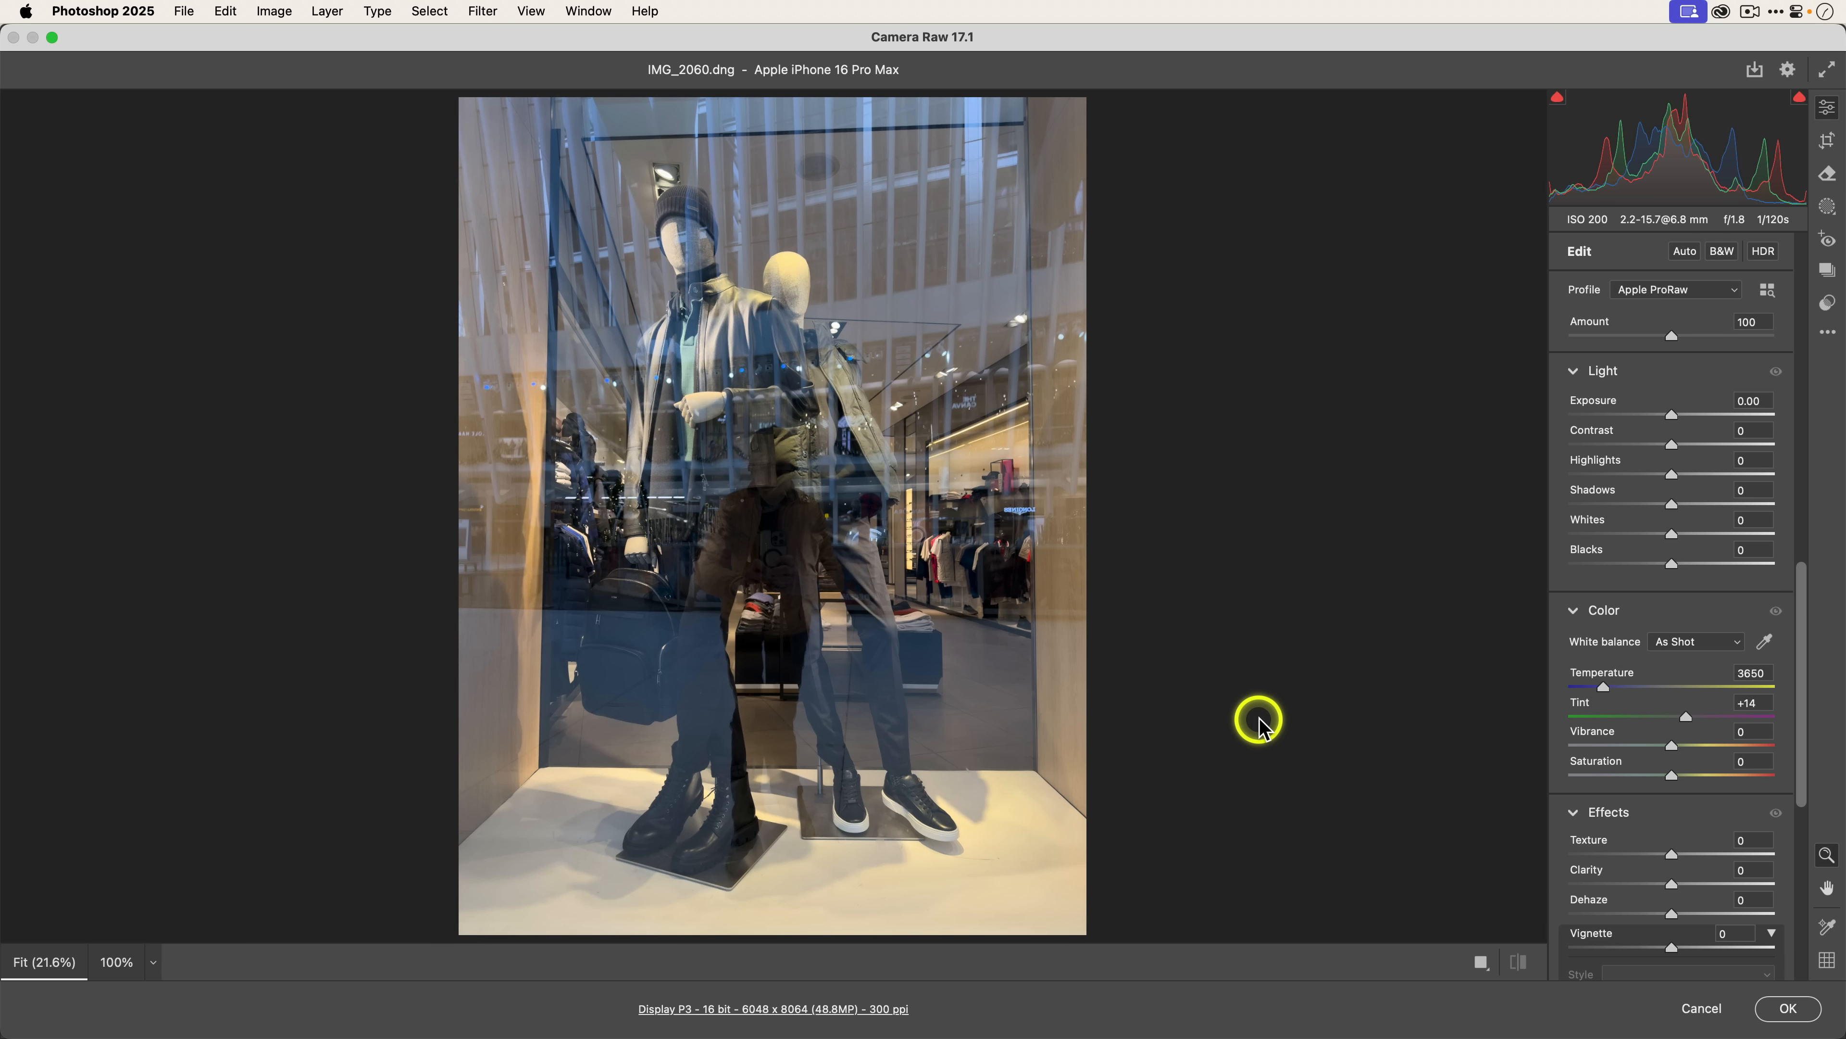
mouse_move(1817, 154)
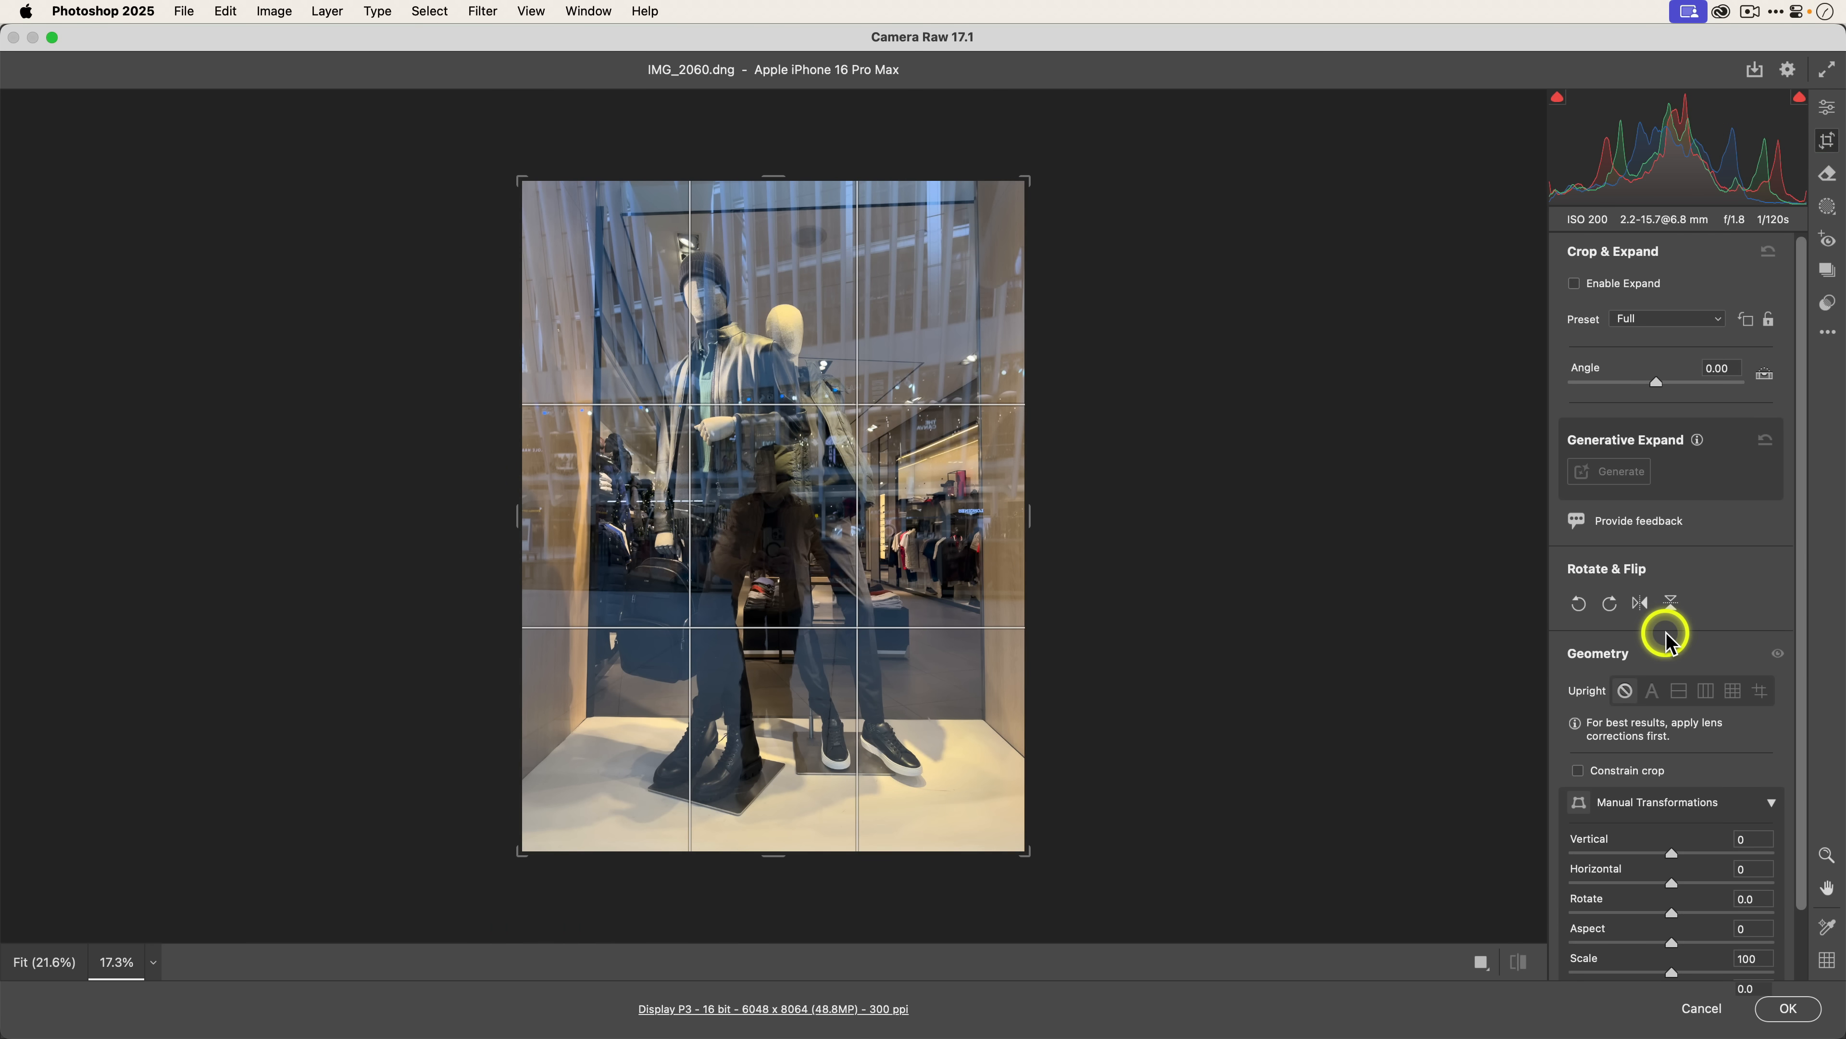
click(1651, 690)
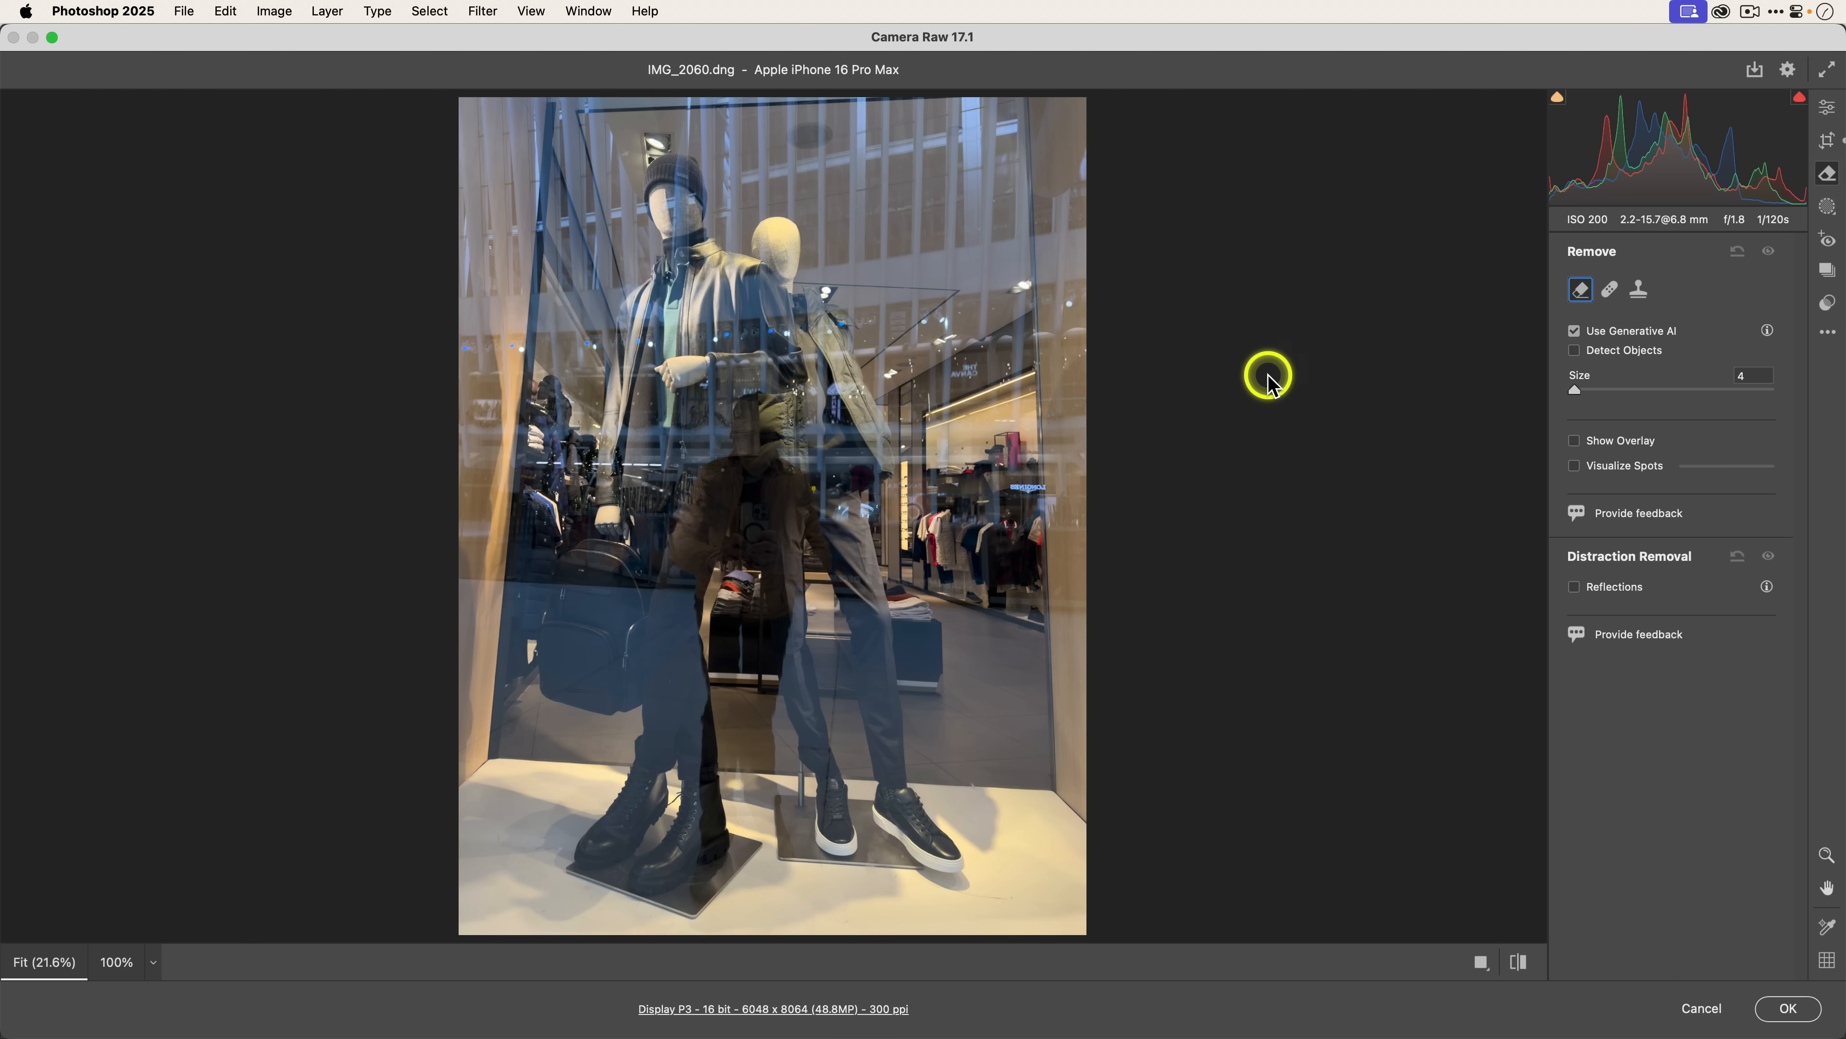
mouse_move(1079, 582)
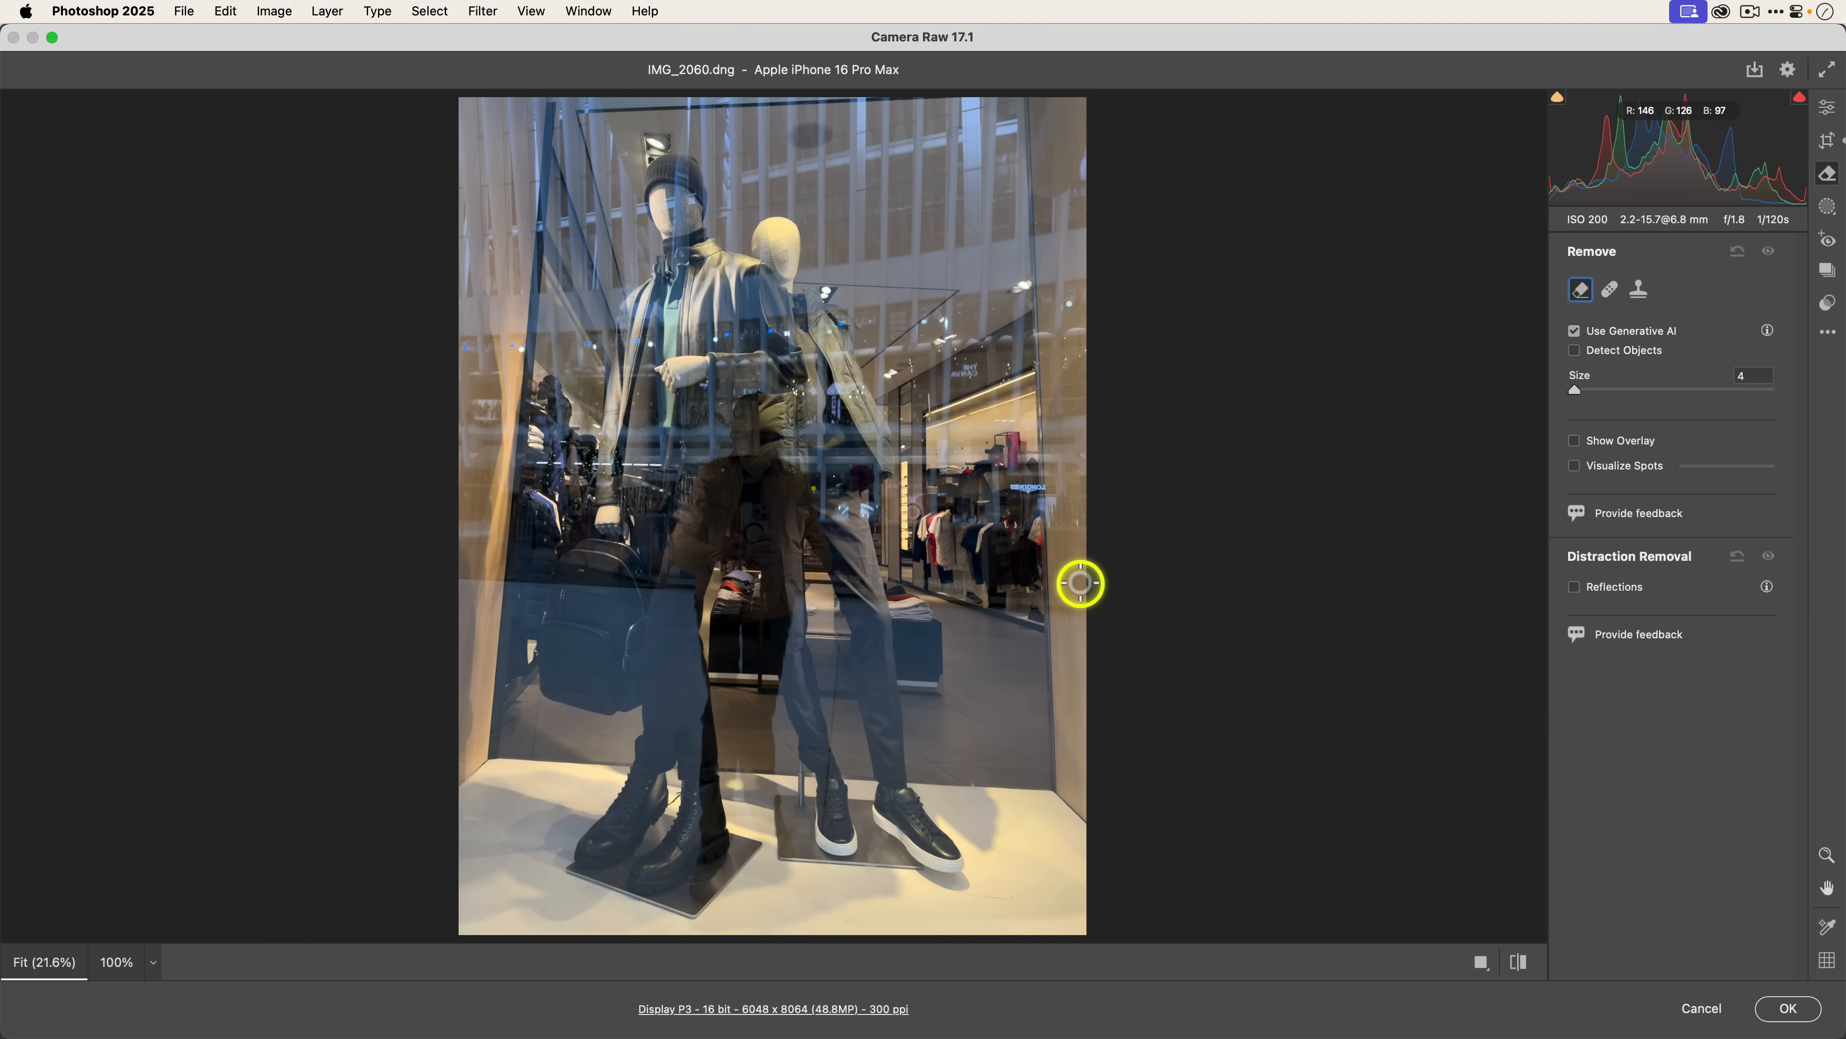
mouse_move(1826, 179)
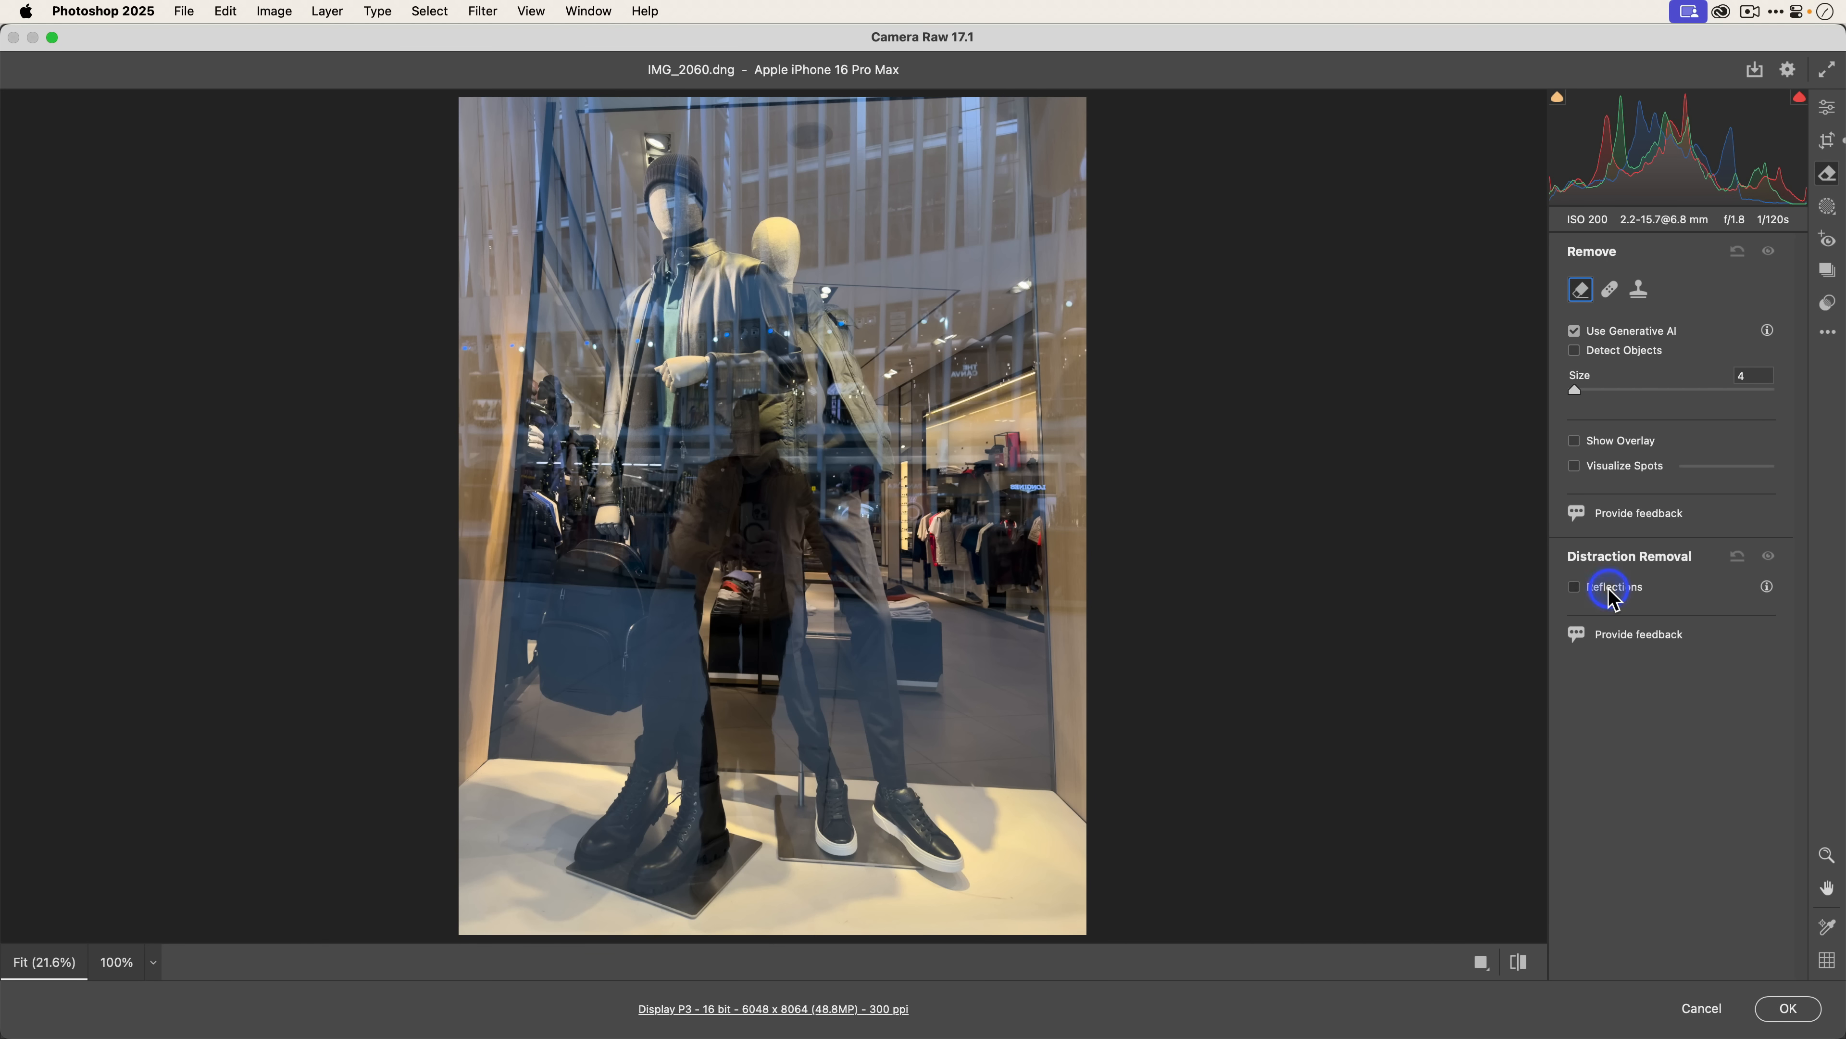
Step: Enable Reflections removal, compare the slider at 0 and -100, settle on 100 and apply the edit
click(1575, 586)
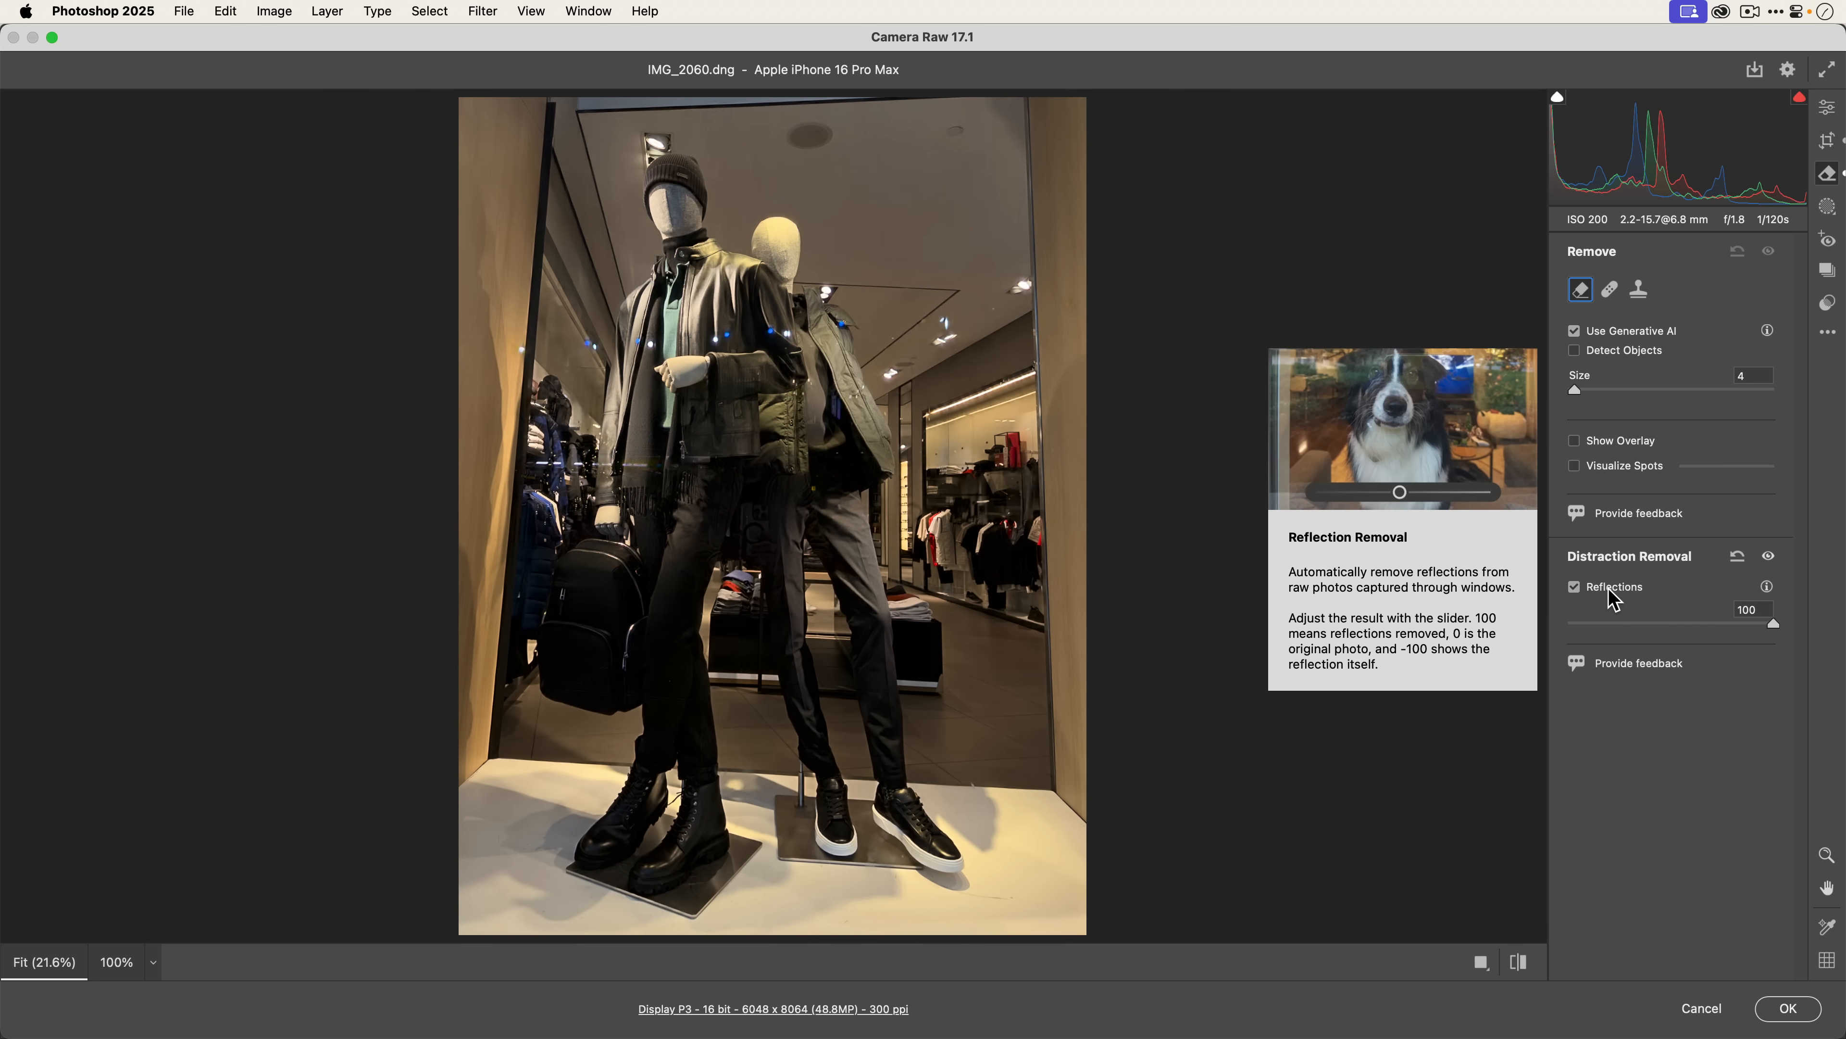
mouse_move(1213, 693)
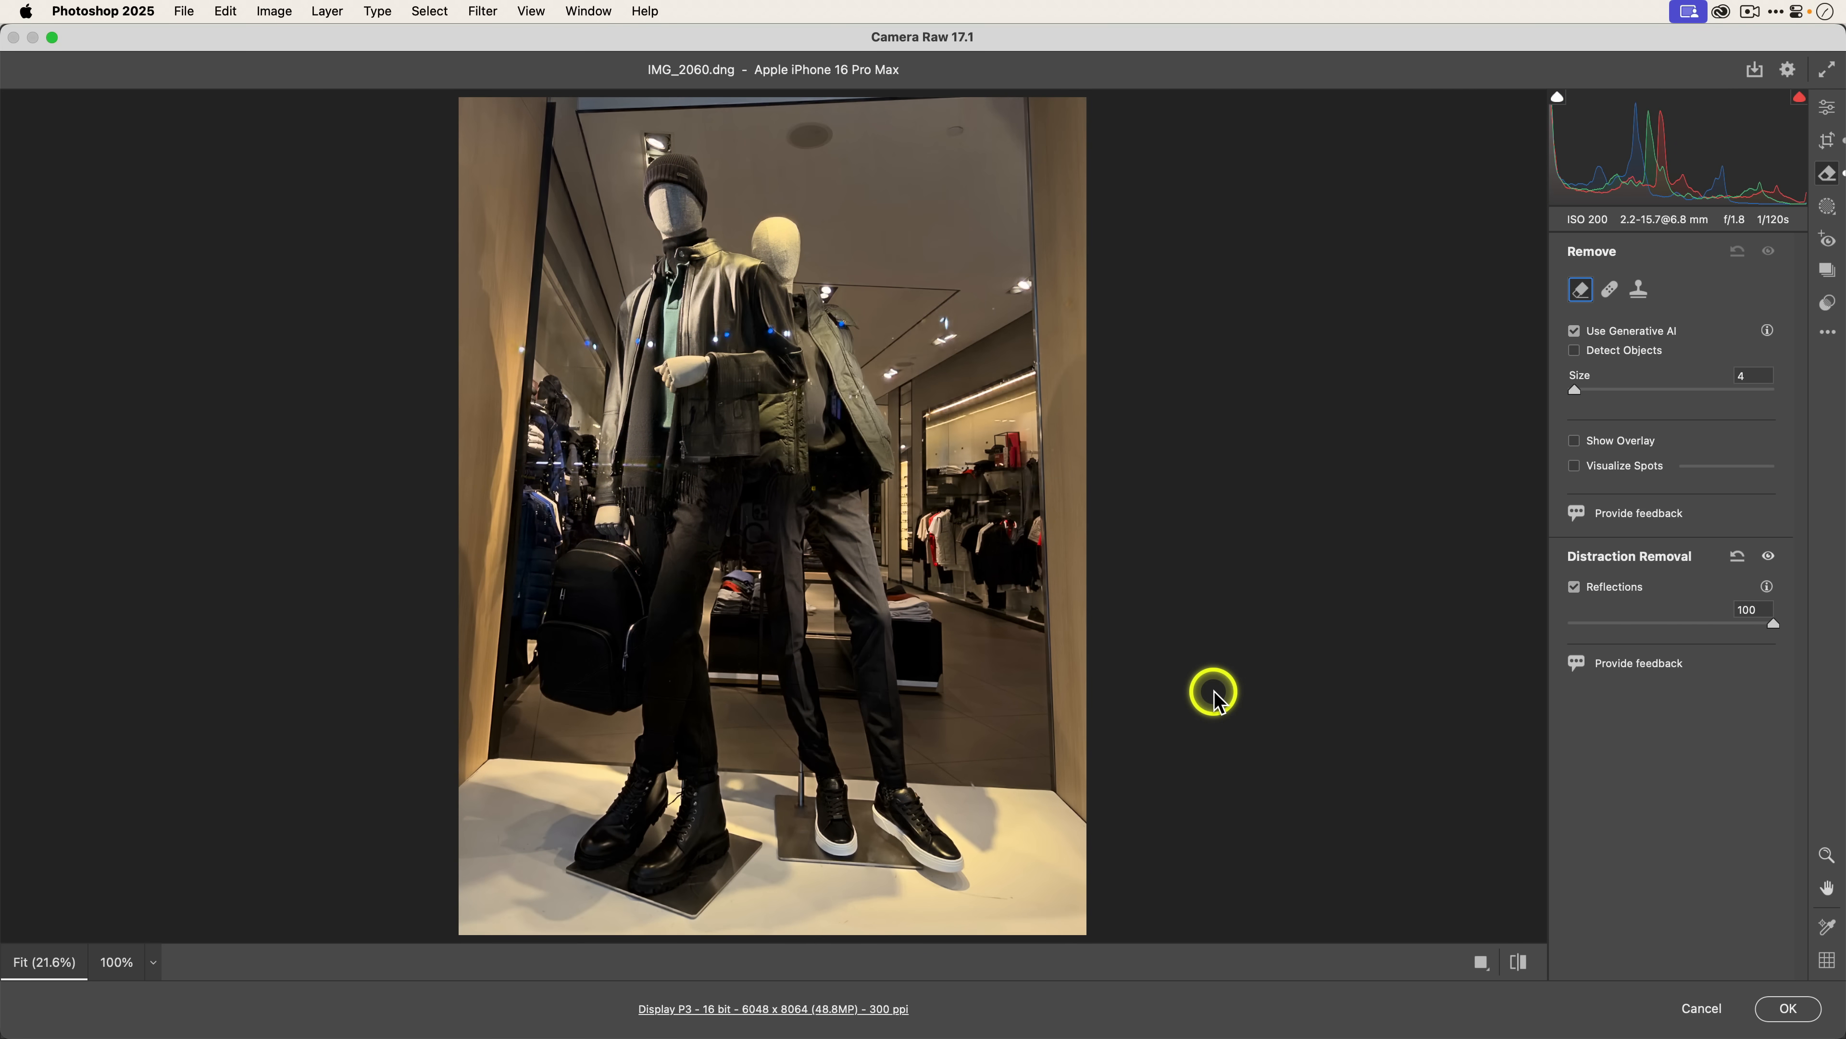
mouse_move(1219, 702)
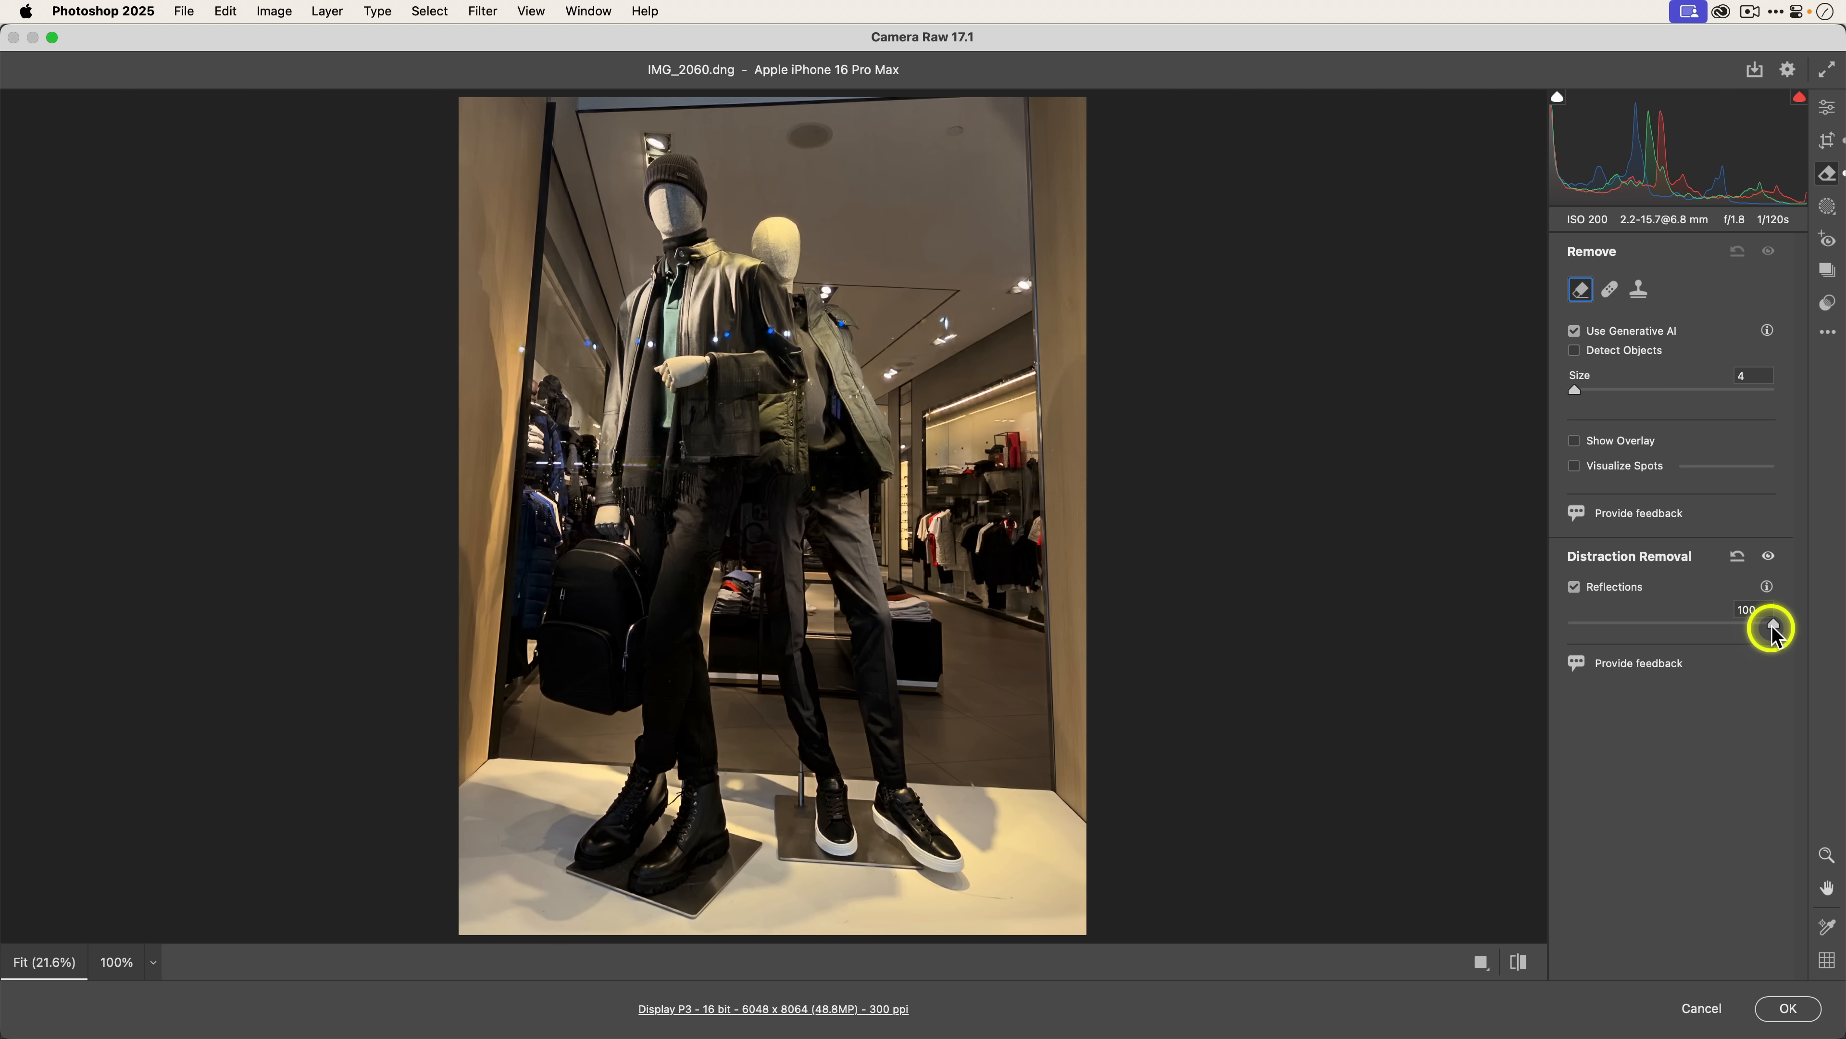
drag(1769, 626, 1695, 626)
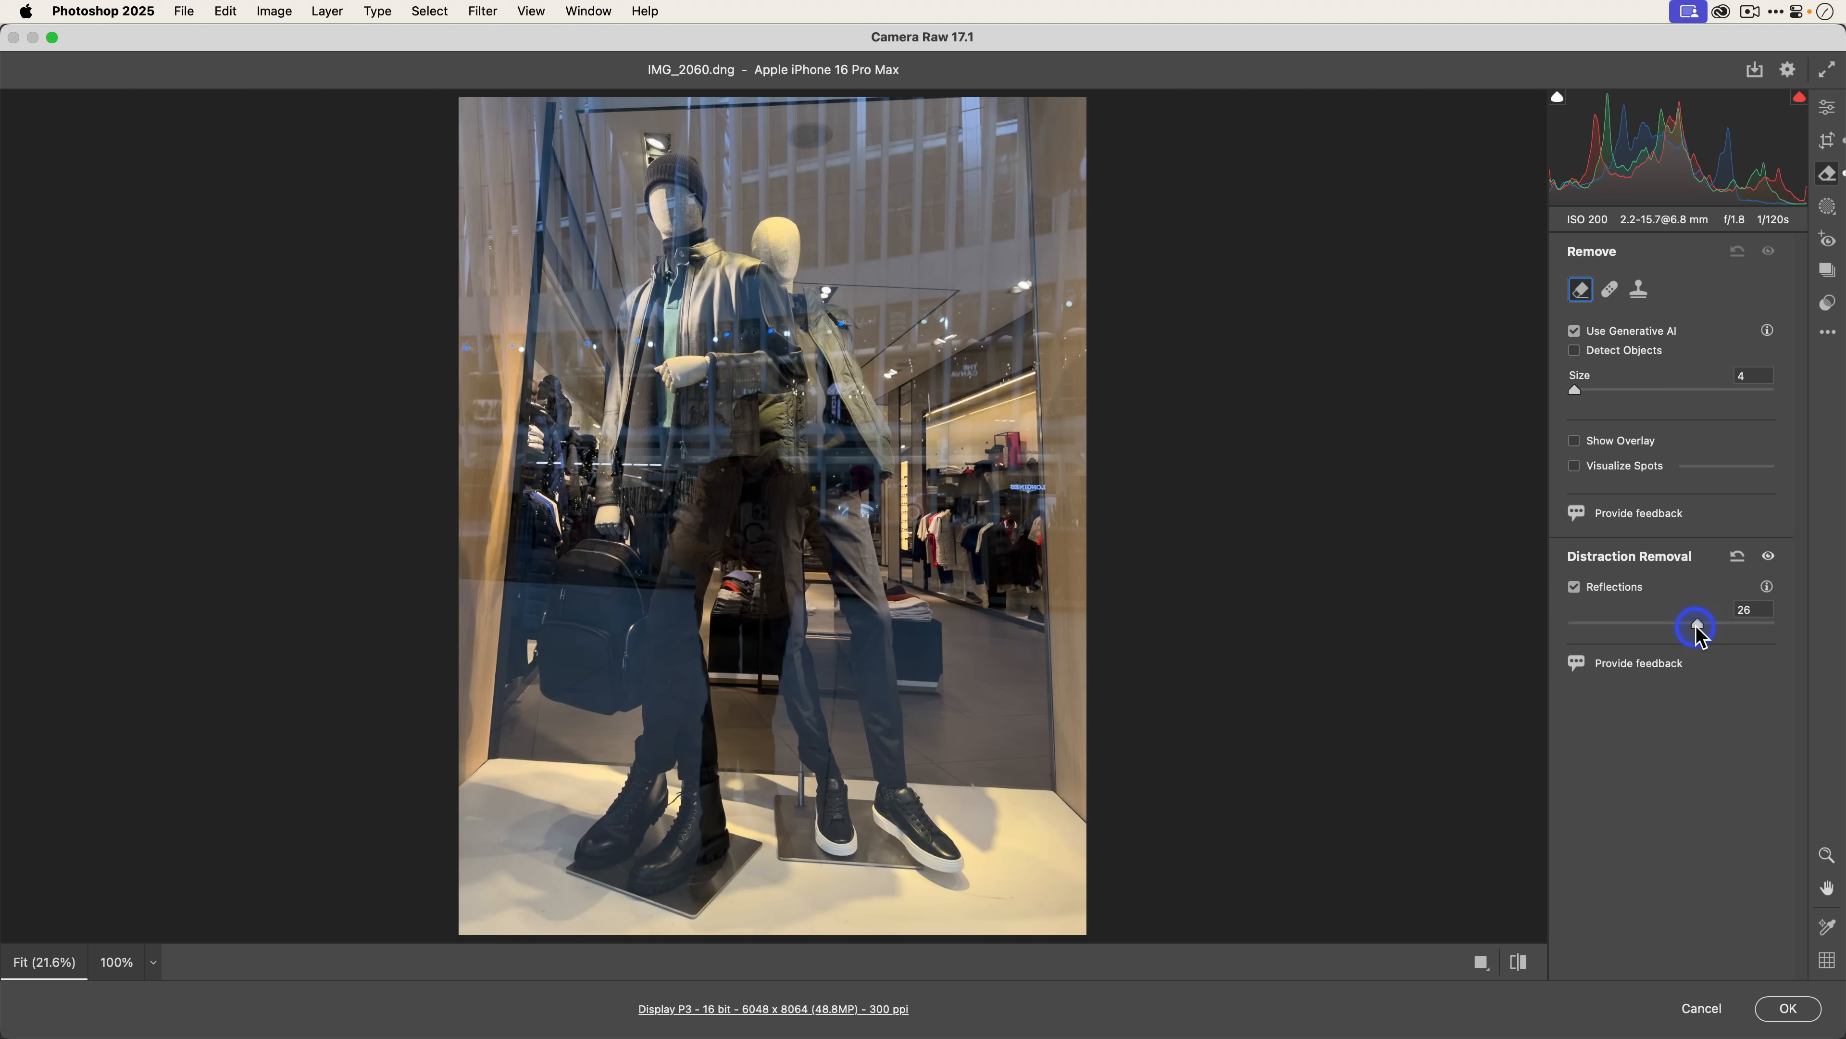
drag(1695, 626, 1668, 624)
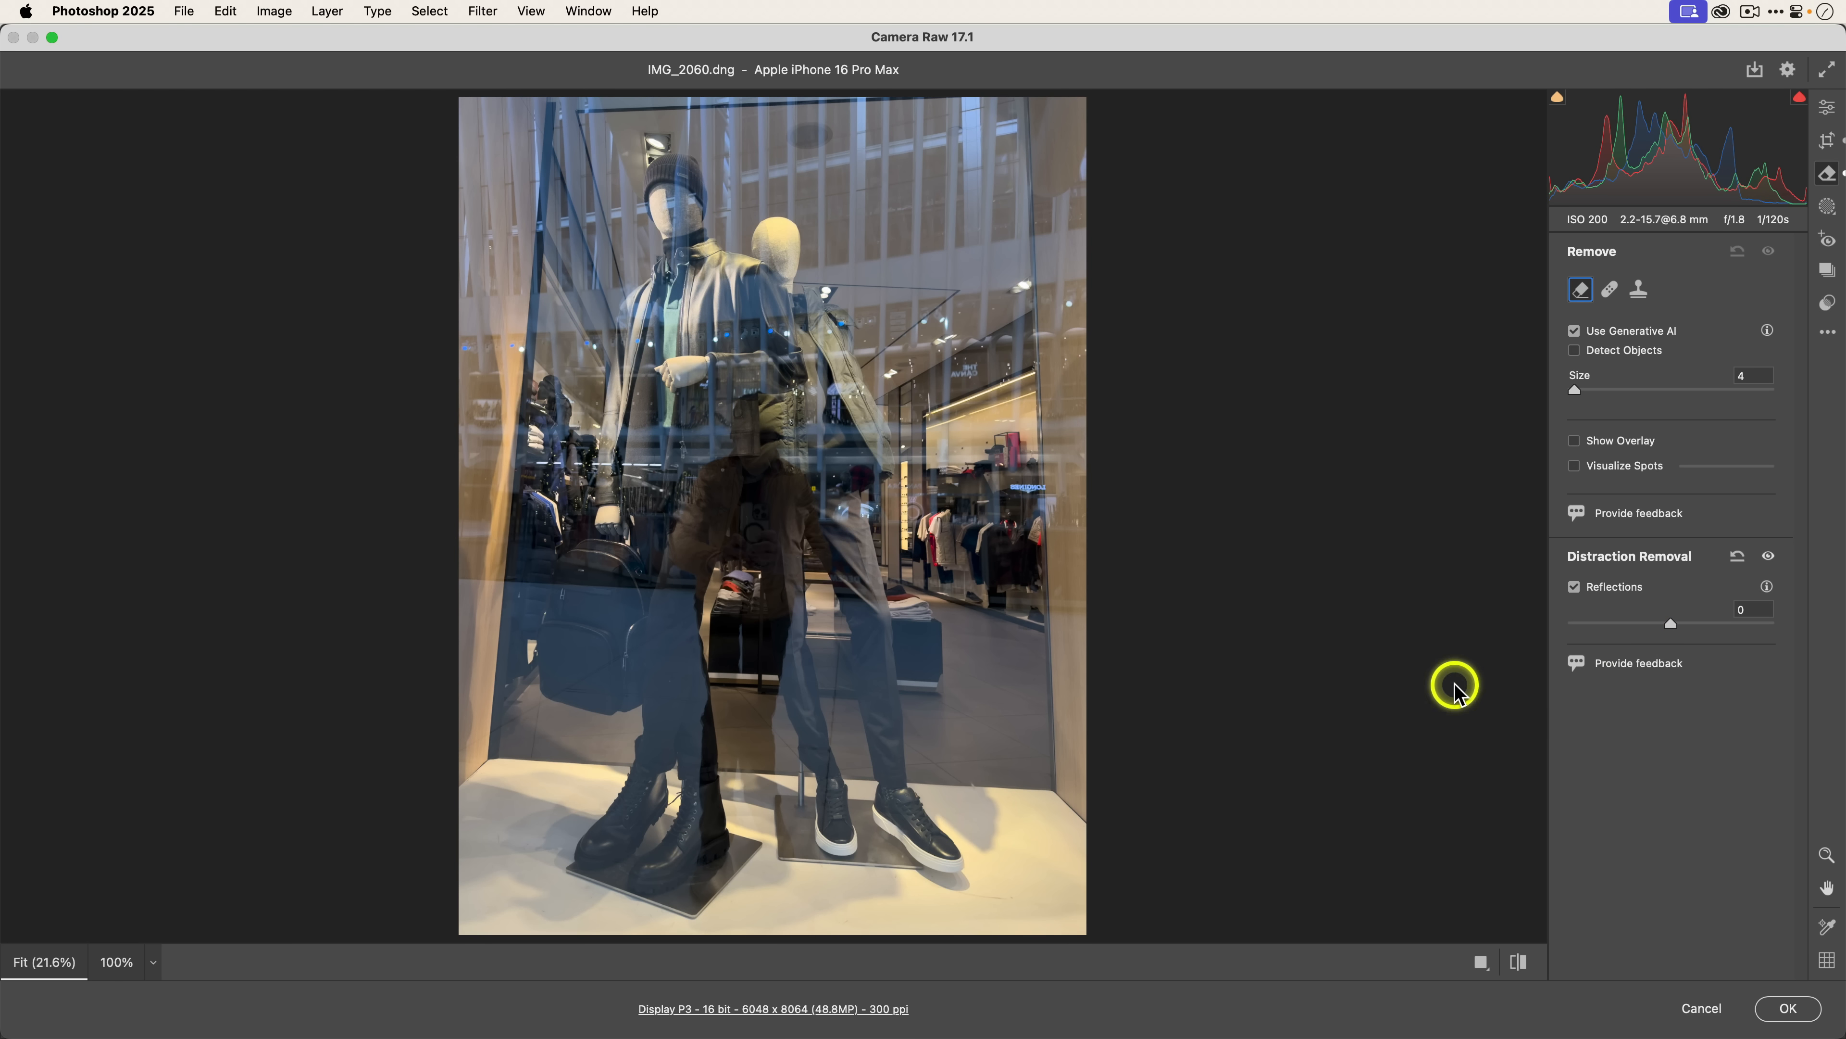
drag(1668, 624, 1709, 623)
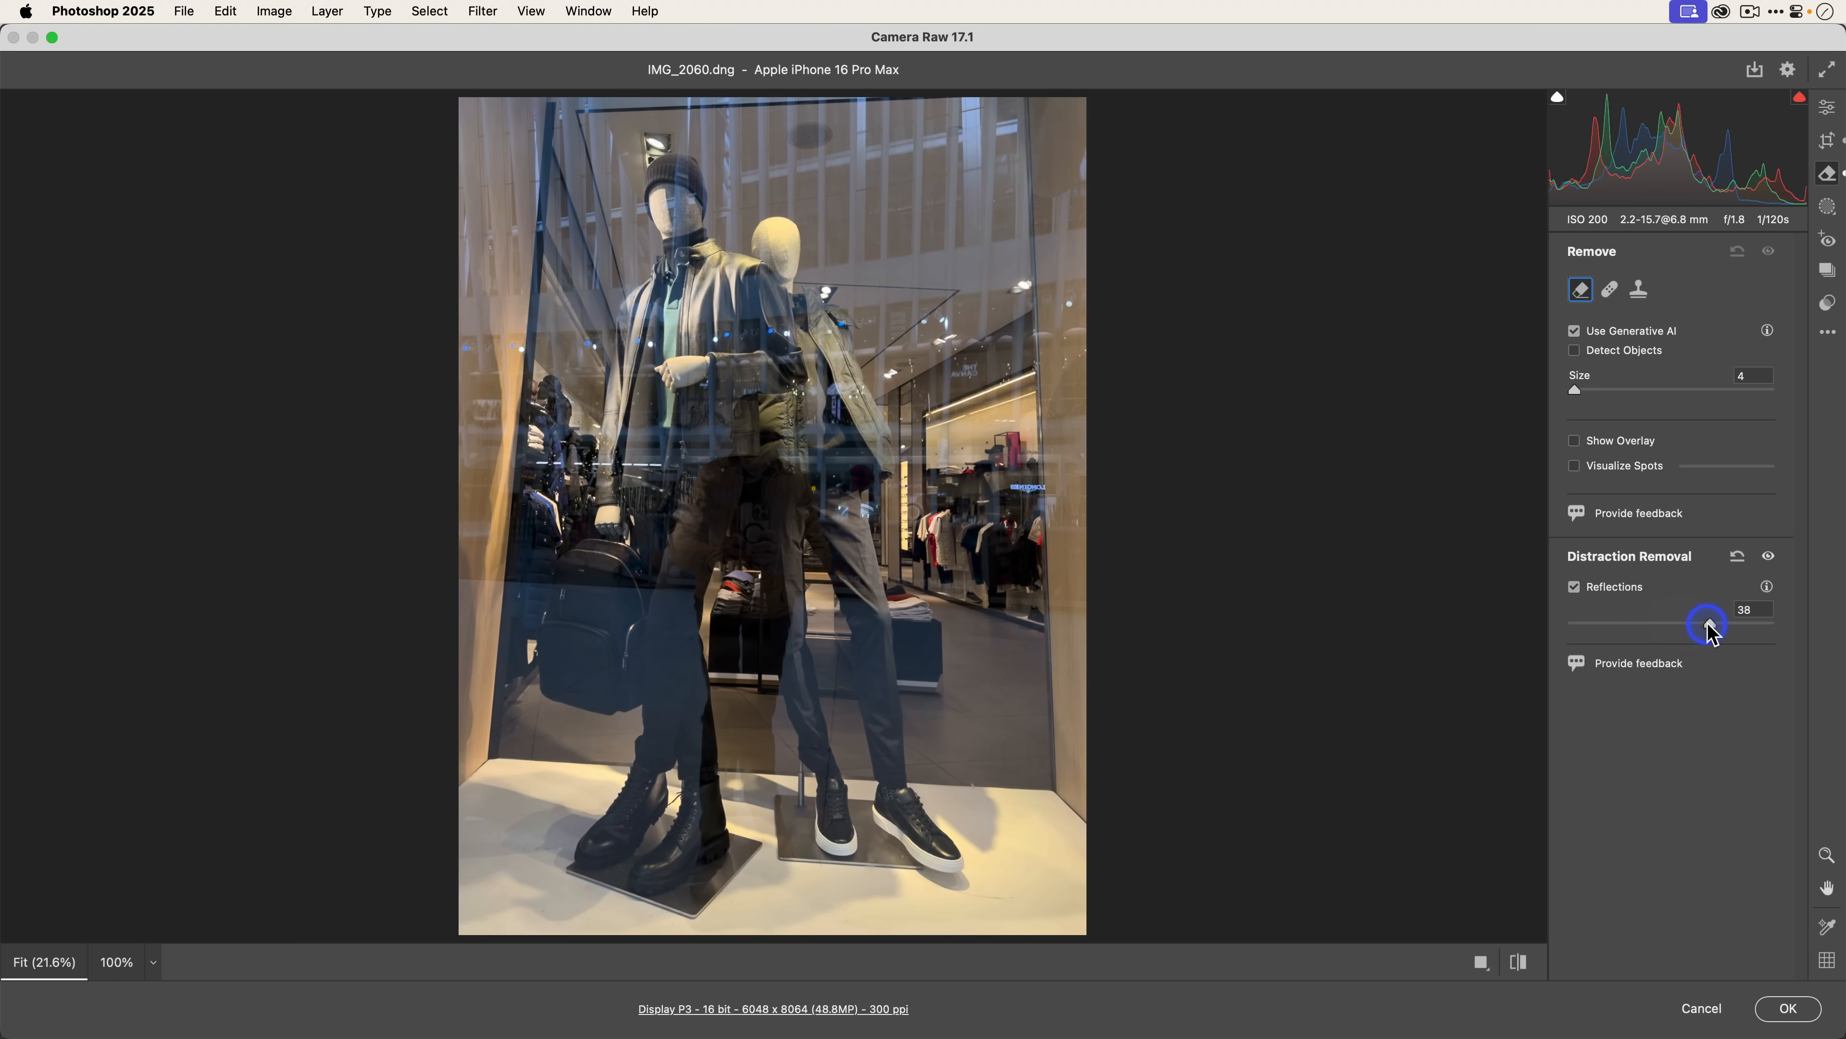
drag(1708, 624, 1788, 624)
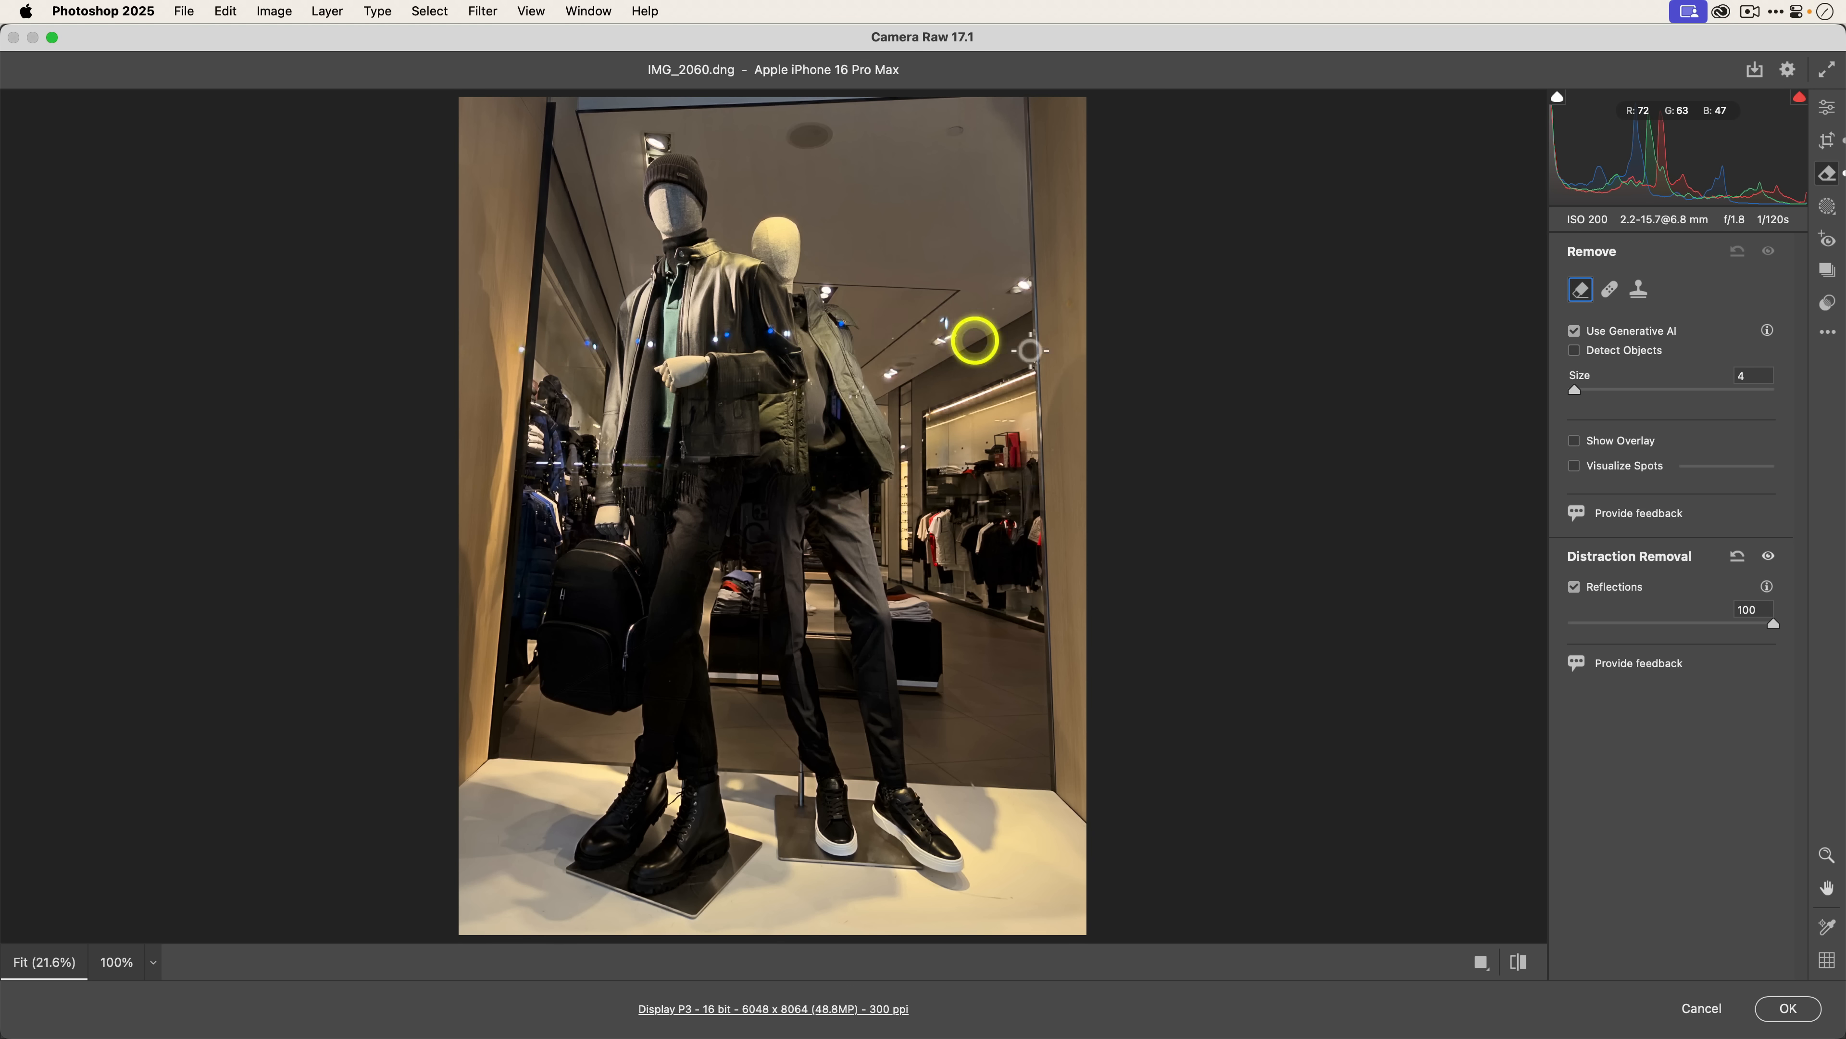
mouse_move(1773, 622)
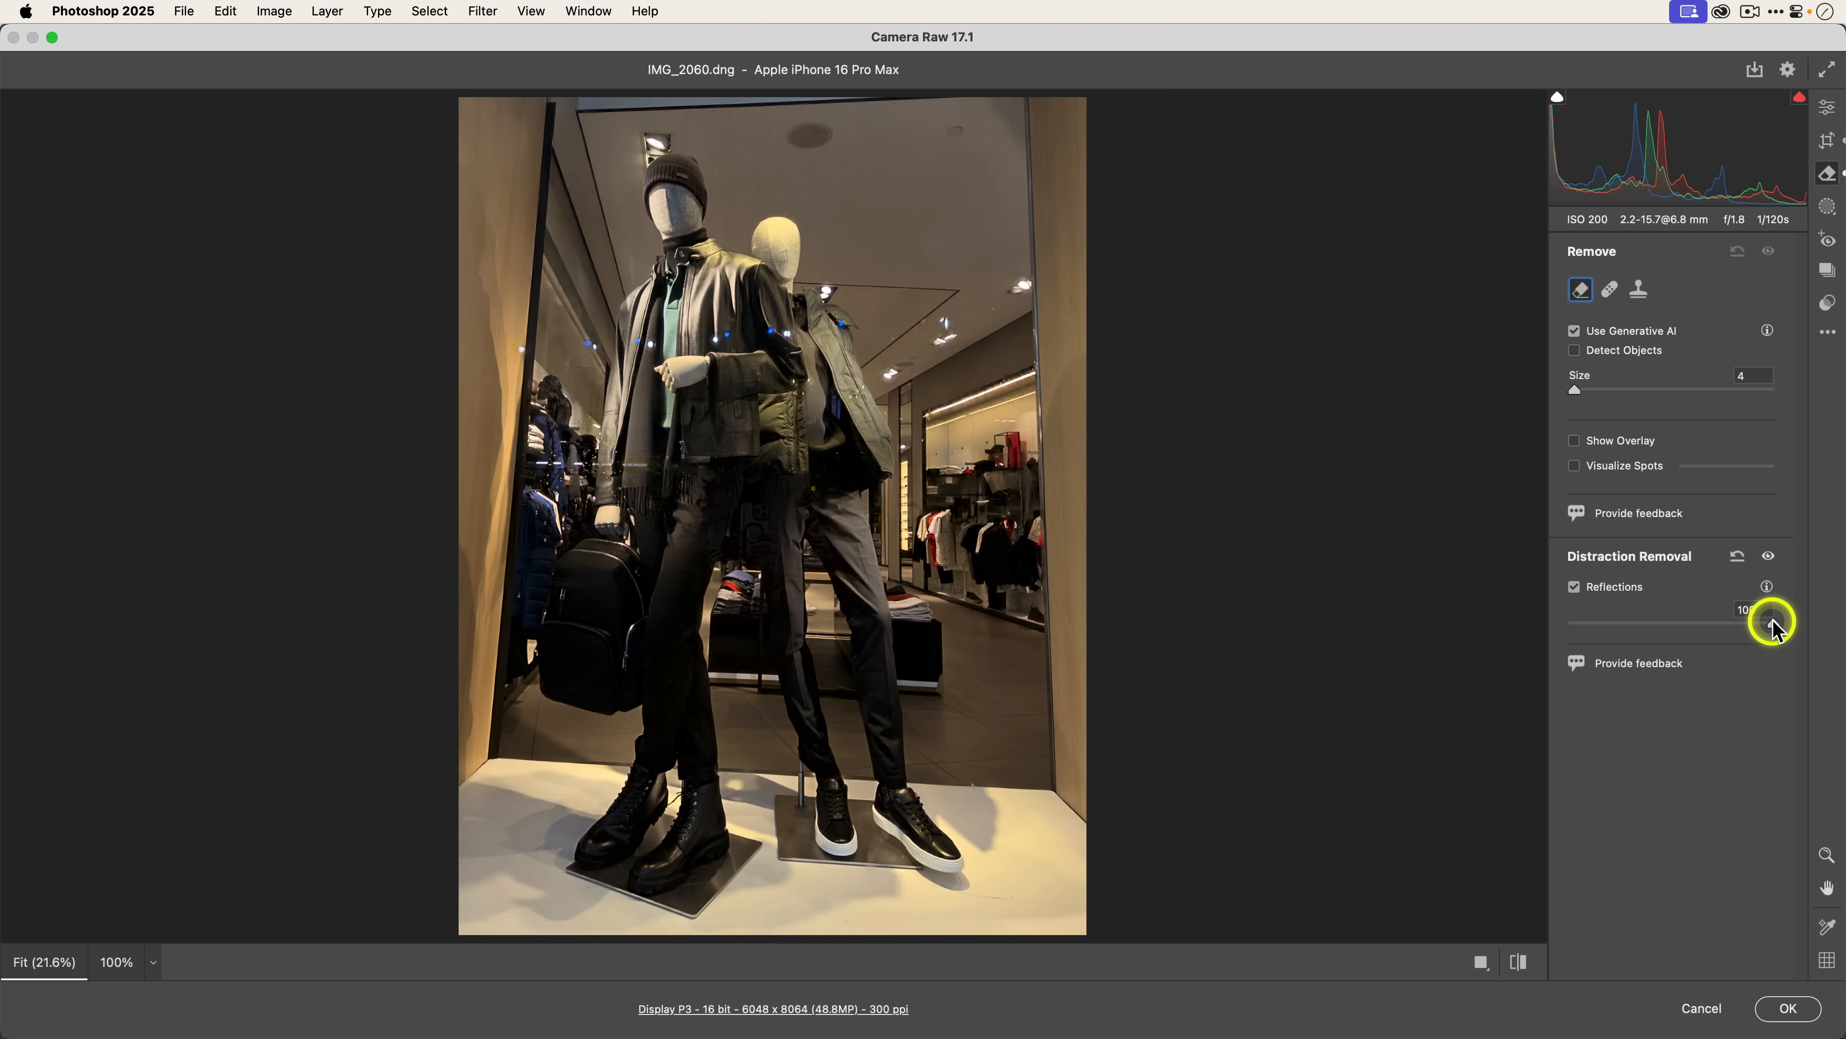
drag(1772, 622, 1564, 633)
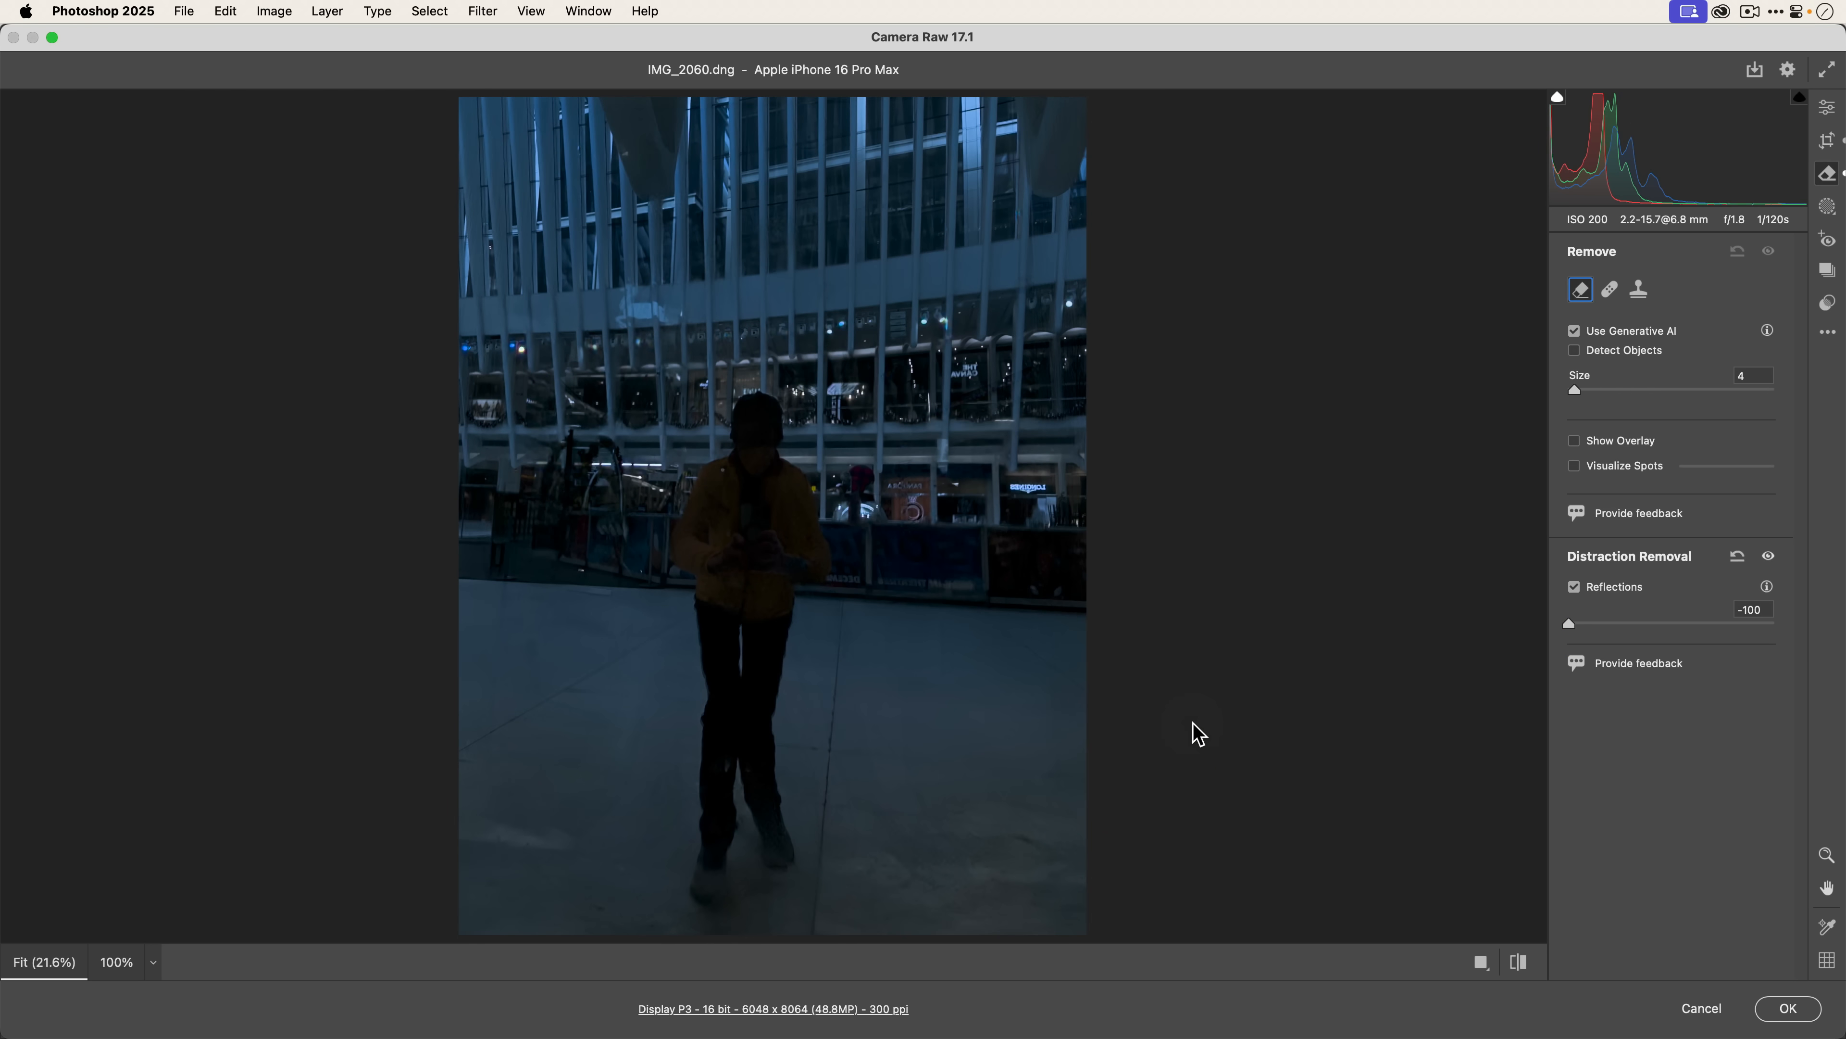
drag(1569, 622, 1615, 626)
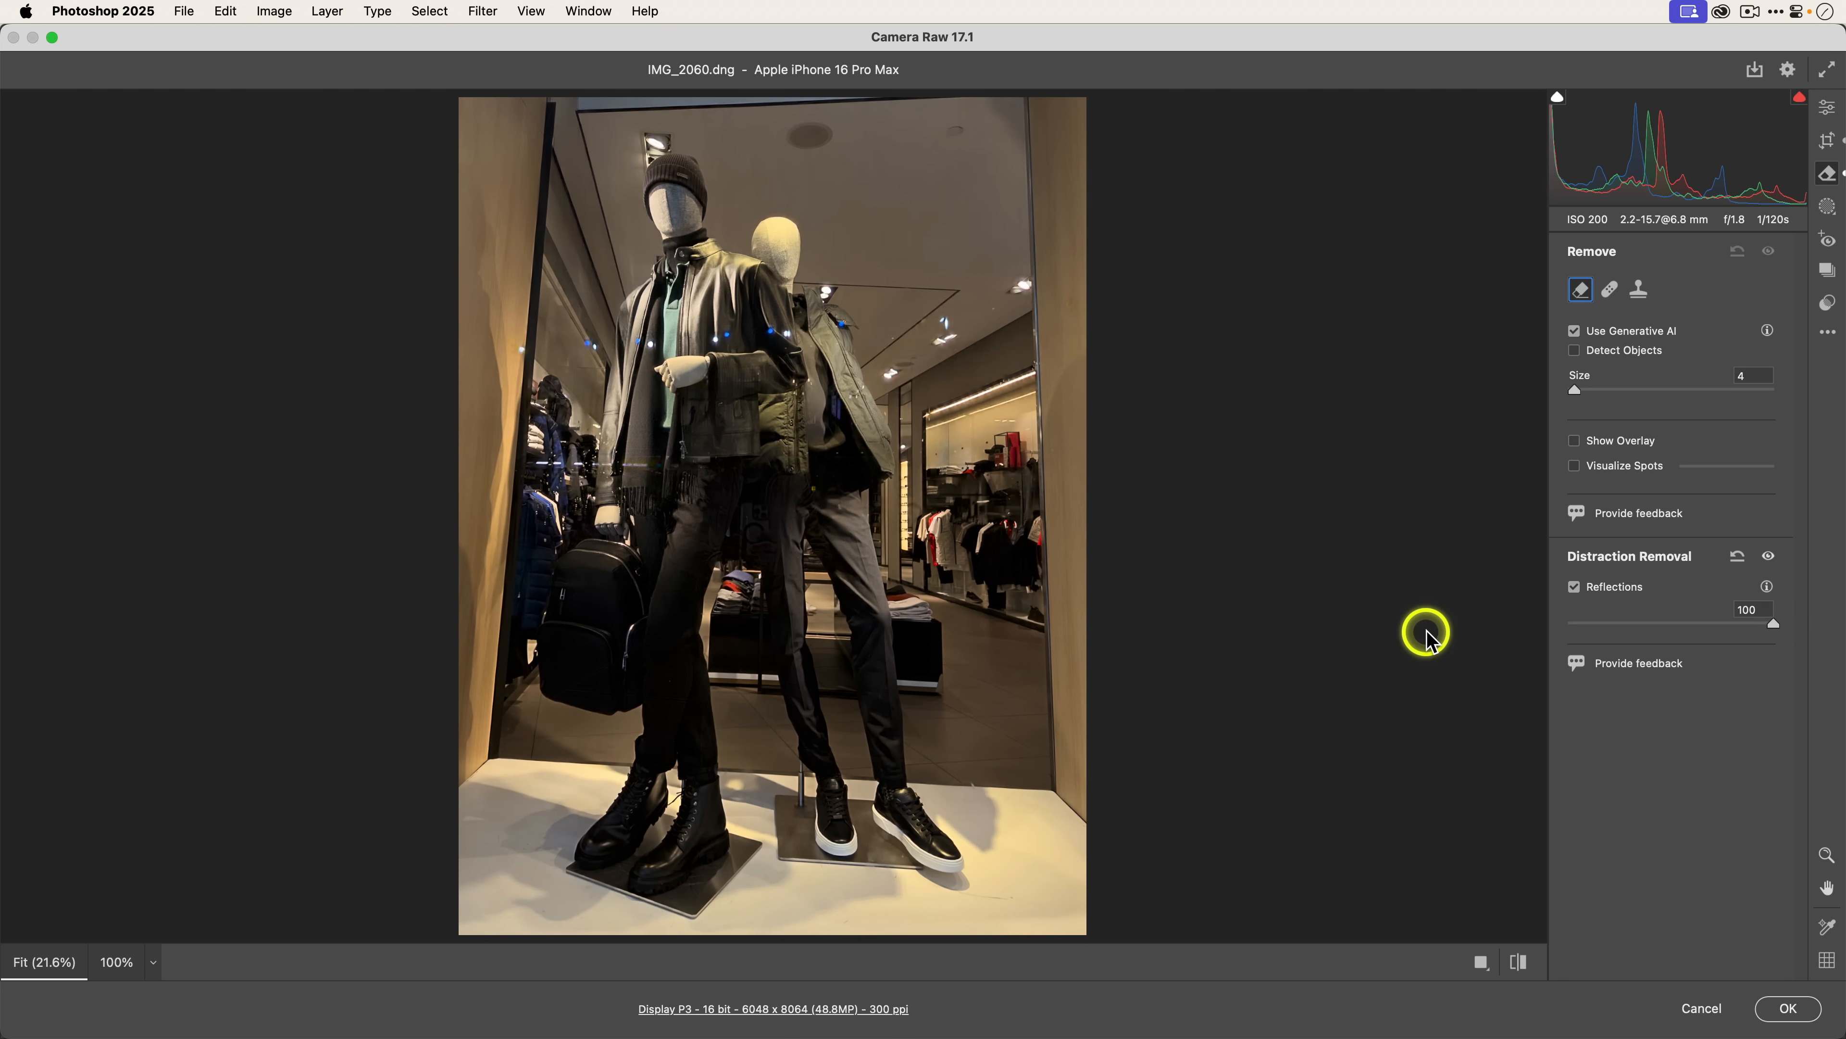
click(1787, 1008)
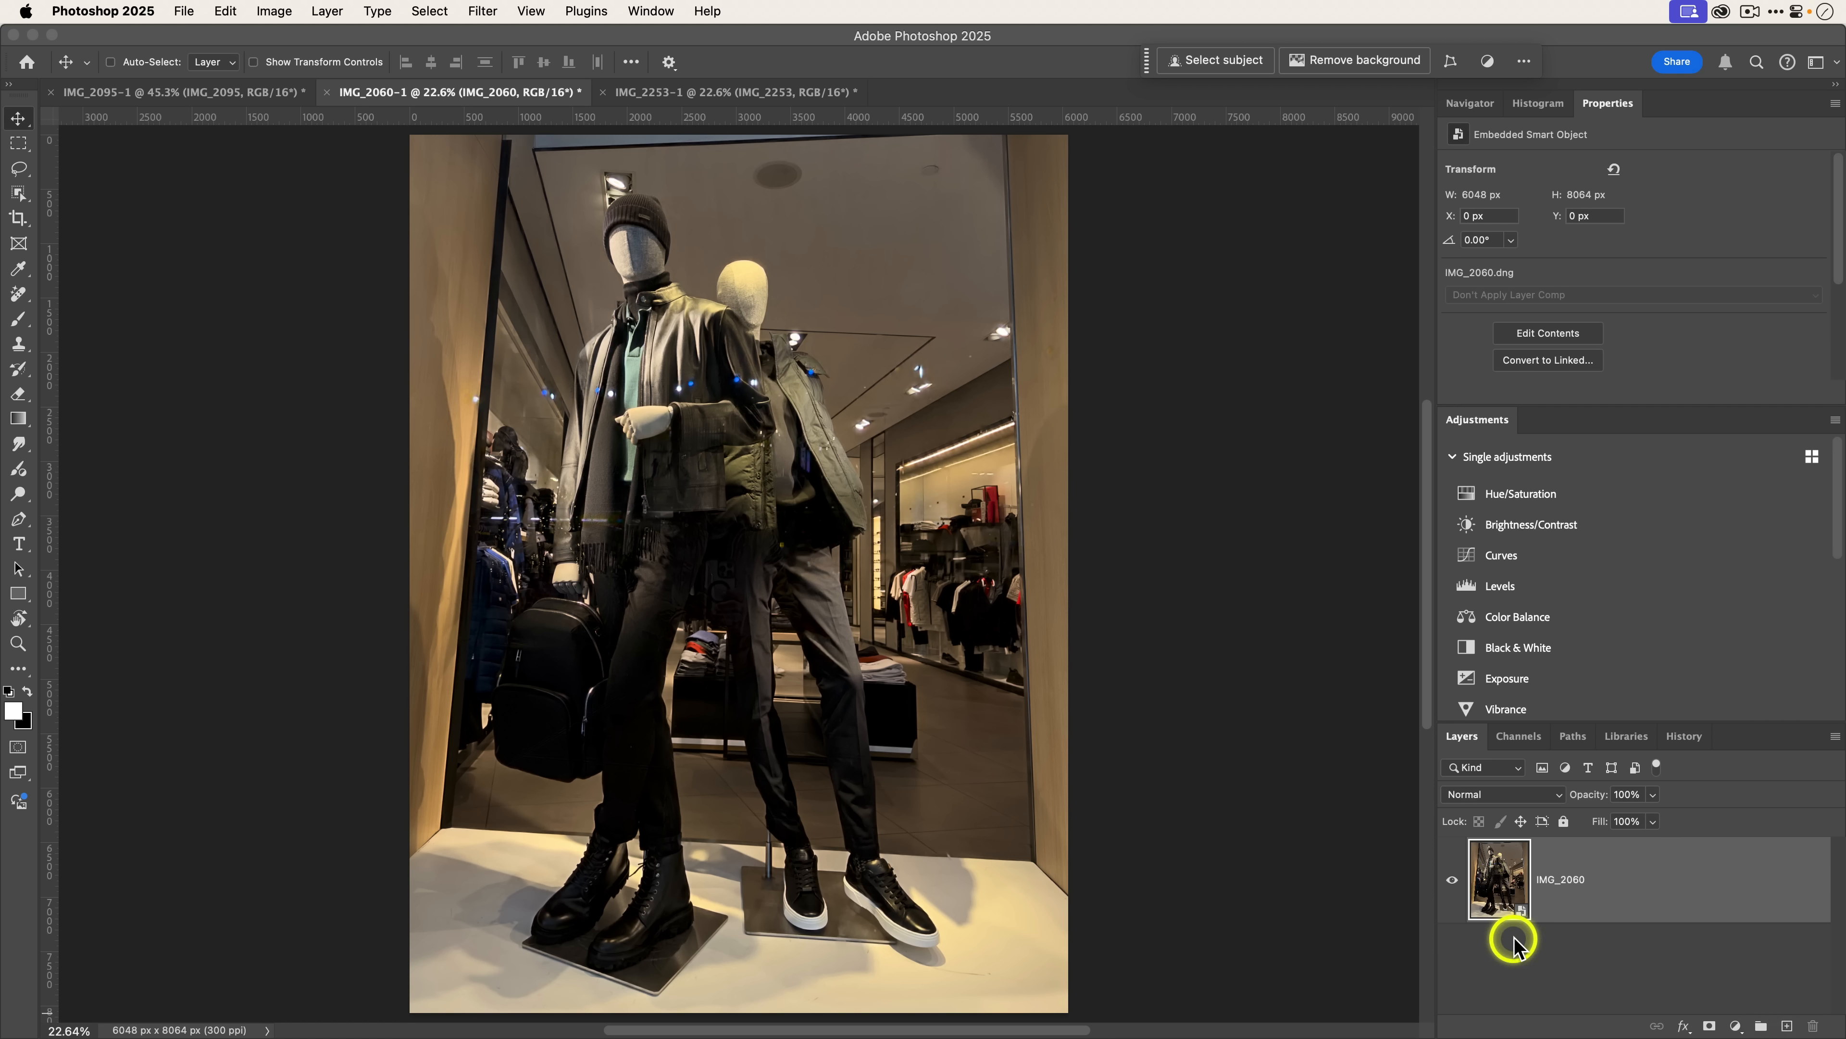
Step: Reopen IMG_2060's raw settings, lower the Reflections slider to let some reflection back, and apply
double_click(1499, 878)
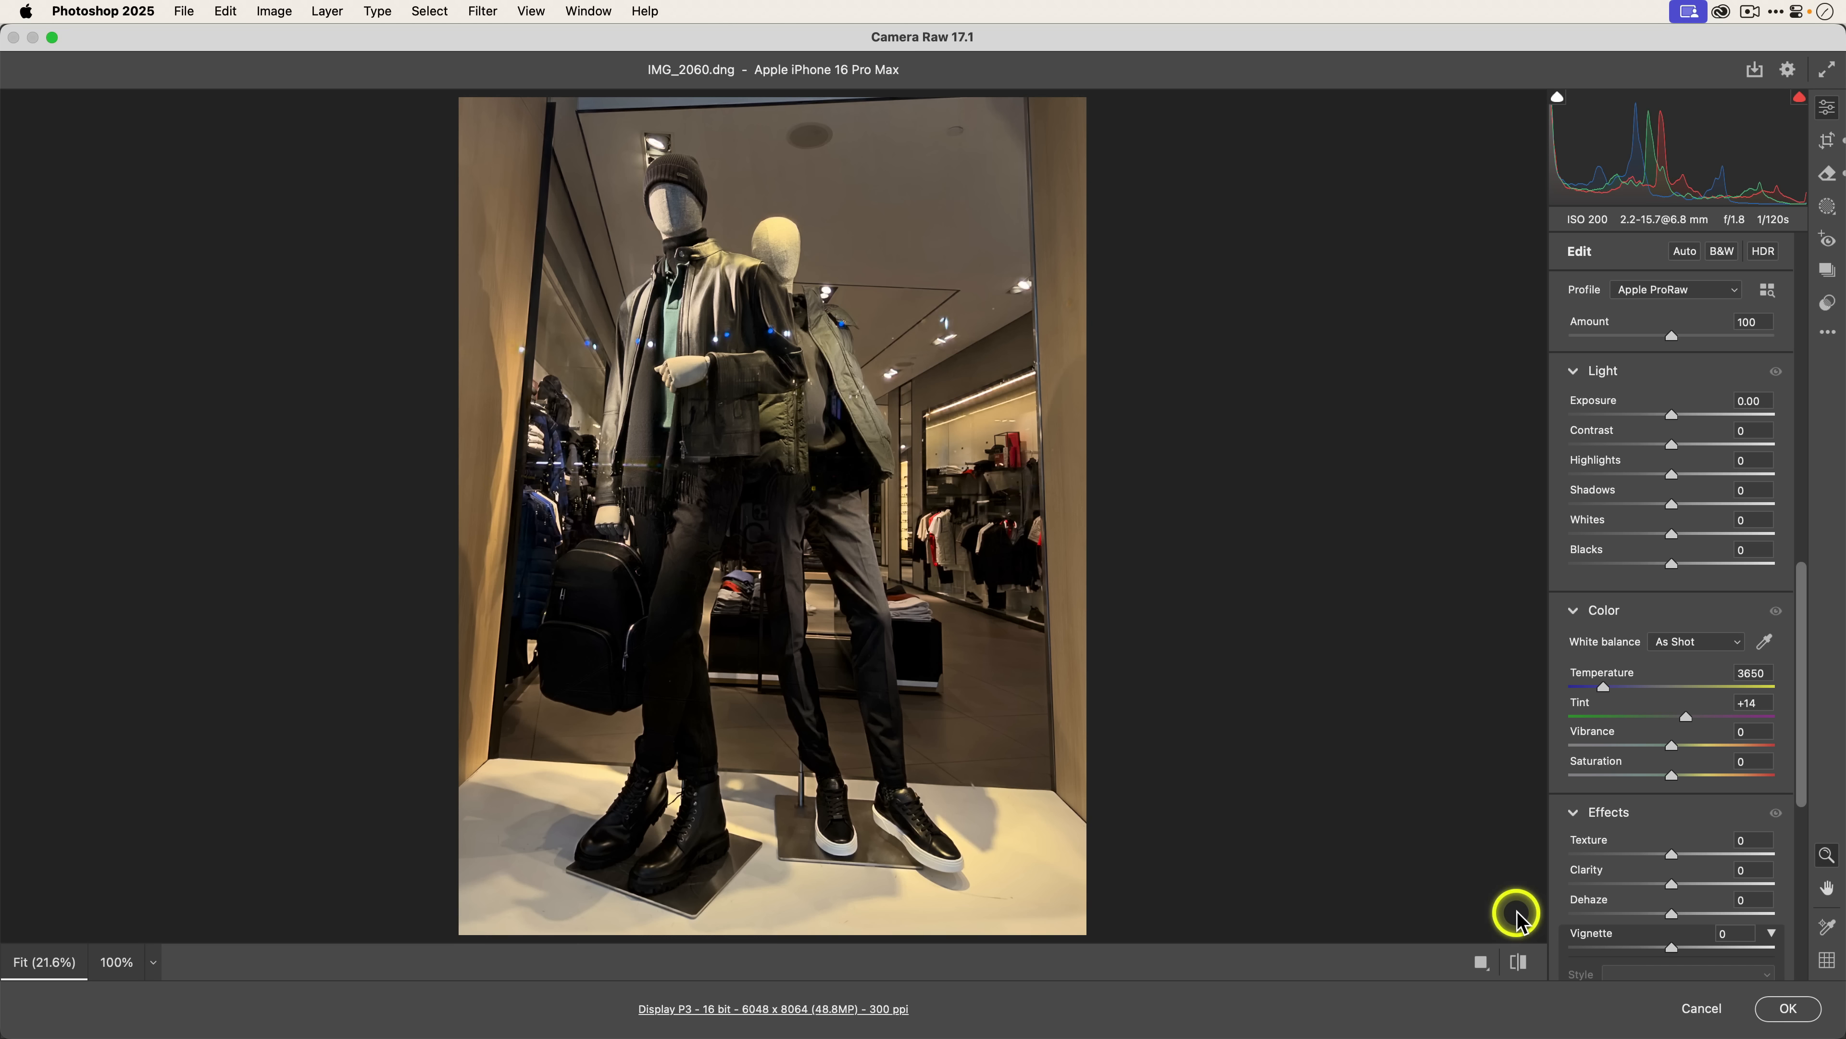
click(1828, 177)
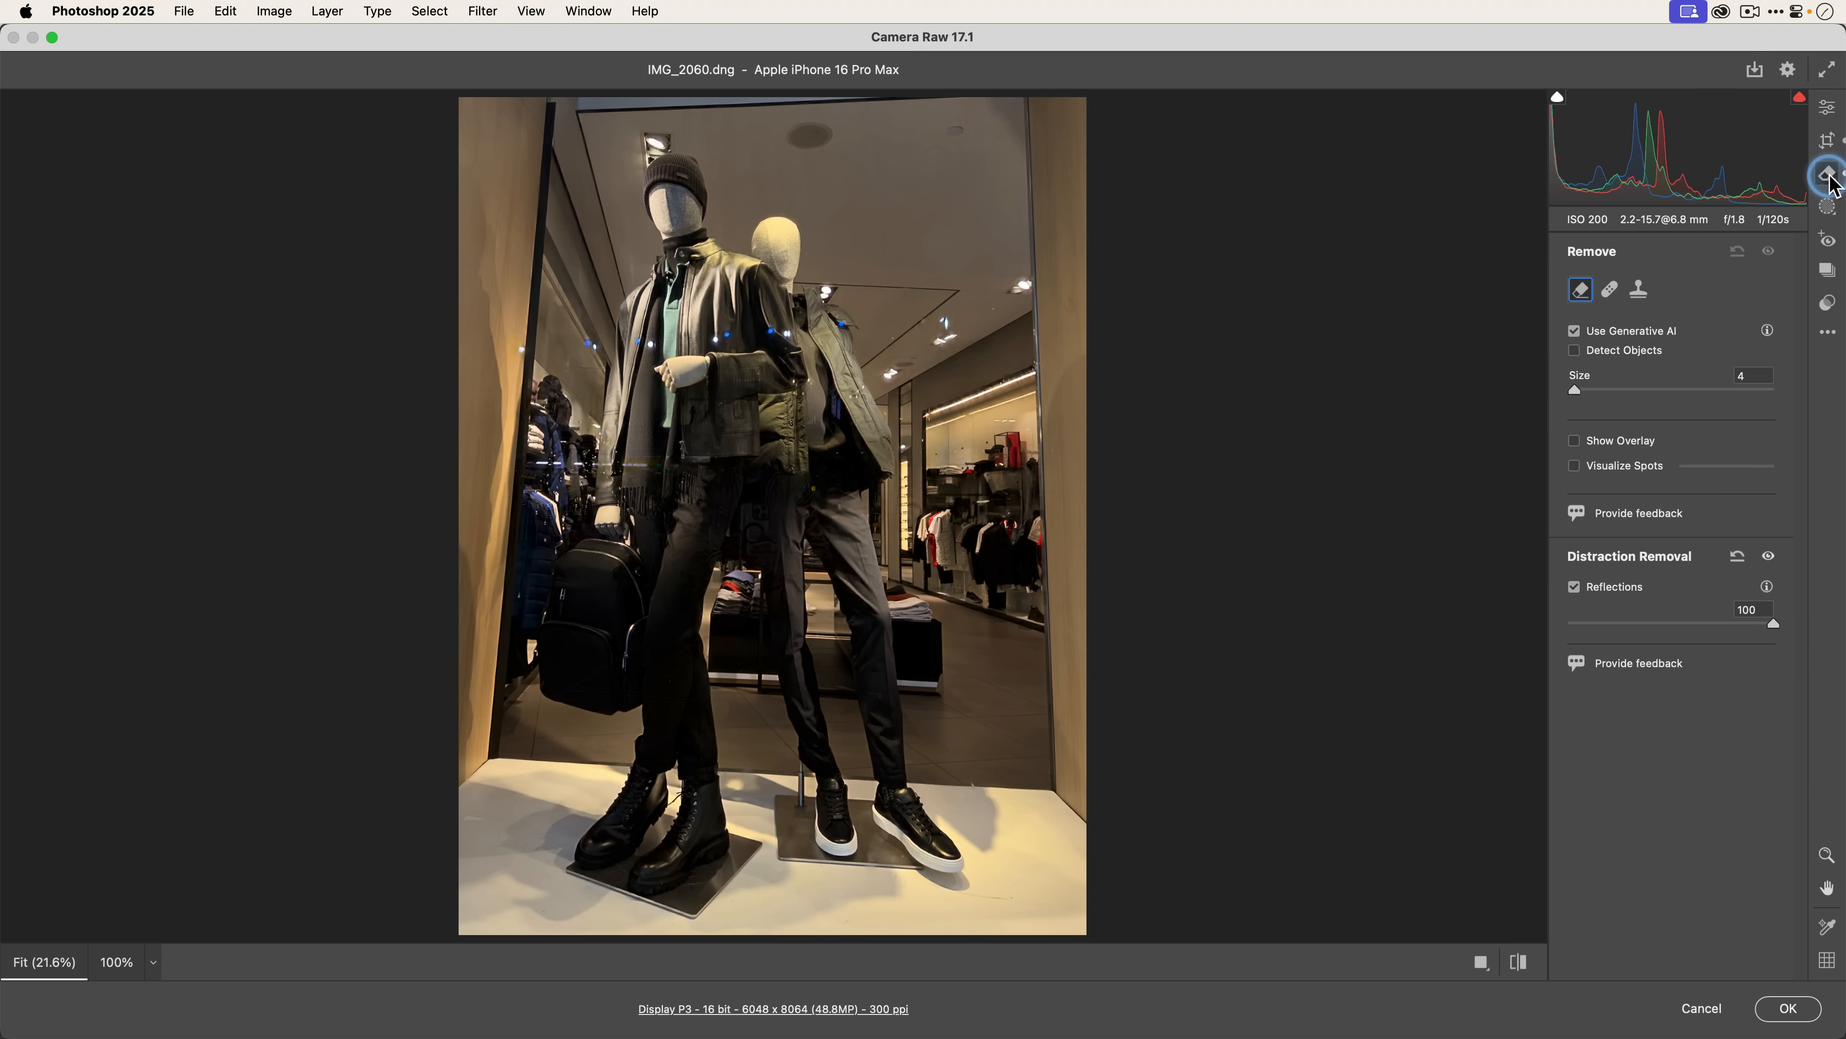
drag(1776, 622, 1766, 624)
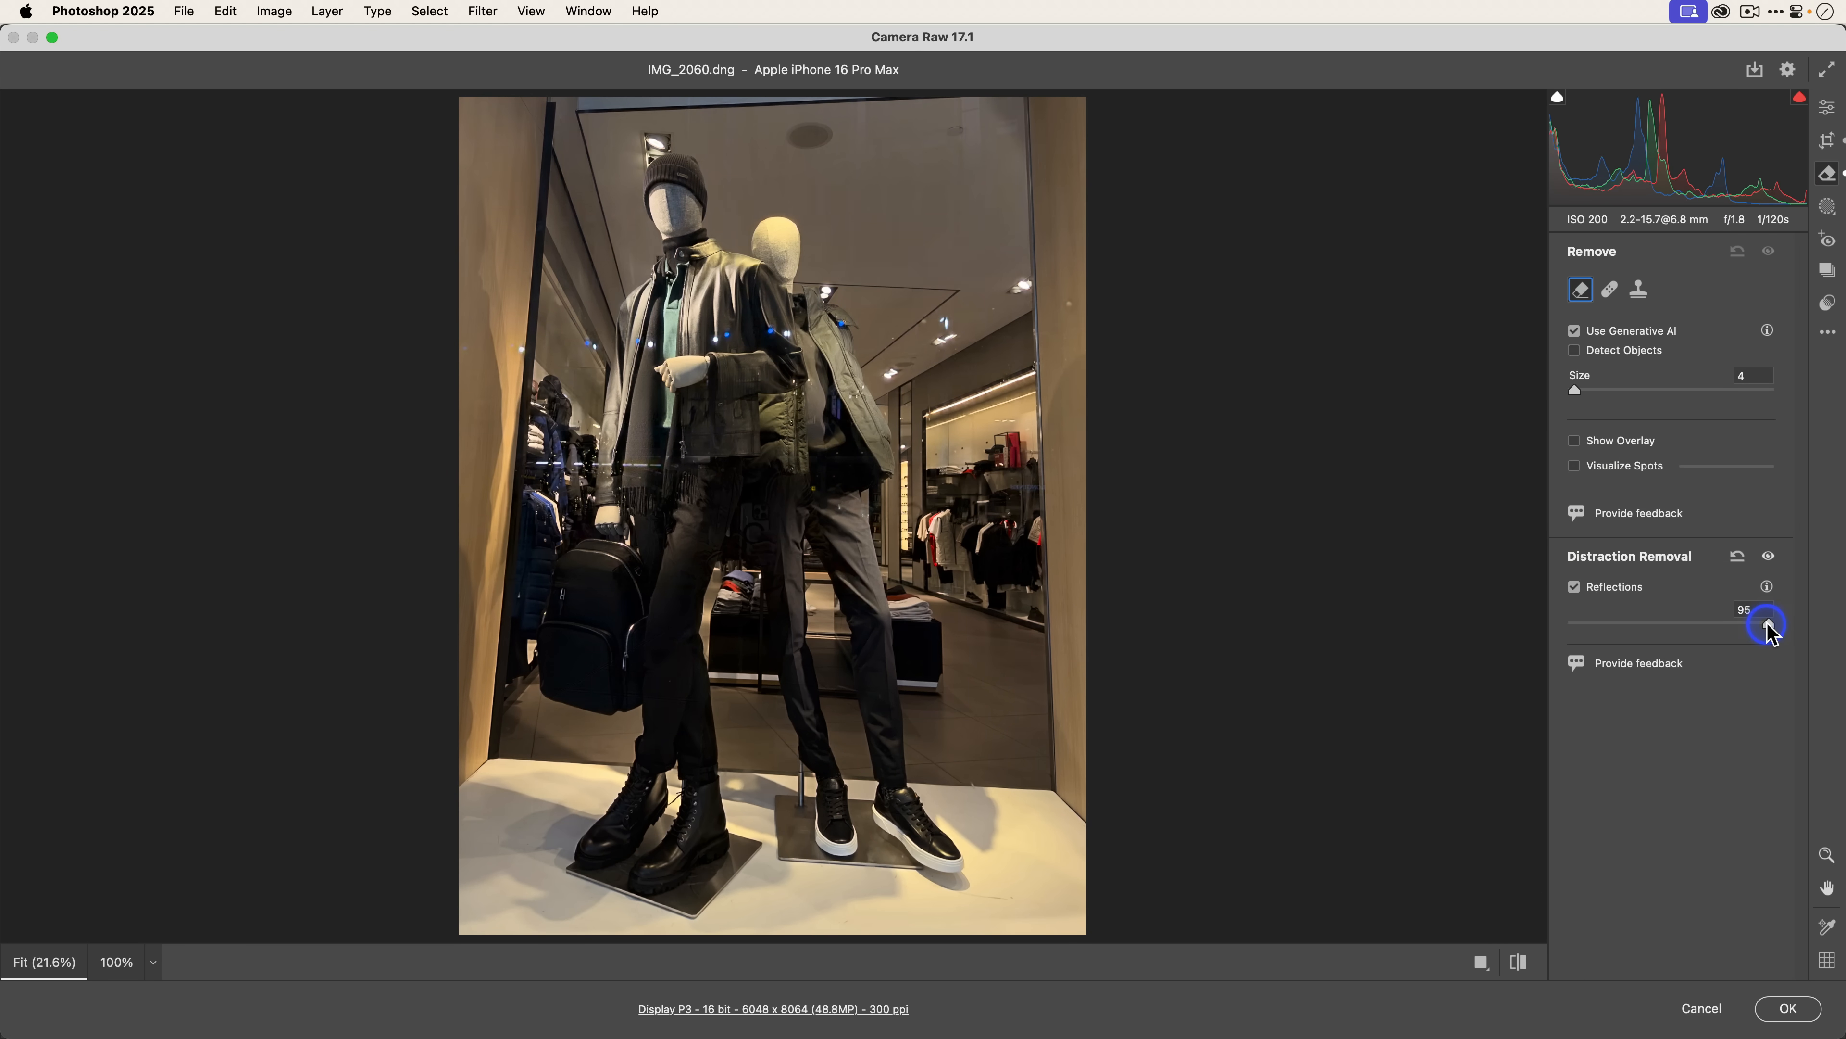
drag(1766, 624, 1737, 624)
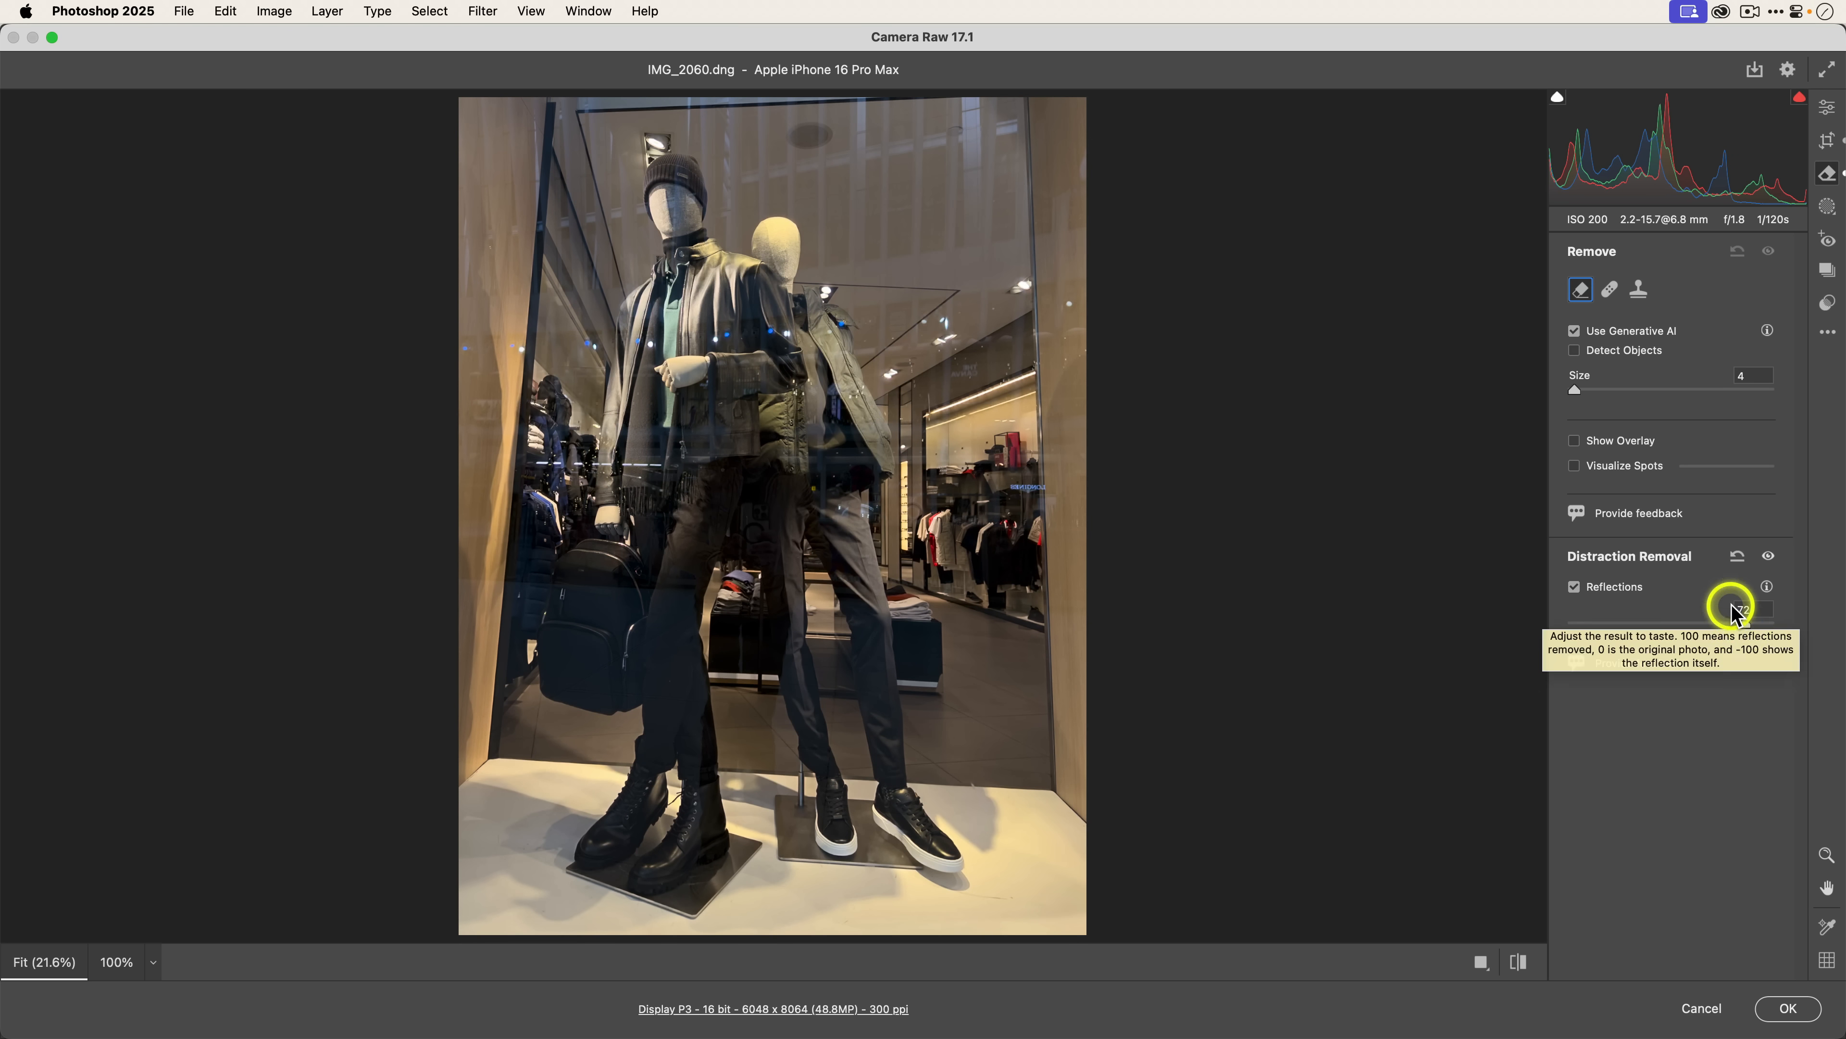
click(1787, 1008)
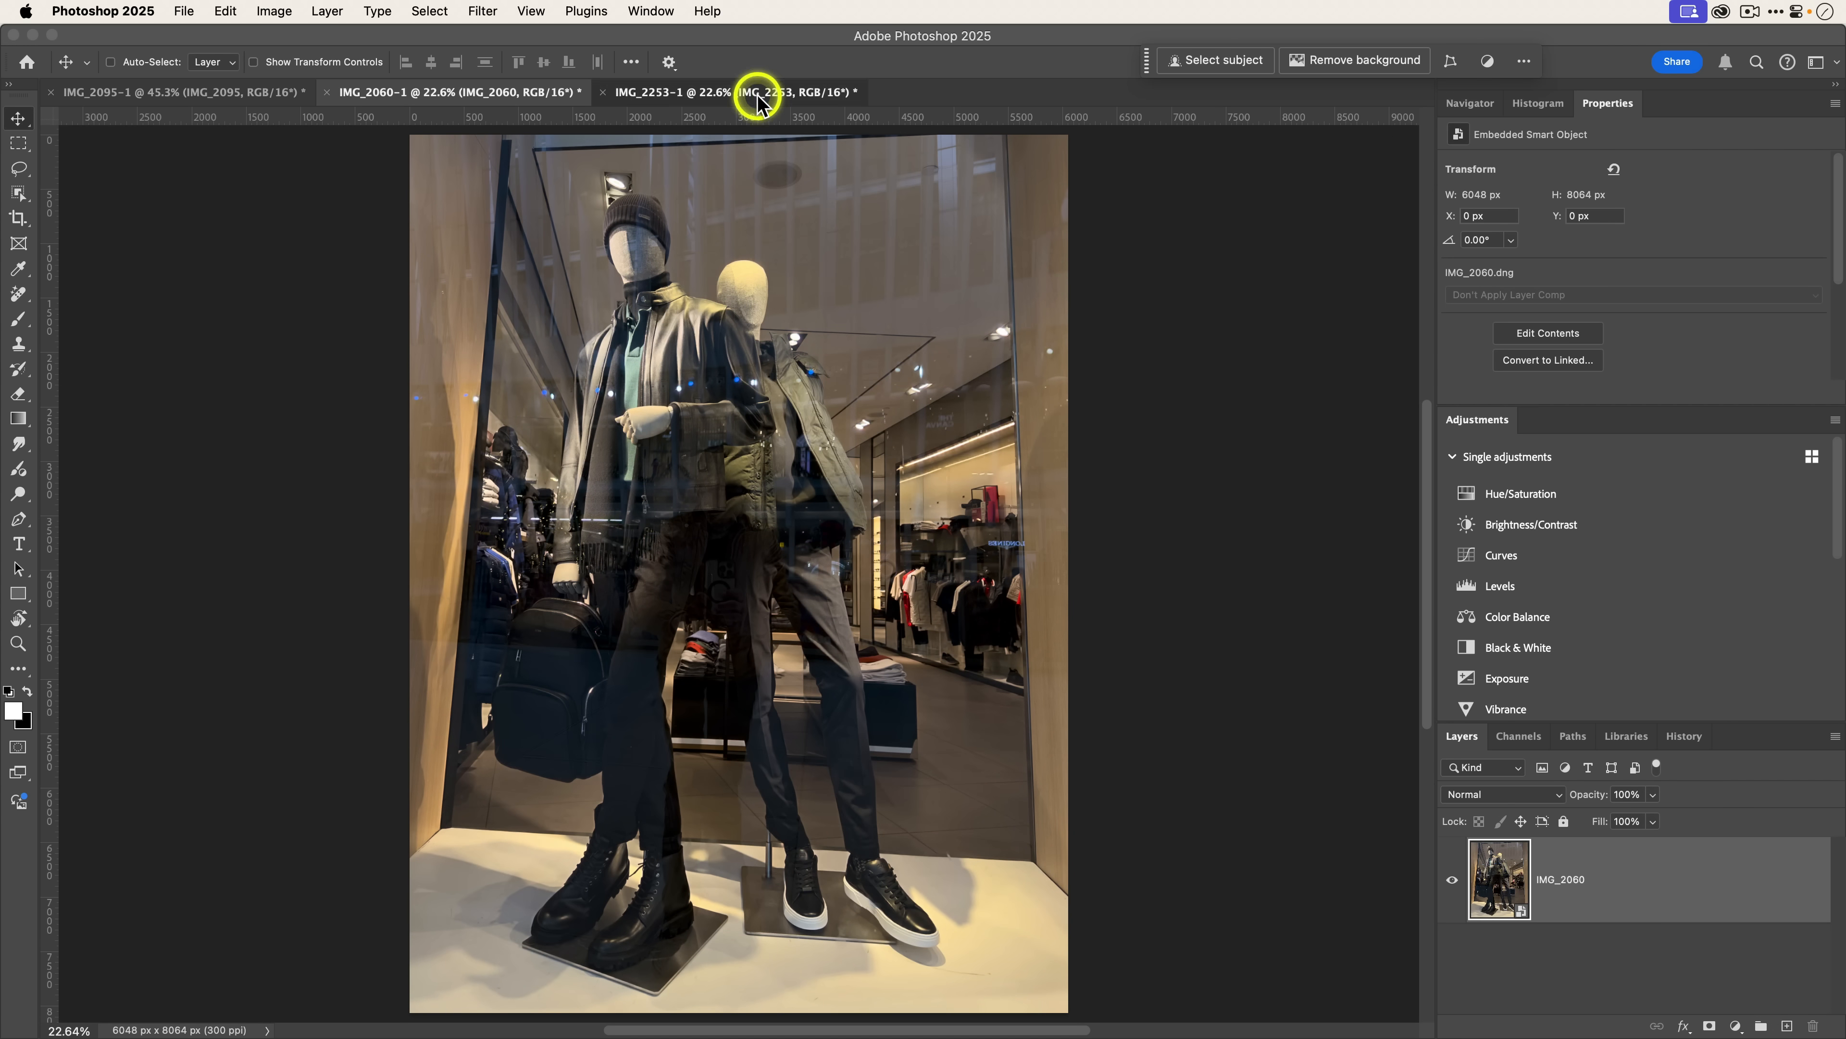
Step: Bring the snowy tree photo IMG_2253 to the front
click(730, 92)
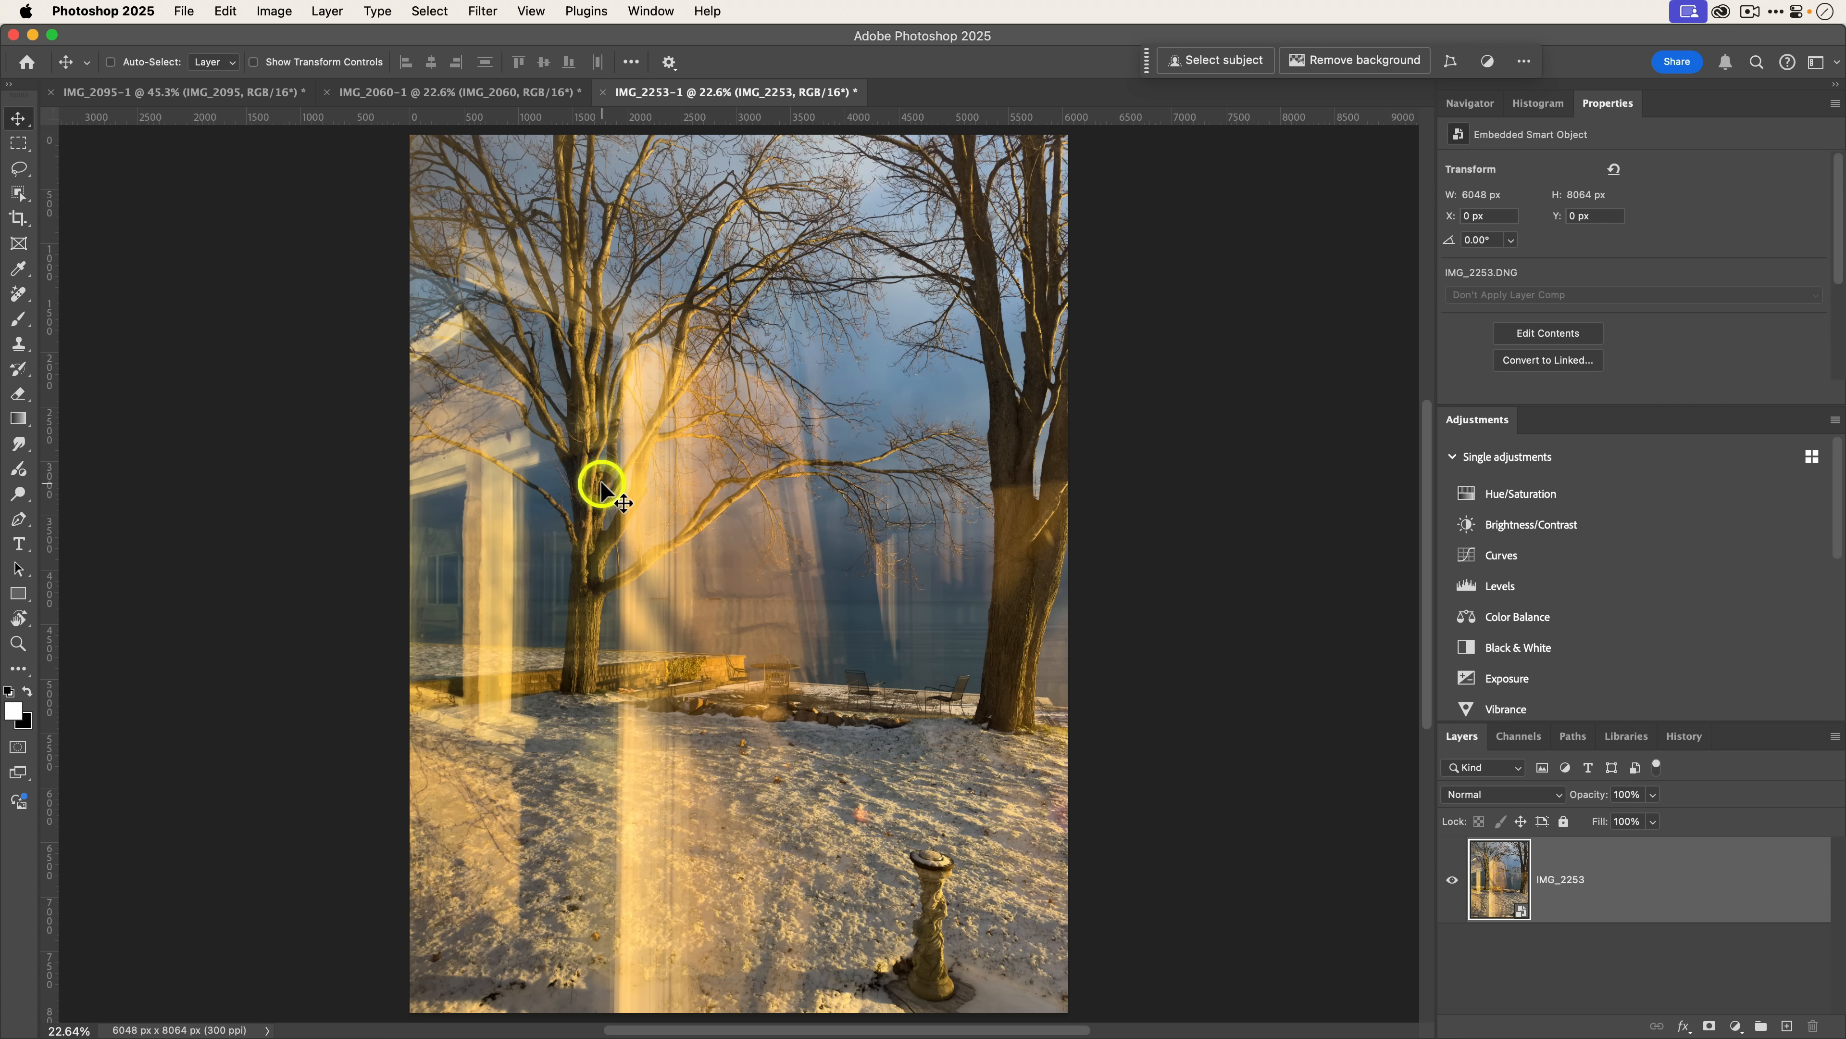
mouse_move(798, 760)
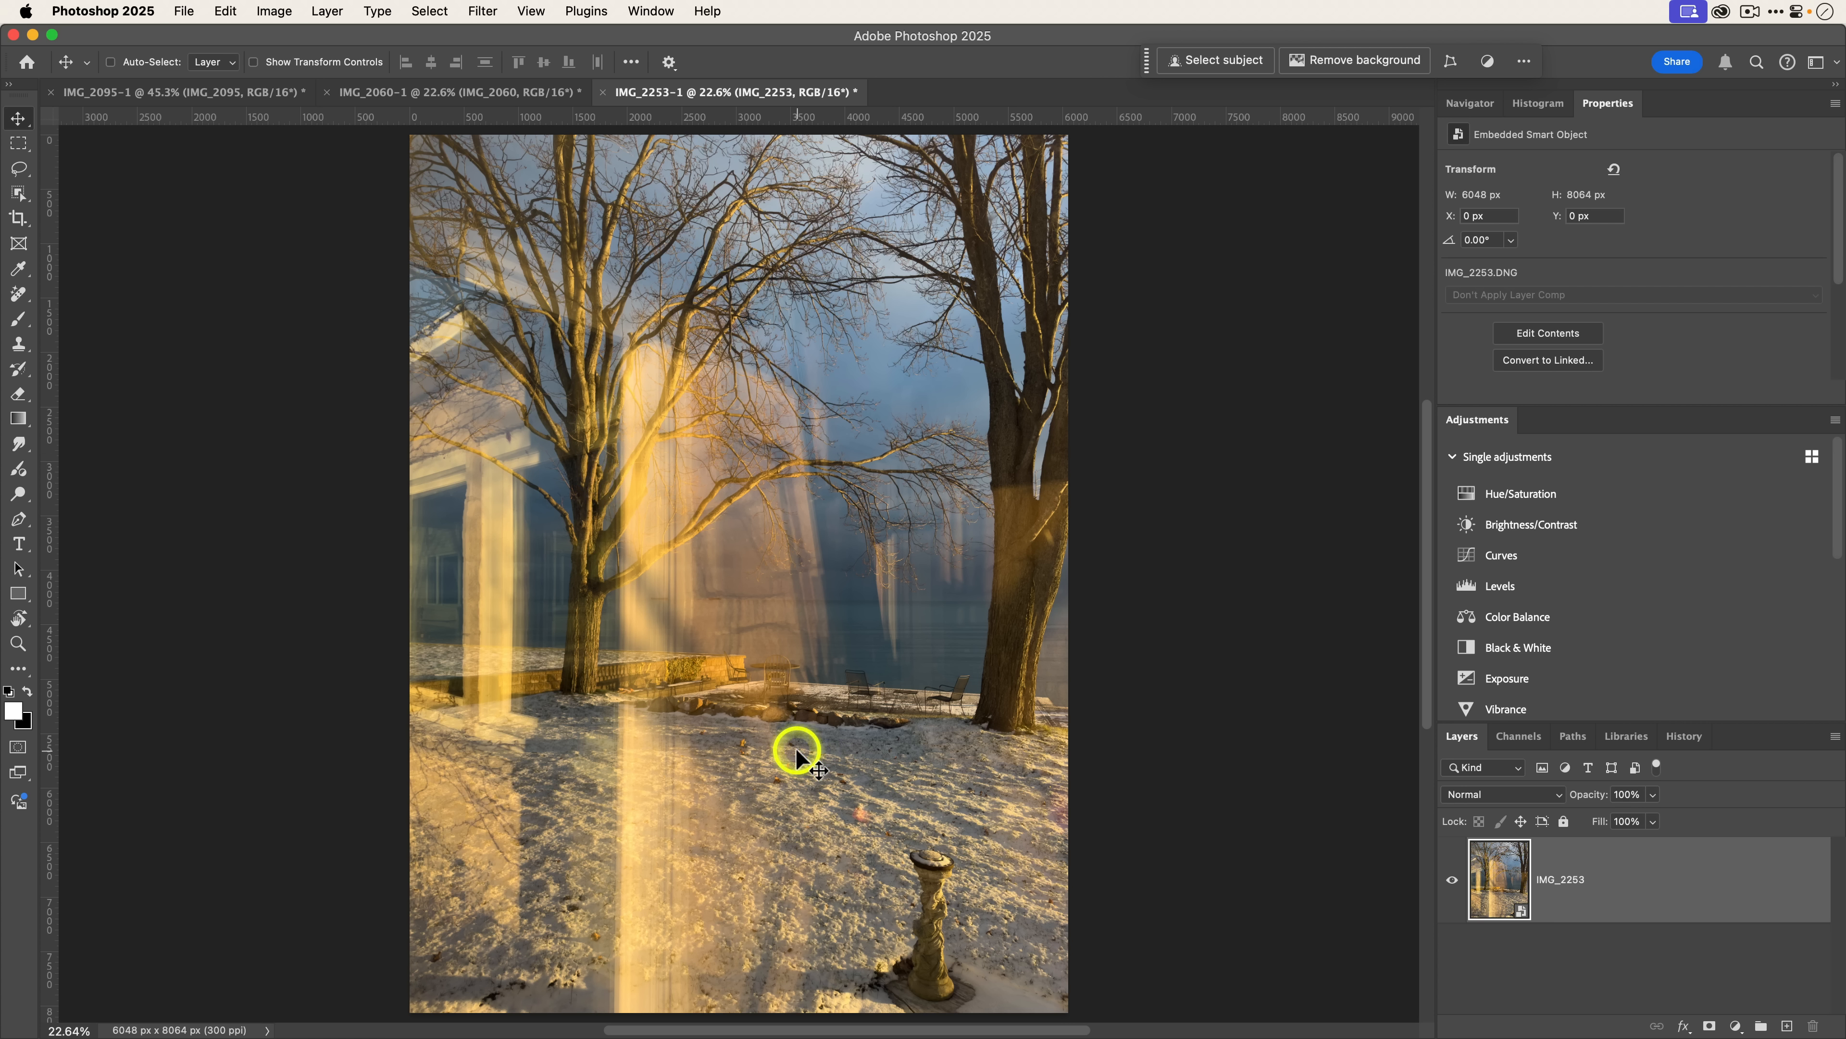
mouse_move(810, 762)
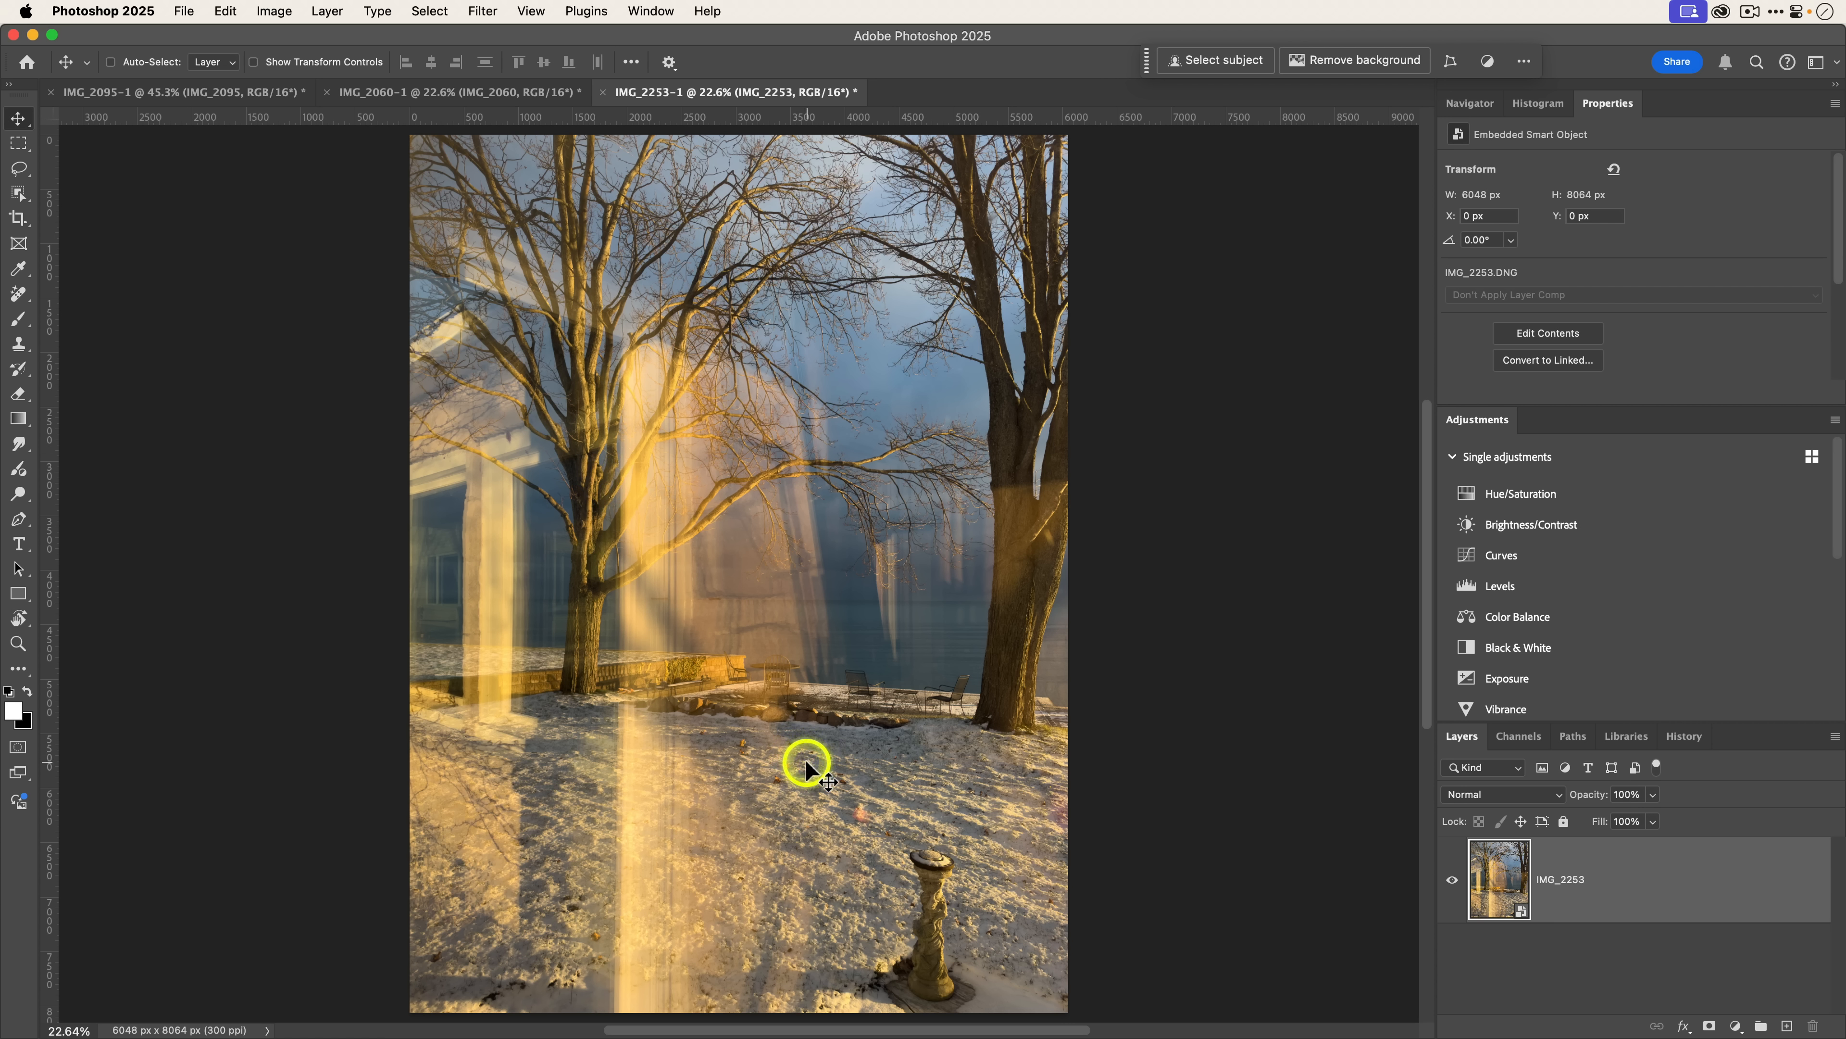
mouse_move(897, 633)
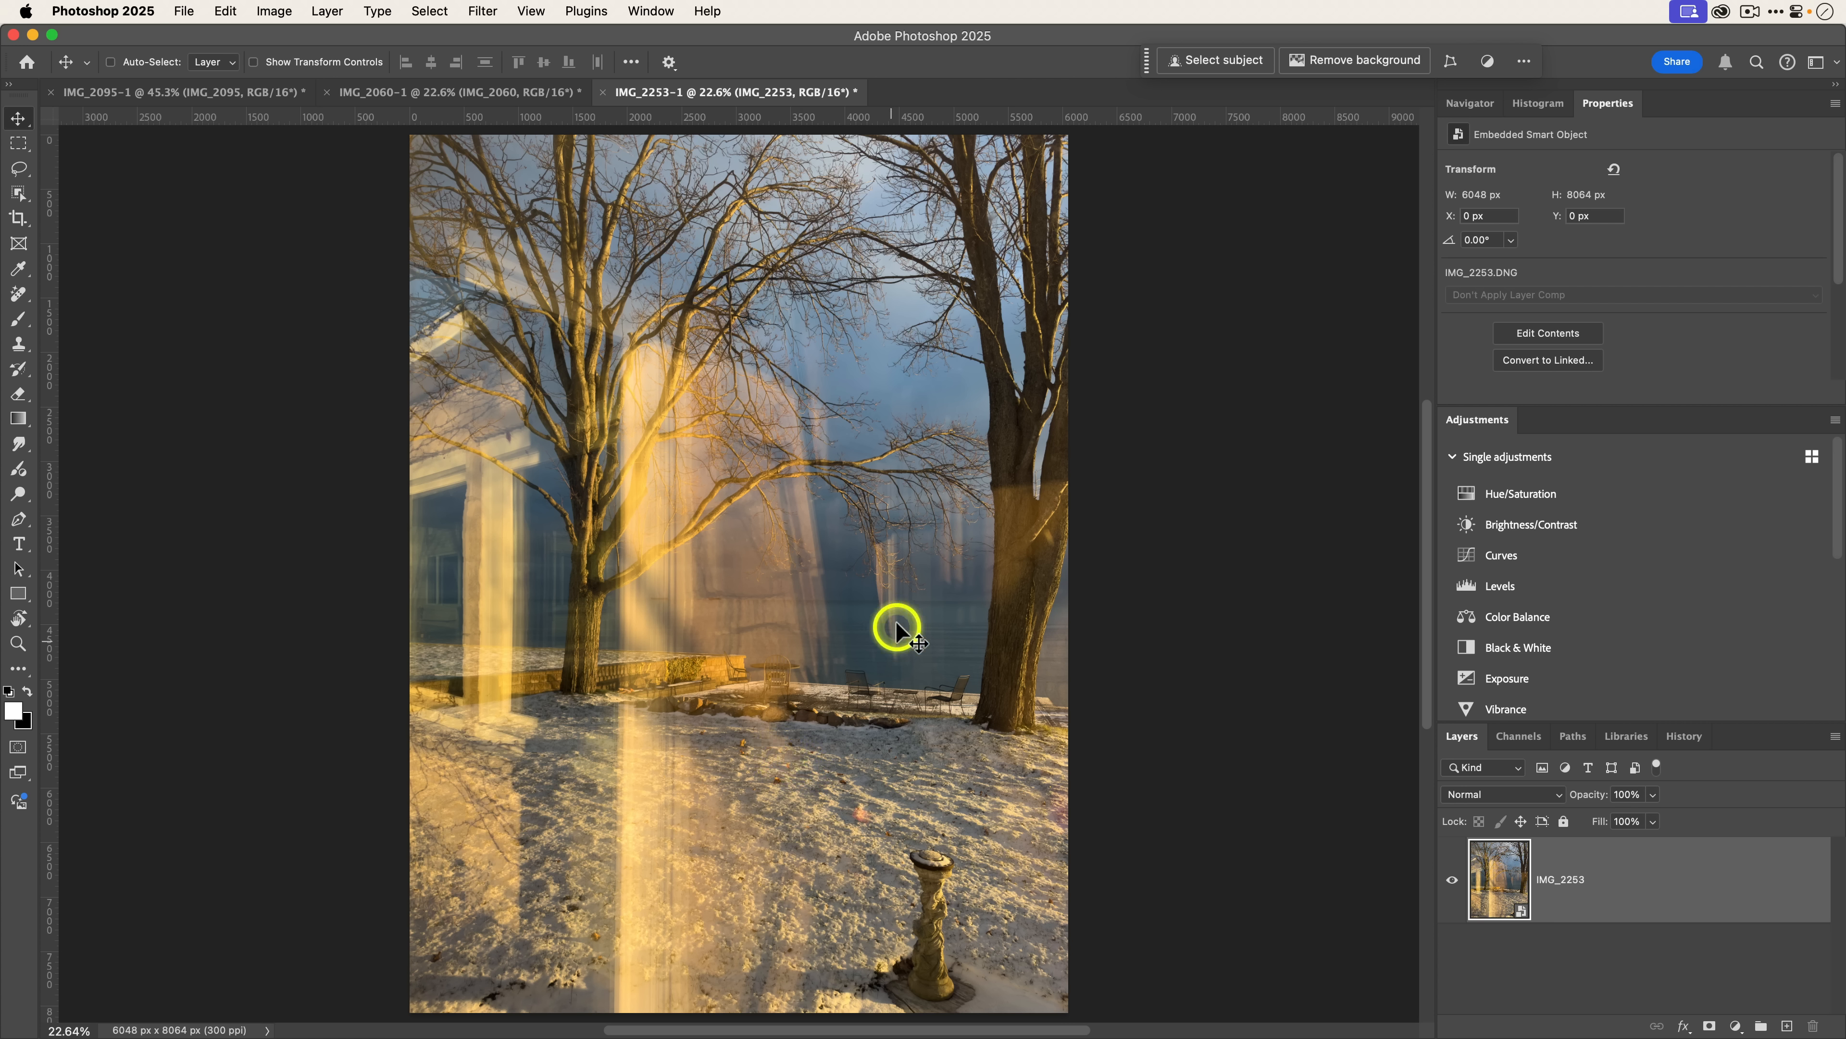
mouse_move(840, 657)
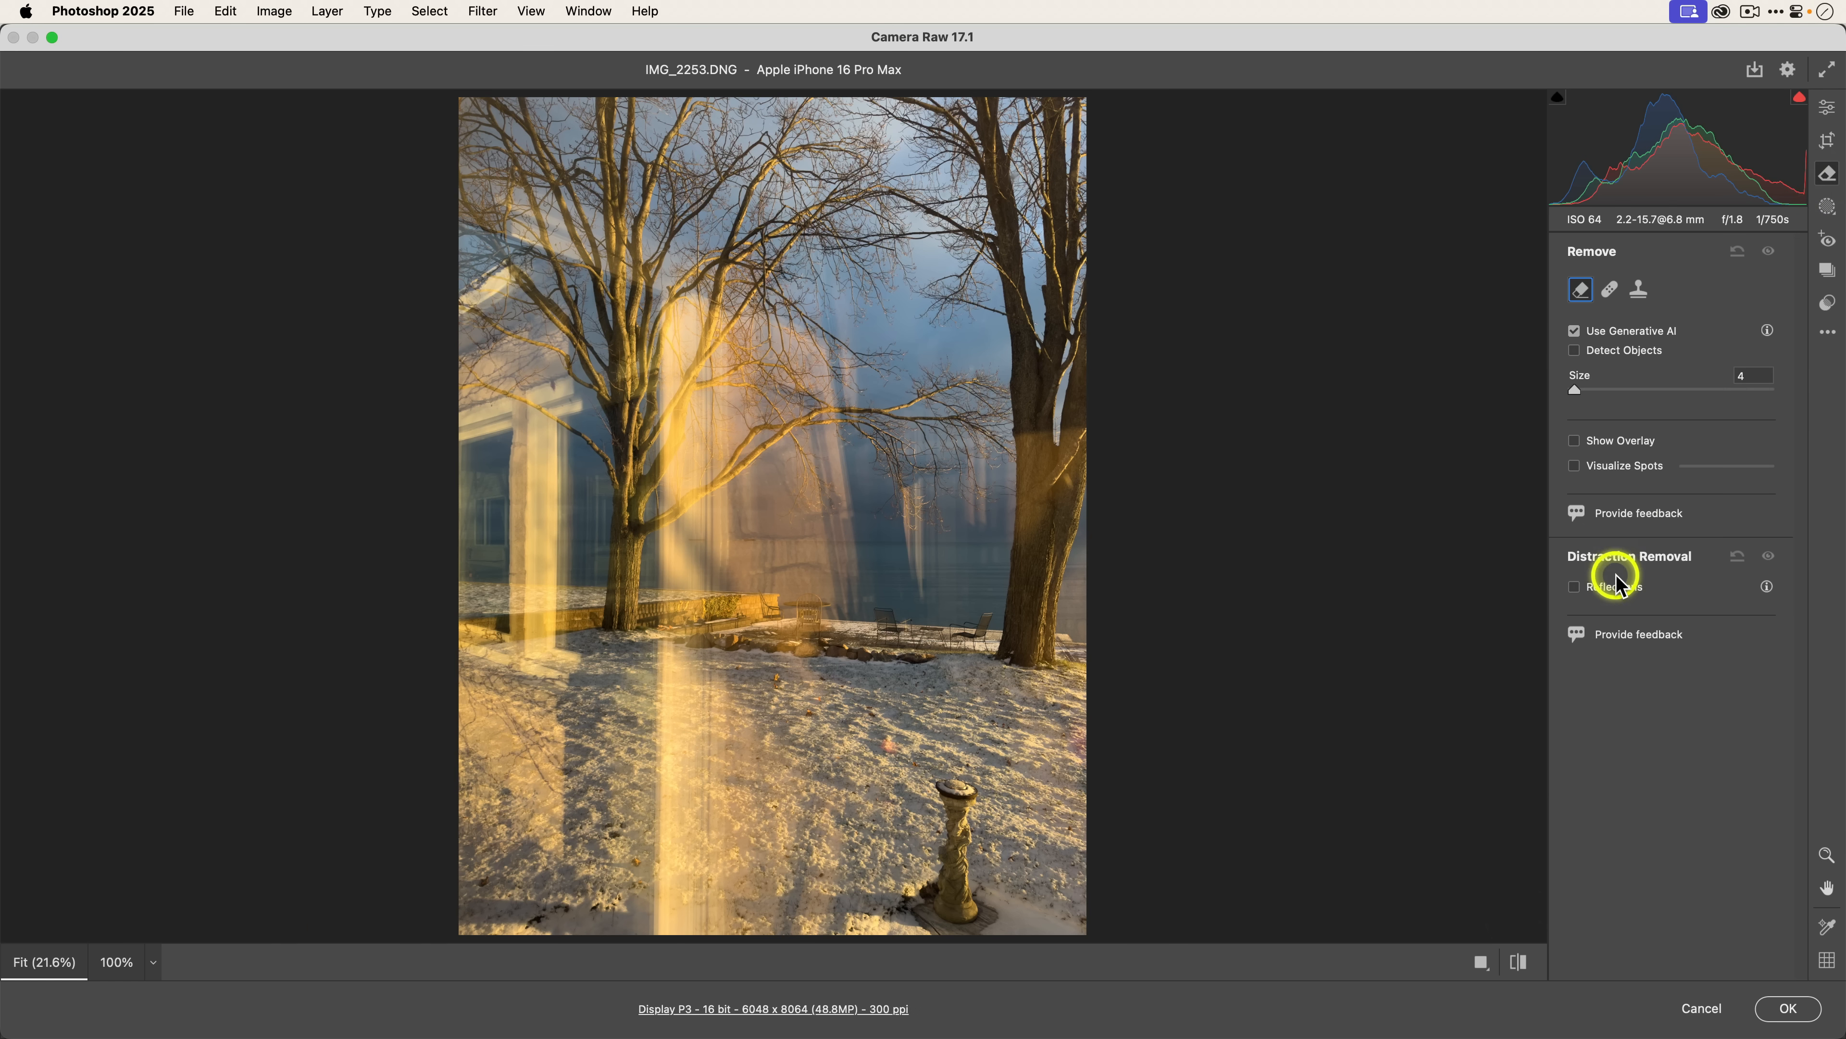
Step: Enable Reflections under Distraction Removal and toggle its visibility to compare before and after
click(1574, 586)
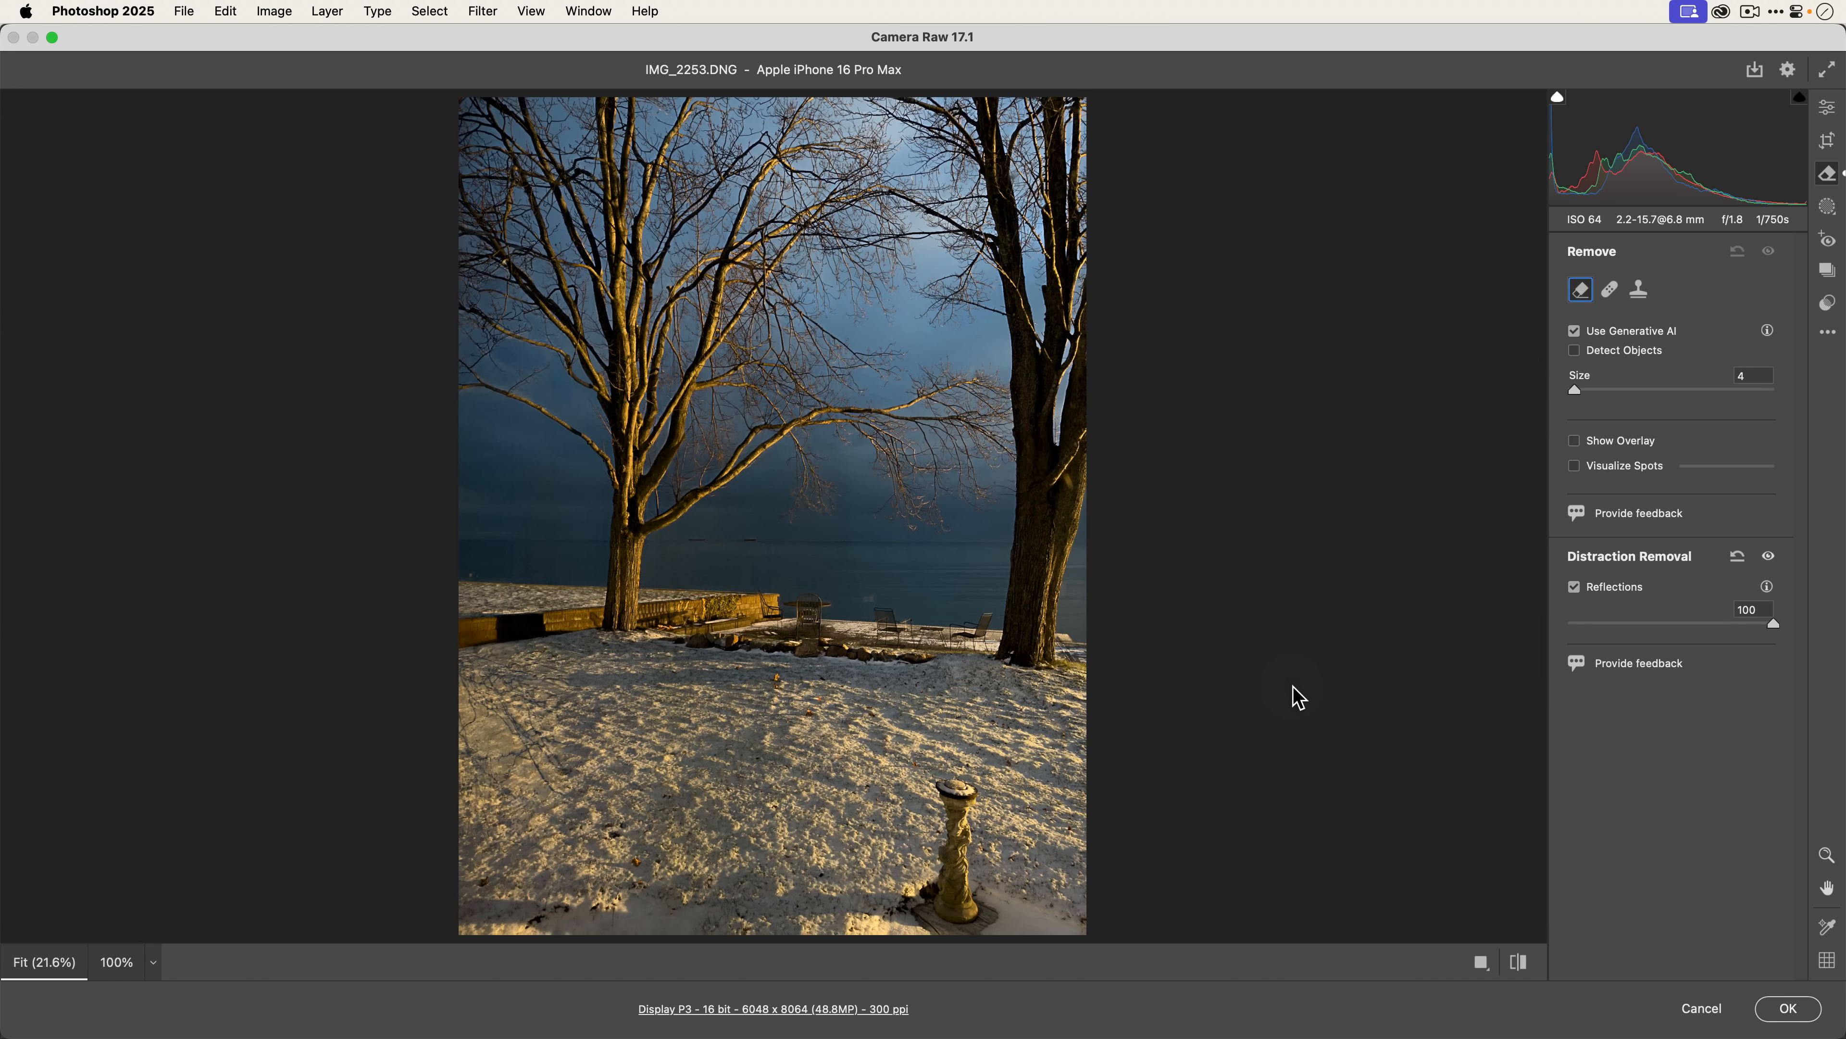
click(1669, 649)
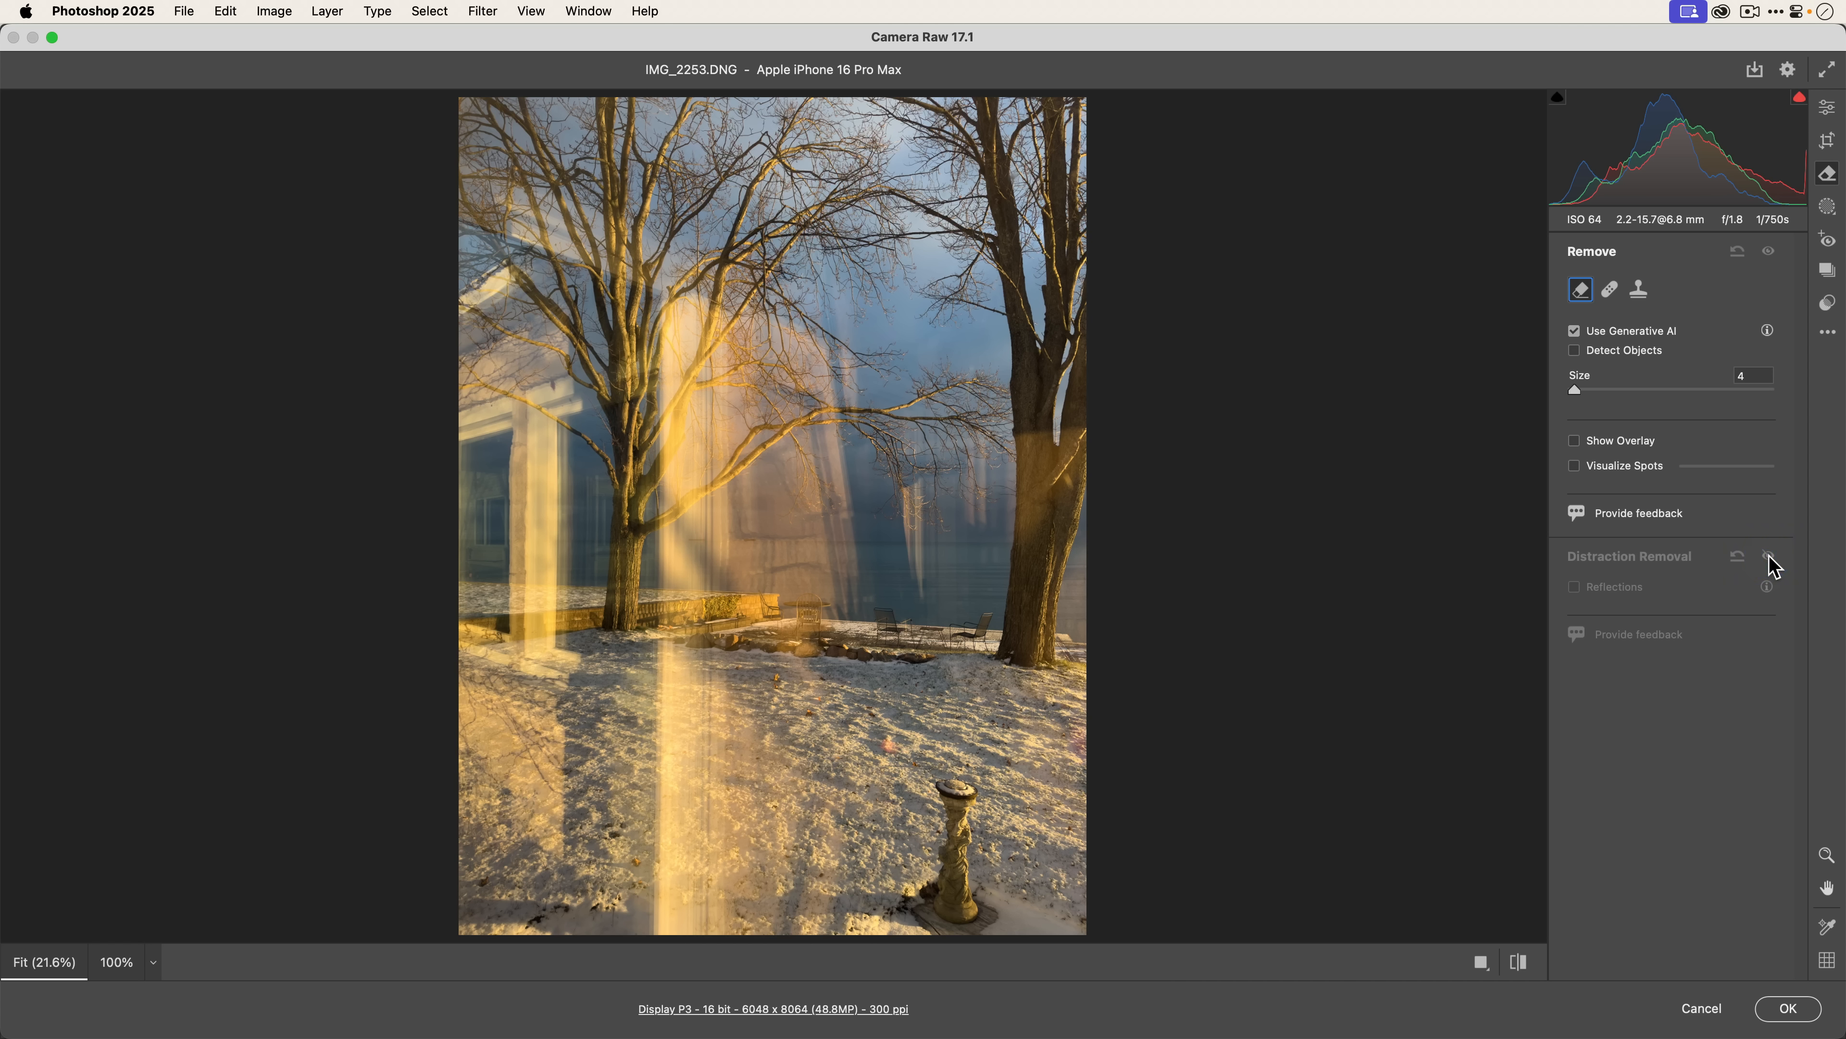
click(1575, 586)
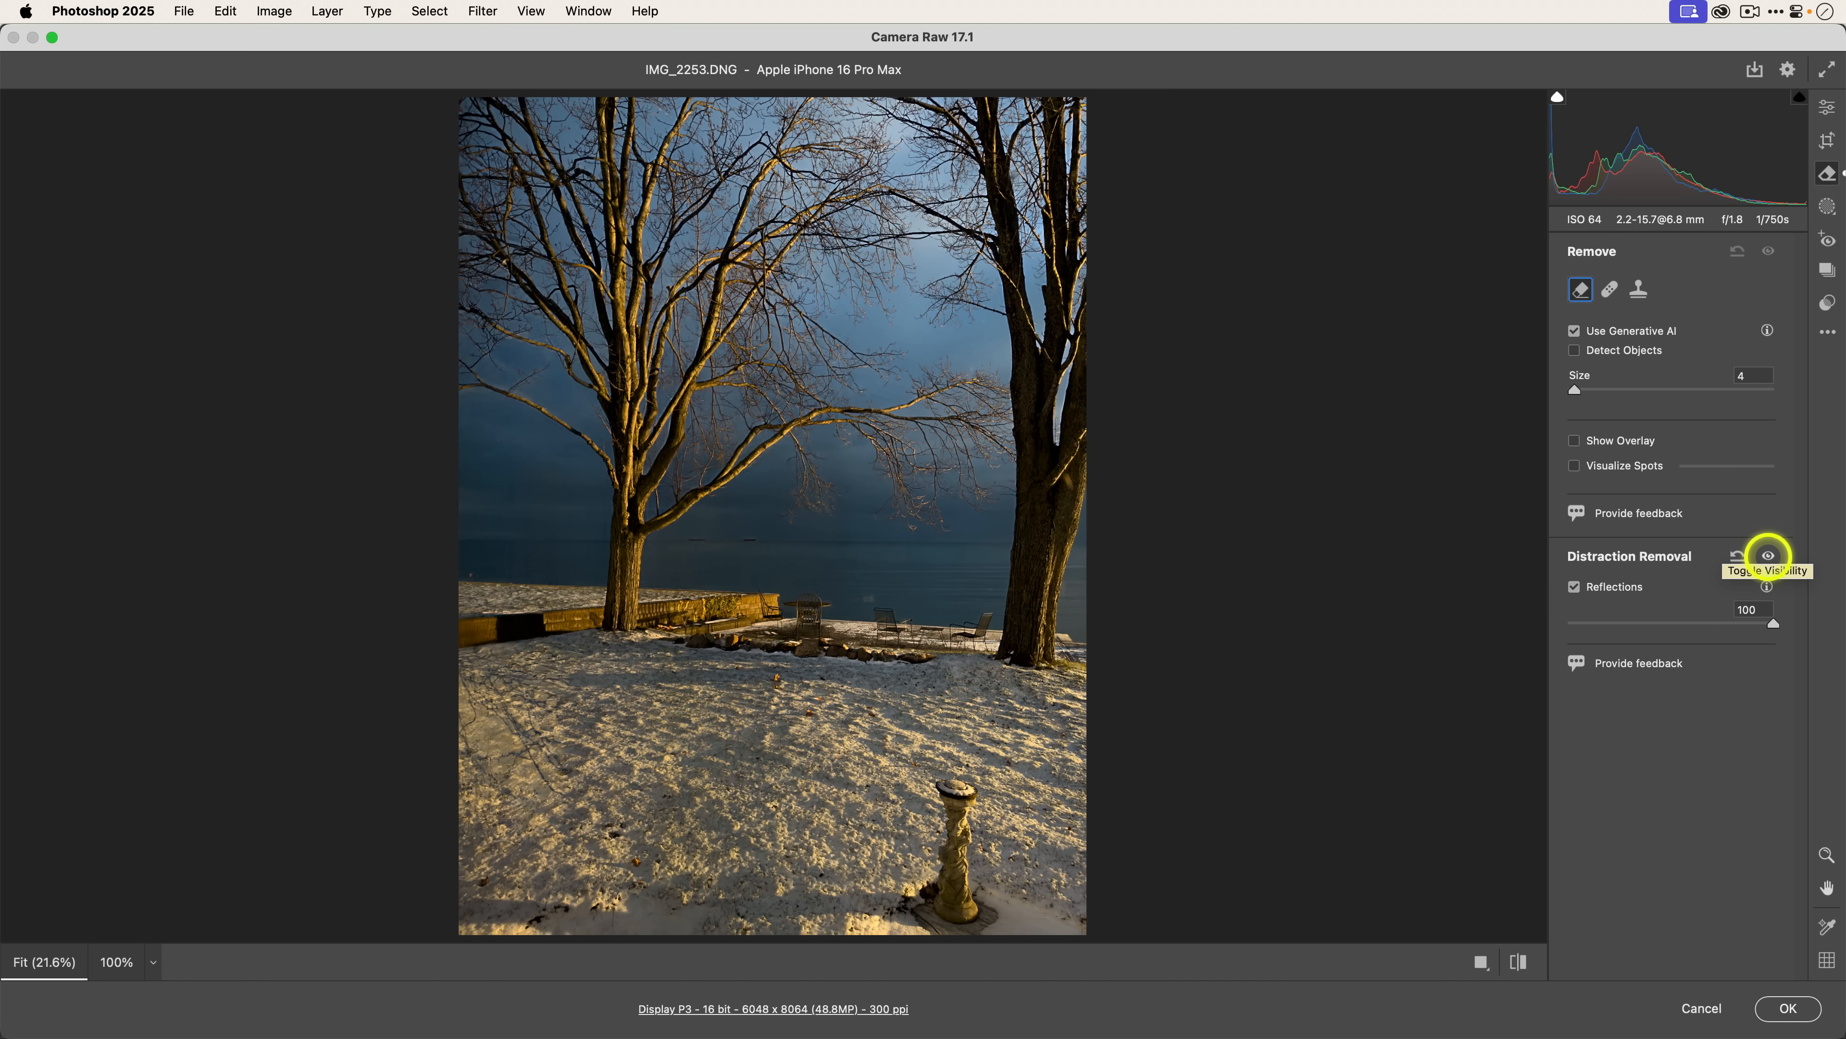
mouse_move(1772, 665)
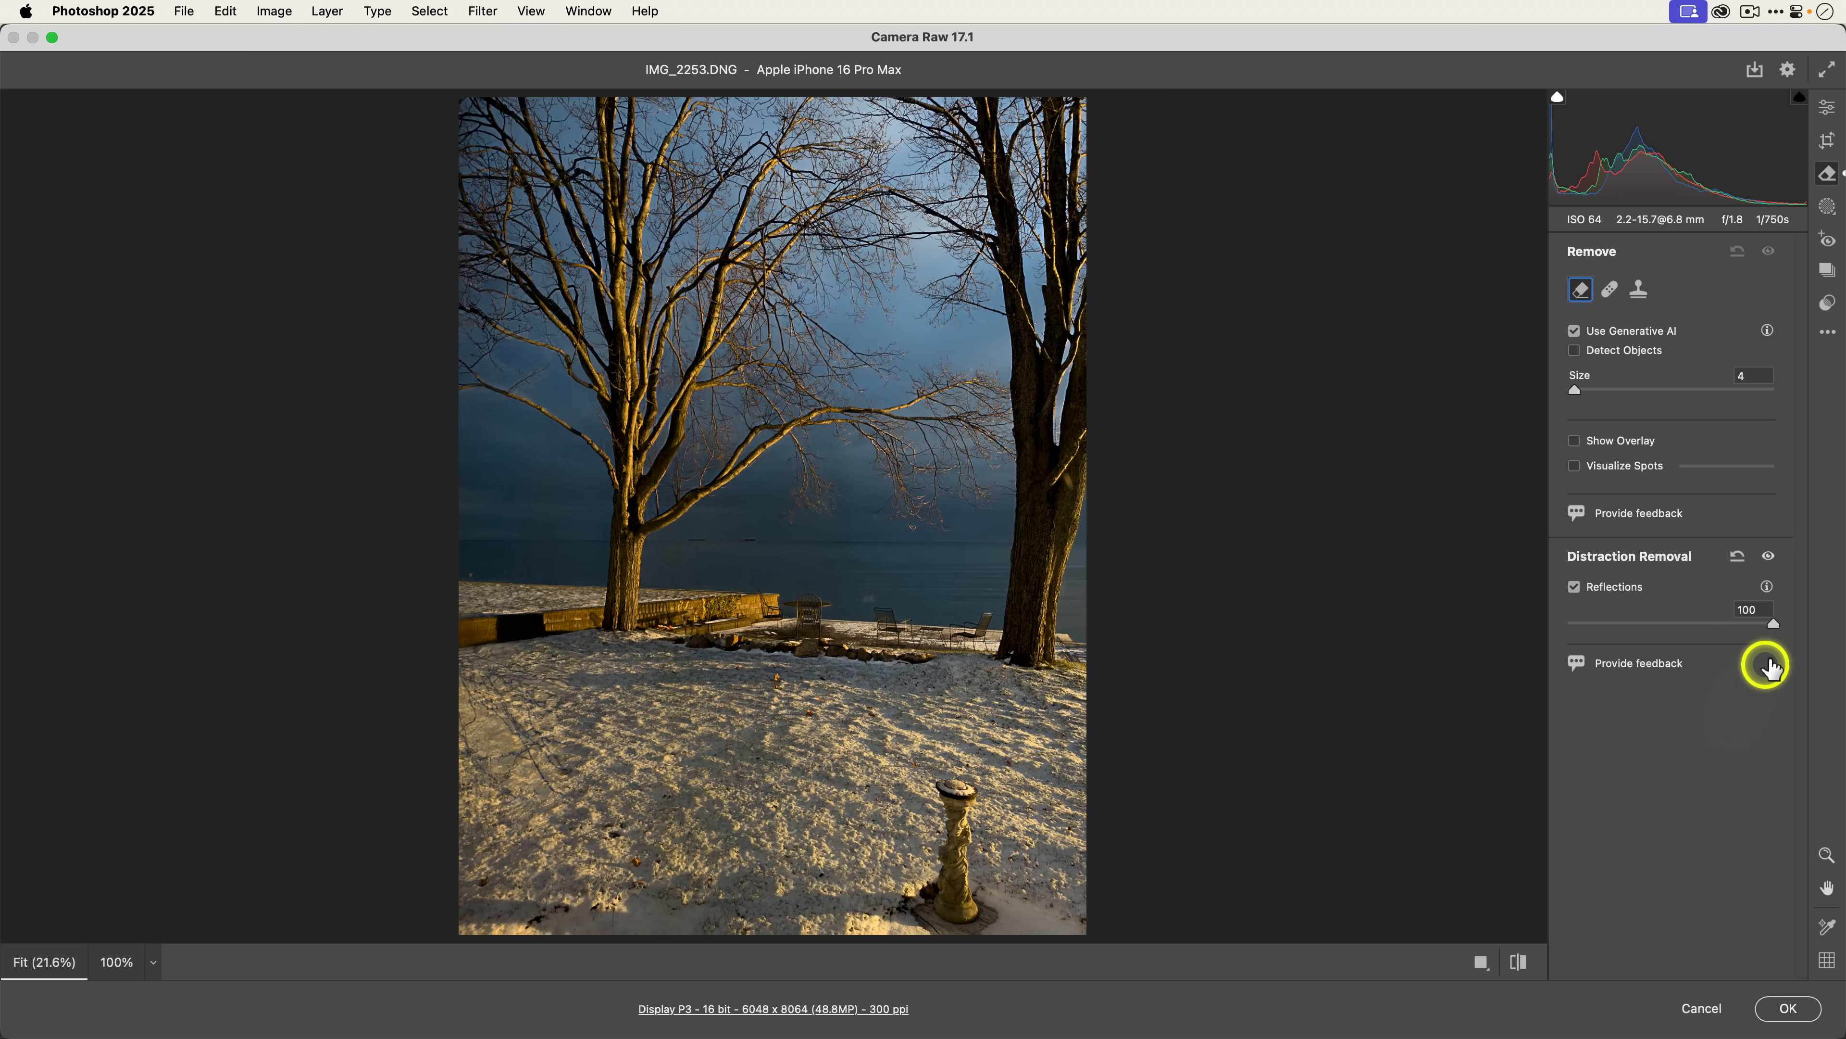
Step: Test the Reflections slider from 0 through partial and leave it at full strength 100
drag(1773, 622, 1581, 622)
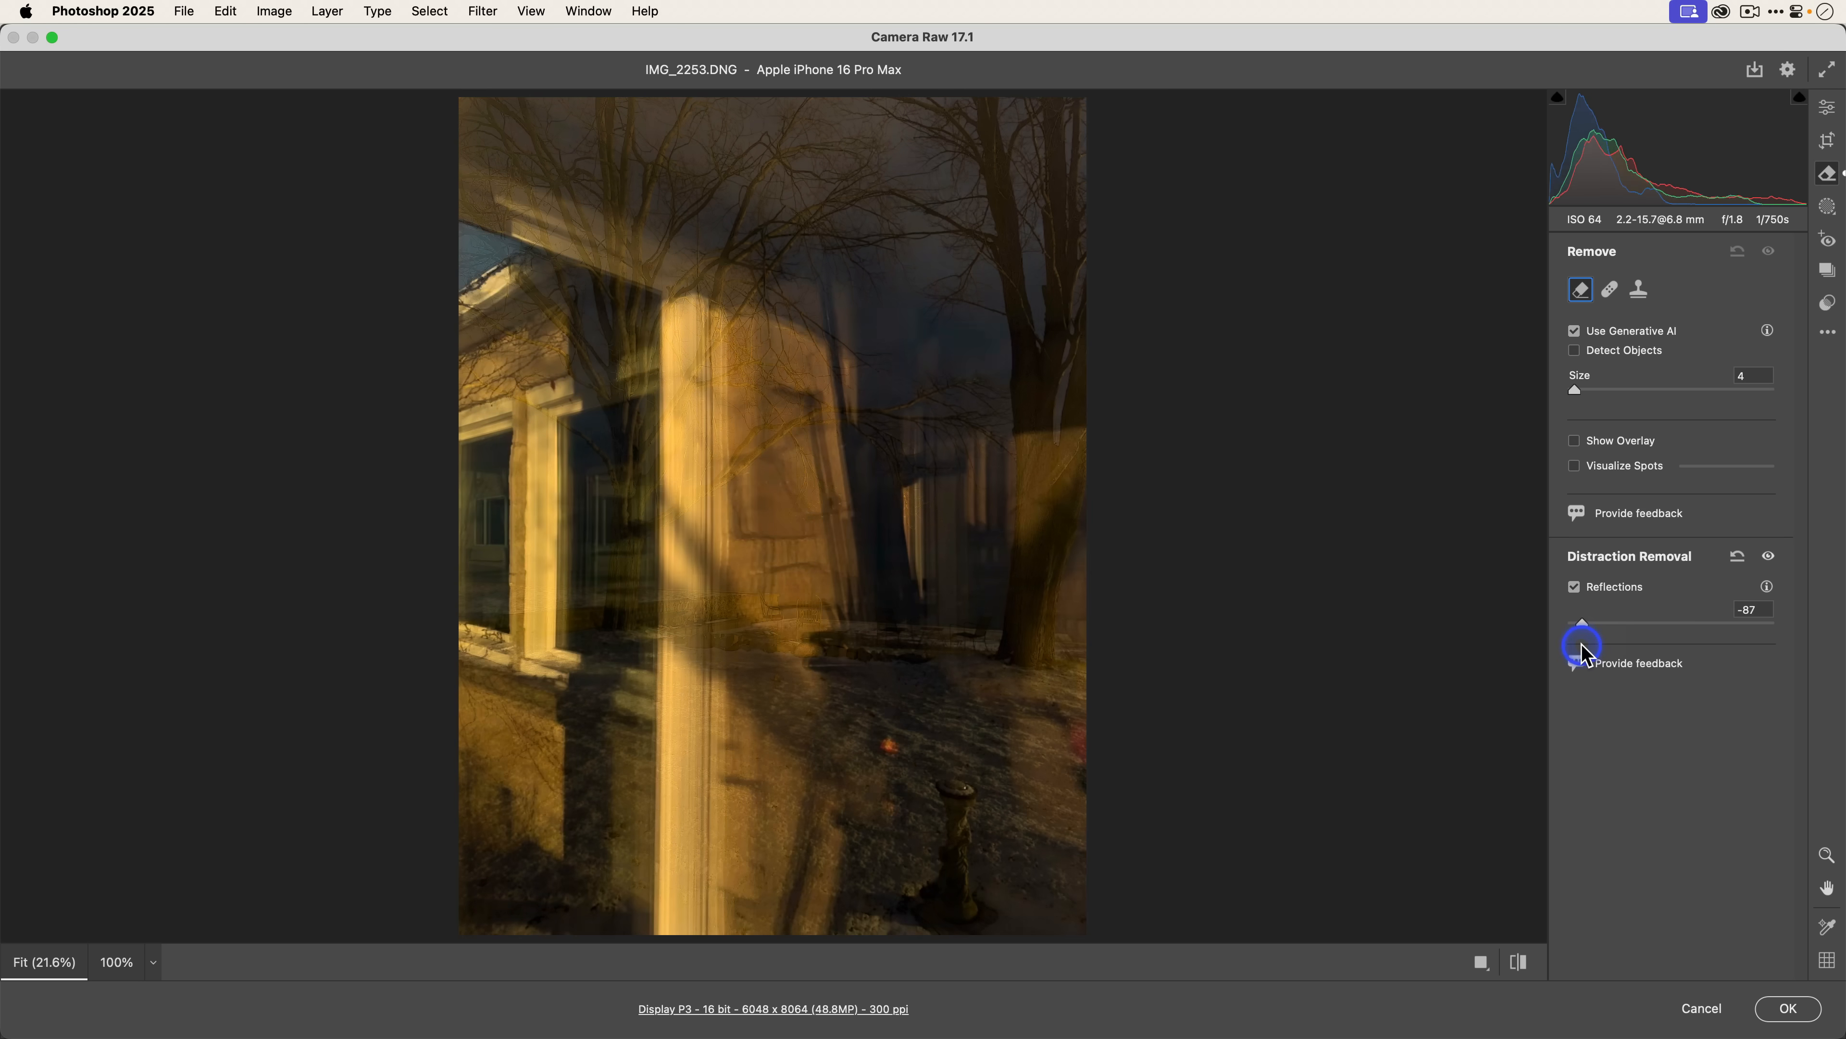
drag(1583, 635, 1684, 635)
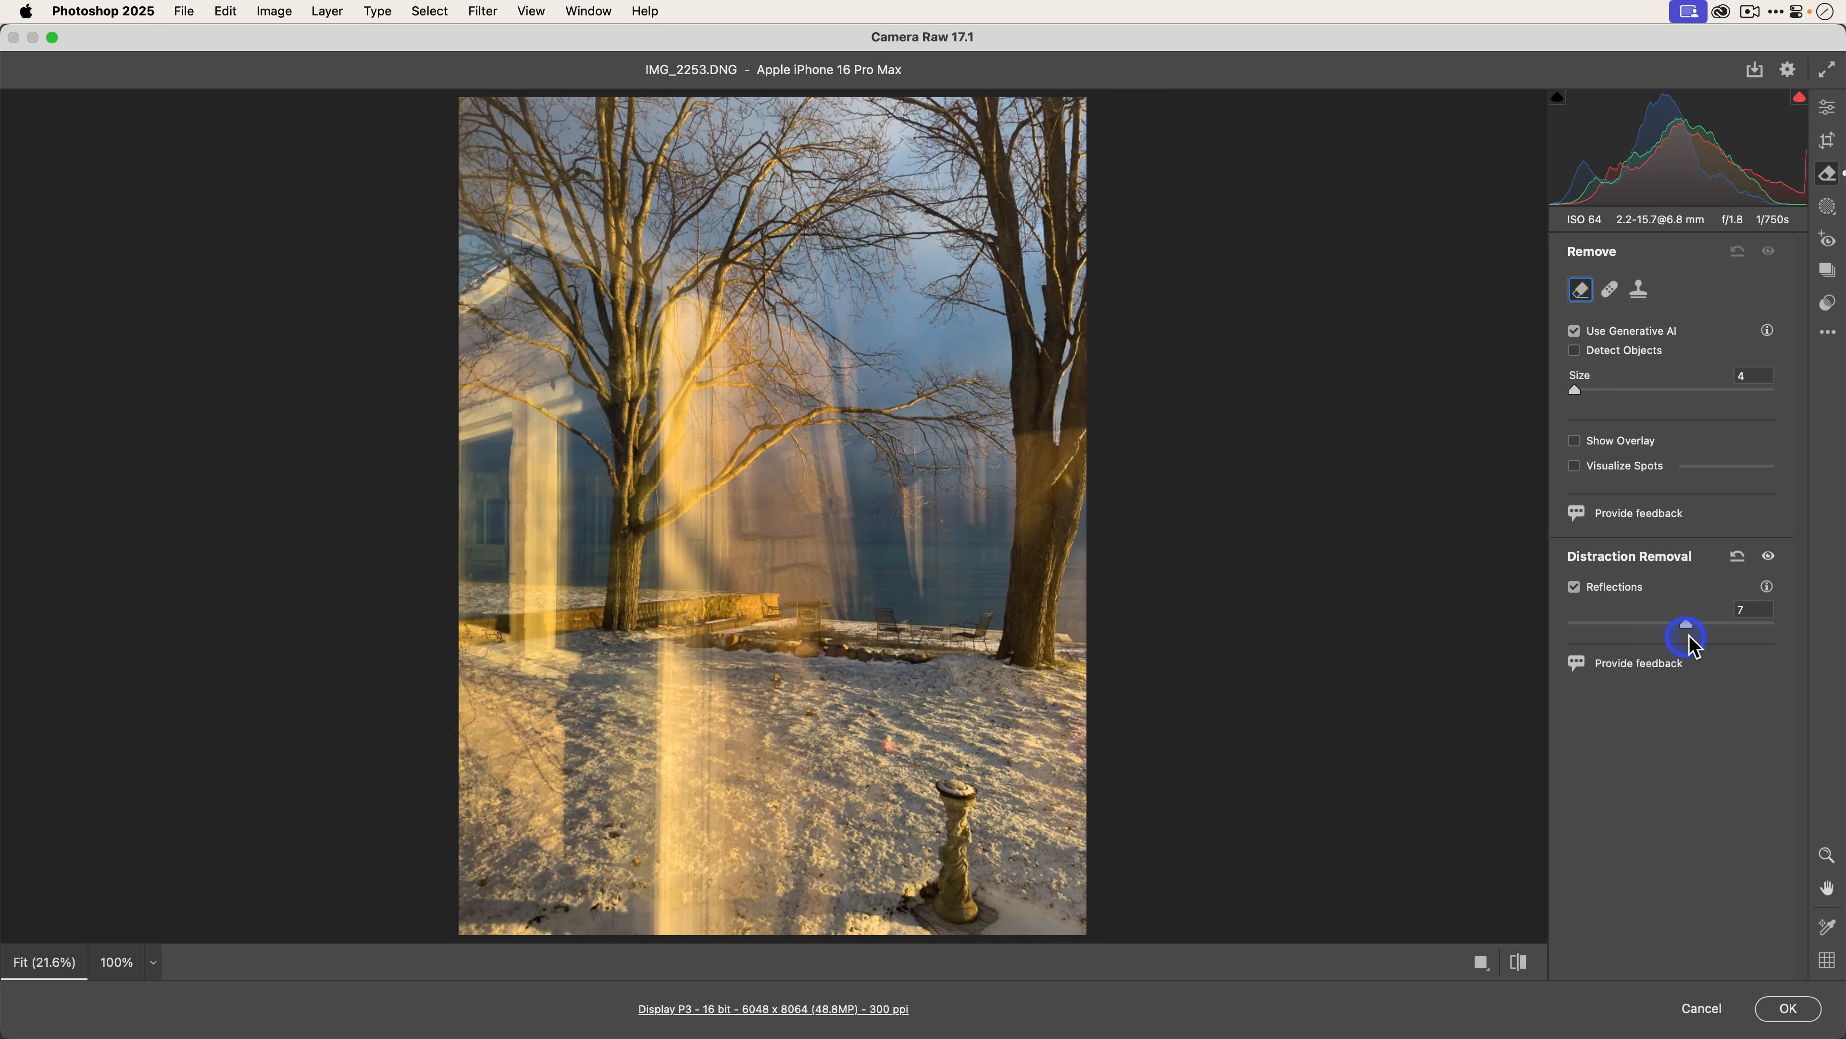
drag(1685, 634, 1773, 620)
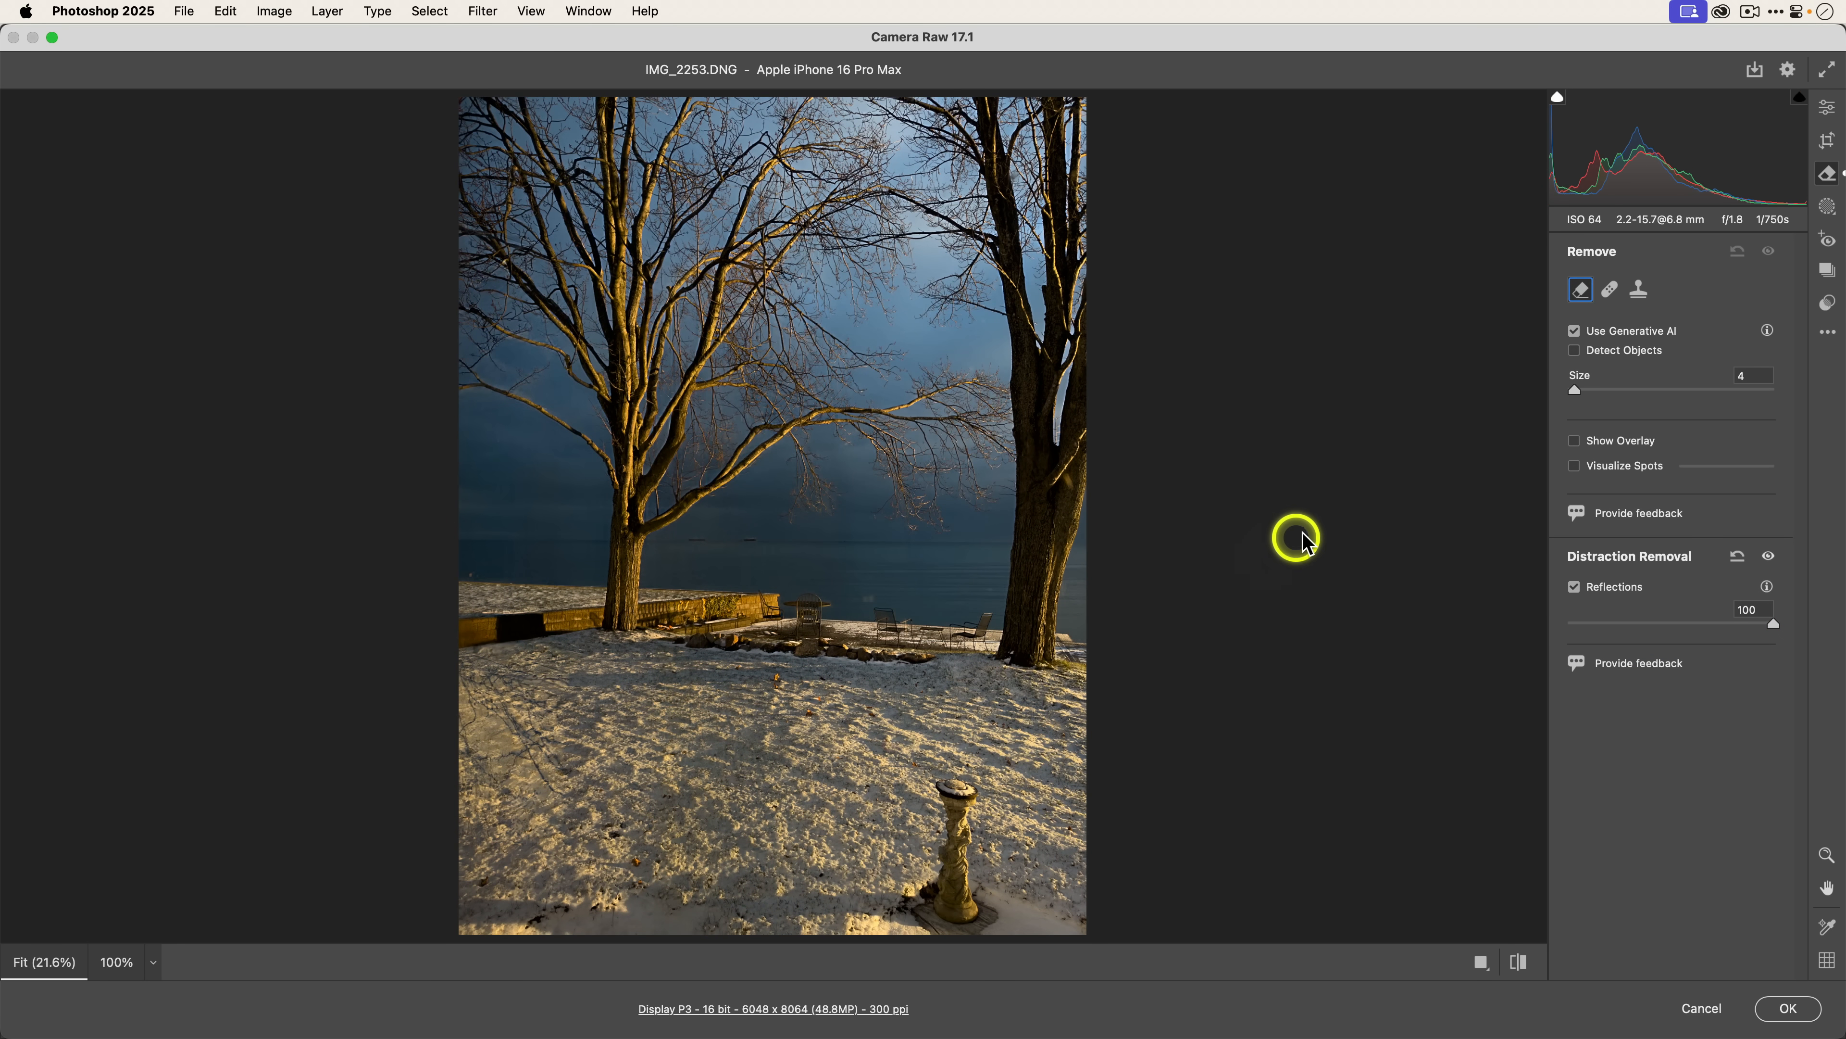
mouse_move(1302, 534)
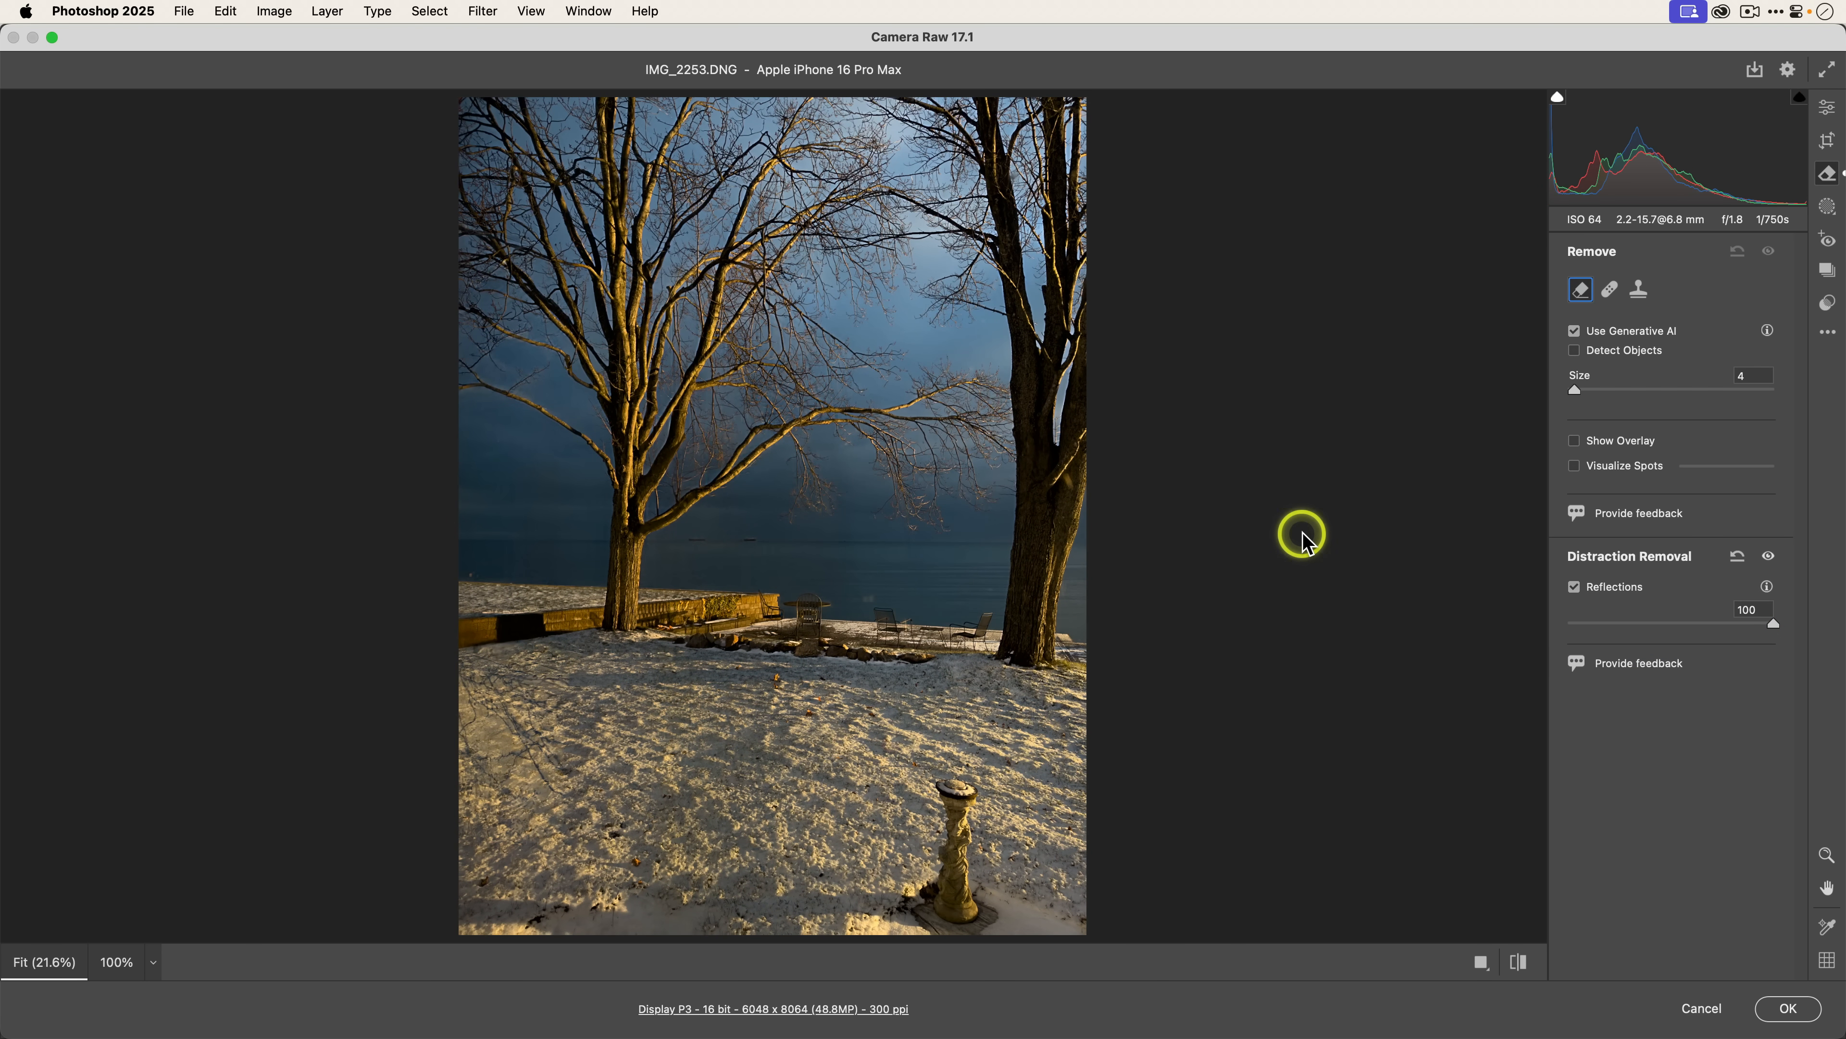